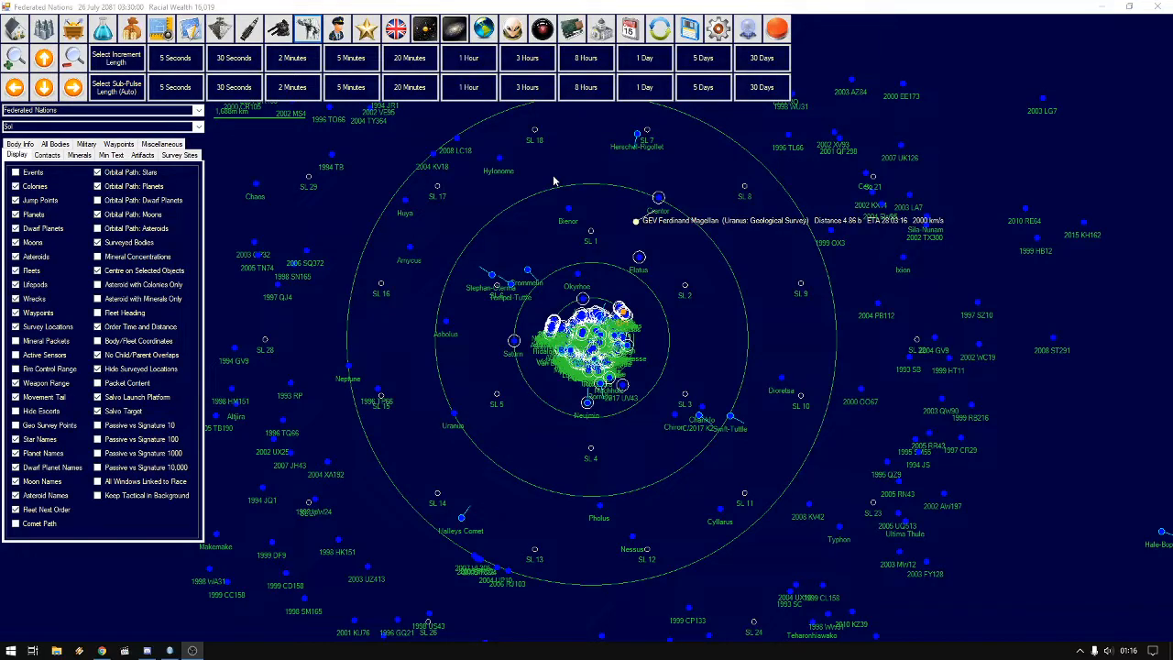
mouse_move(696, 135)
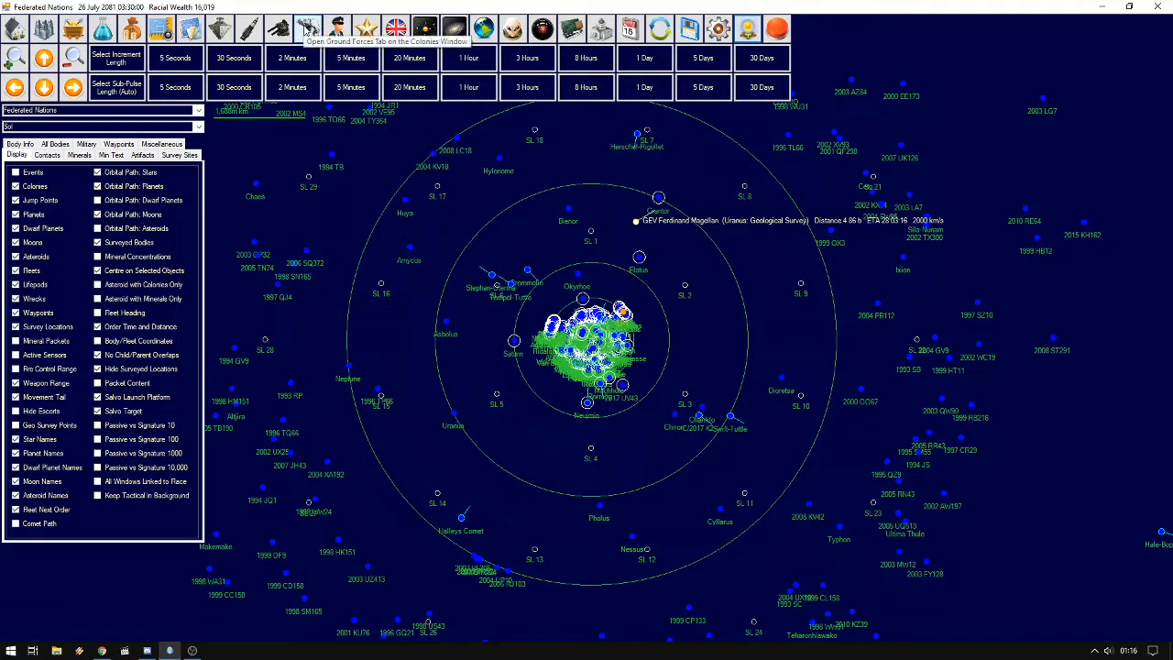
In Ground Forces Unit Class Design, choose Infantry with personal weapons, comparing the light variant
left_click(308, 29)
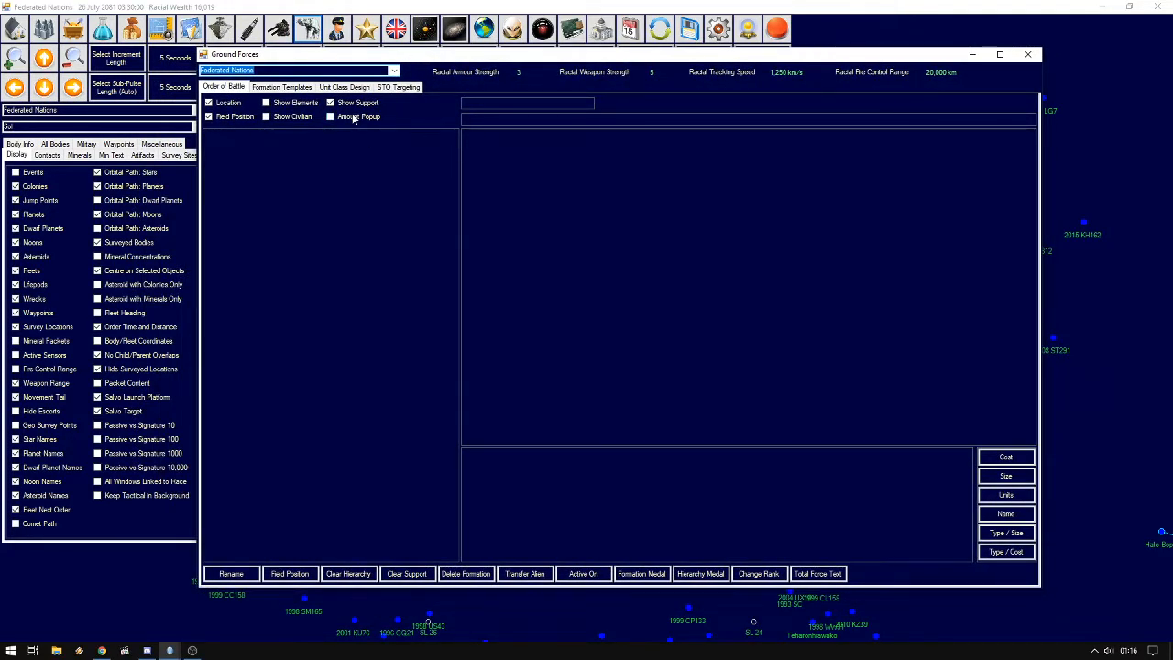
left_click(344, 86)
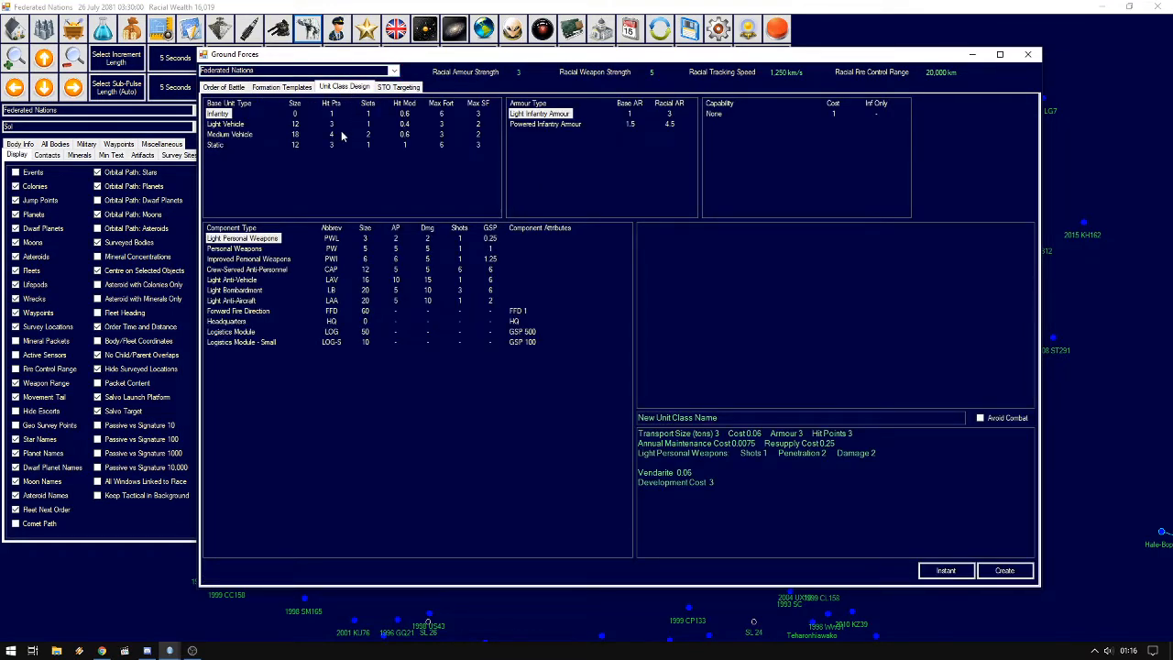
mouse_move(346, 176)
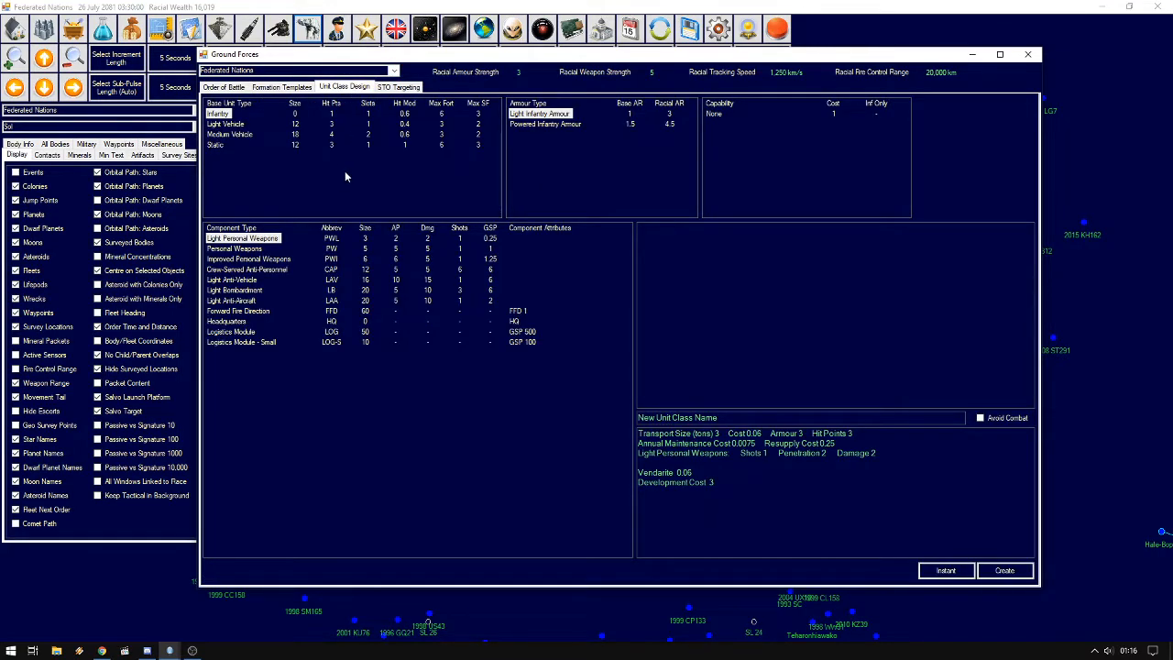
mouse_move(264, 125)
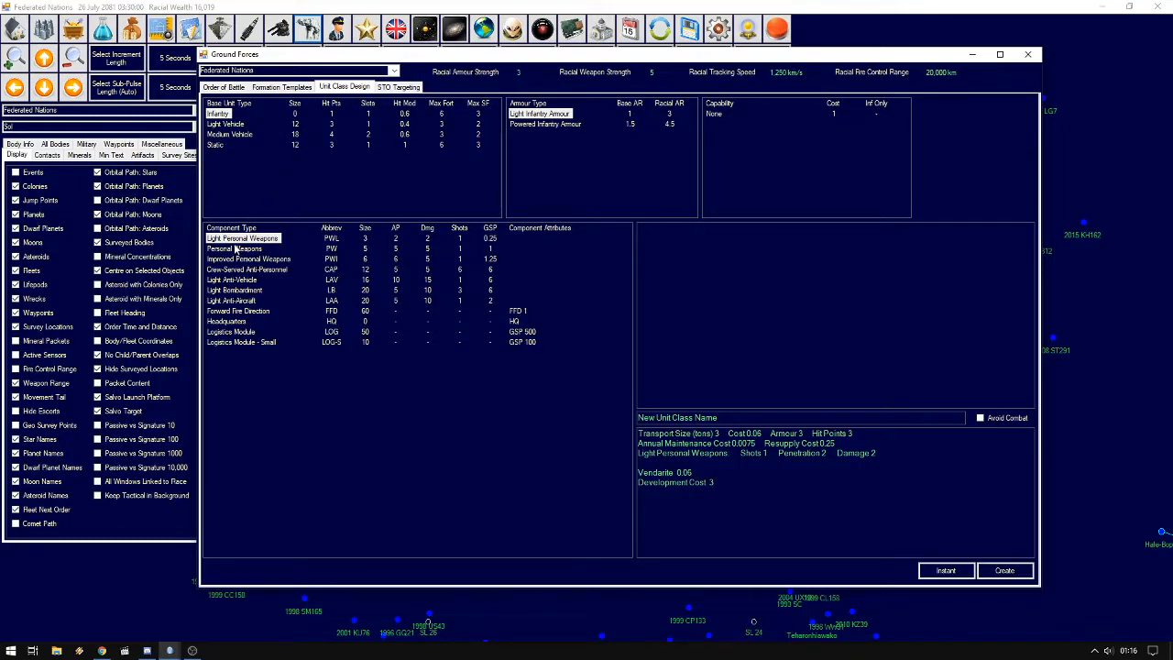
left_click(235, 249)
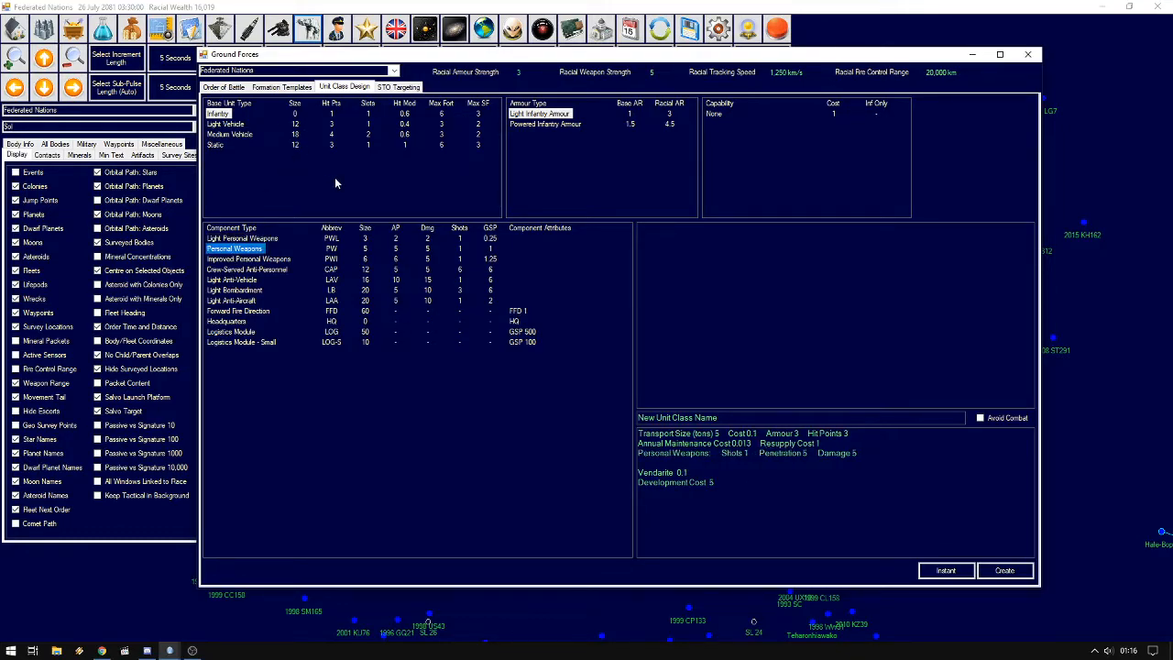
mouse_move(532, 146)
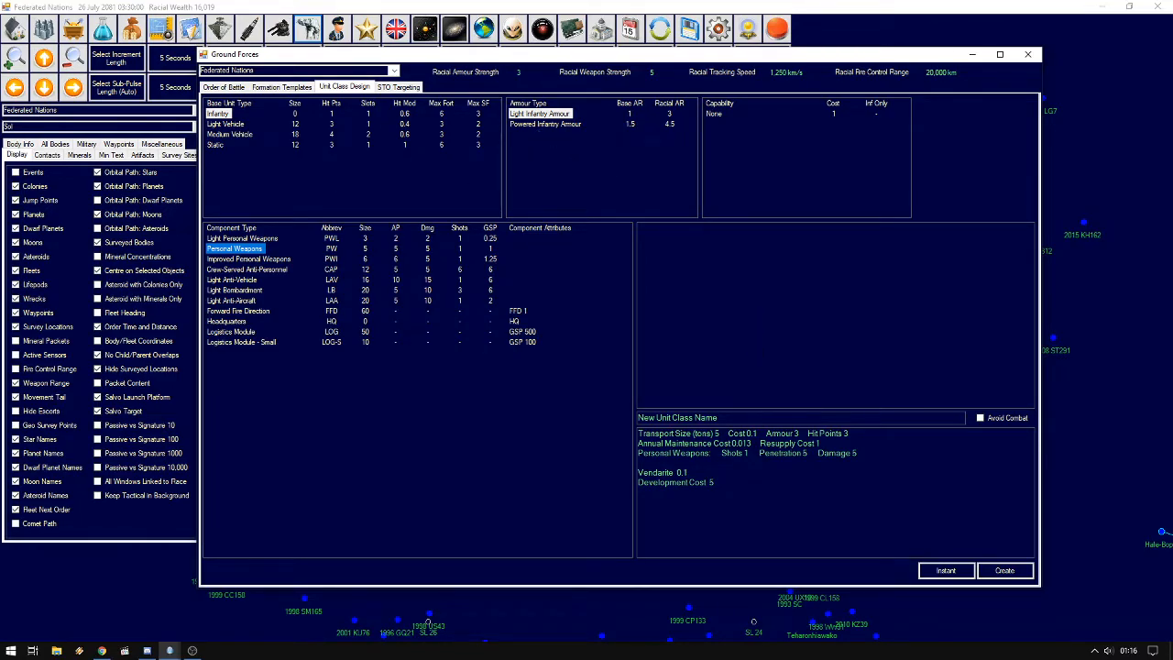
left_click(676, 418)
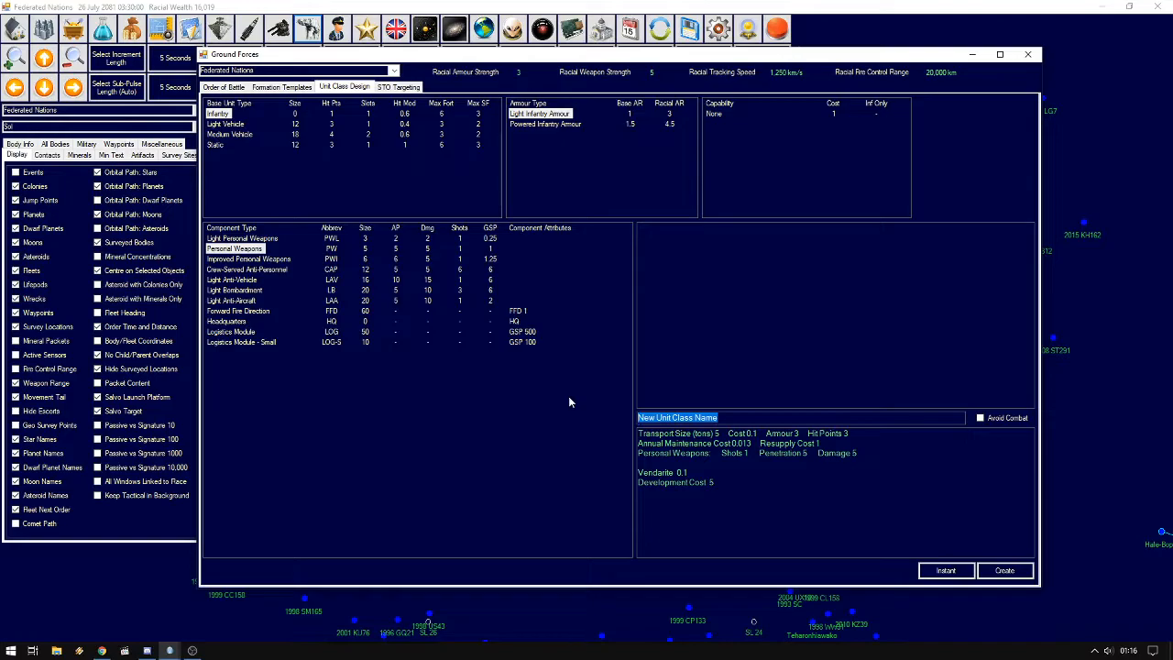
left_click(231, 133)
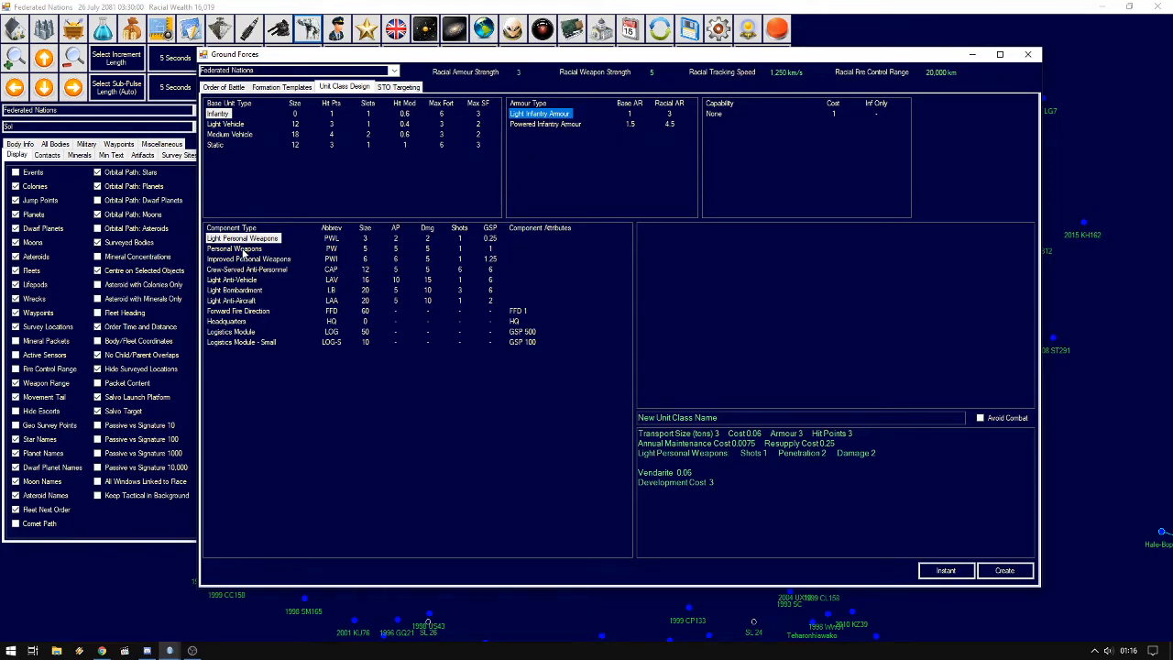
left_click(234, 249)
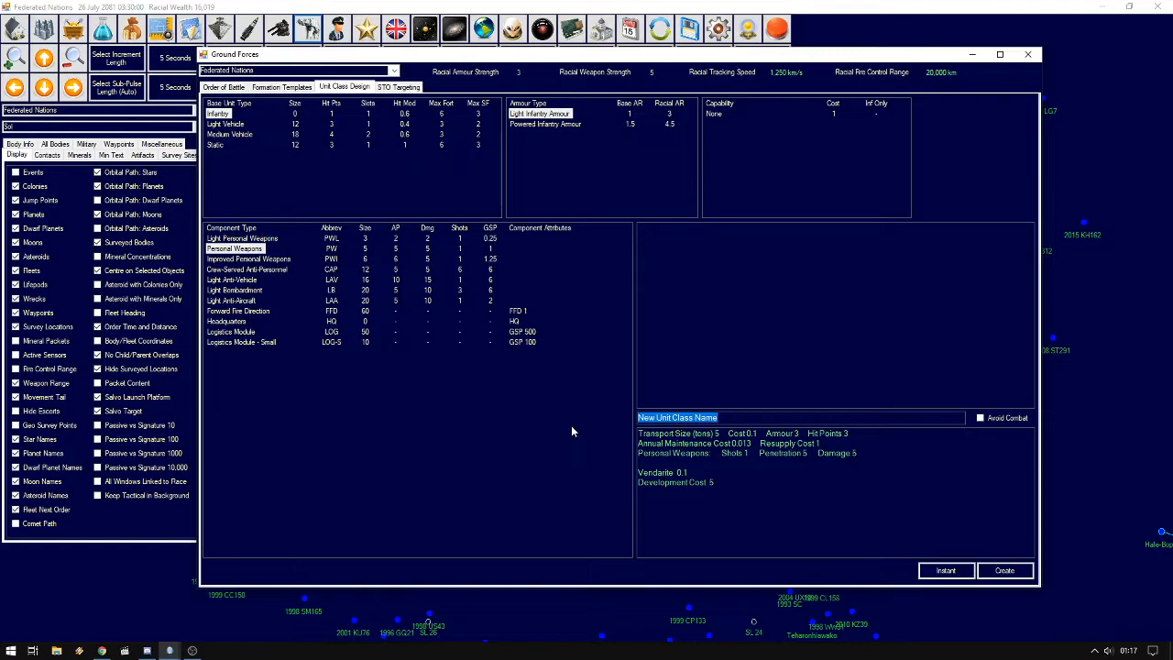
Name the class Rifleman and create it, acknowledging the confirmation
type("Rifleman")
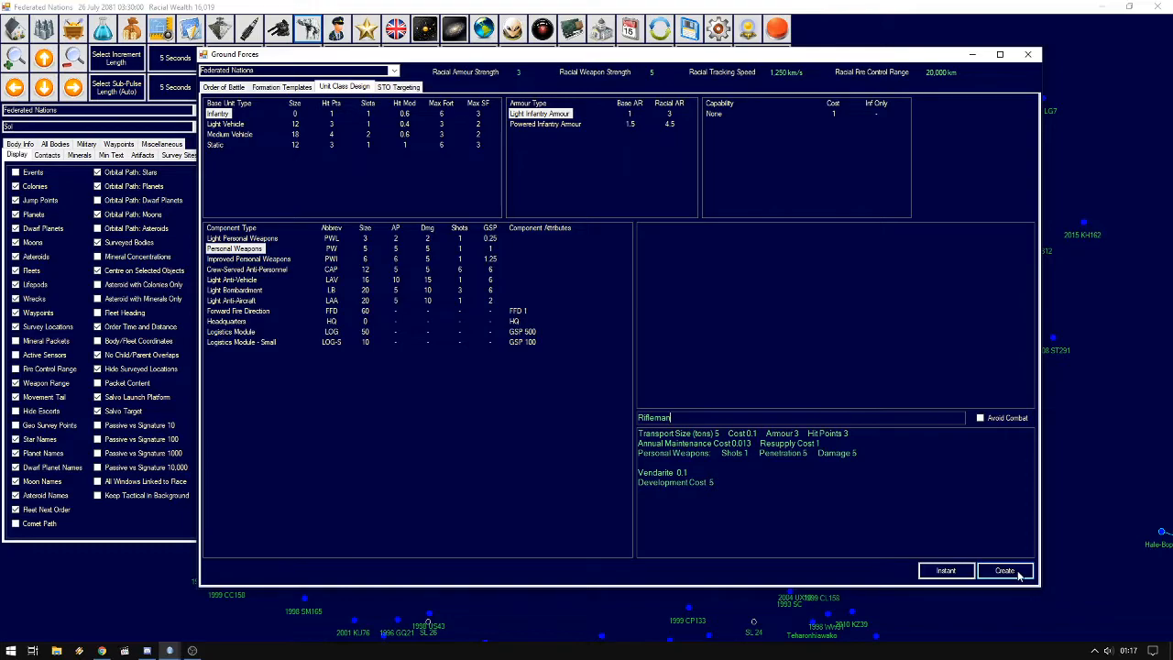
left_click(1004, 570)
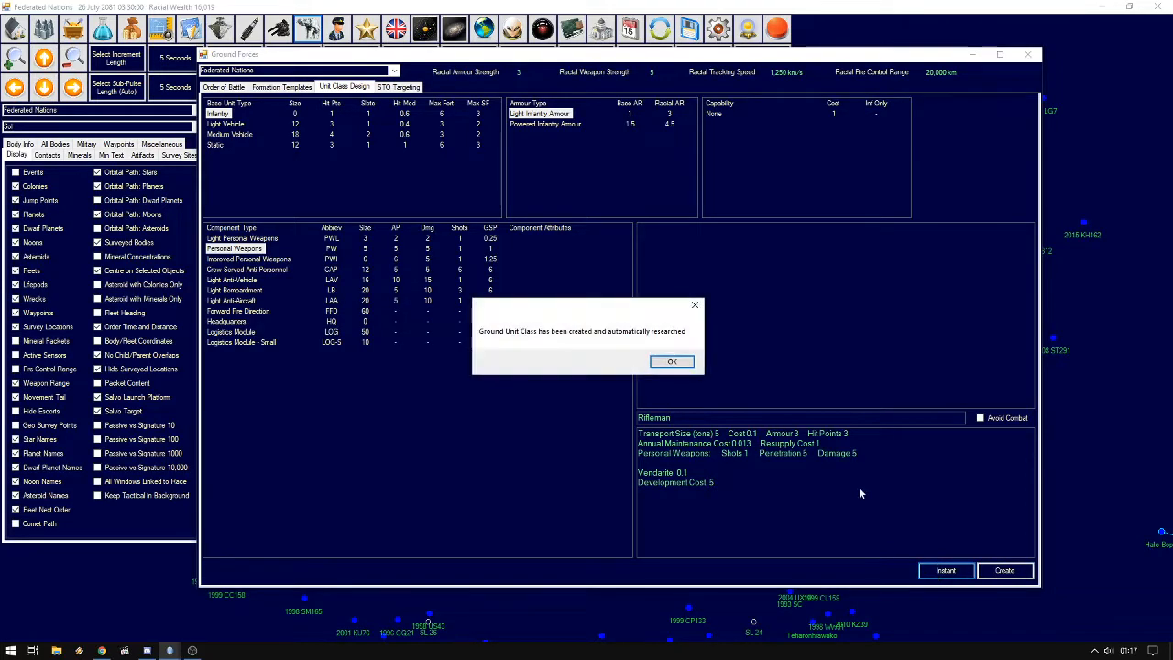
left_click(670, 361)
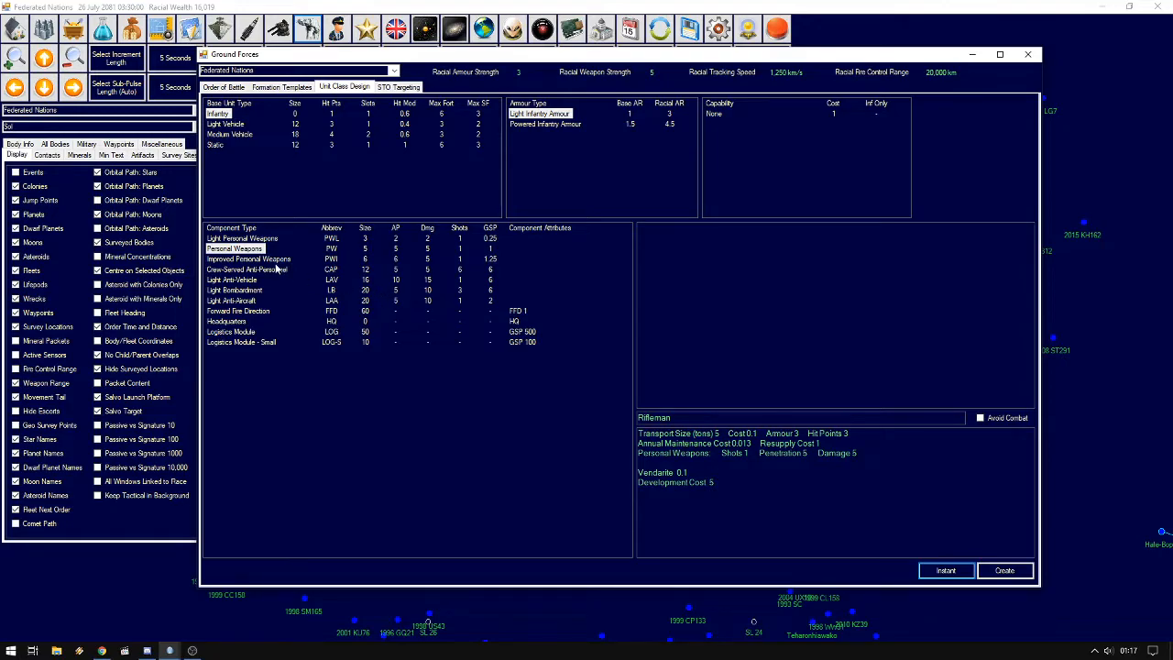
Create the Marines class with powered infantry armour and improved personal weapons
left_click(249, 258)
type("Marines")
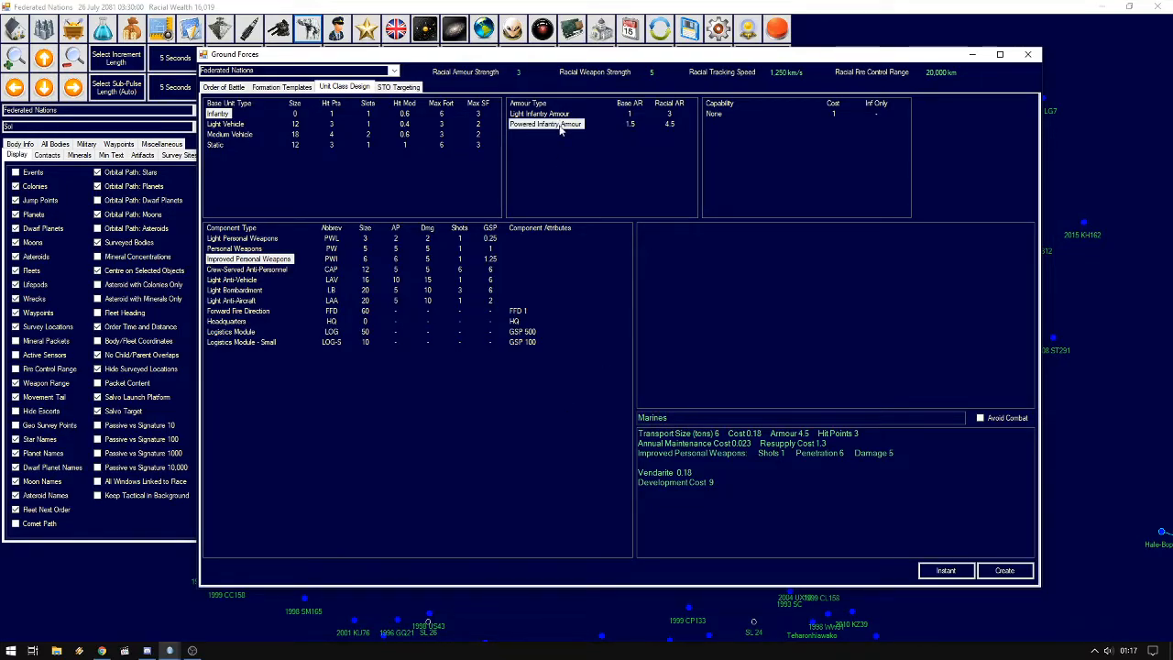
mouse_move(626, 128)
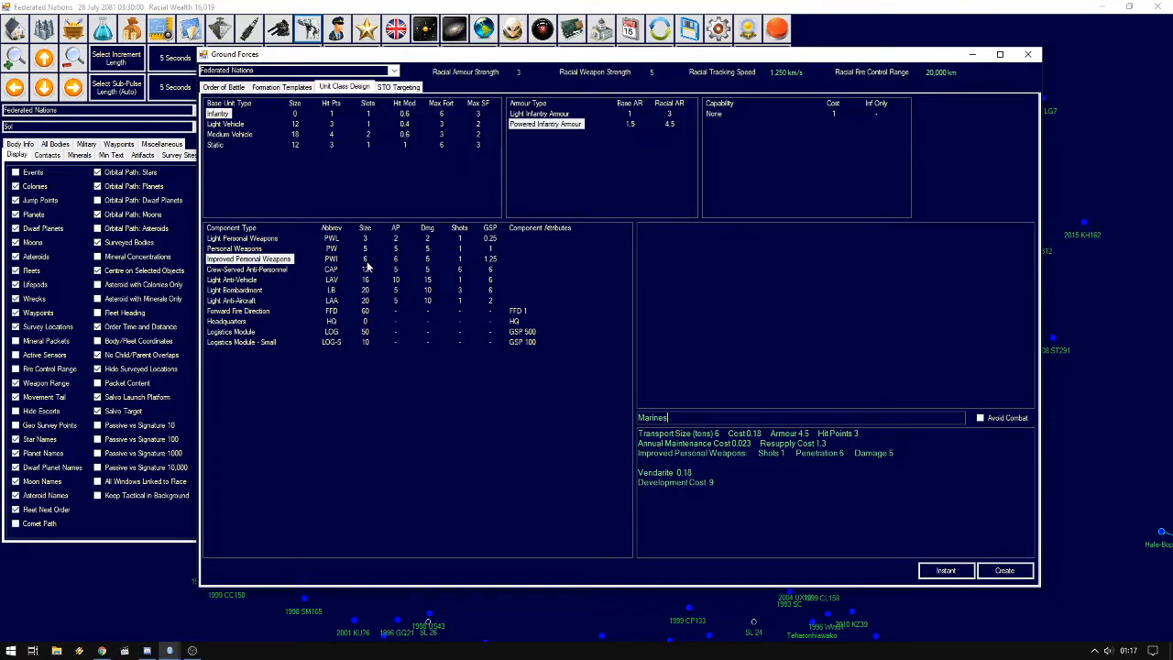
mouse_move(425, 267)
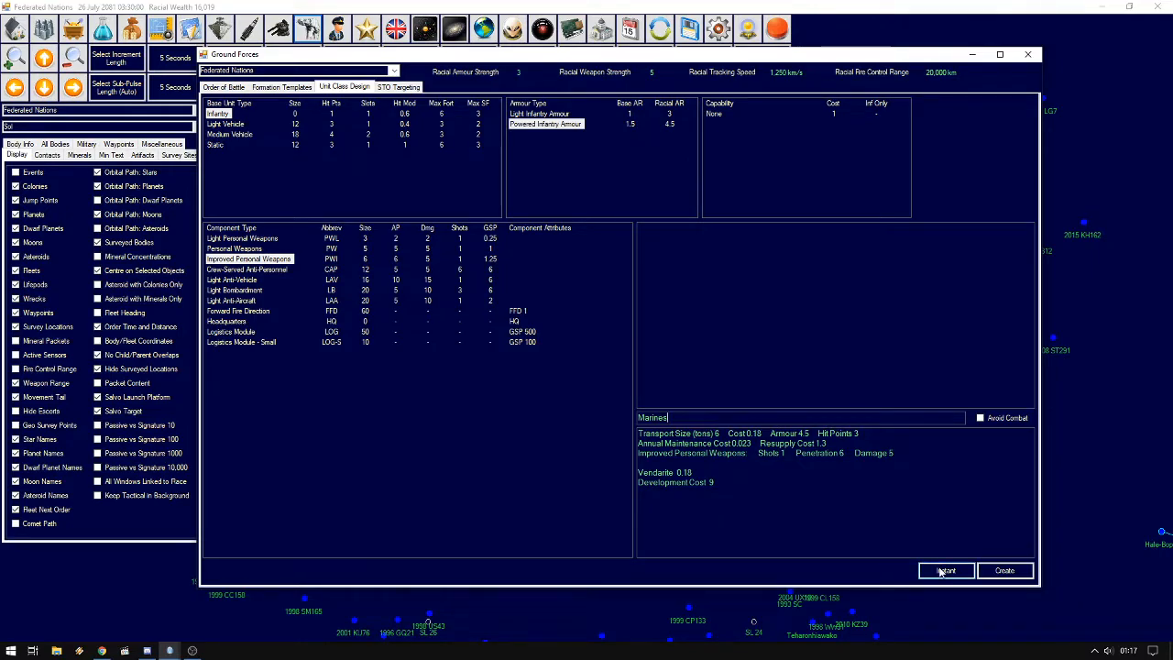
left_click(945, 569)
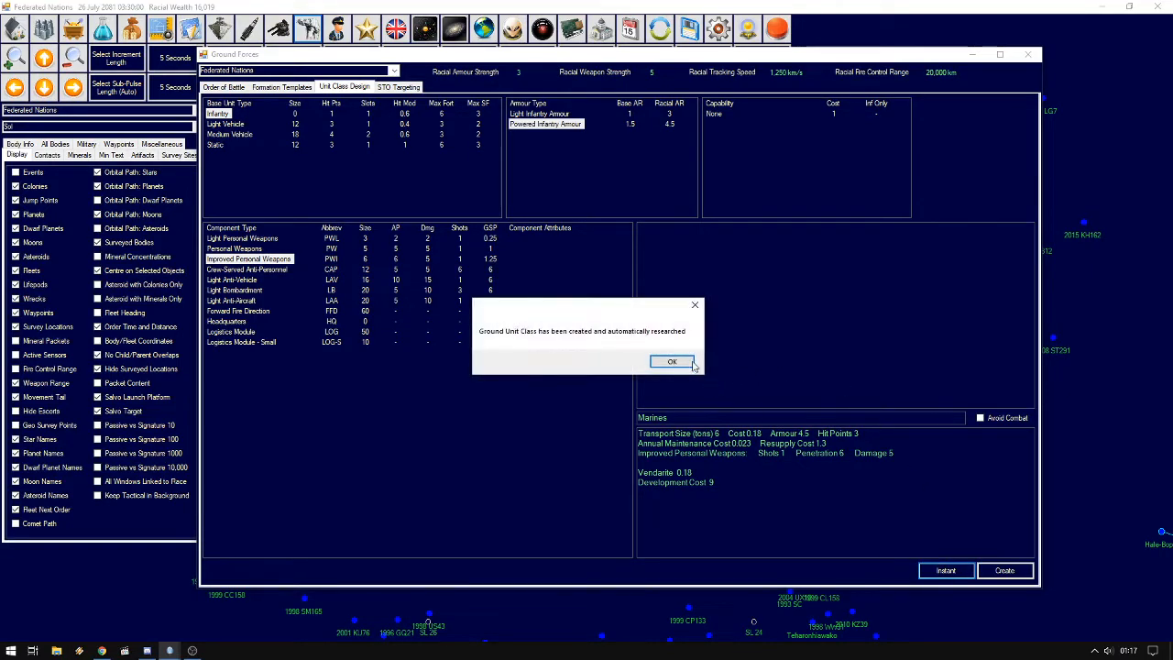
left_click(671, 359)
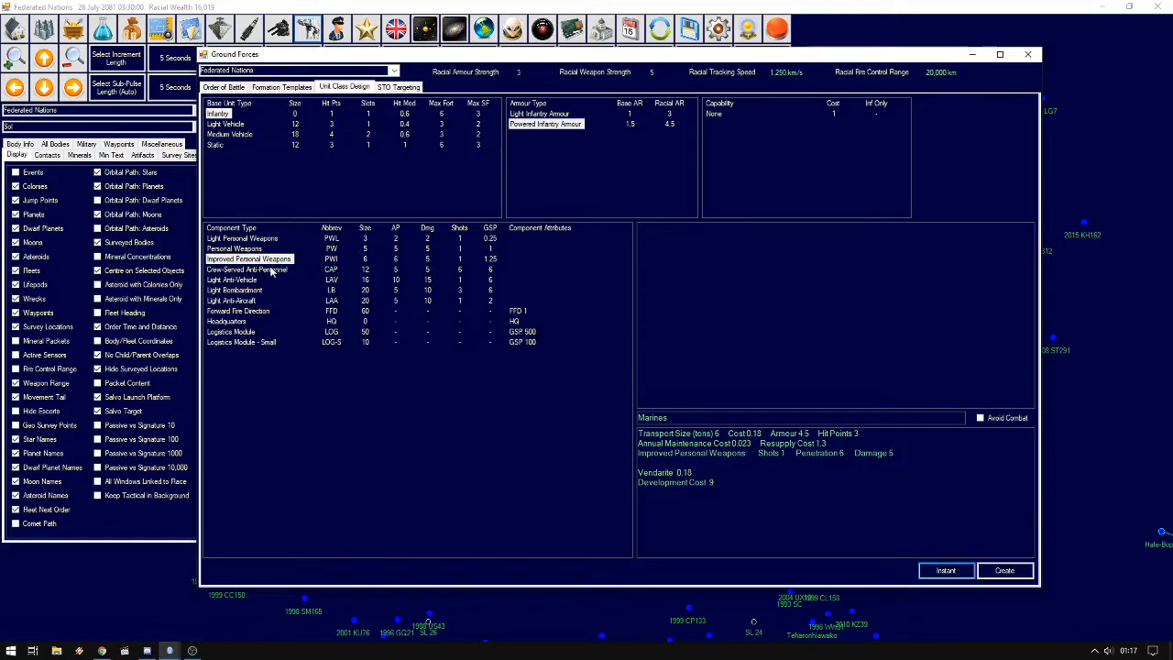
Set up a Light Vehicle design with a light autocannon and name it Armoured Car
left_click(249, 269)
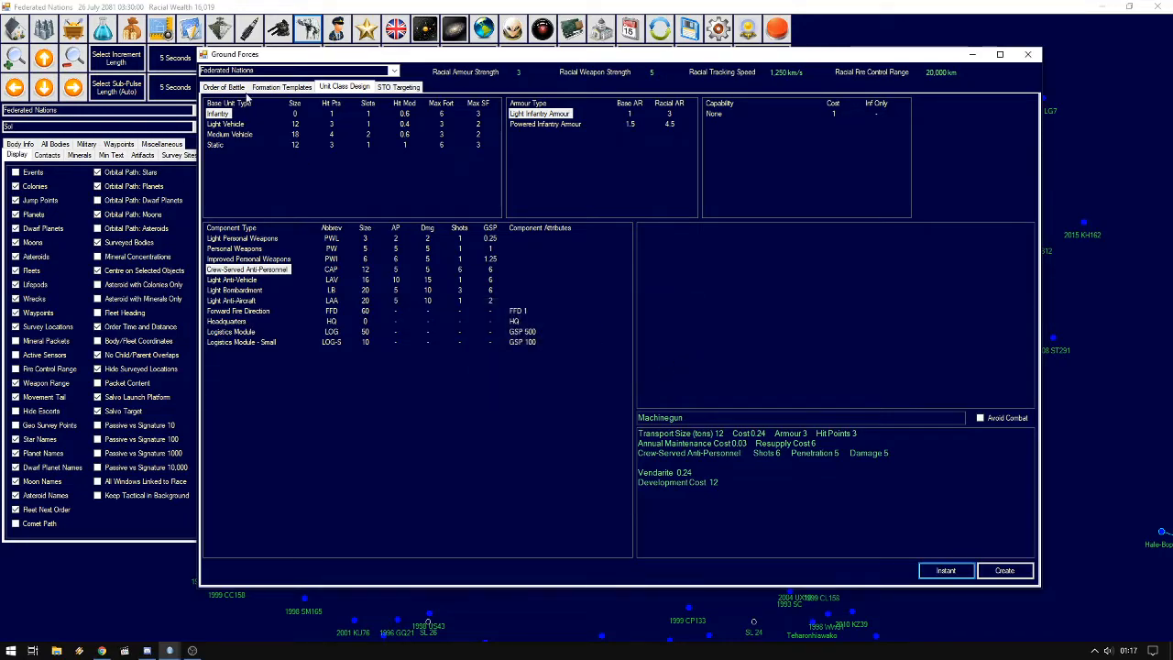
left_click(227, 125)
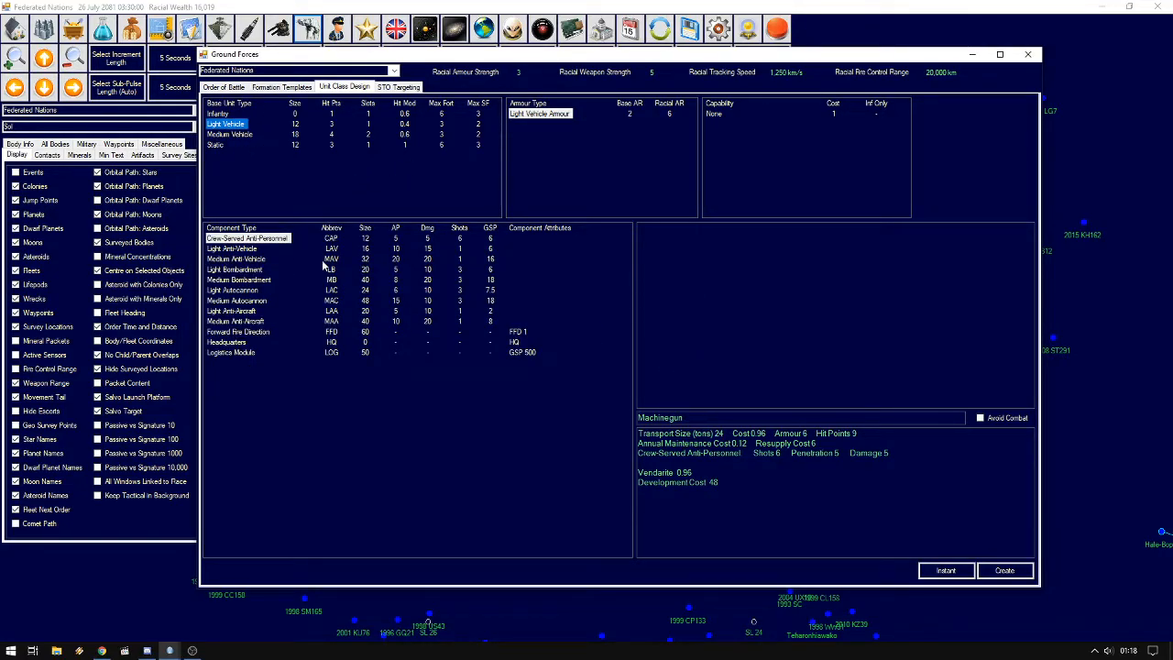
left_click(233, 289)
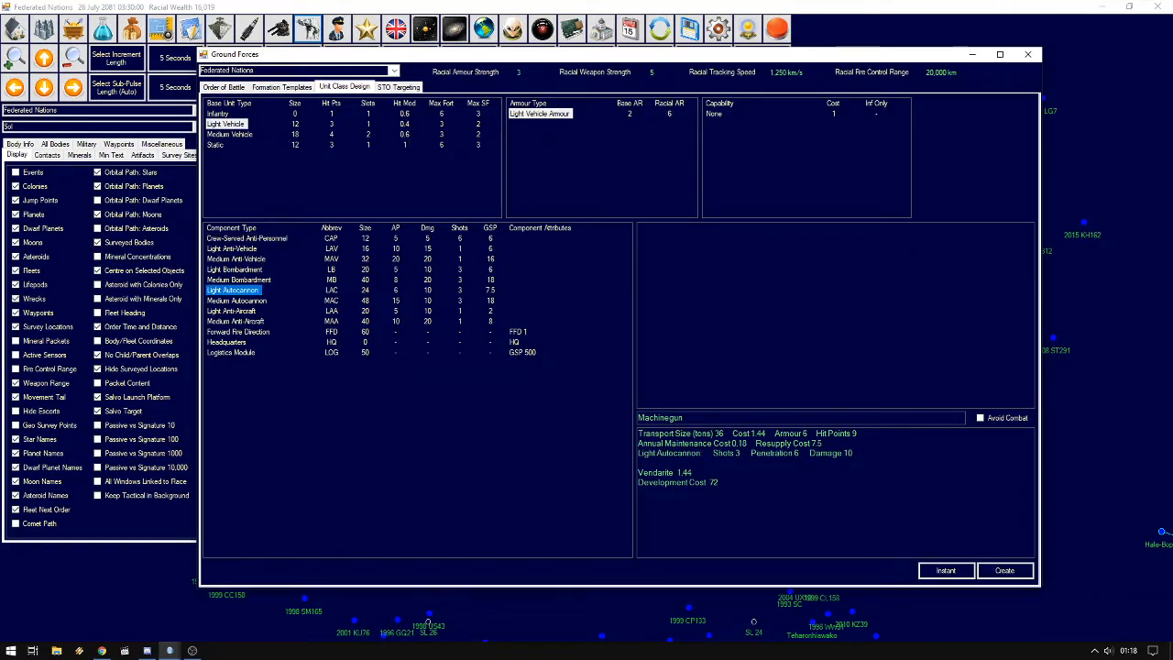
triple_click(660, 418)
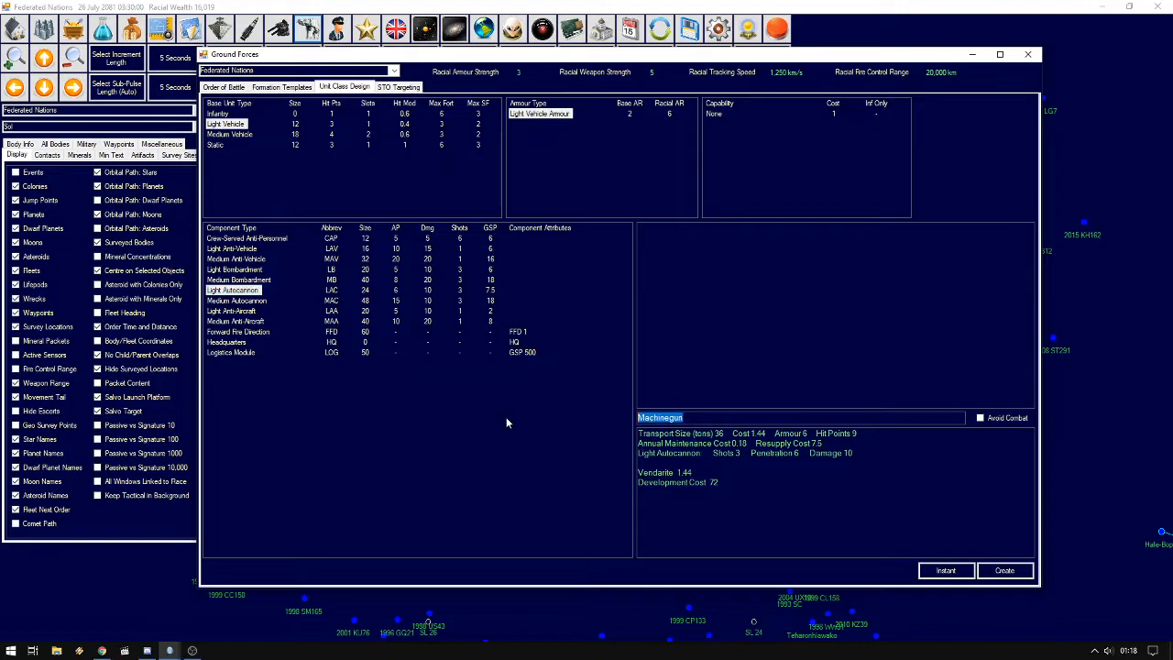
type("Armoure")
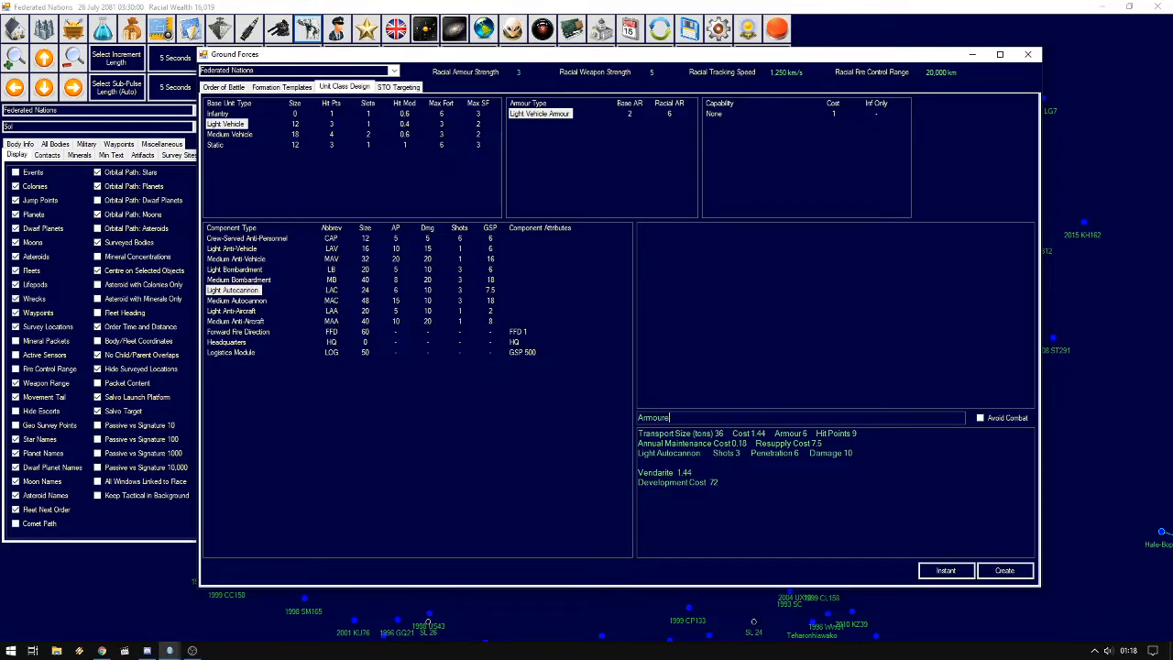
type("Armoured Car")
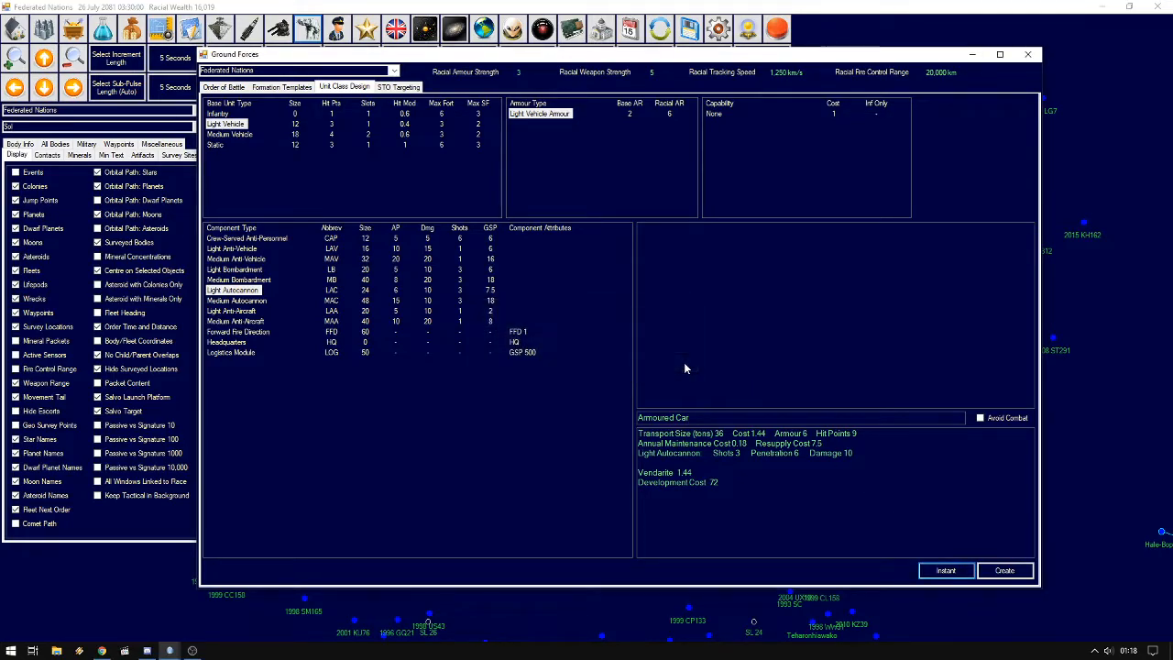
Design a Medium Vehicle with medium vehicle armour, medium anti-vehicle and crew-served anti-personnel weapons, named Tank
left_click(231, 134)
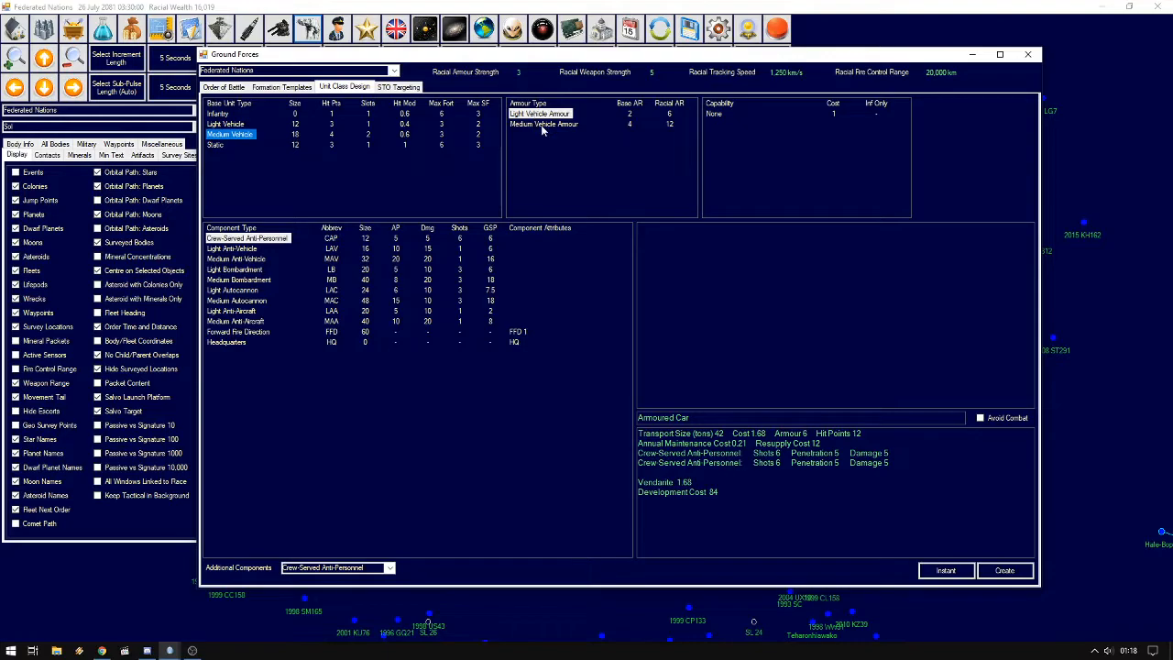
left_click(542, 125)
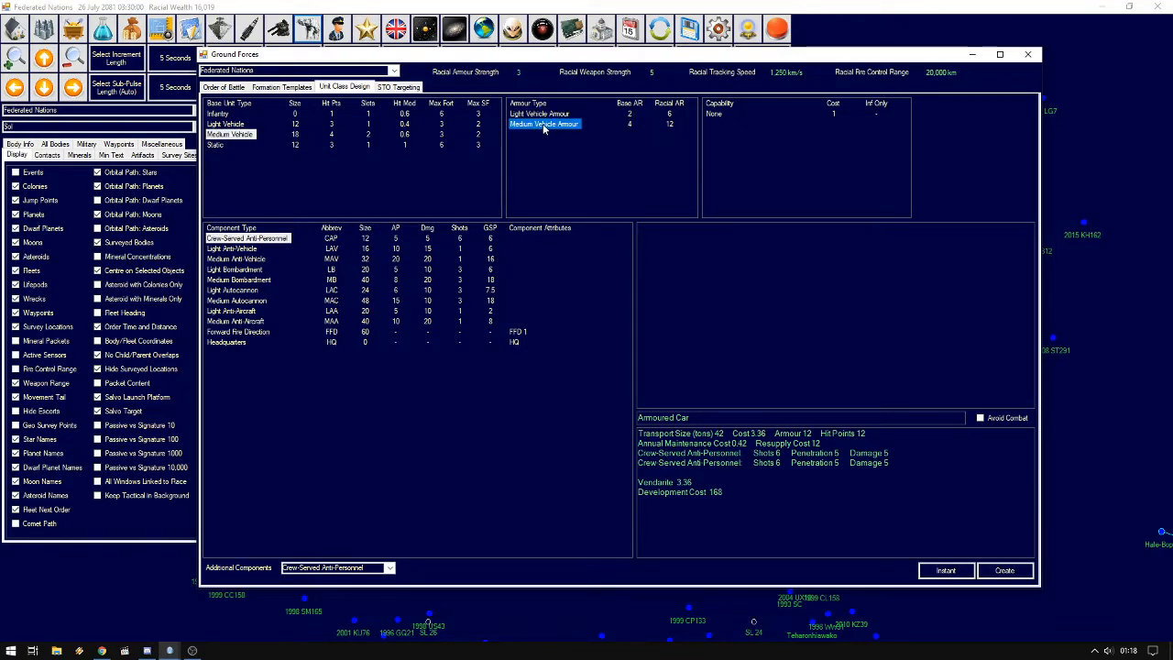
mouse_move(257, 245)
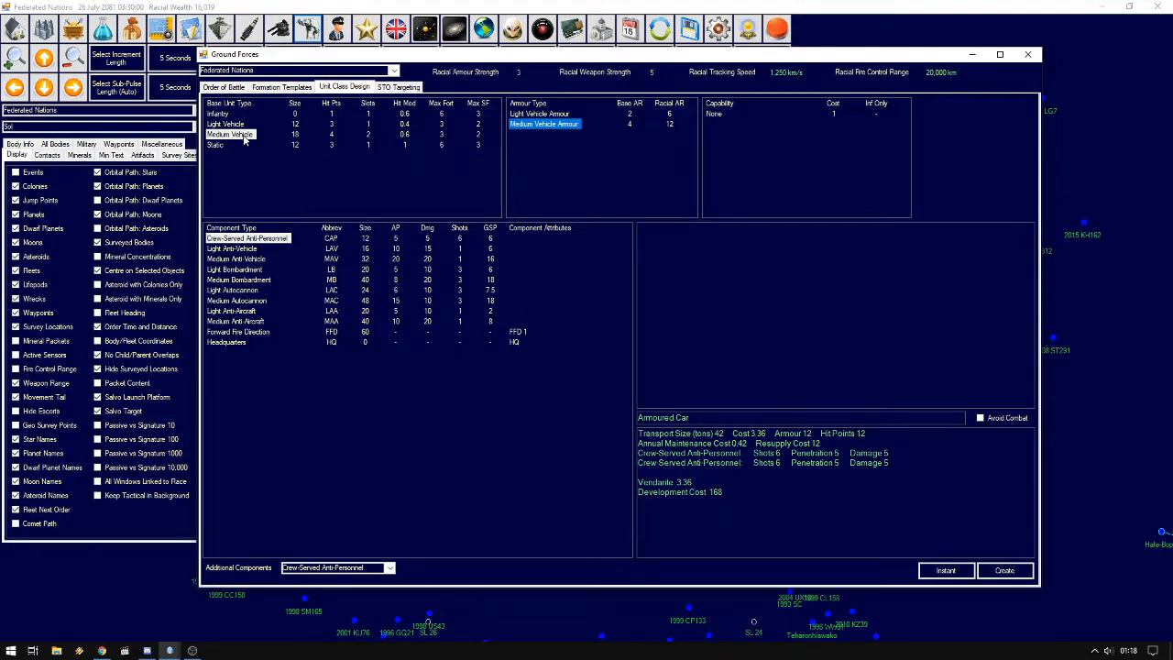
mouse_move(371, 141)
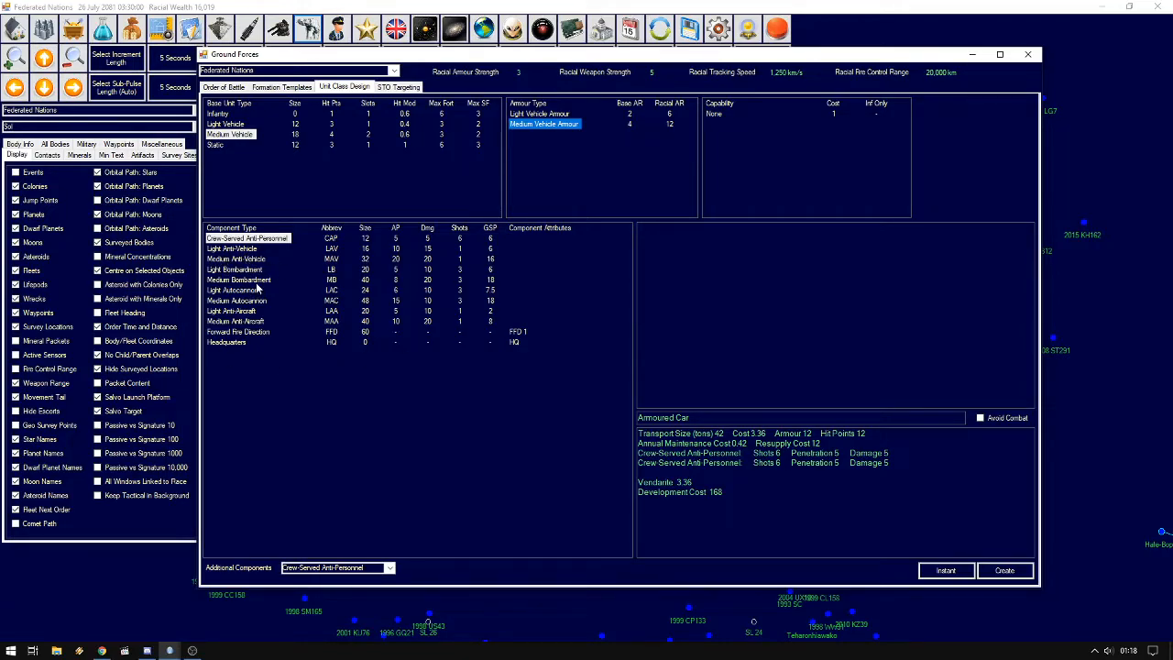
left_click(236, 258)
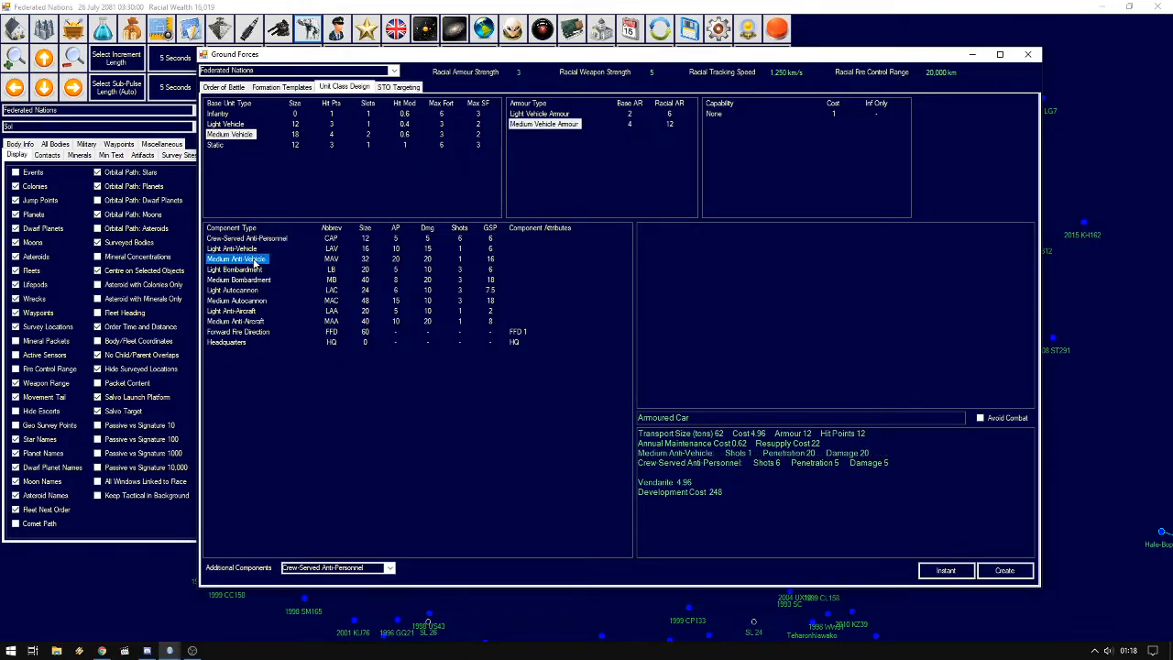
left_click(388, 568)
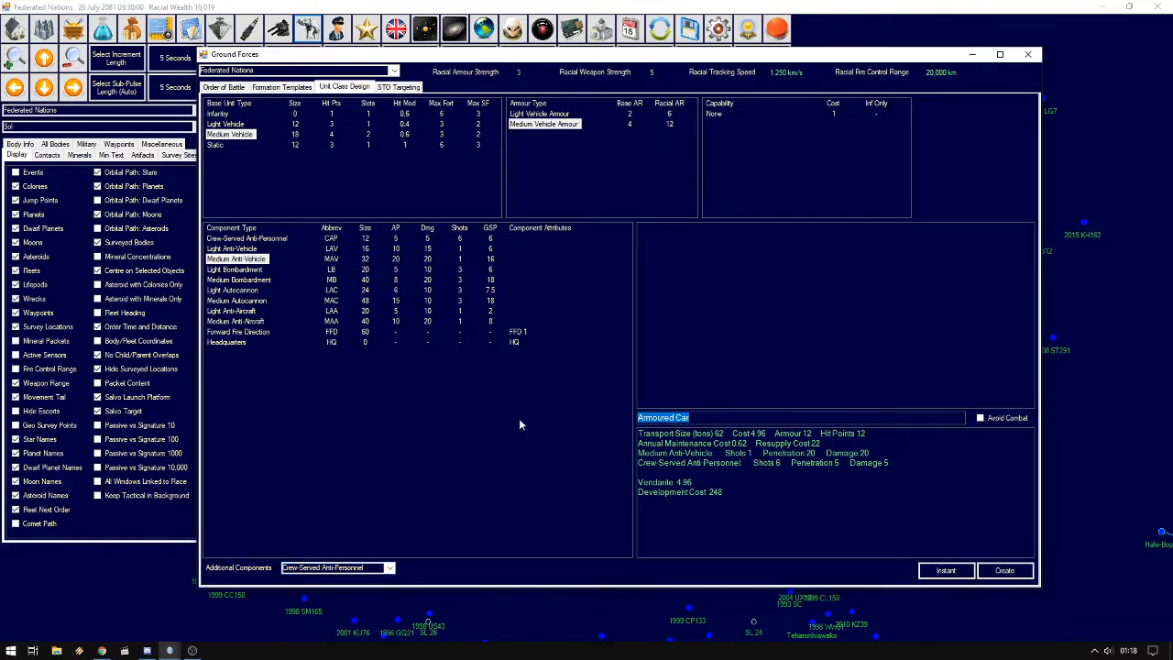
type("Tank")
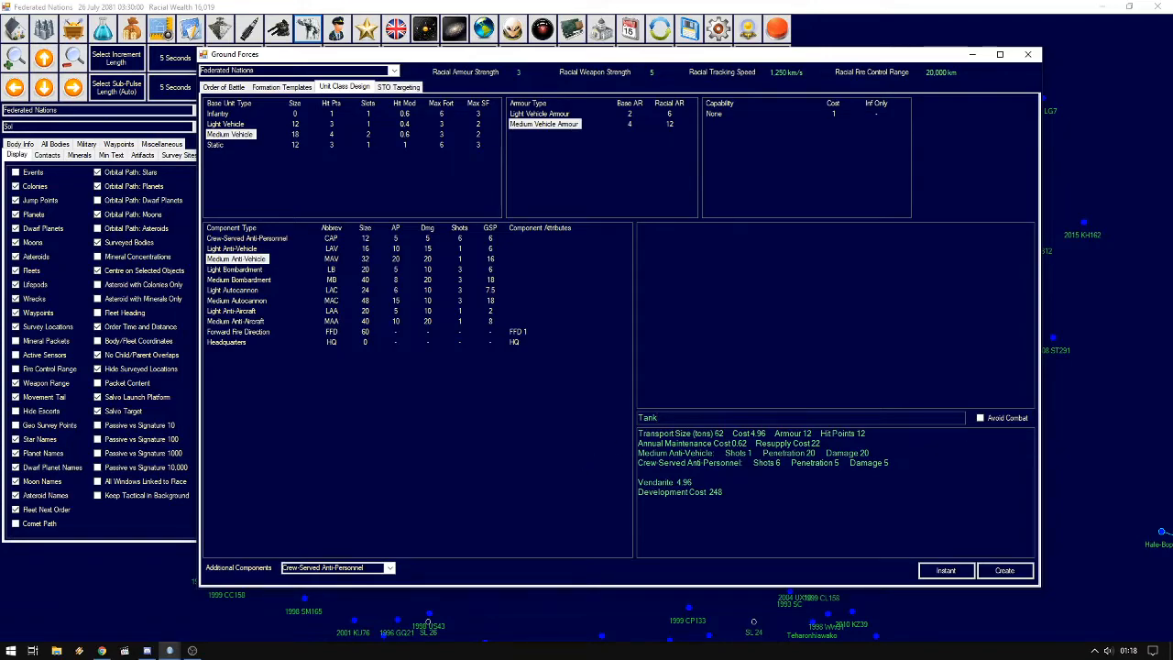
double_click(678, 453)
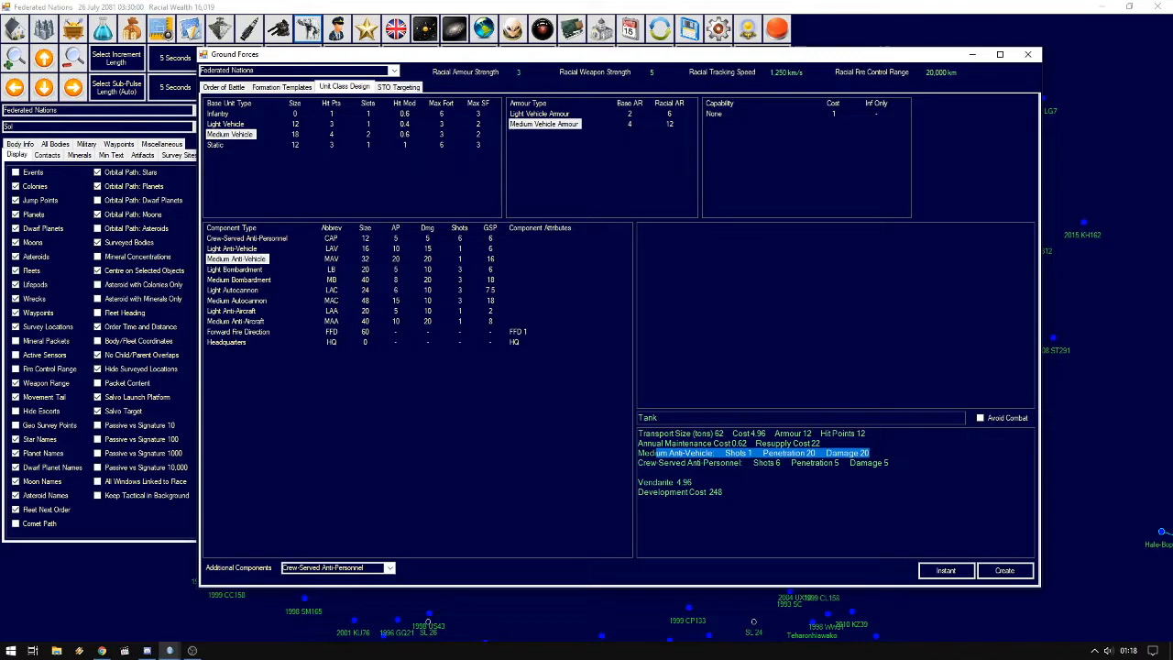
left_click(689, 462)
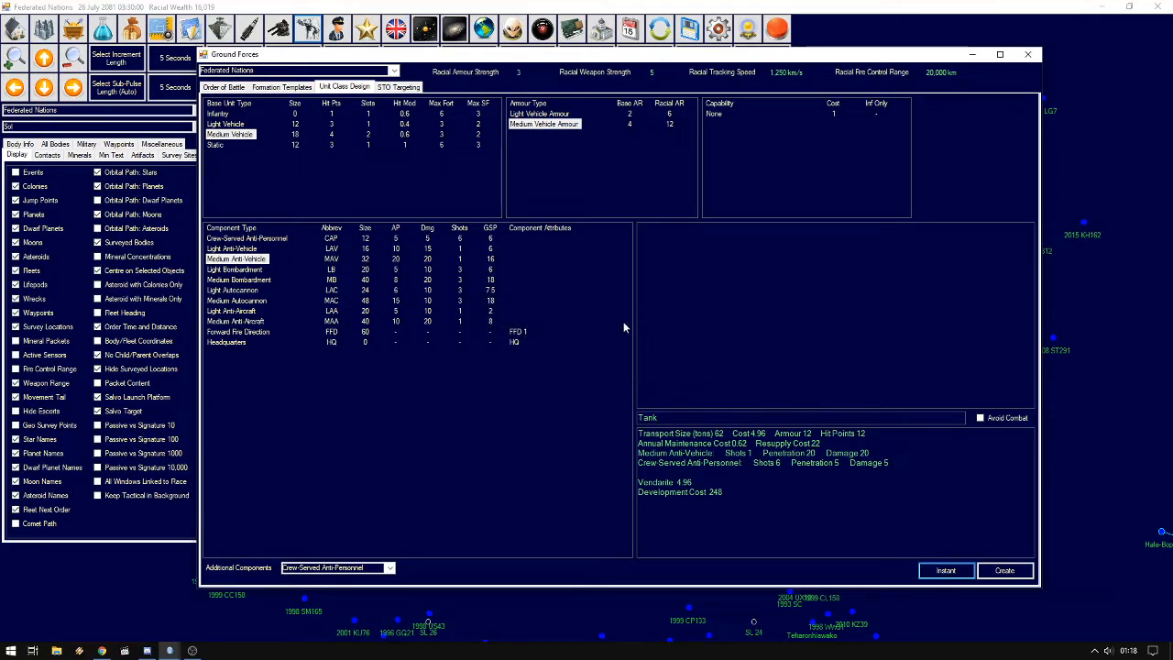
Create a Static design with a headquarters component named Company HQ, set to avoid combat
left_click(216, 147)
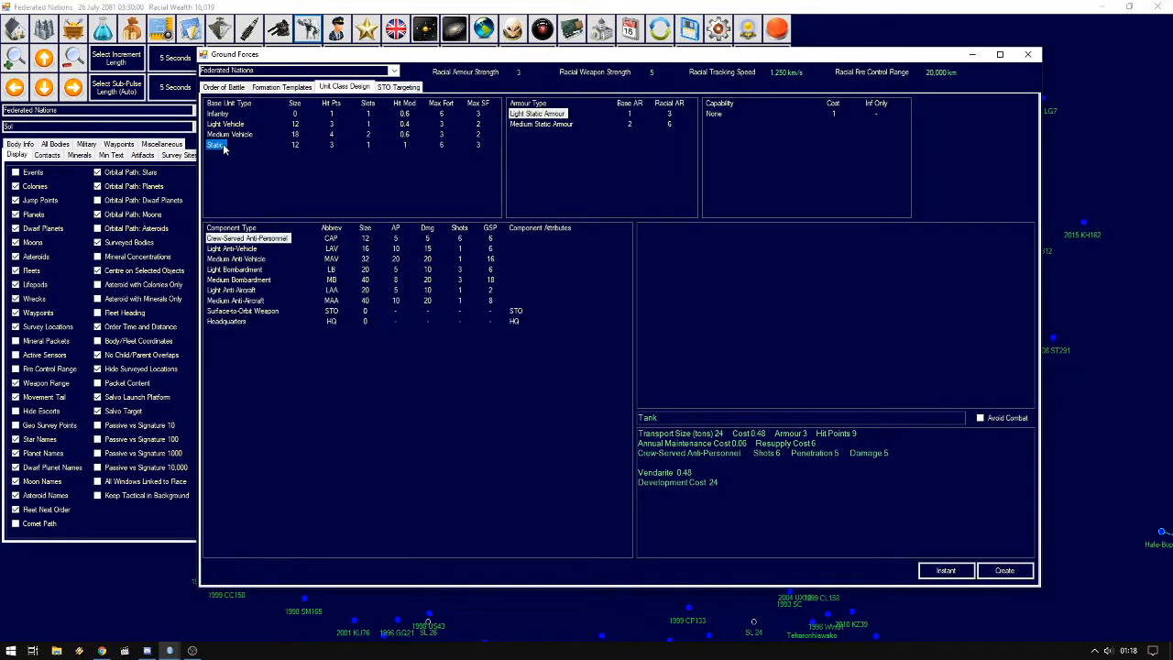
left_click(227, 322)
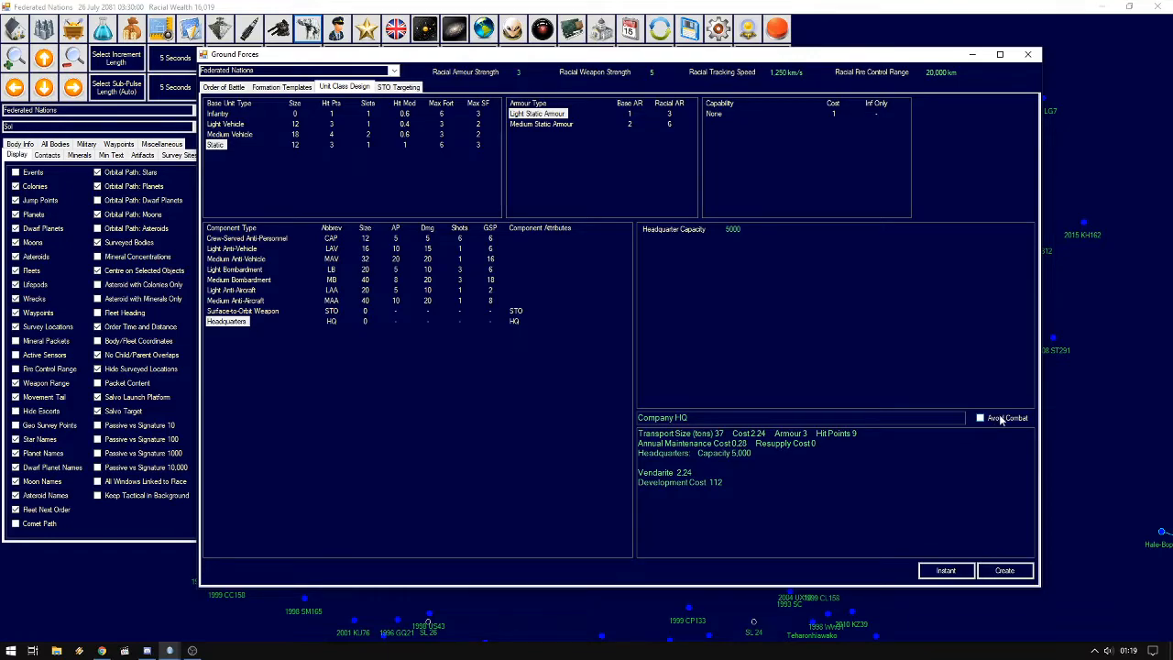
left_click(980, 417)
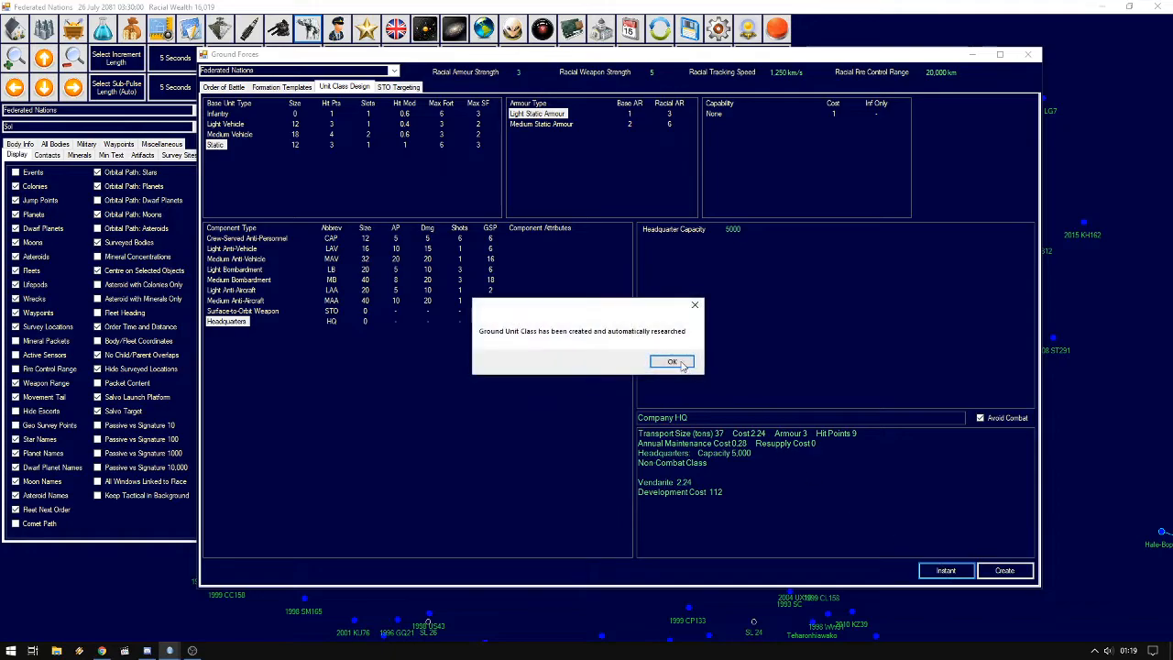
left_click(671, 361)
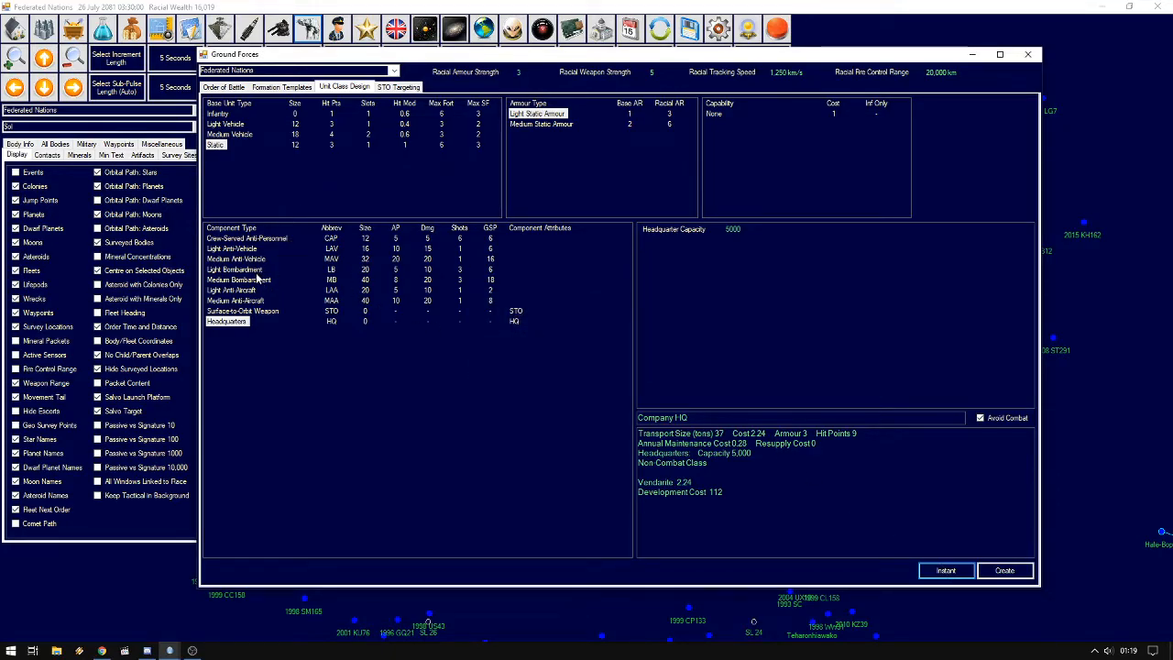
Give the static design a medium bombardment weapon and medium static armour
left_click(238, 278)
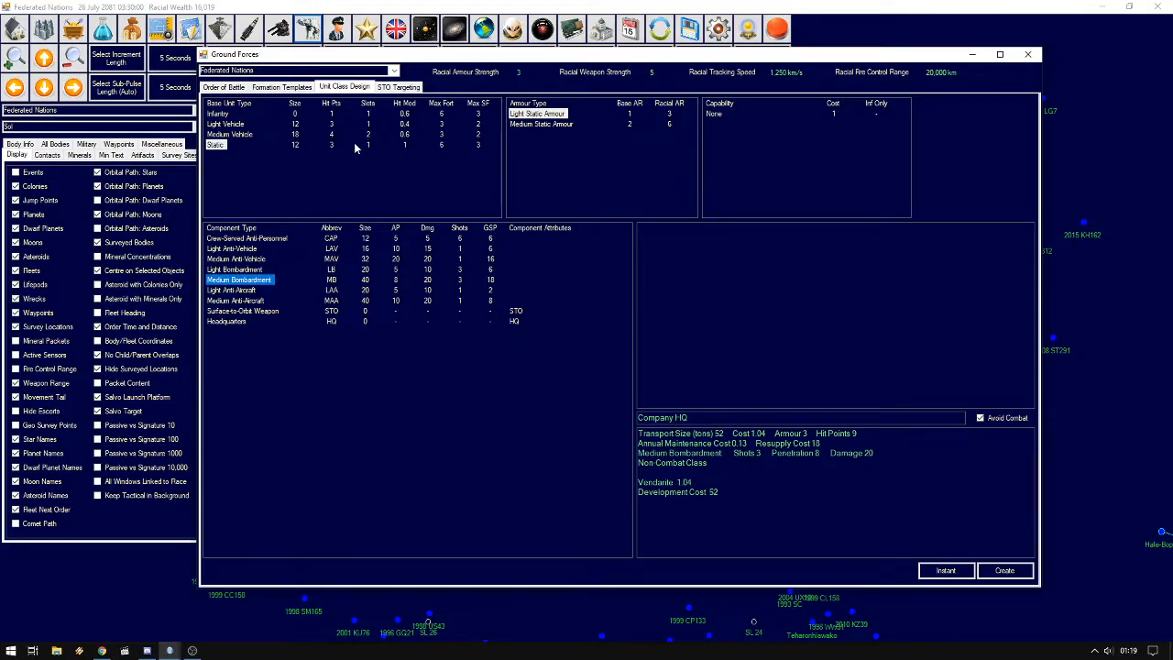
left_click(541, 124)
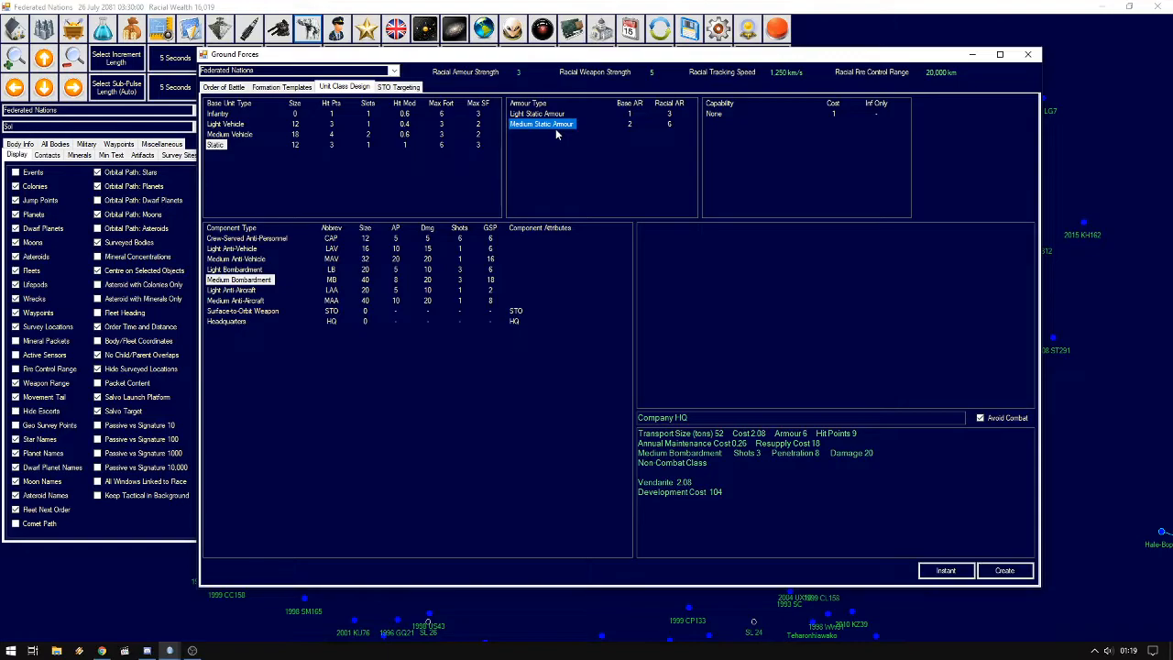
mouse_move(680, 366)
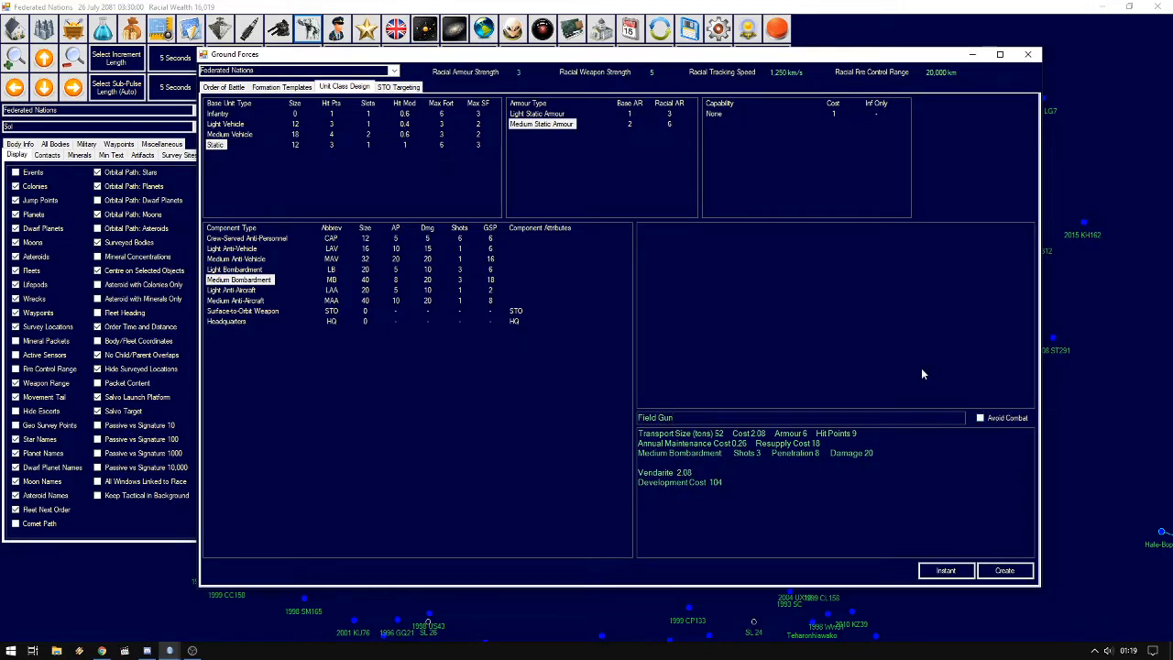
mouse_move(873, 345)
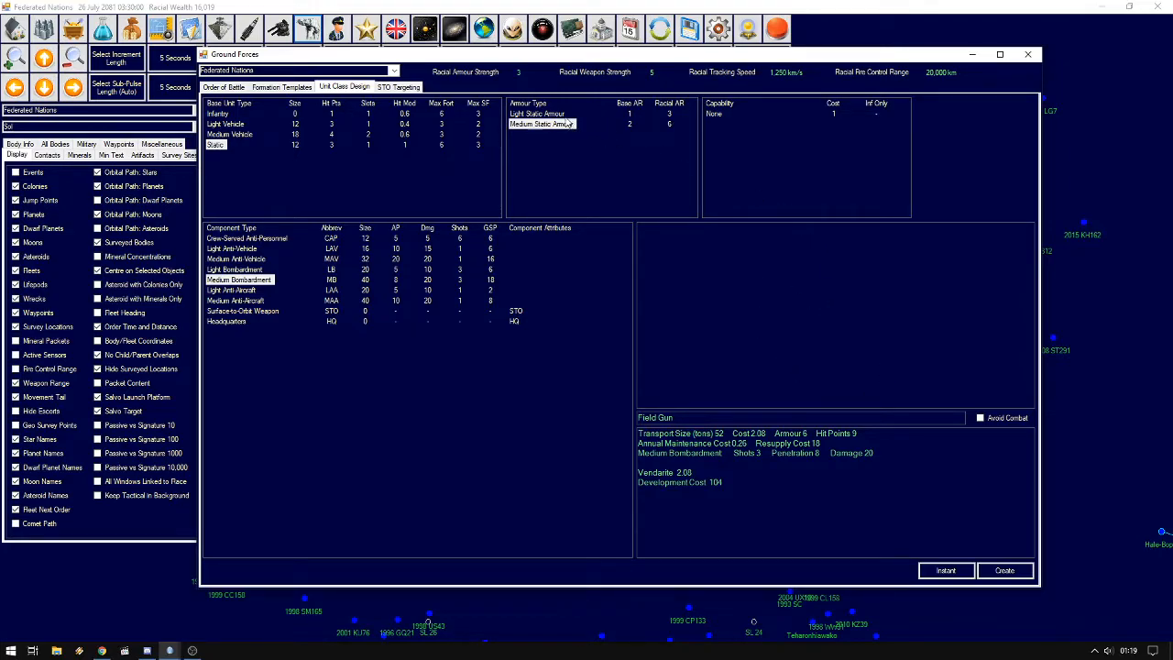
mouse_move(956, 597)
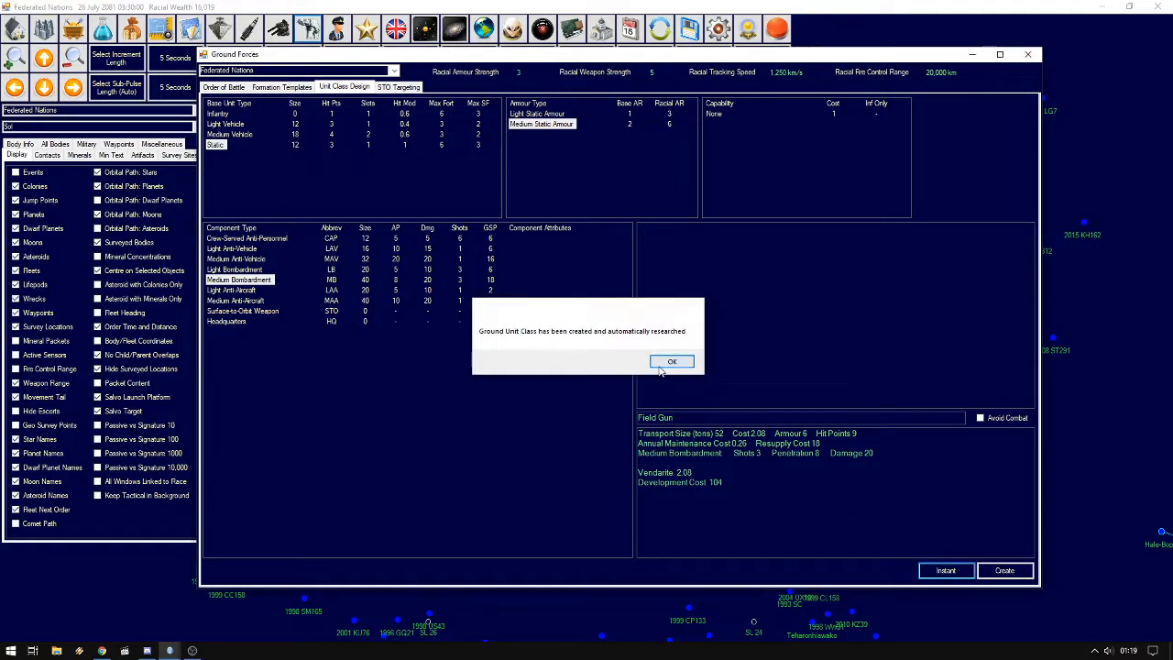
Acknowledge Field Gun, then create a non-combat Supply Truck with a logistics module
left_click(671, 361)
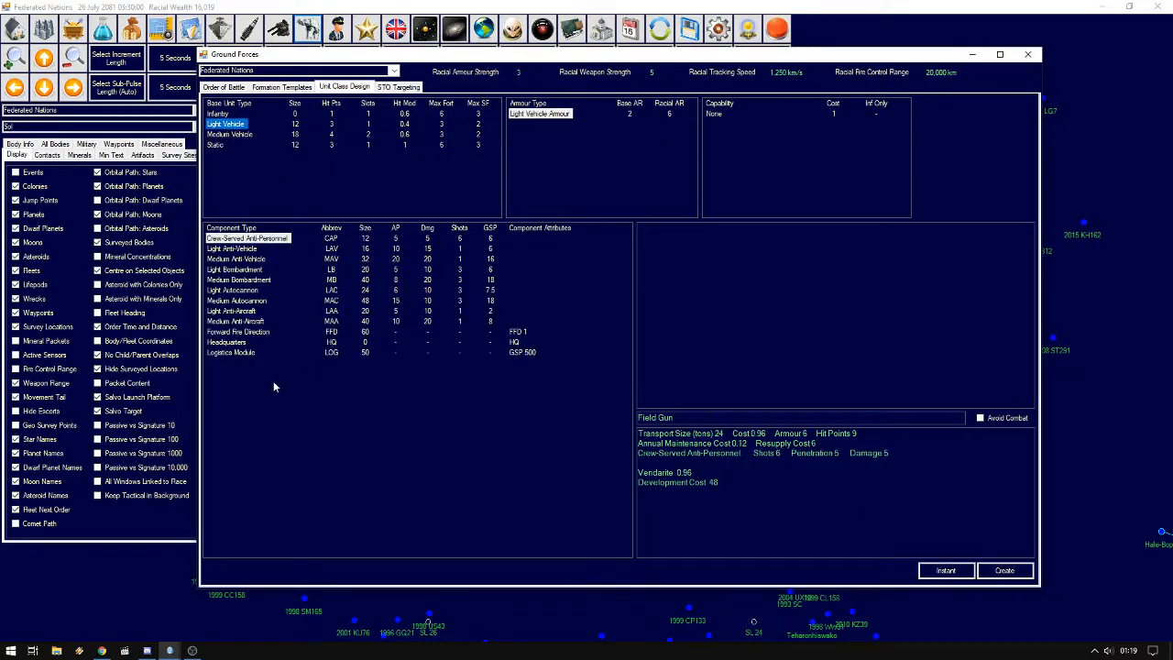
left_click(230, 352)
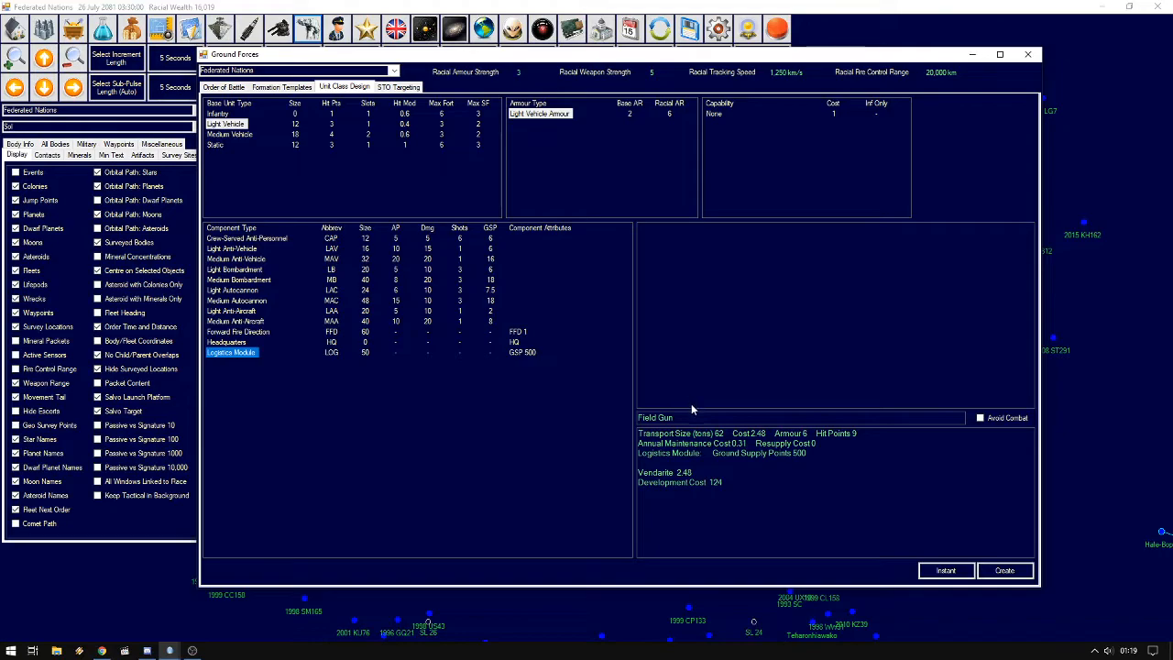
type("Supply Truck")
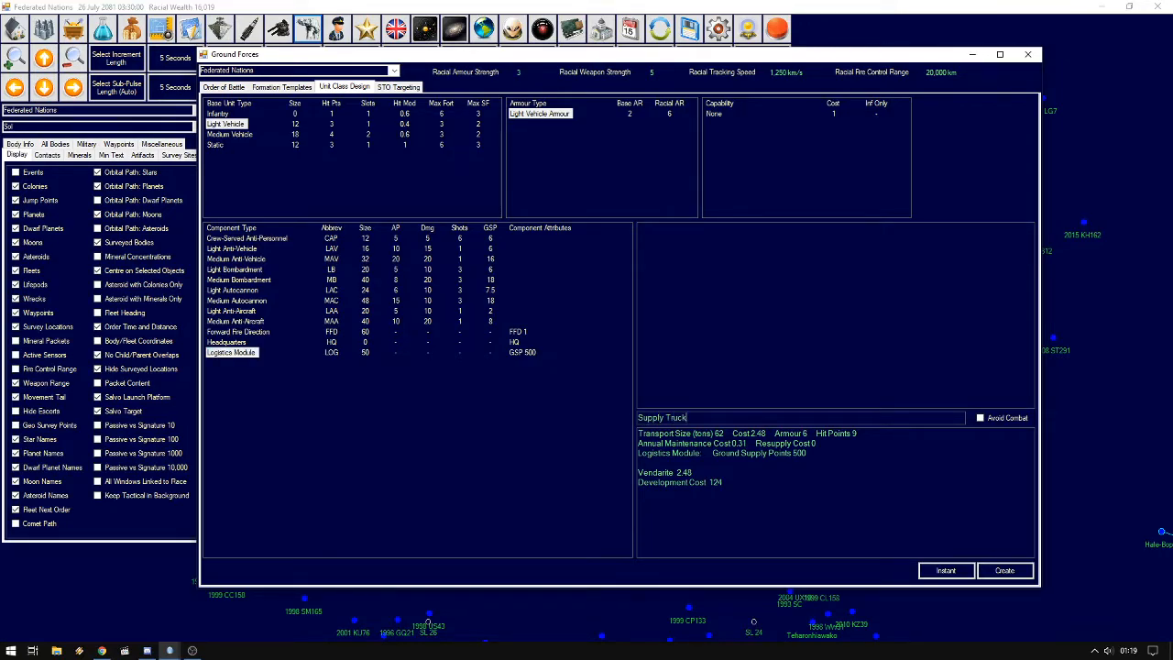
left_click(978, 418)
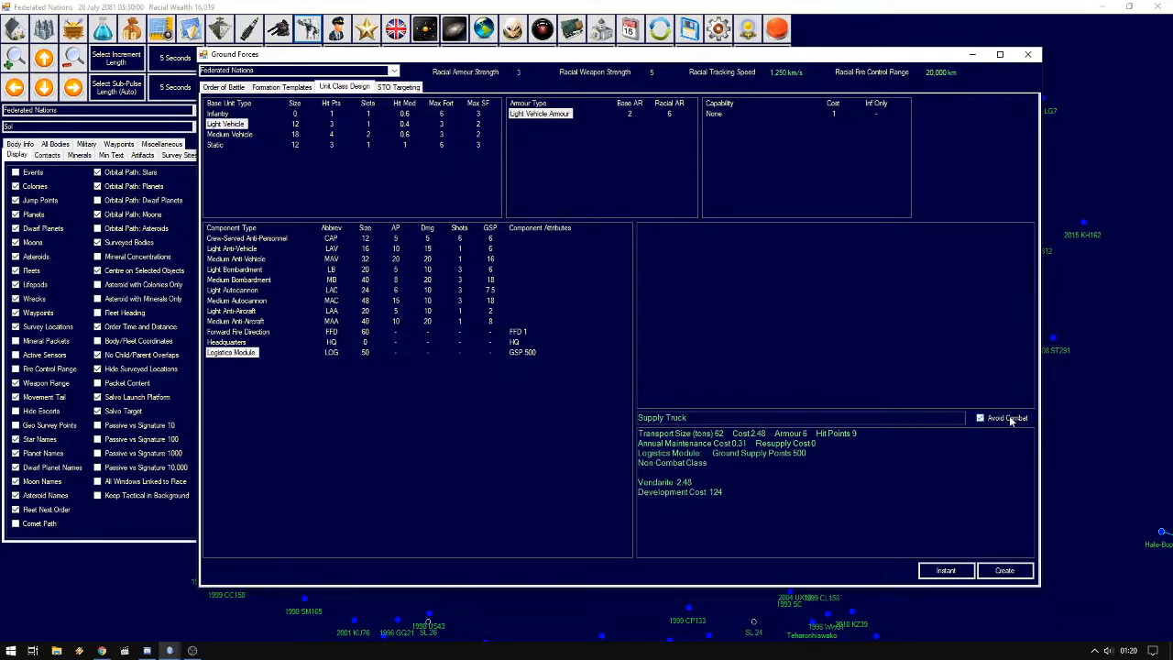
left_click(1005, 570)
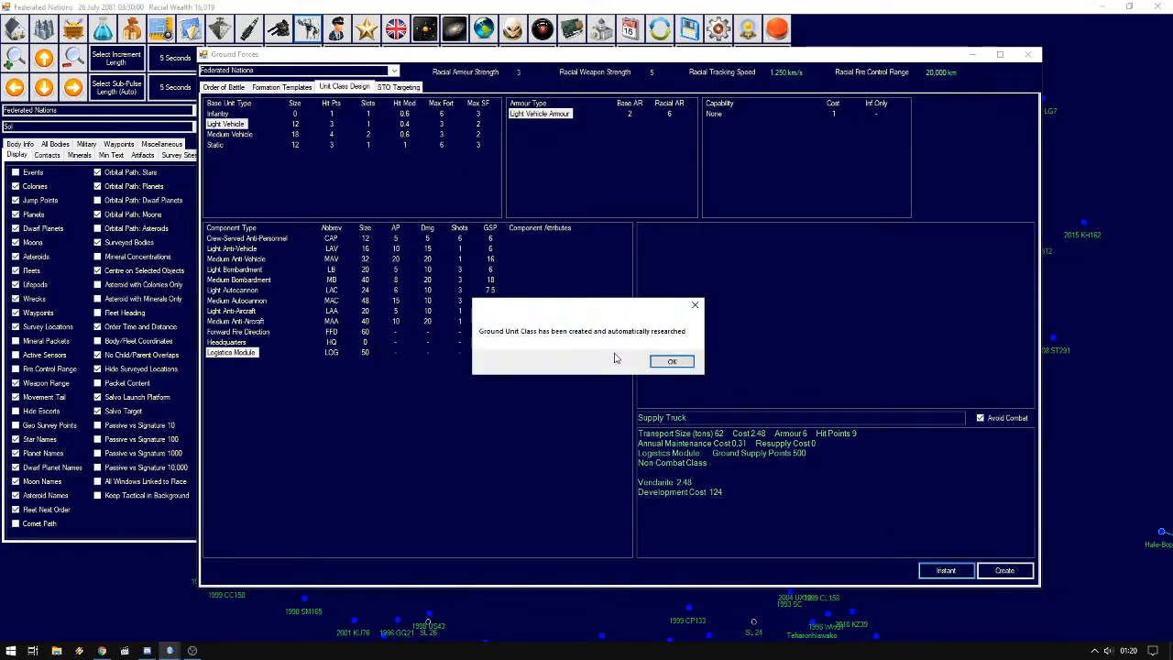
left_click(670, 359)
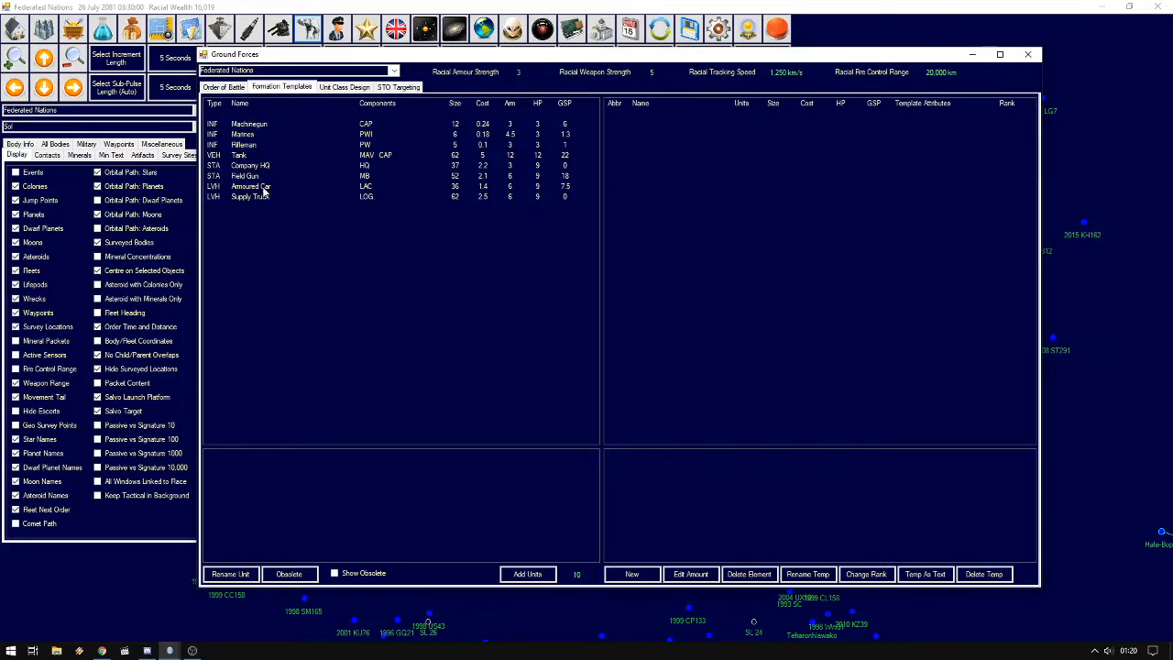
mouse_move(267, 202)
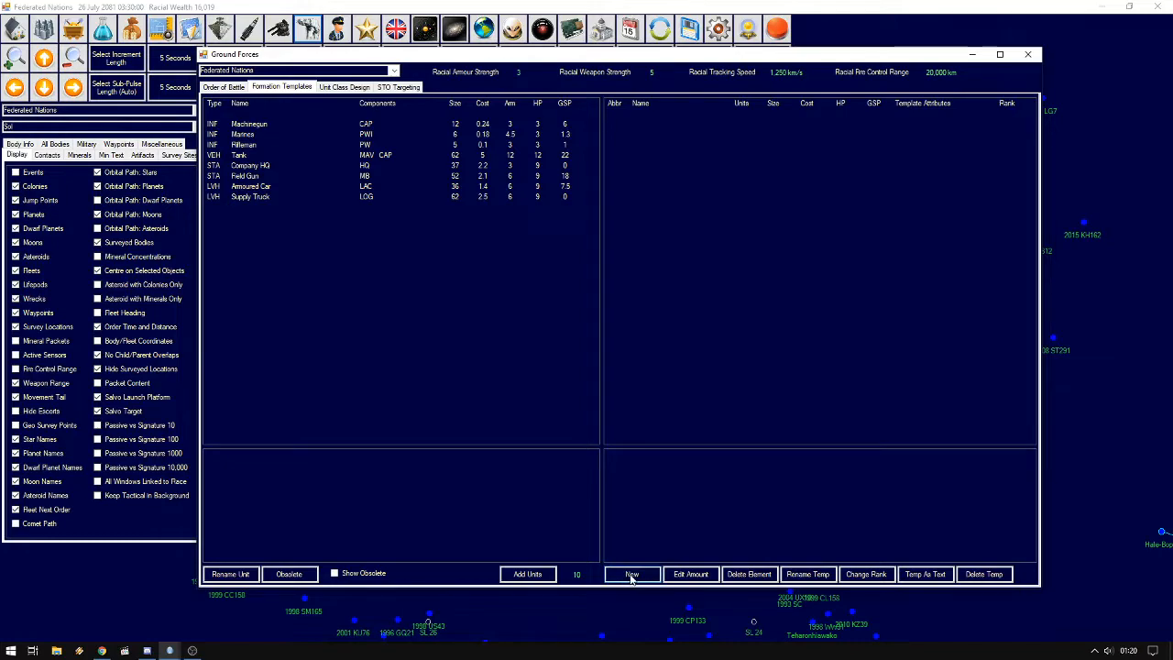
Start a new formation template named Marine Squad with abbreviation M-Sc
left_click(630, 574)
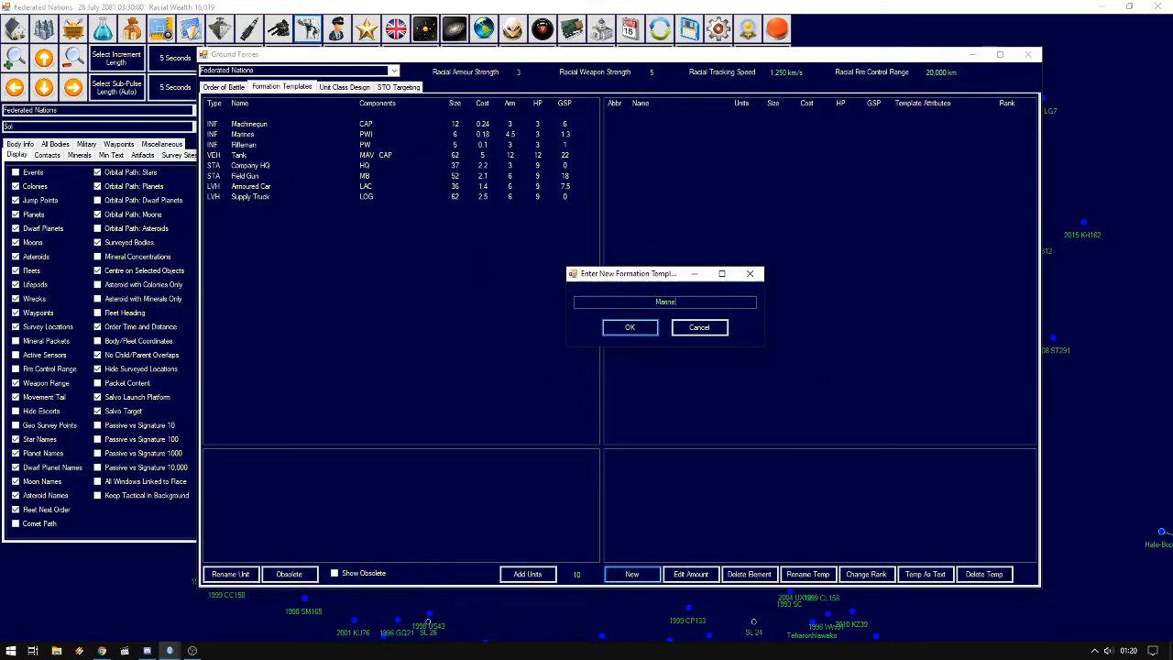
type("Marine Squad")
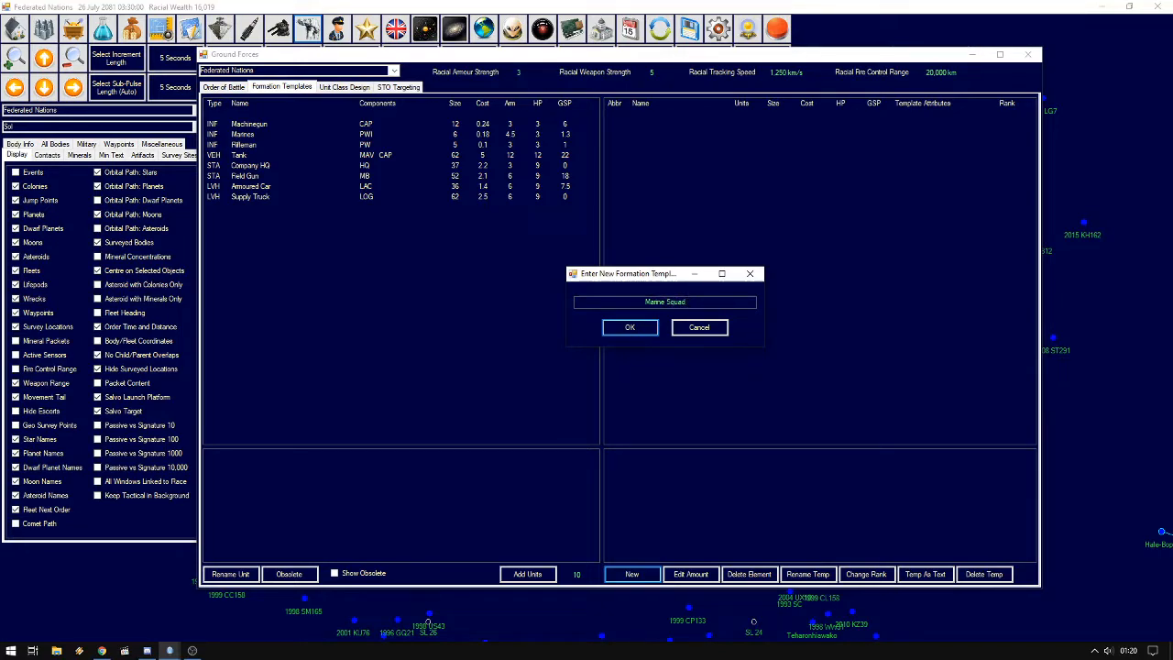
type("META")
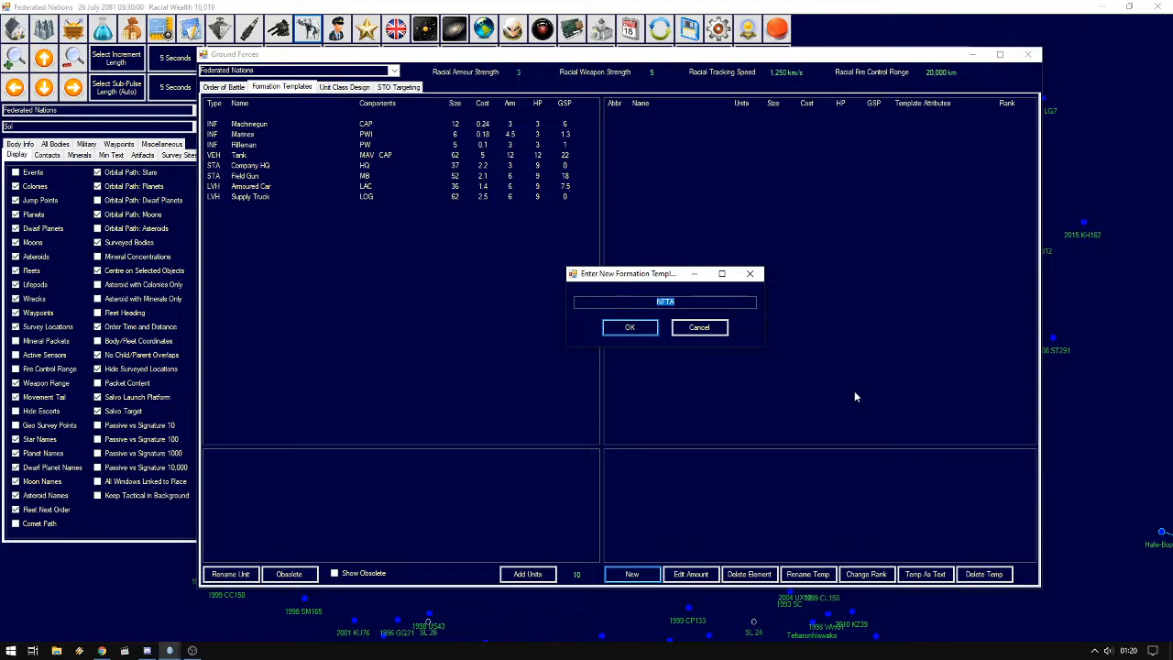
type("M-Sc")
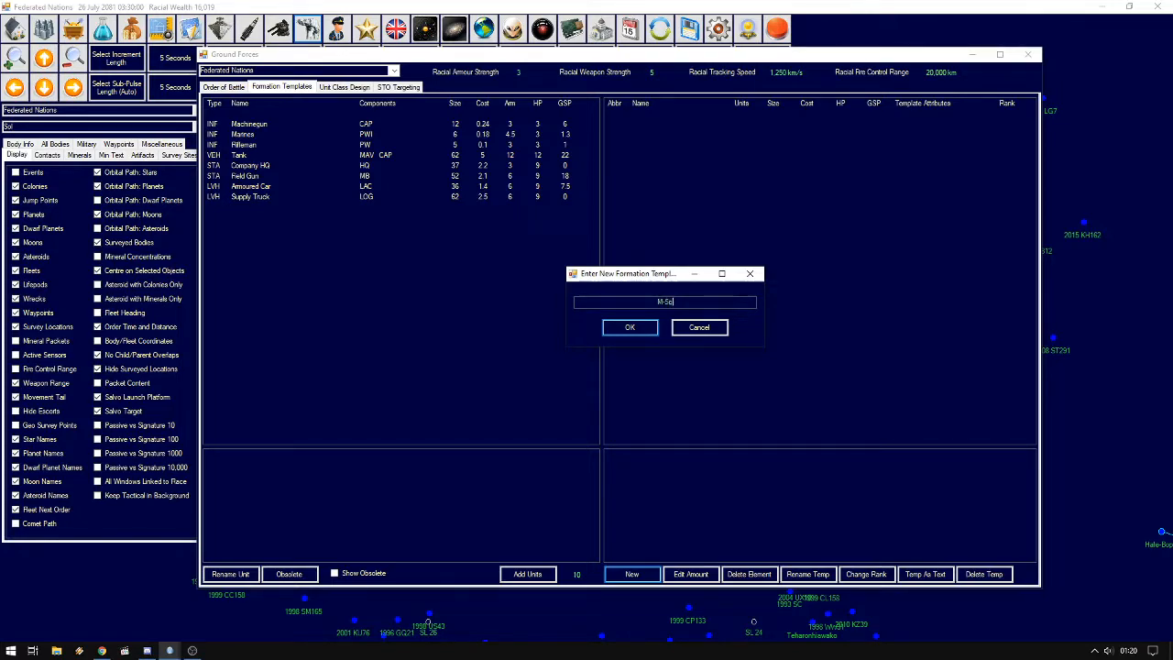
left_click(631, 326)
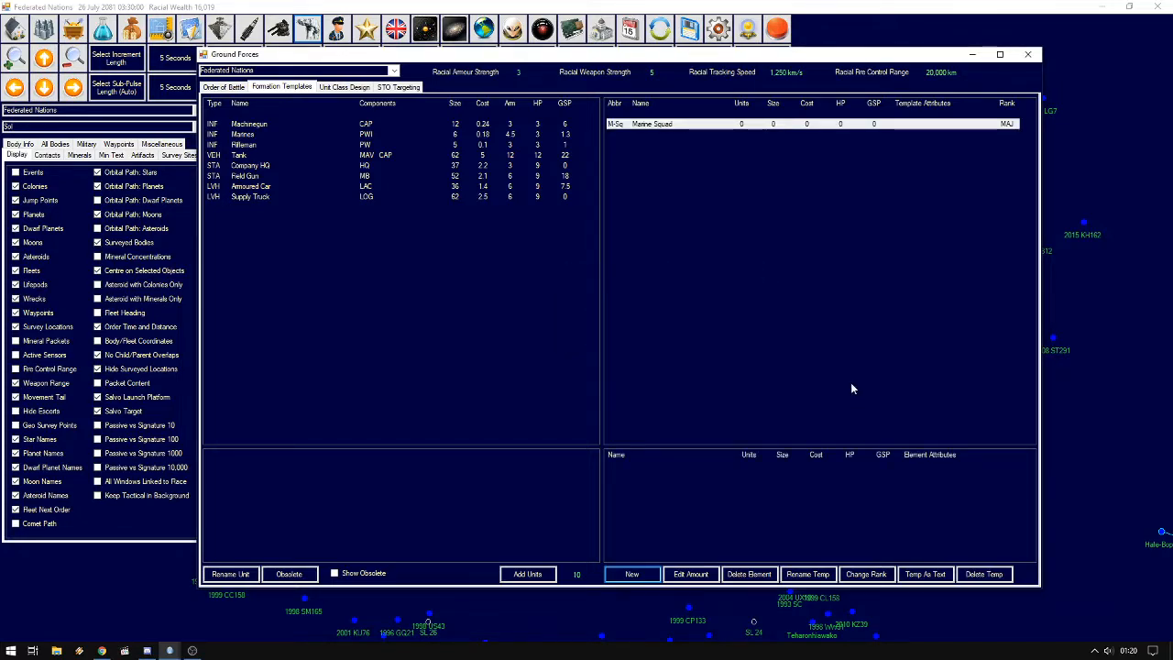
Add 15 Marines and 2 Machineguns to the Marine Squad template
left_click(242, 133)
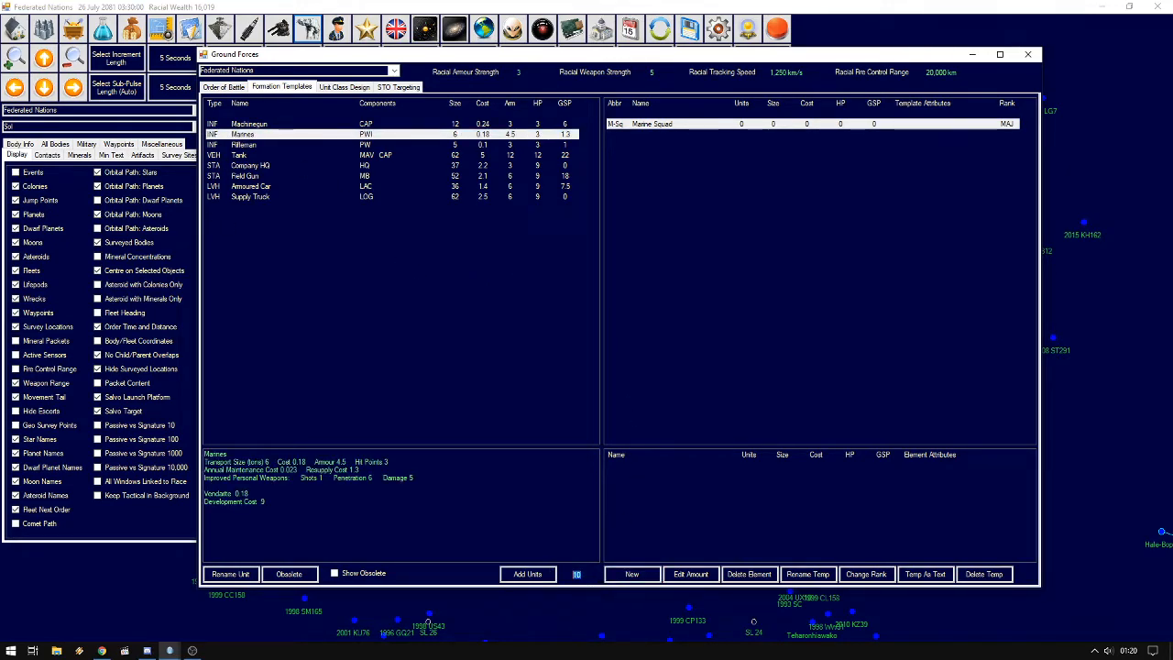
left_click(528, 572)
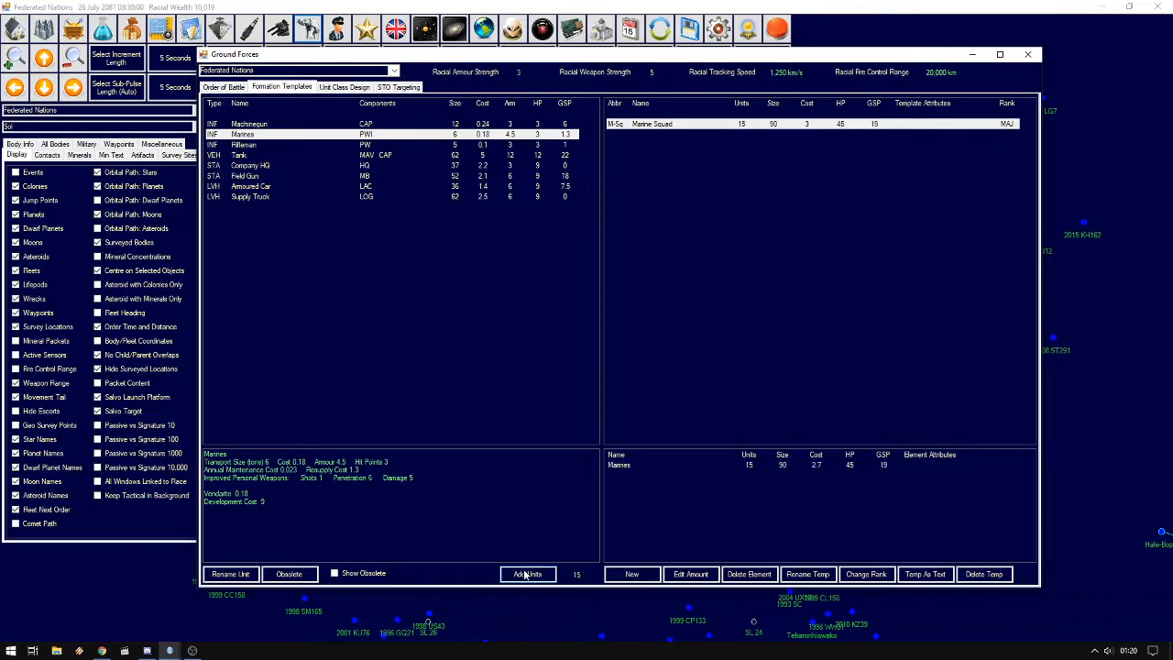
left_click(256, 122)
type("3")
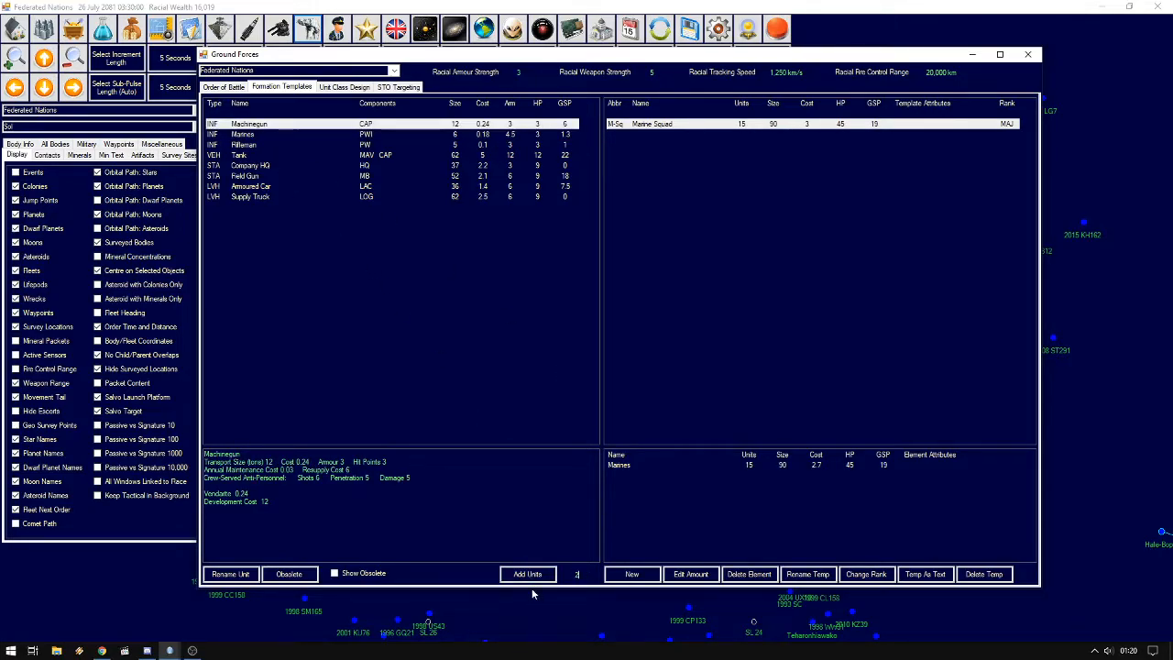
left_click(528, 572)
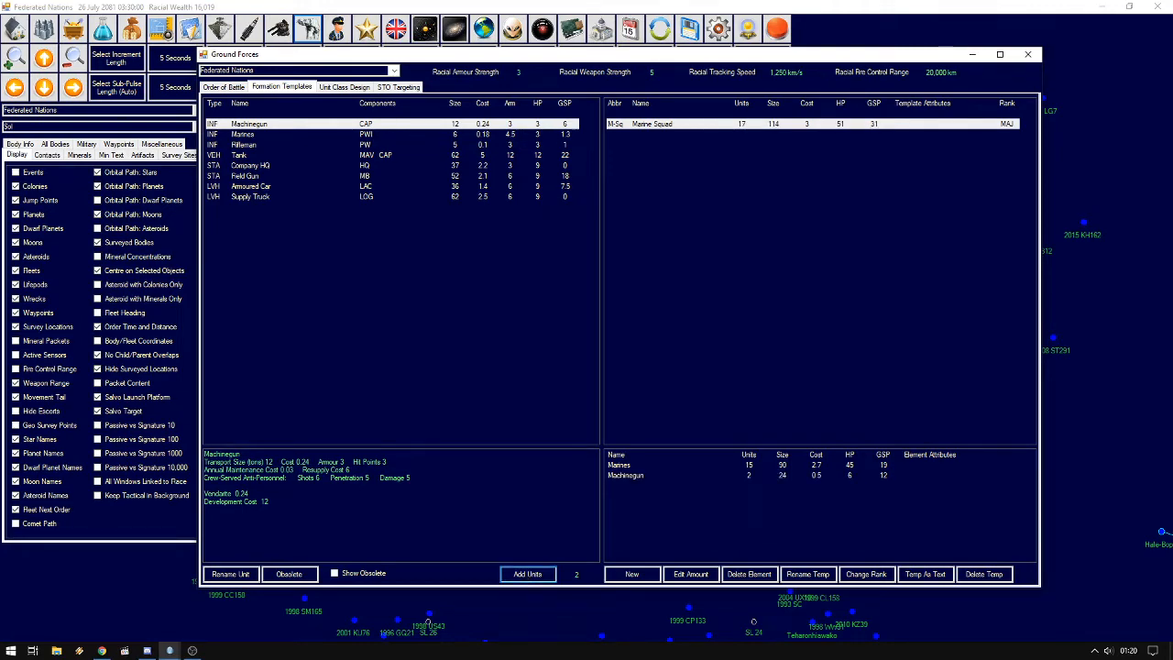
mouse_move(641, 306)
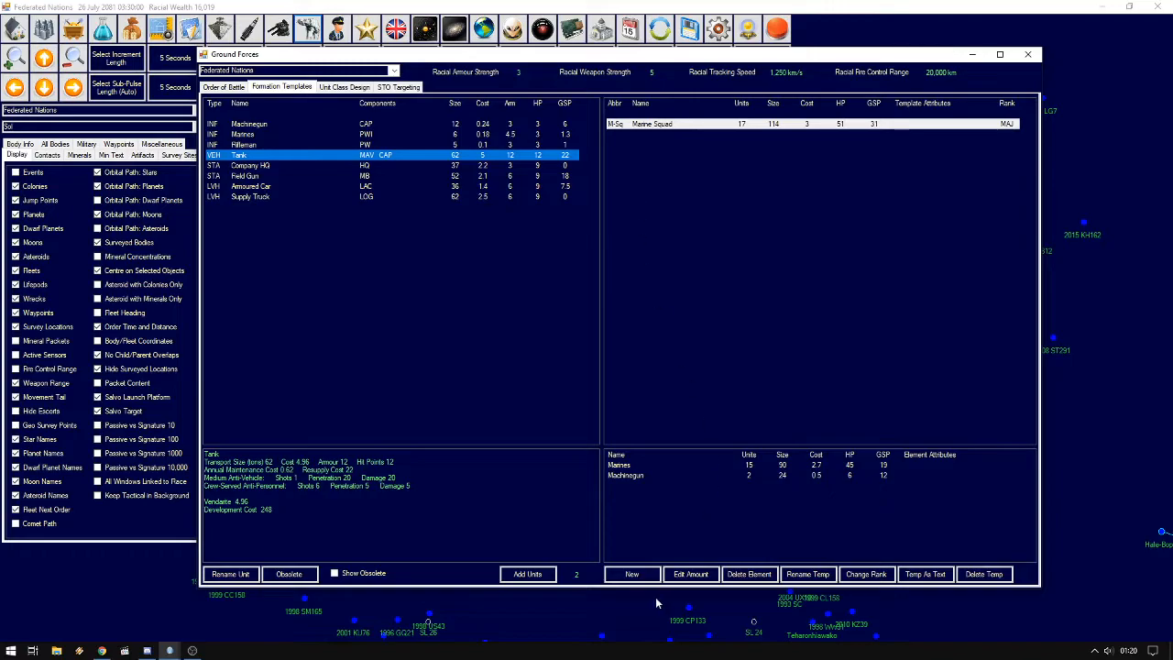
Create a new formation template named Infantry Company with its abbreviation
left_click(631, 572)
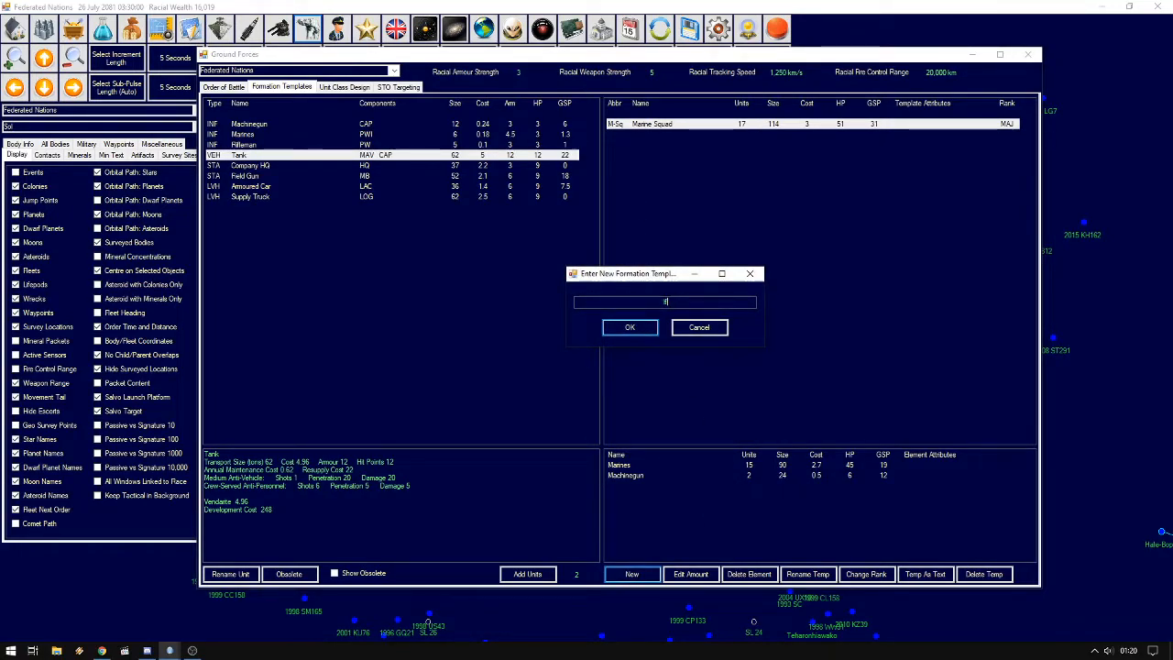
type("Infantry Company")
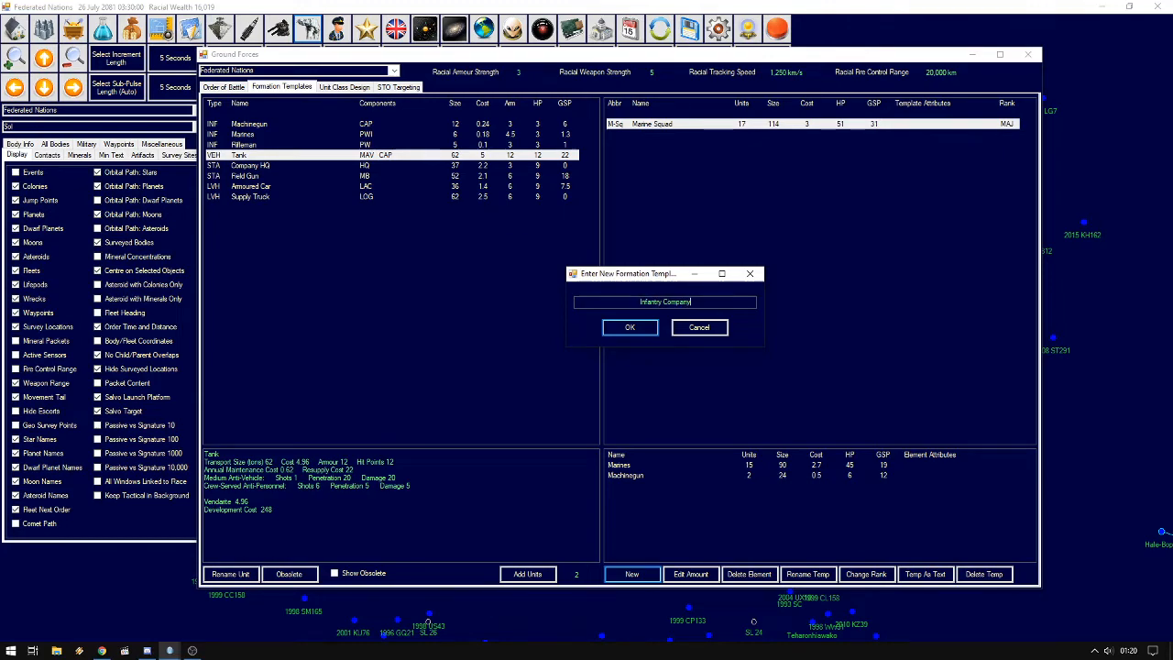
key("ctrl+a")
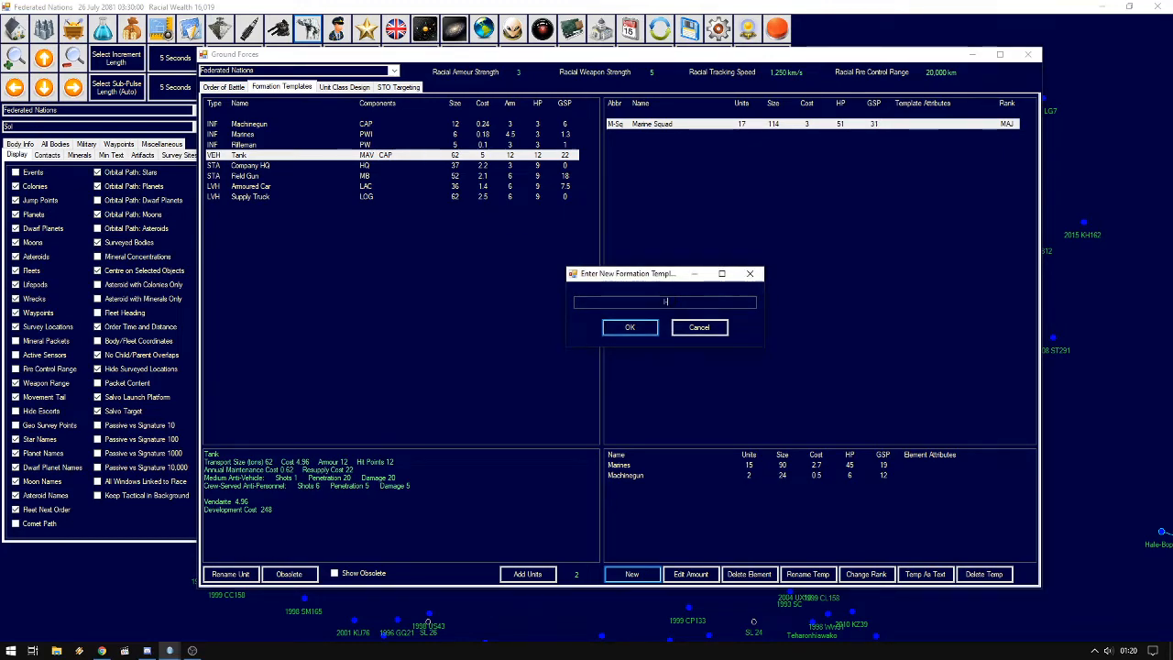
left_click(630, 326)
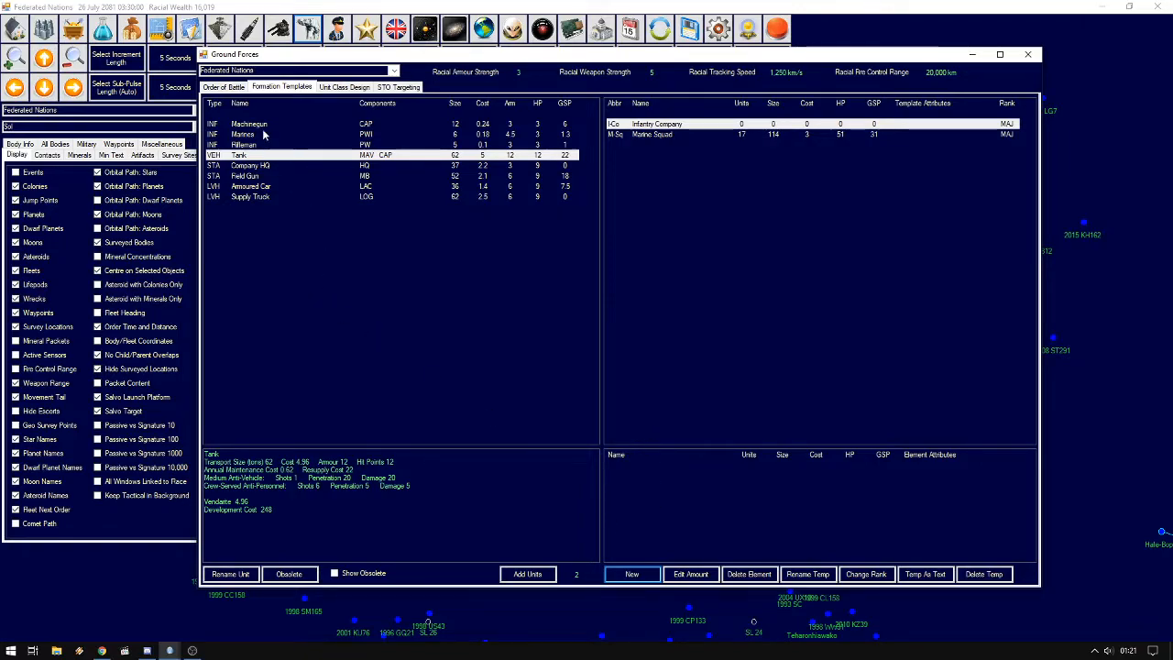
Add 120 Riflemen, 24 Machineguns and 2 Company HQ, then begin another template
left_click(246, 145)
type("120")
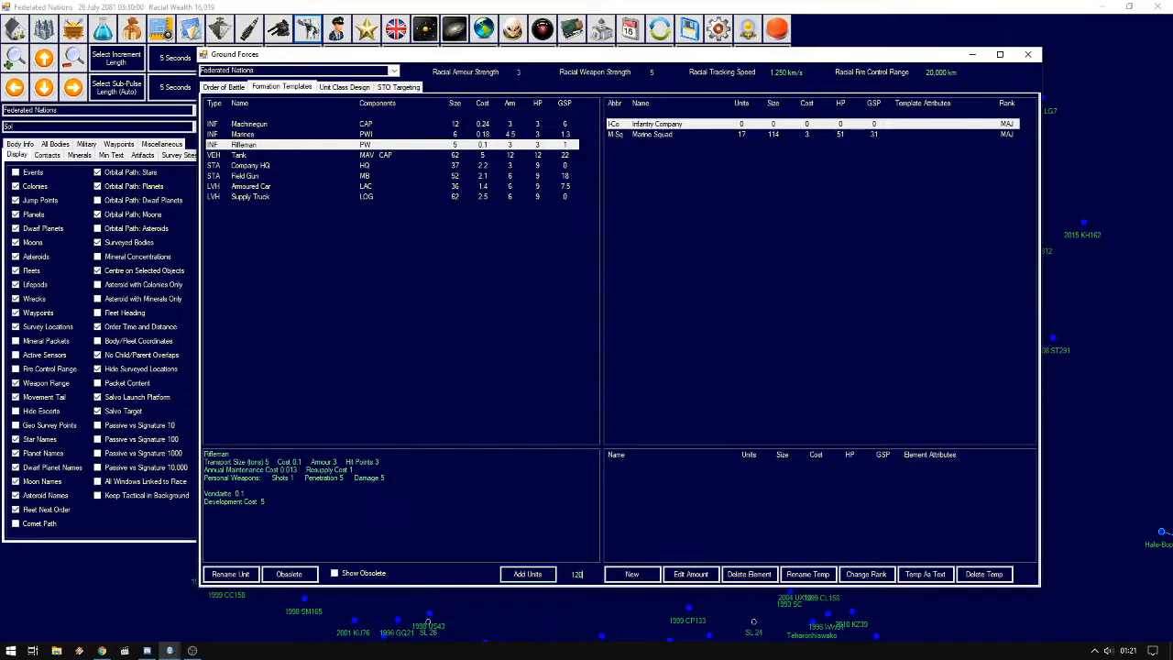
left_click(527, 572)
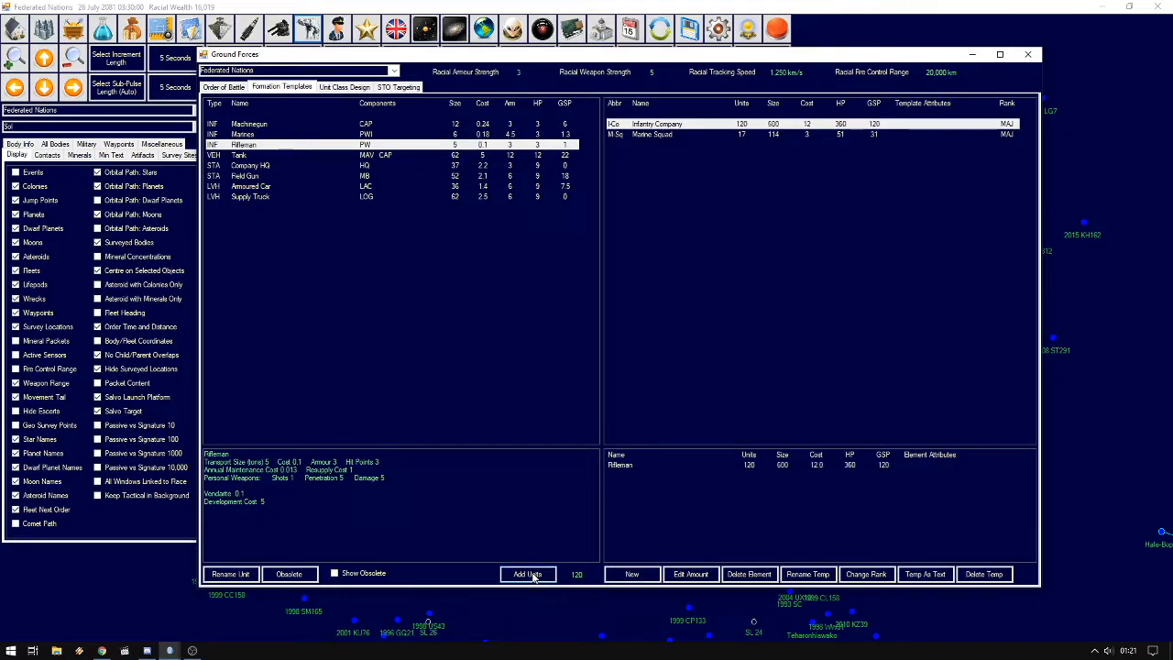
left_click(527, 572)
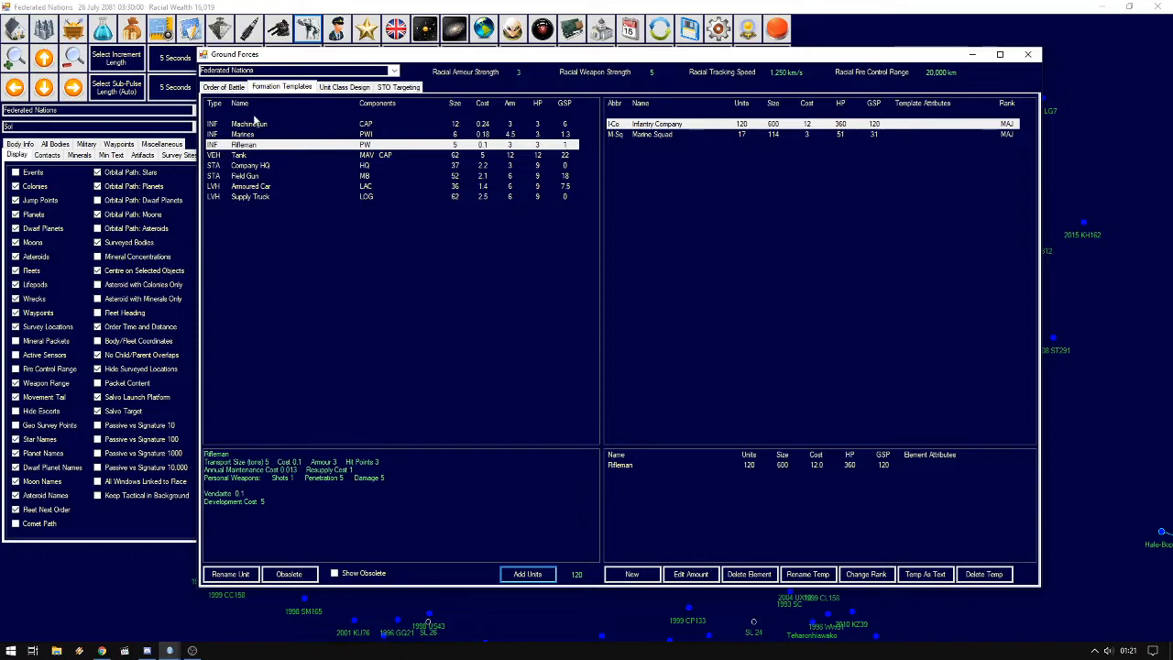
left_click(257, 125)
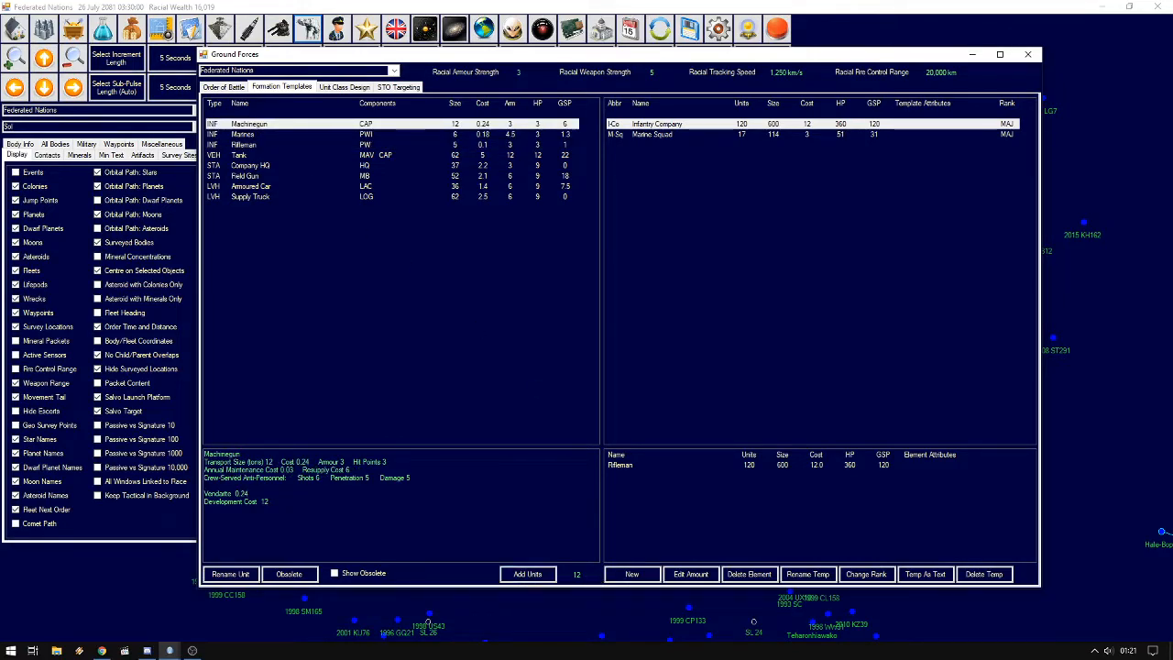
left_click(528, 574)
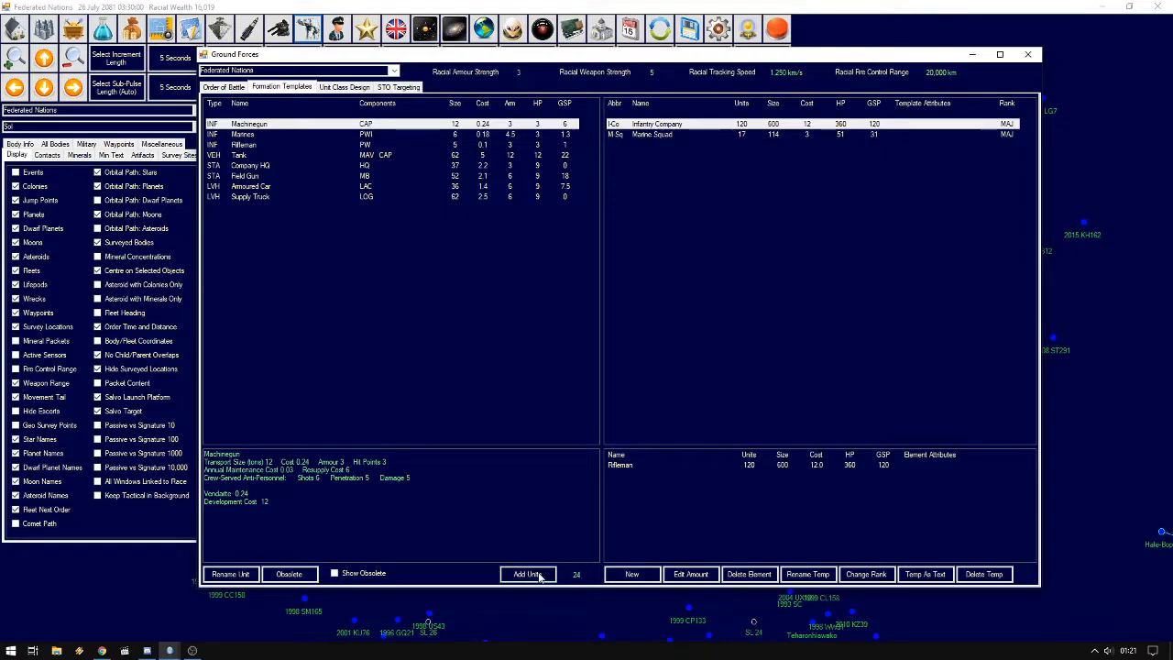
left_click(528, 573)
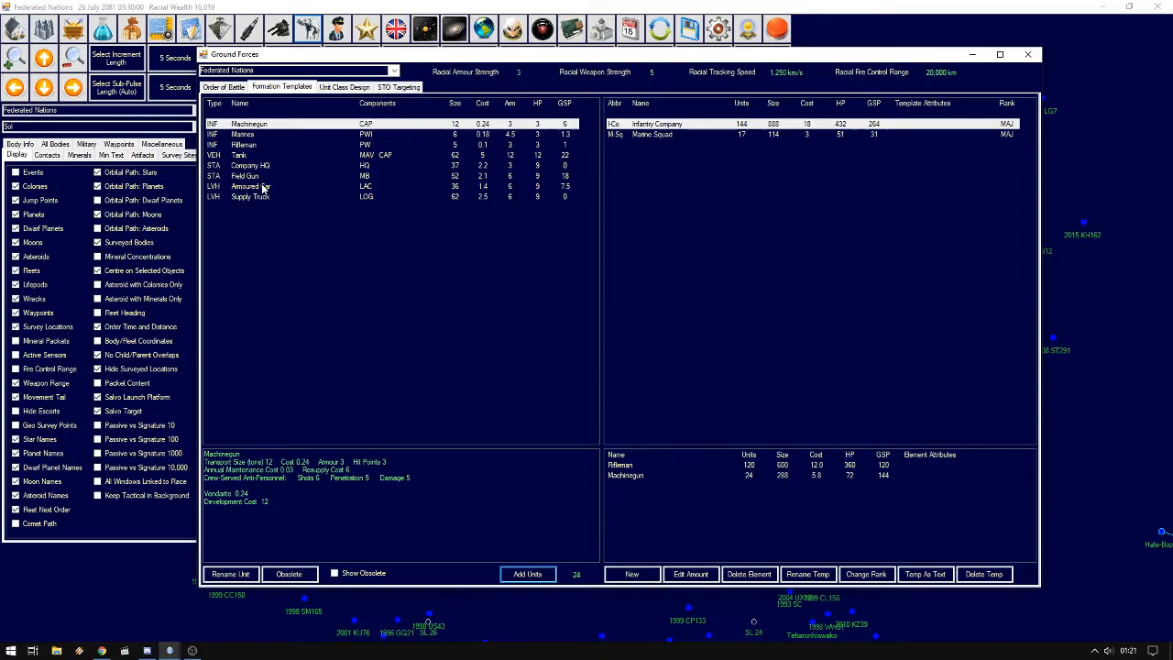
left_click(266, 165)
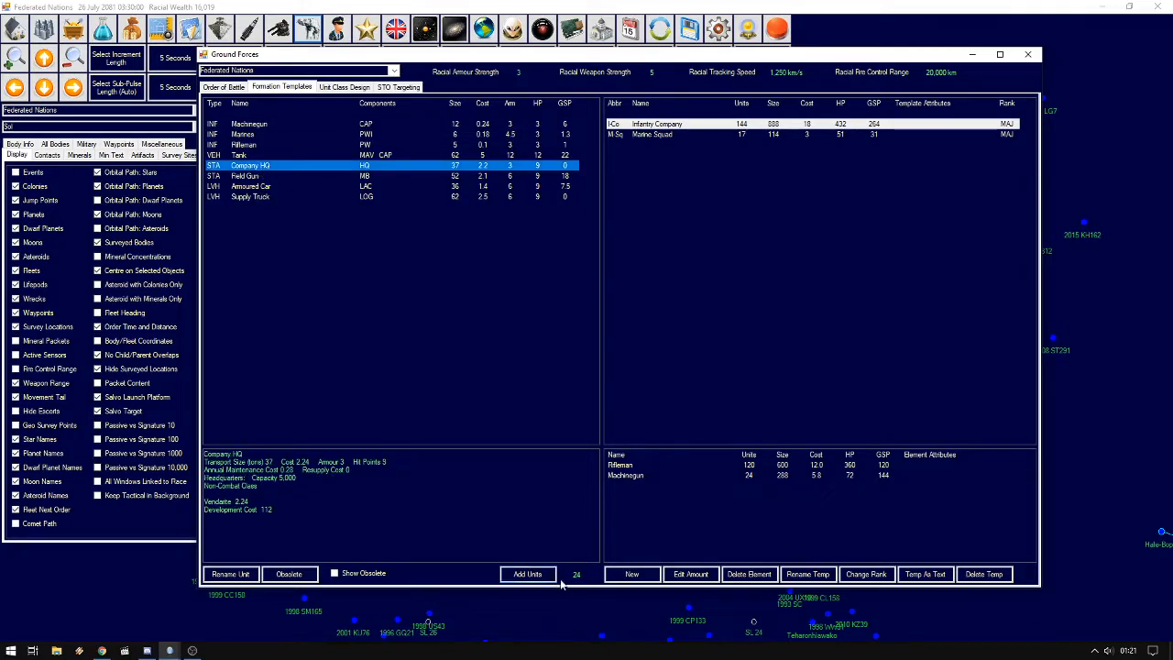
left_click(527, 571)
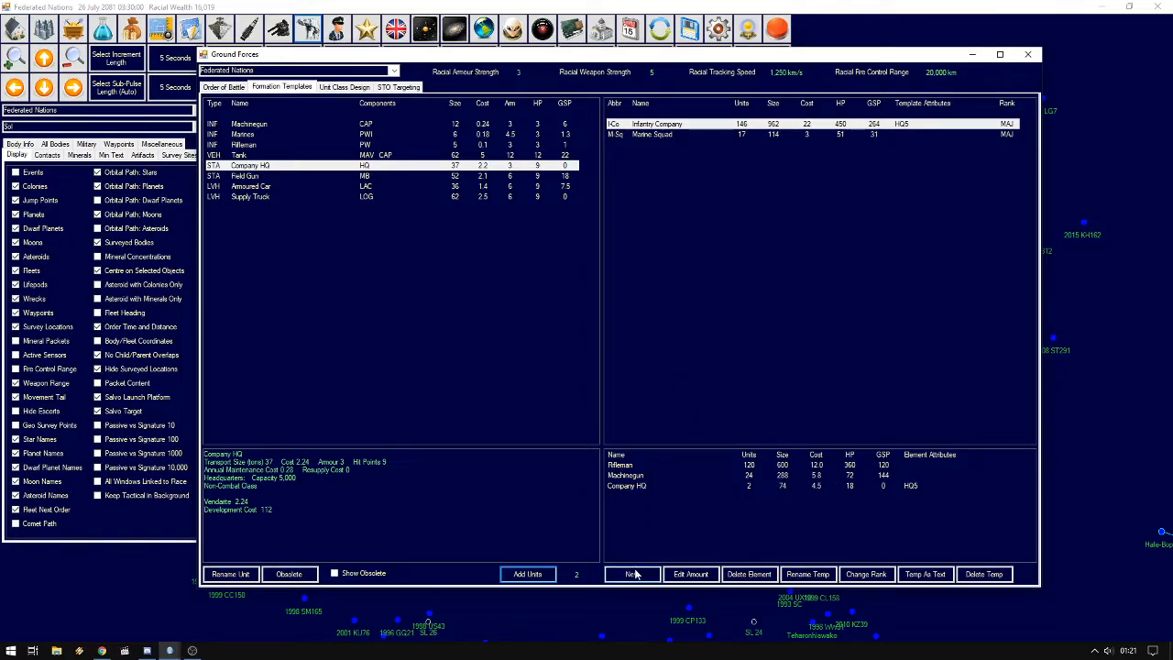
left_click(630, 574)
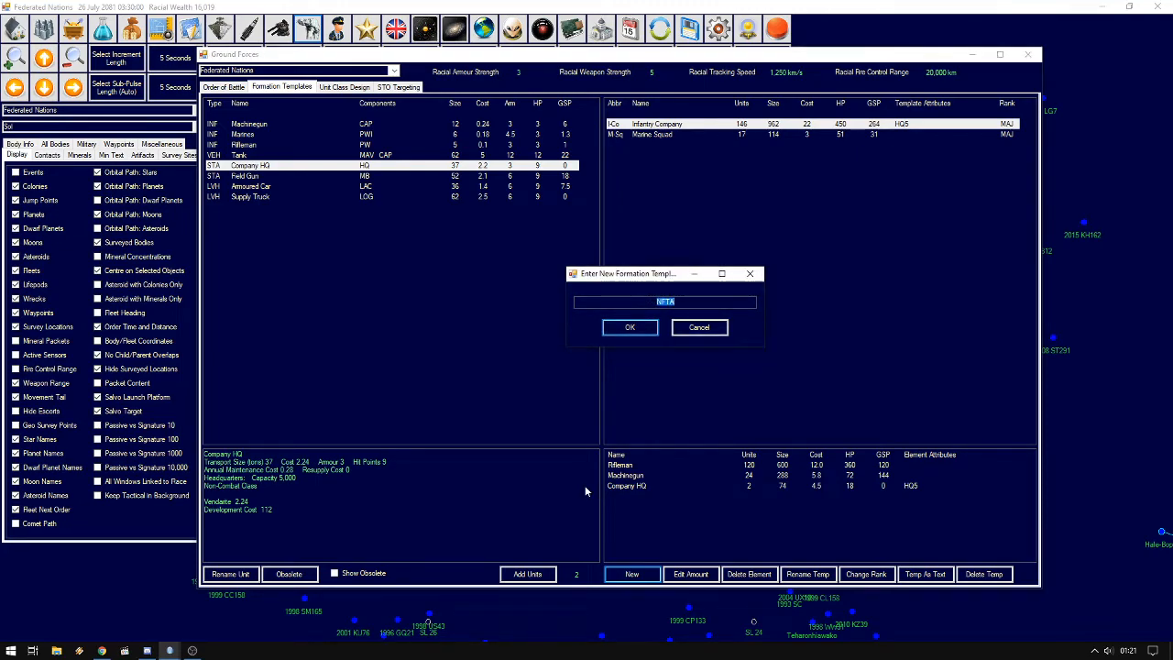
Create the Armoured Company template and add Armoured Cars, Tanks and Company HQ
left_click(631, 326)
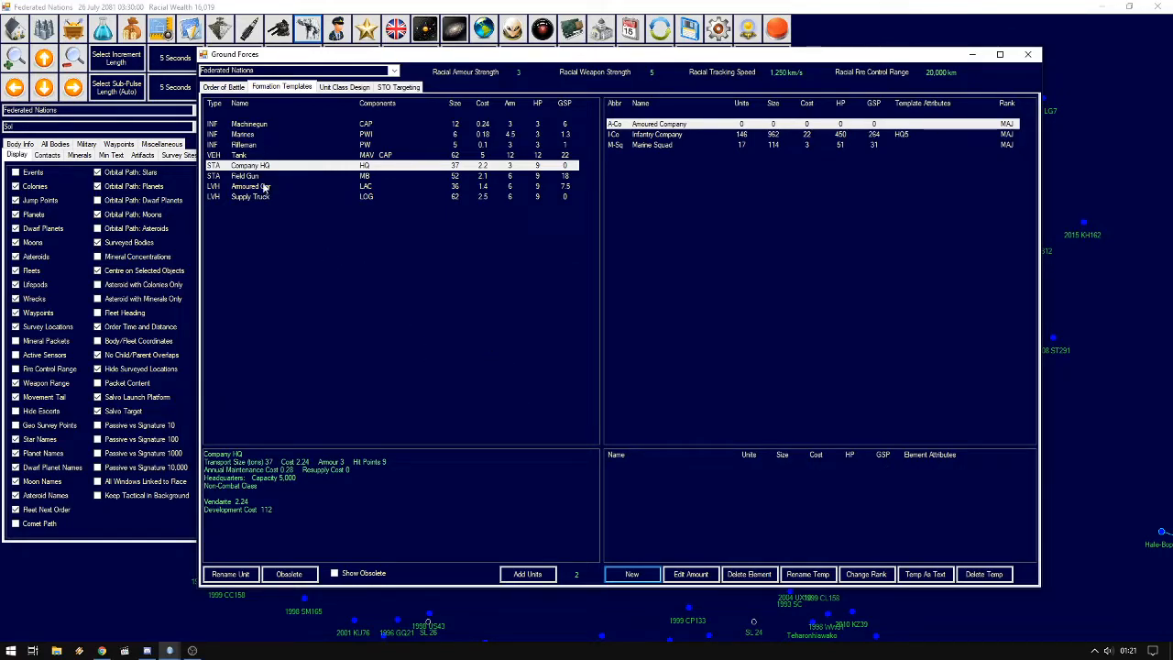
left_click(249, 187)
type("0")
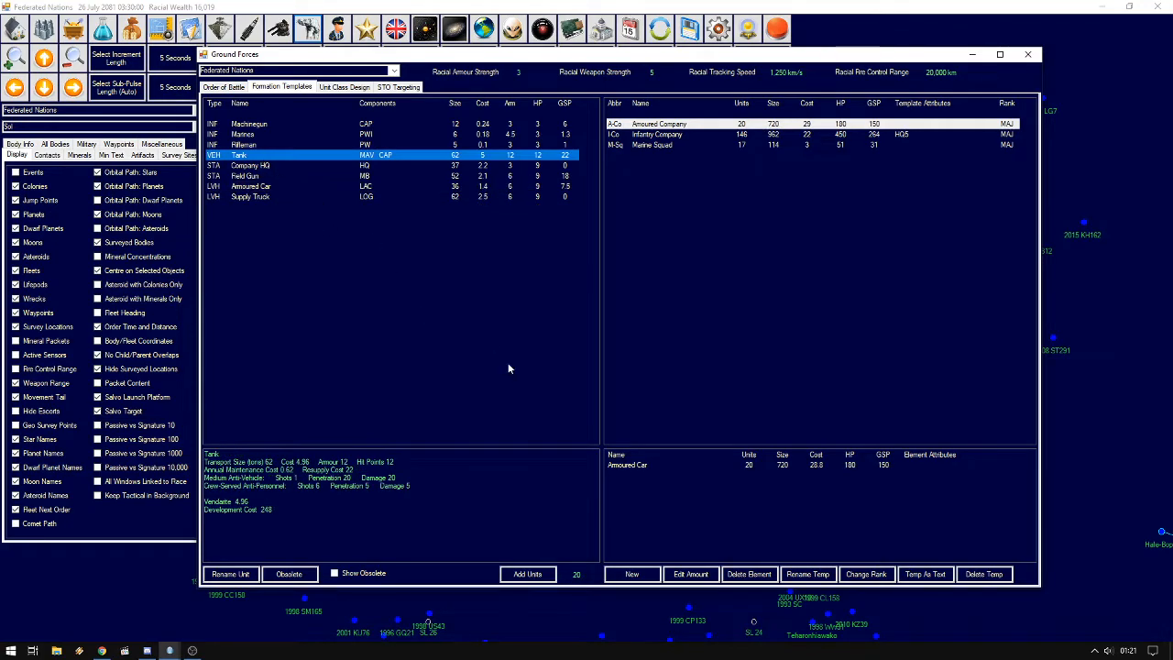
left_click(528, 572)
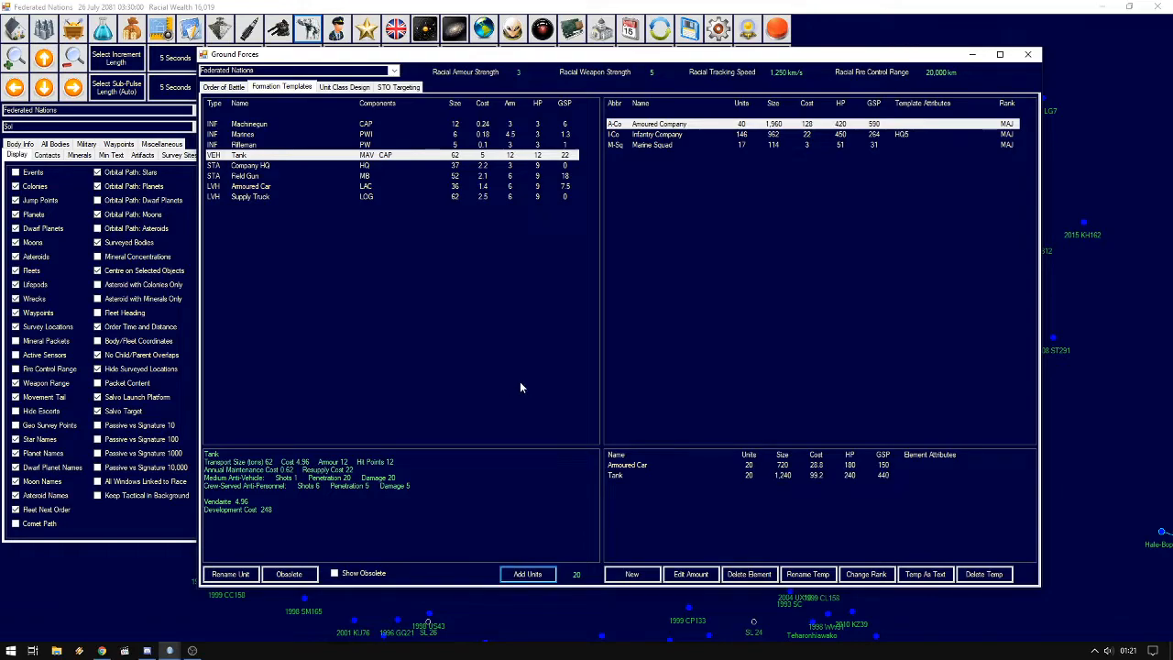
left_click(248, 165)
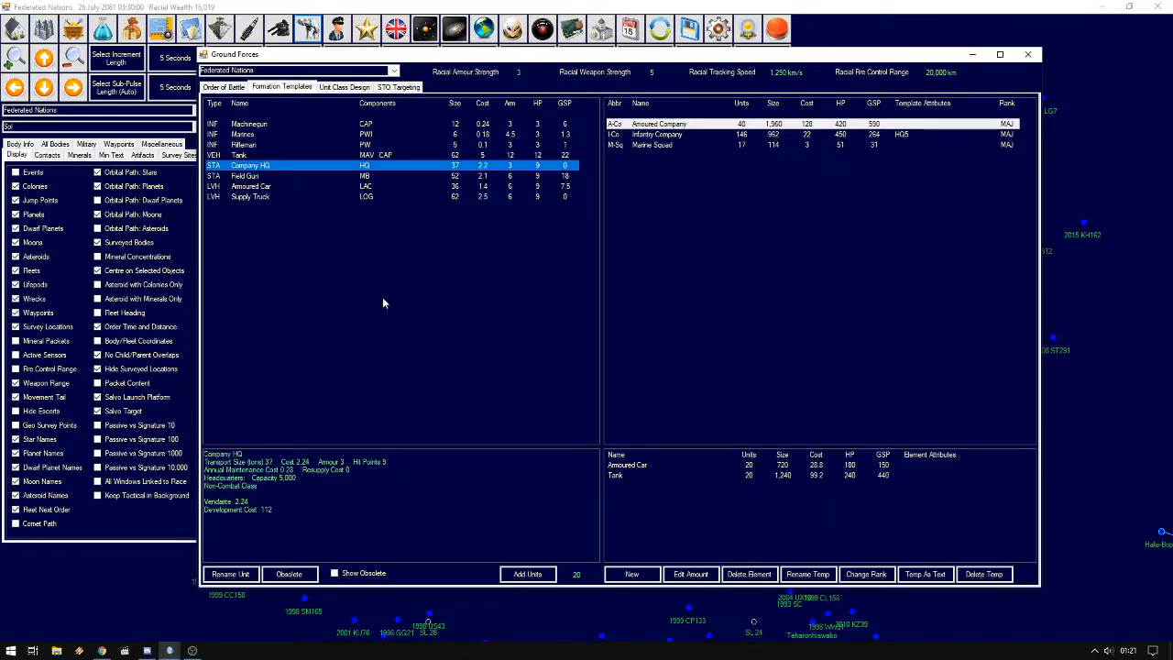
left_click(528, 574)
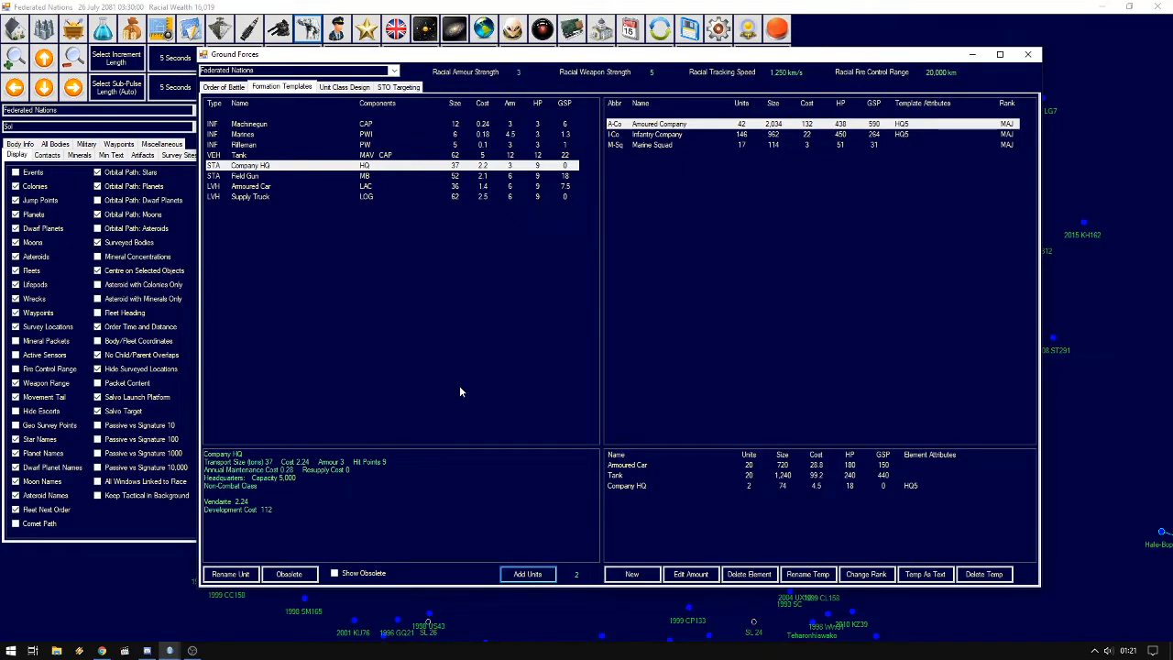
mouse_move(568, 425)
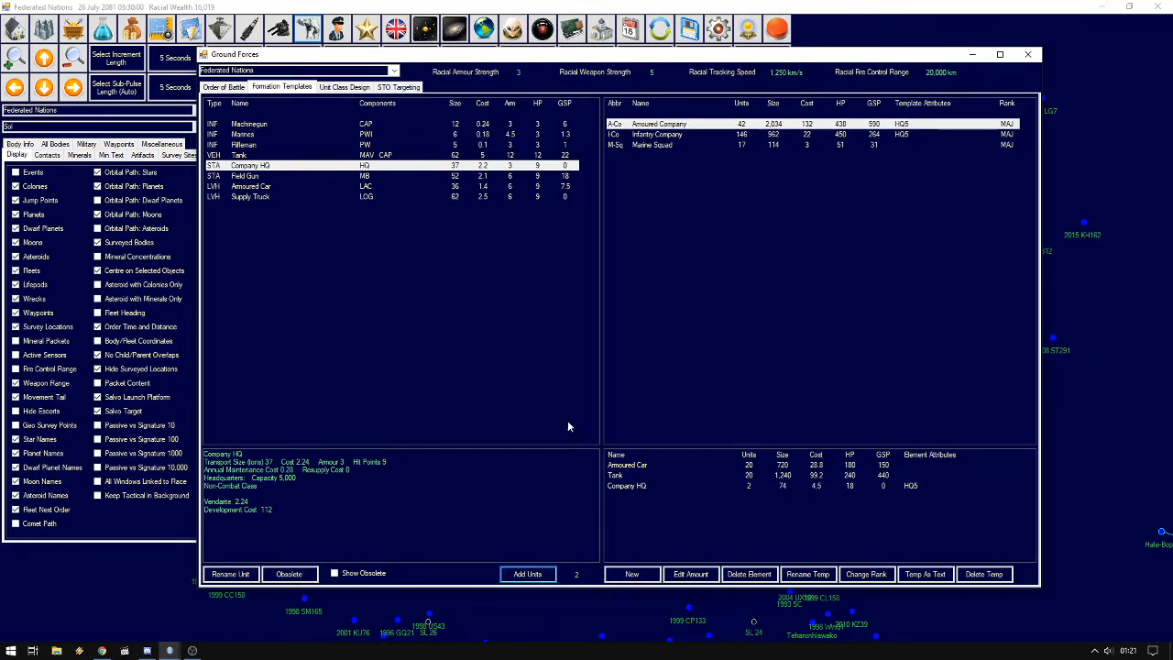
Edit the Company HQ entry's amount to 2
left_click(627, 486)
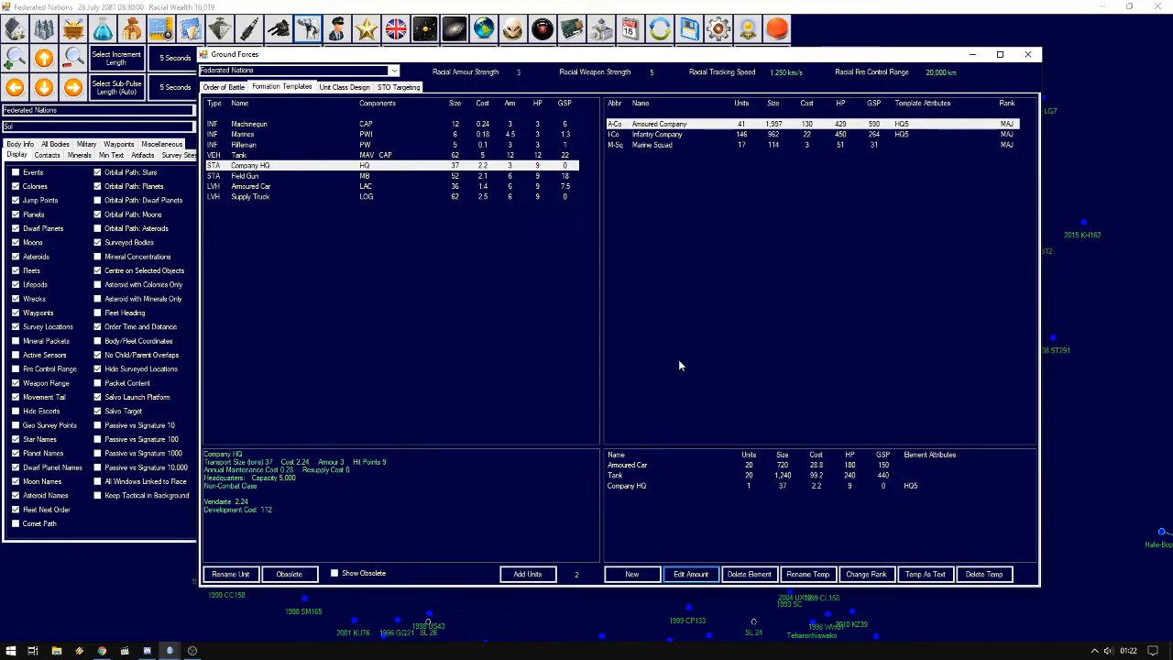
left_click(626, 486)
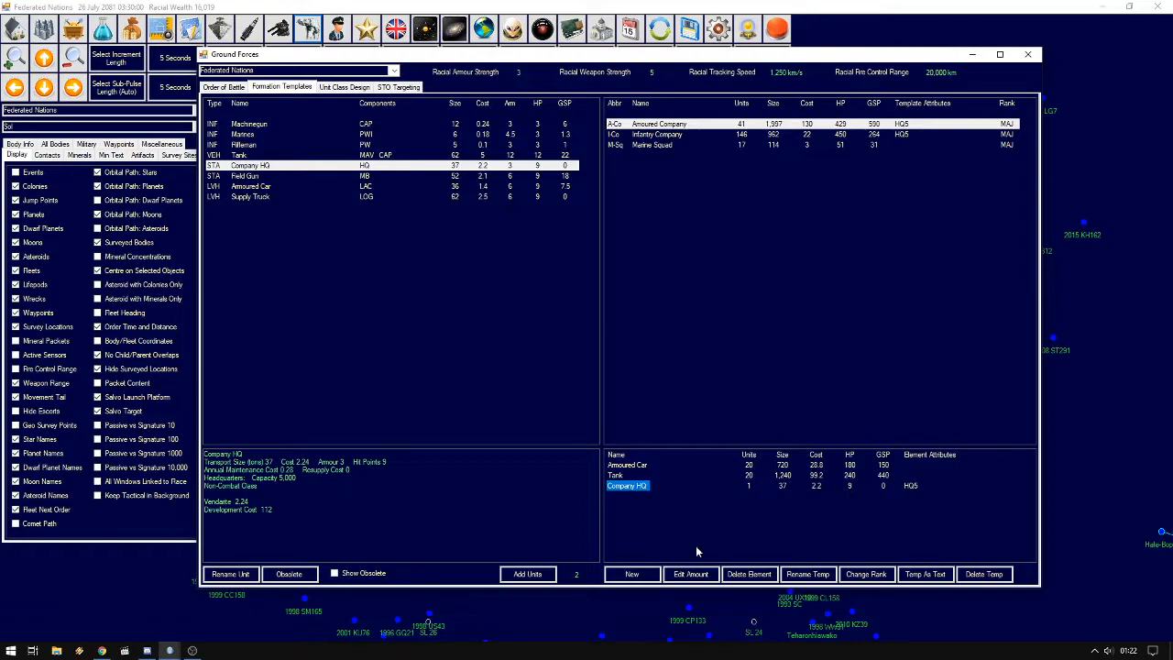
left_click(689, 574)
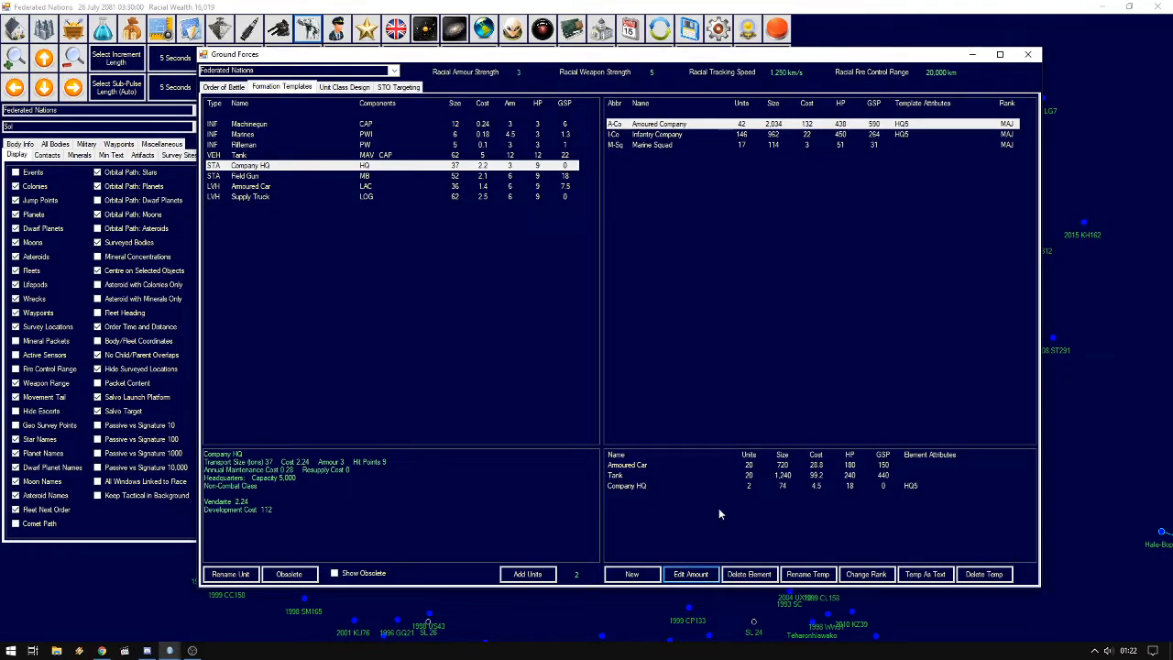
mouse_move(851, 176)
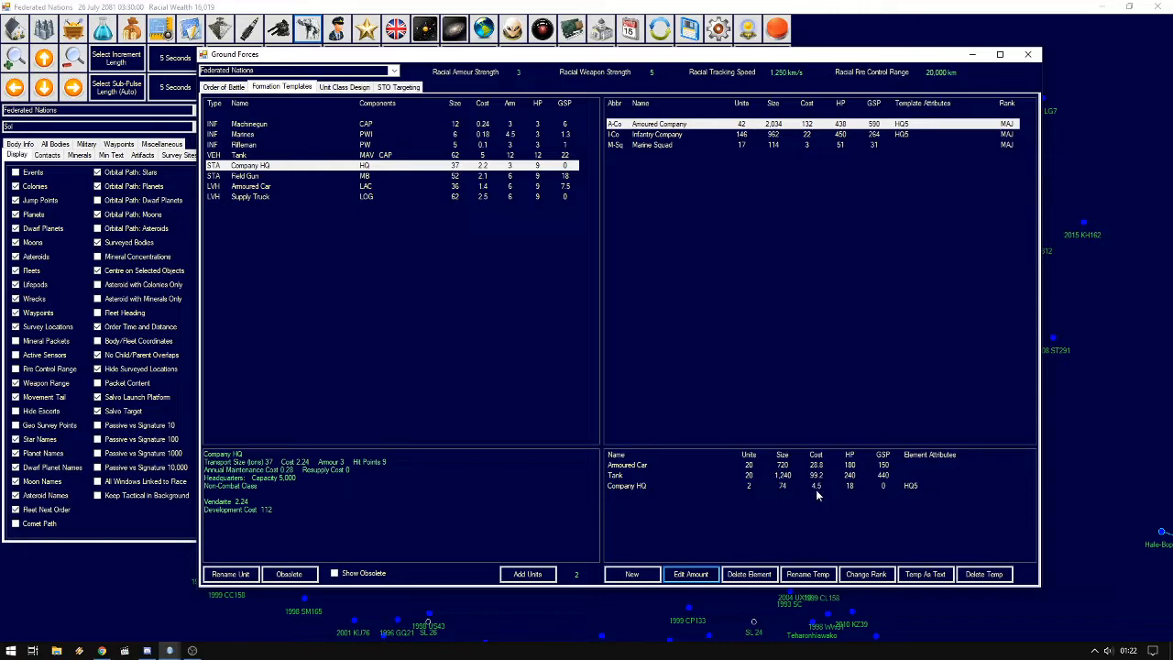
mouse_move(705, 418)
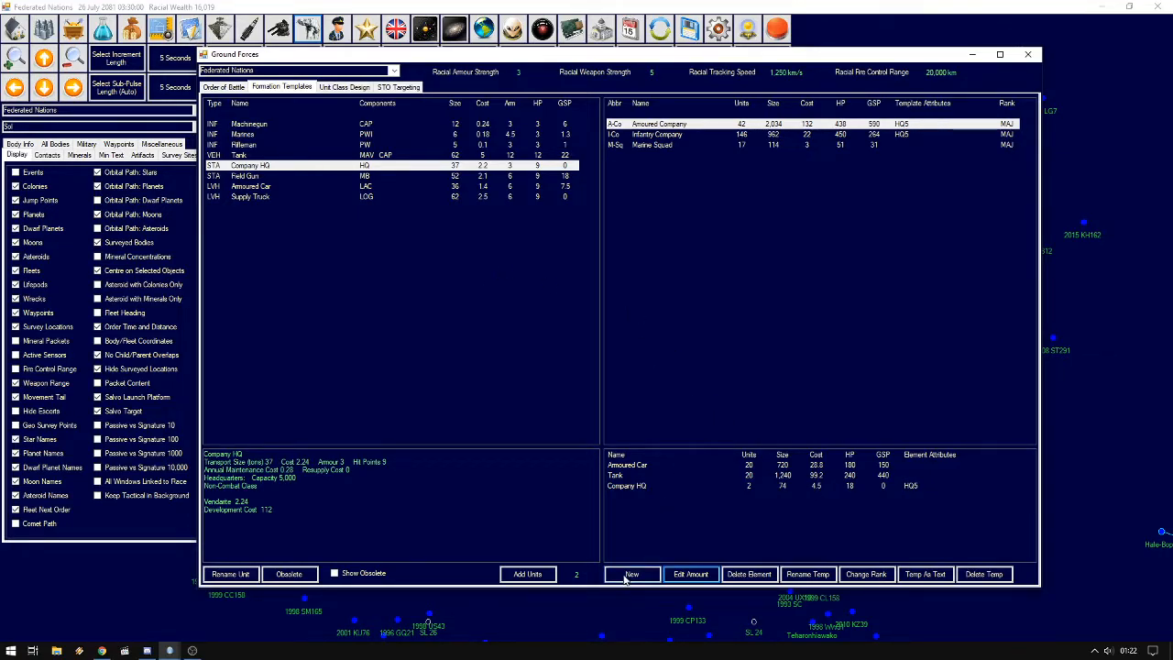
Create a new formation template named Artillery Battery with abbreviation A-Bt
left_click(631, 574)
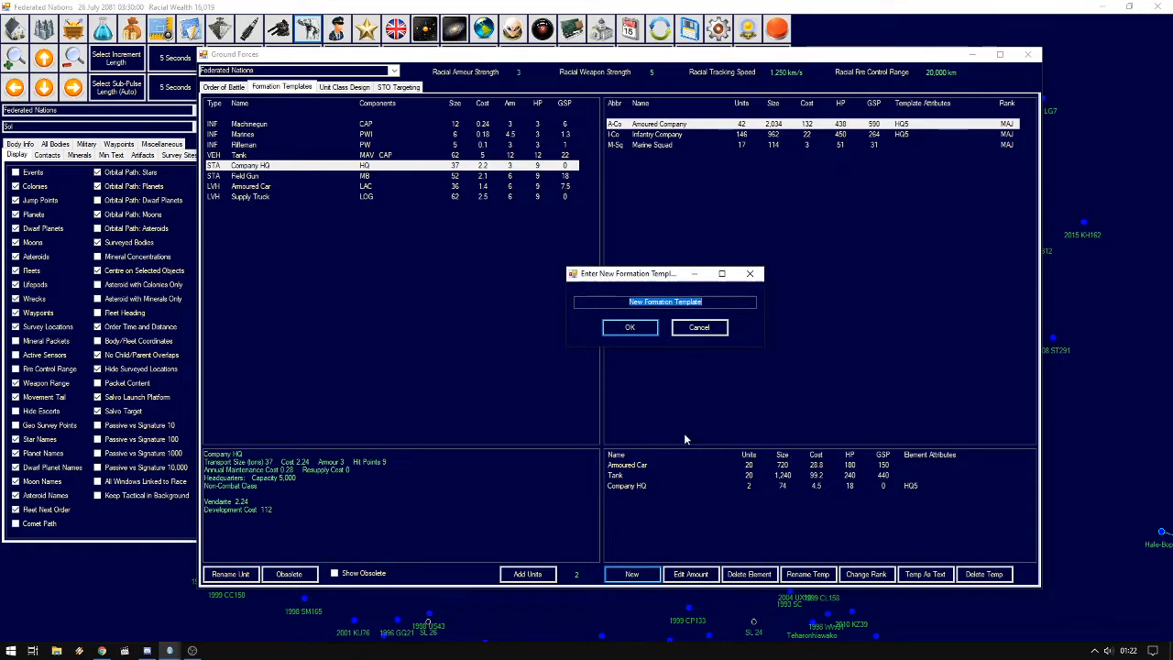
type("Artillery Bat")
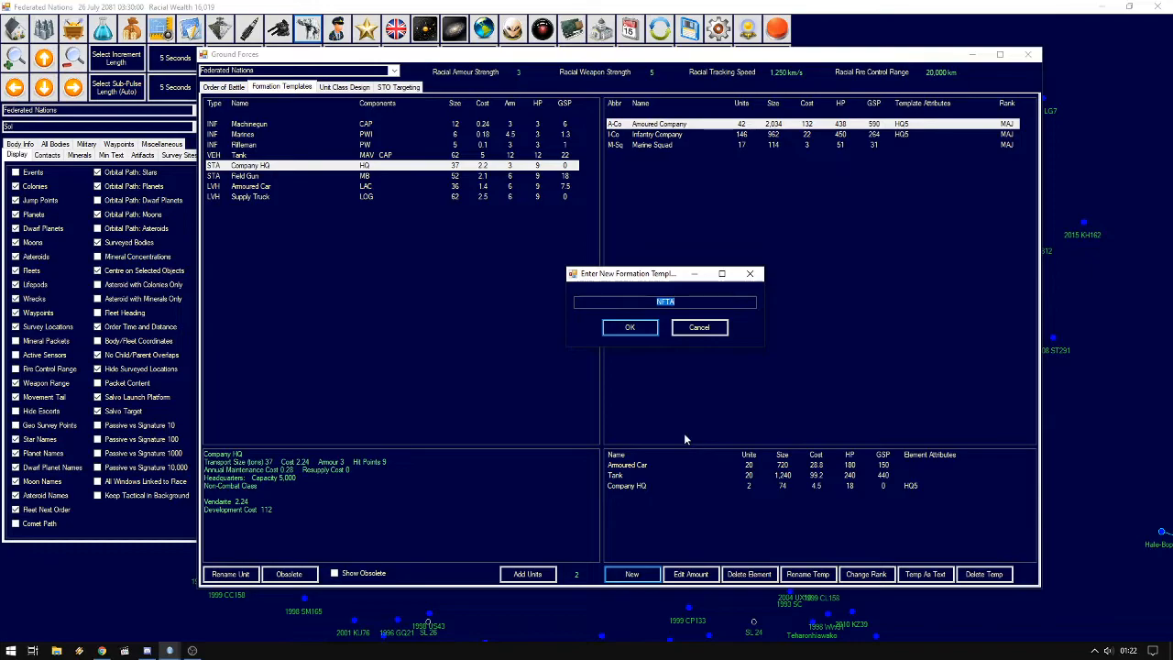
type("A-Bi")
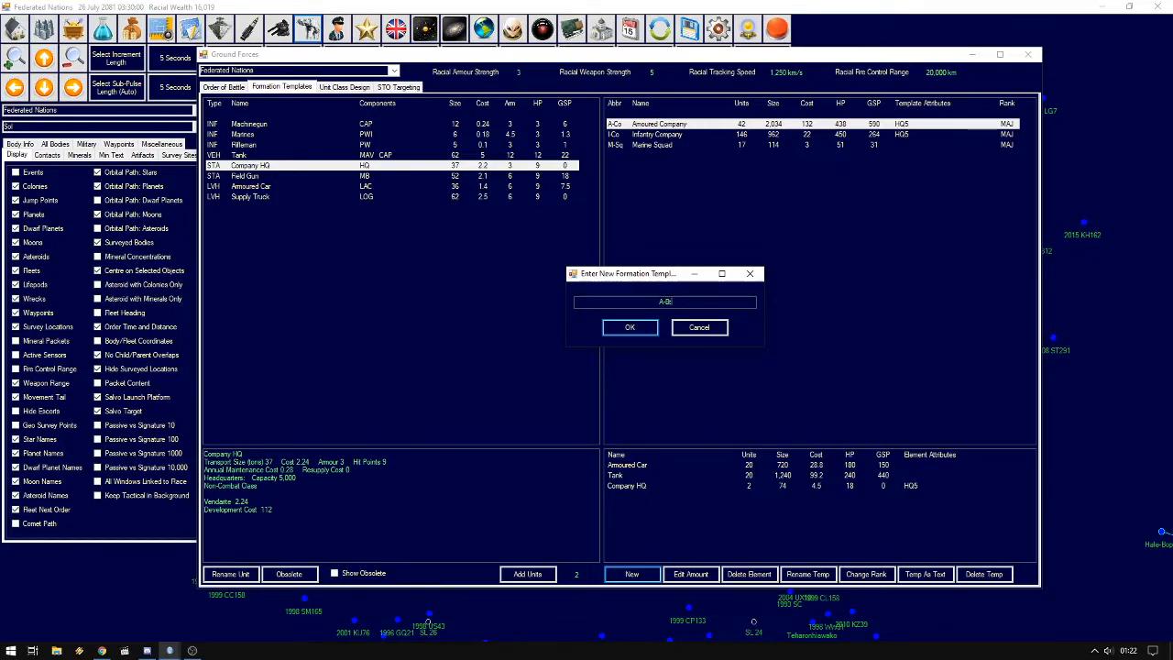
left_click(630, 326)
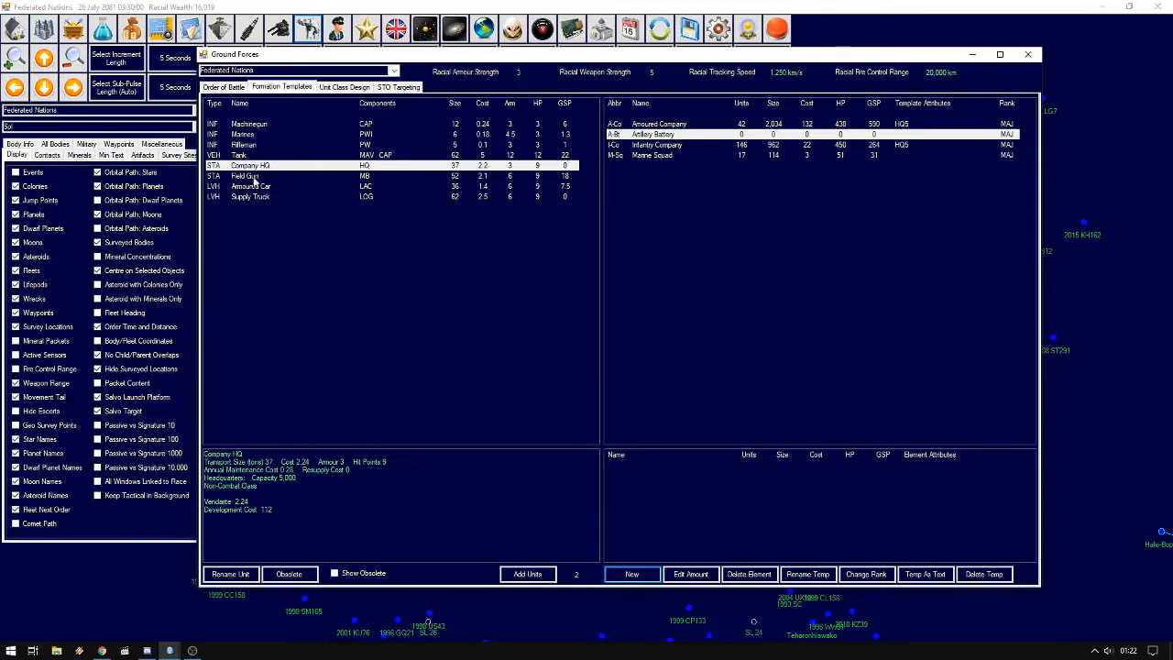
Add 50 Field Guns to the Artillery Battery template
left_click(247, 176)
type("50")
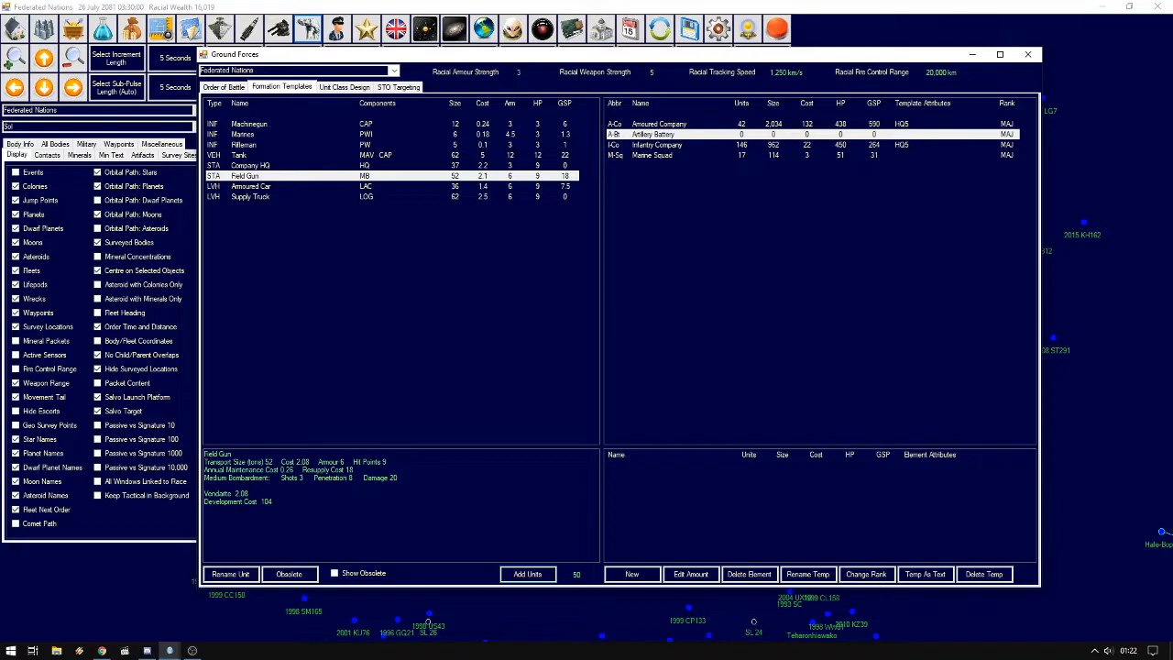
left_click(528, 574)
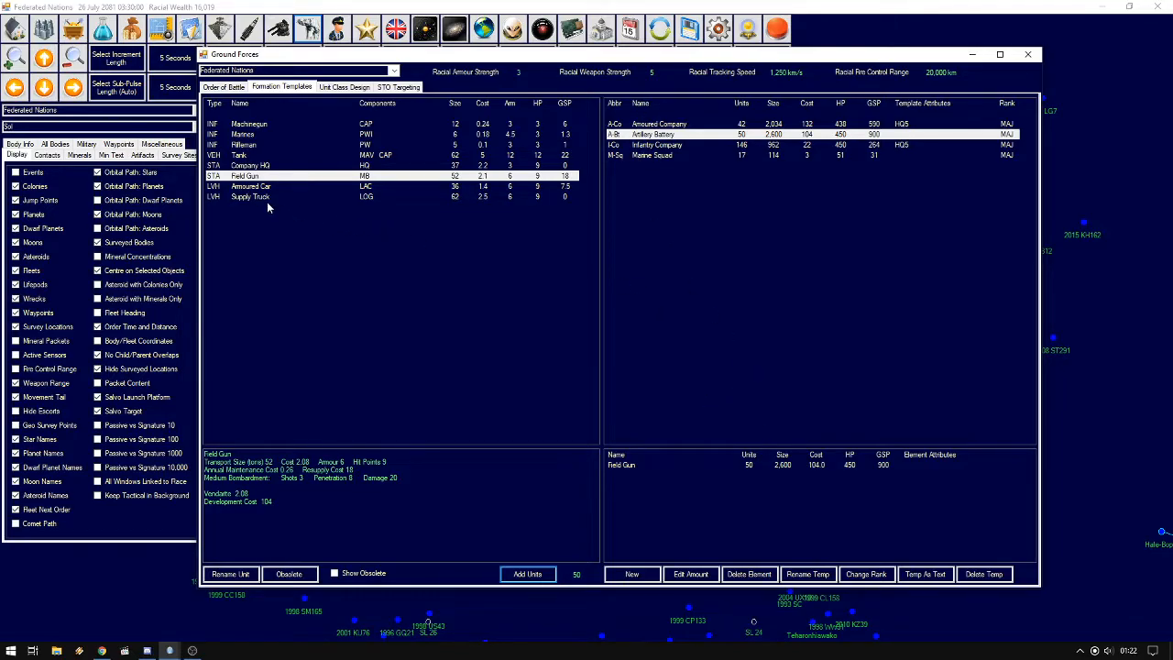
Create a Supply Company formation template and return to the Order of Battle view
left_click(631, 573)
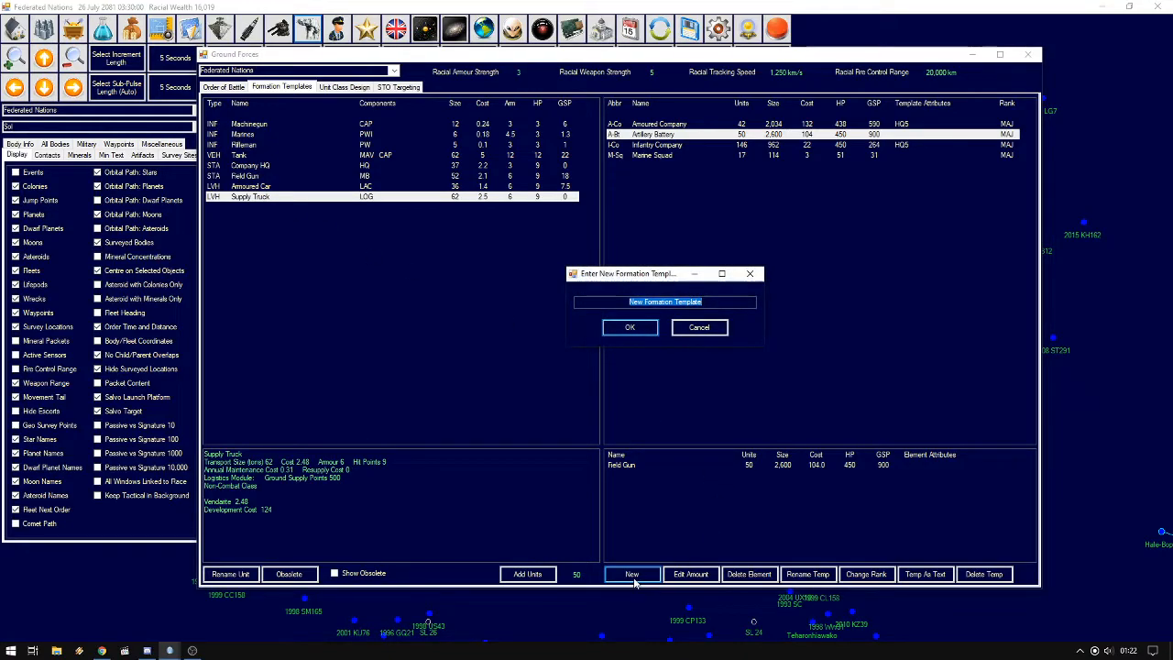
type("Supply Com")
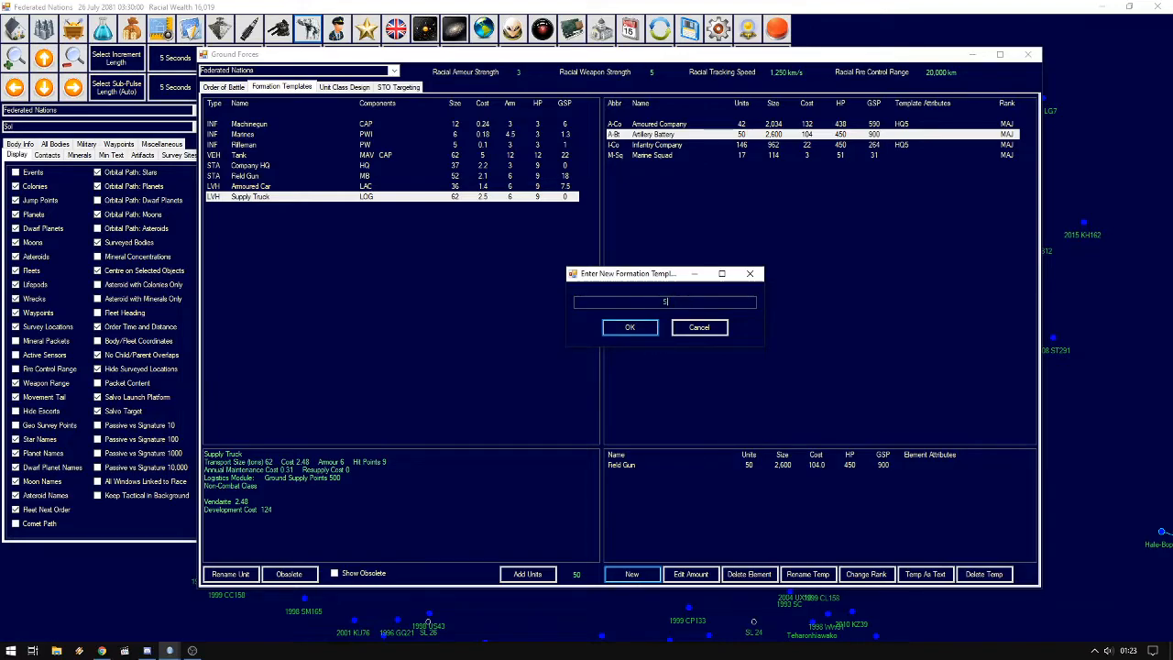
left_click(630, 327)
type("40")
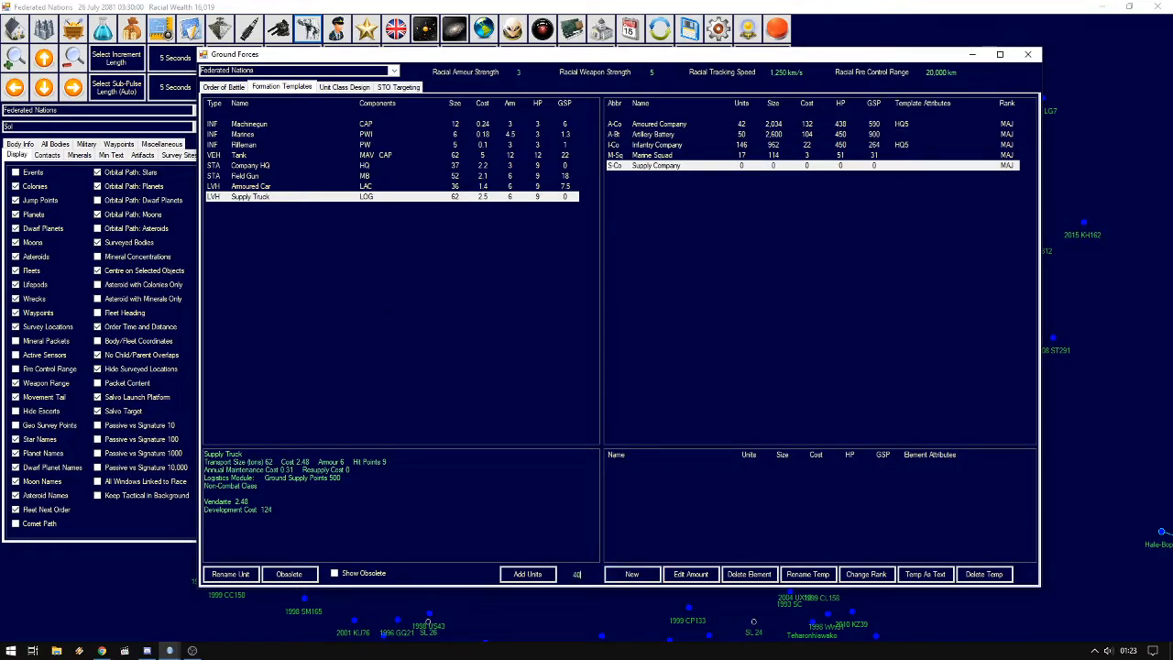
left_click(528, 574)
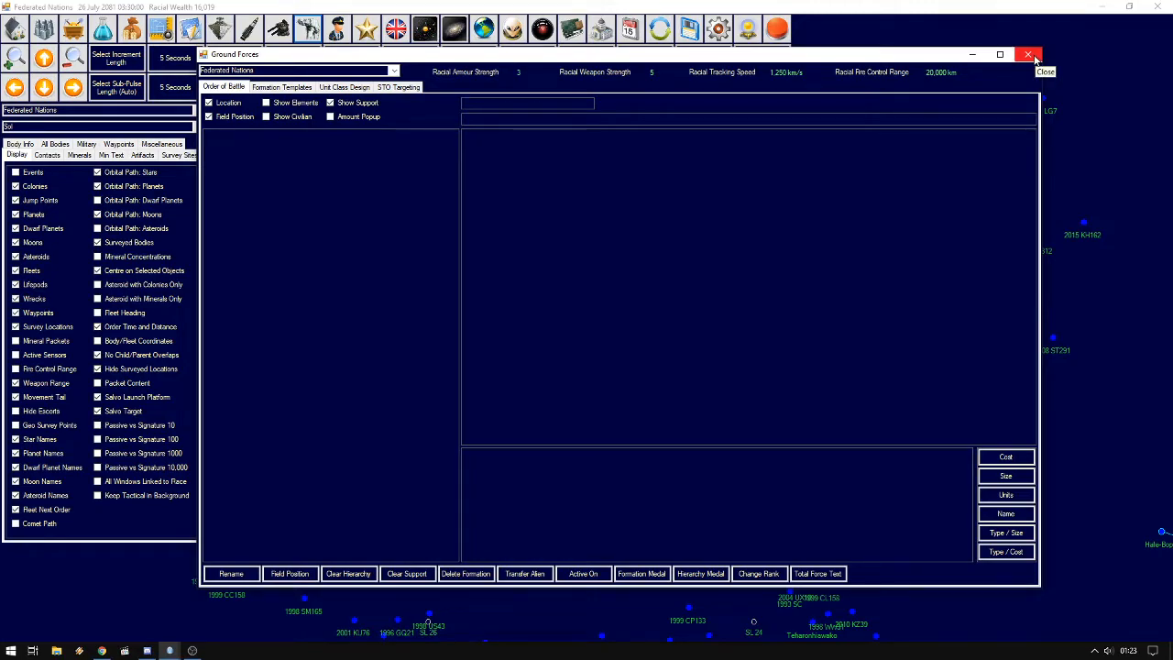
Instantly build Marine Squad, Armoured Company and Supply Company formations via GU Training
left_click(1028, 55)
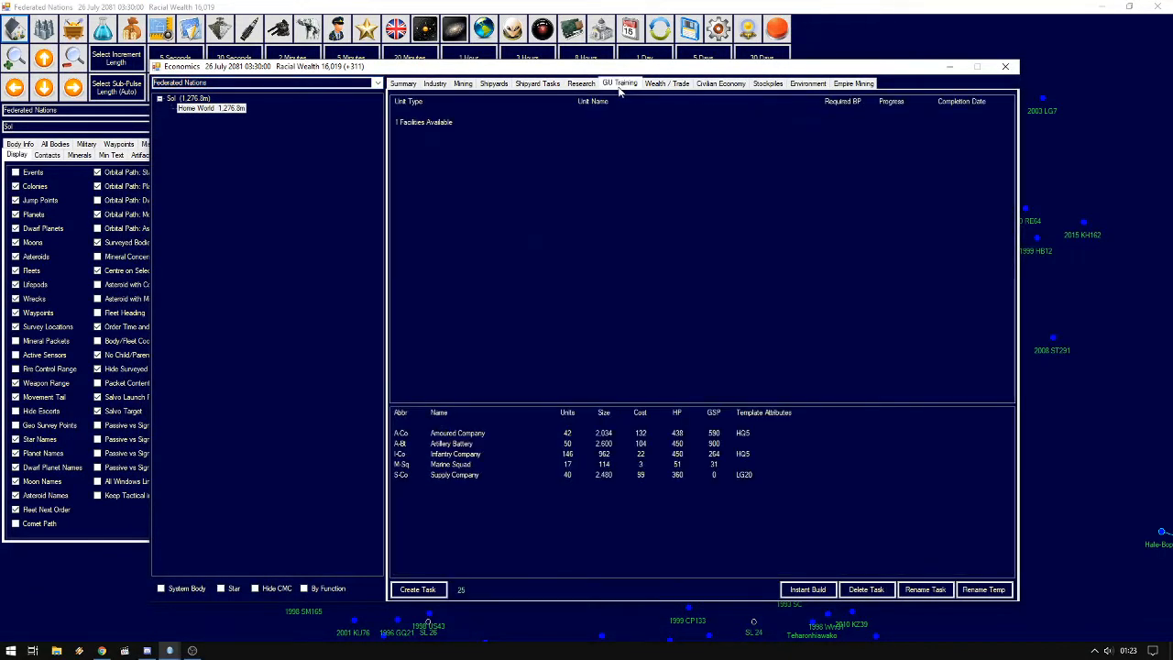
mouse_move(553, 517)
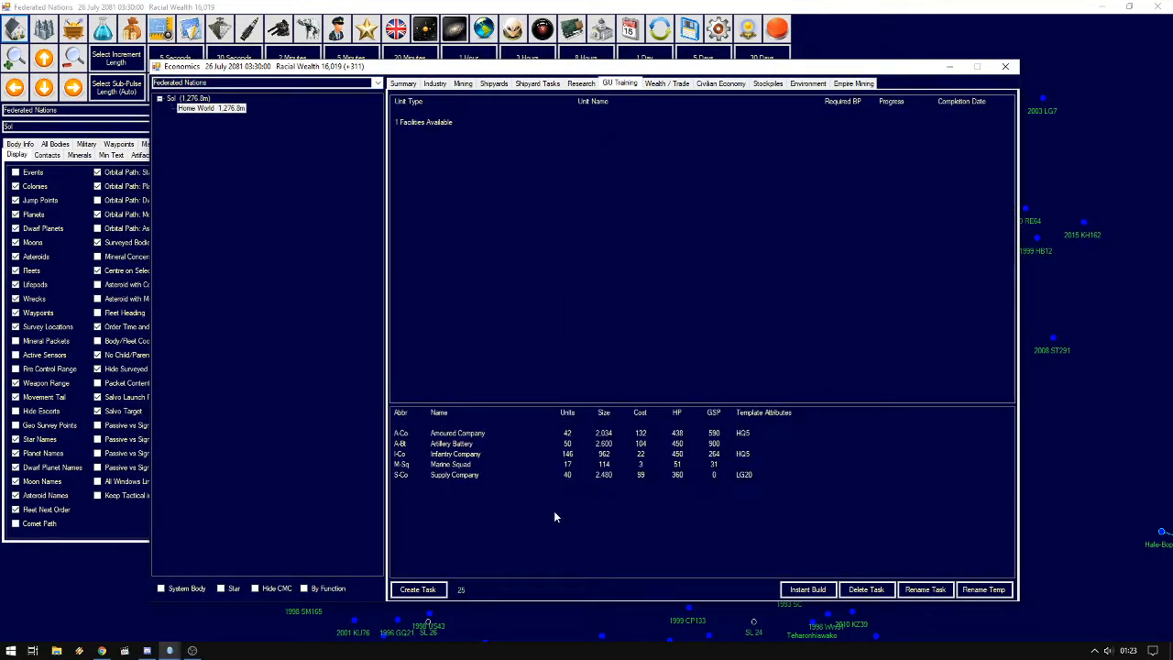
left_click(451, 466)
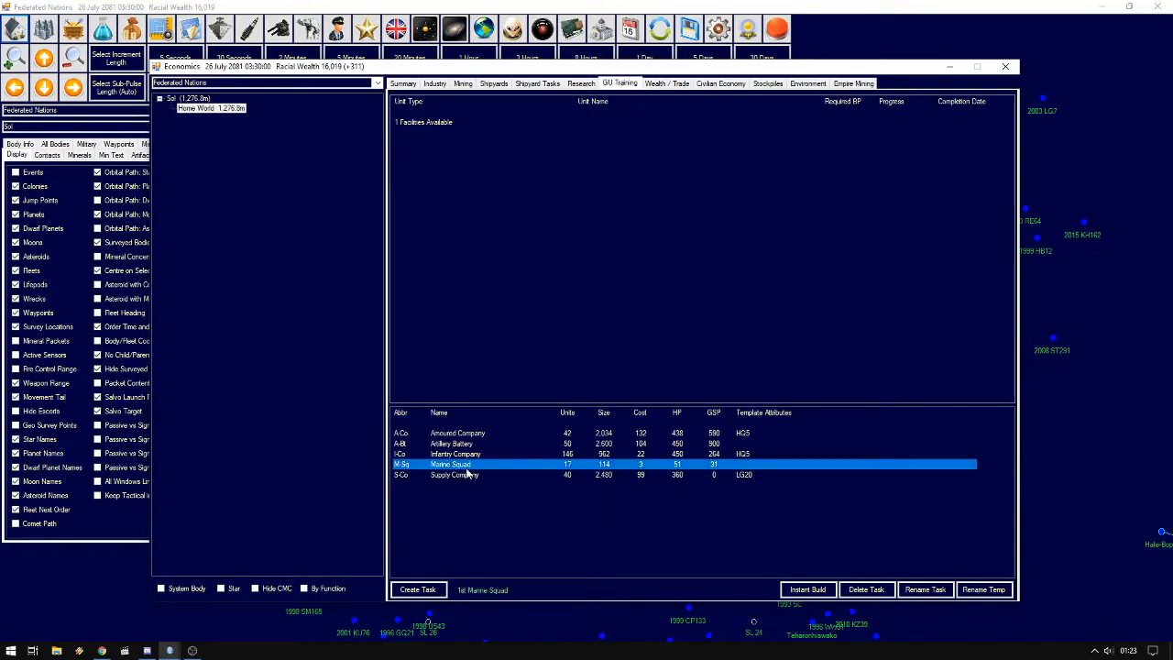
mouse_move(835, 557)
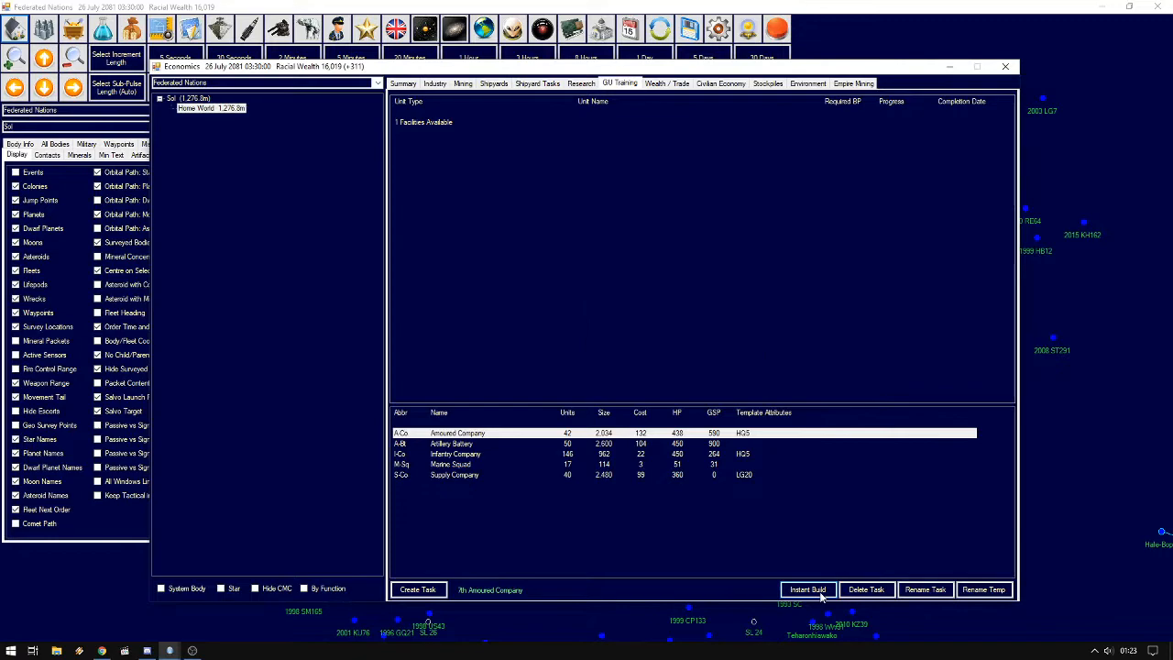
left_click(806, 590)
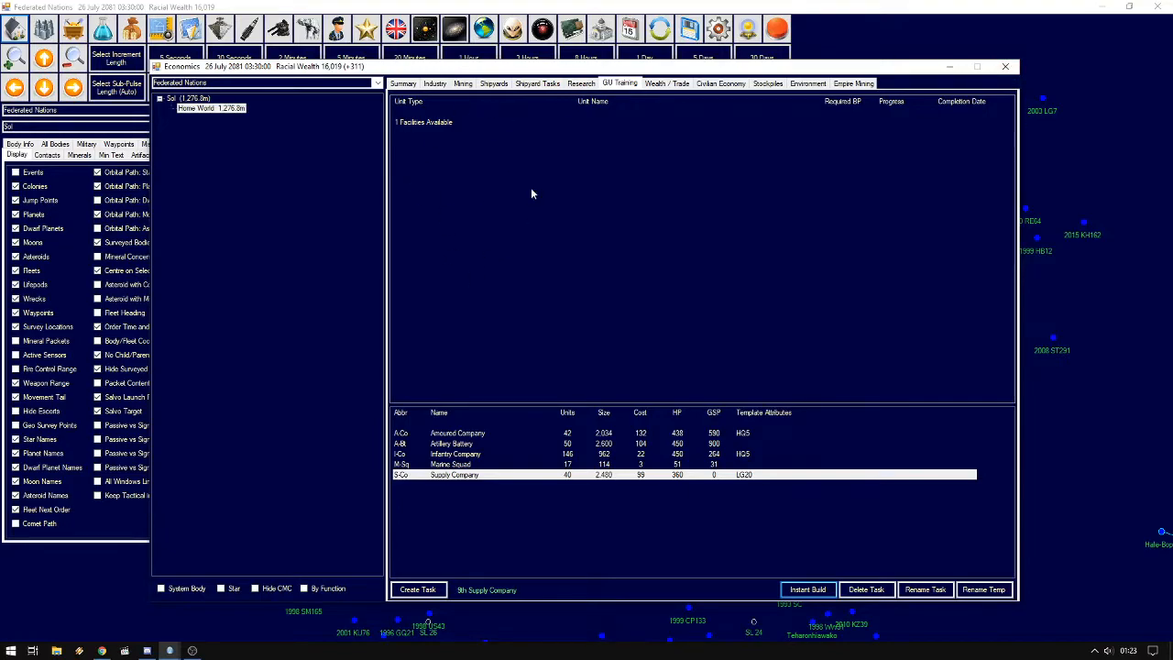
mouse_move(793, 558)
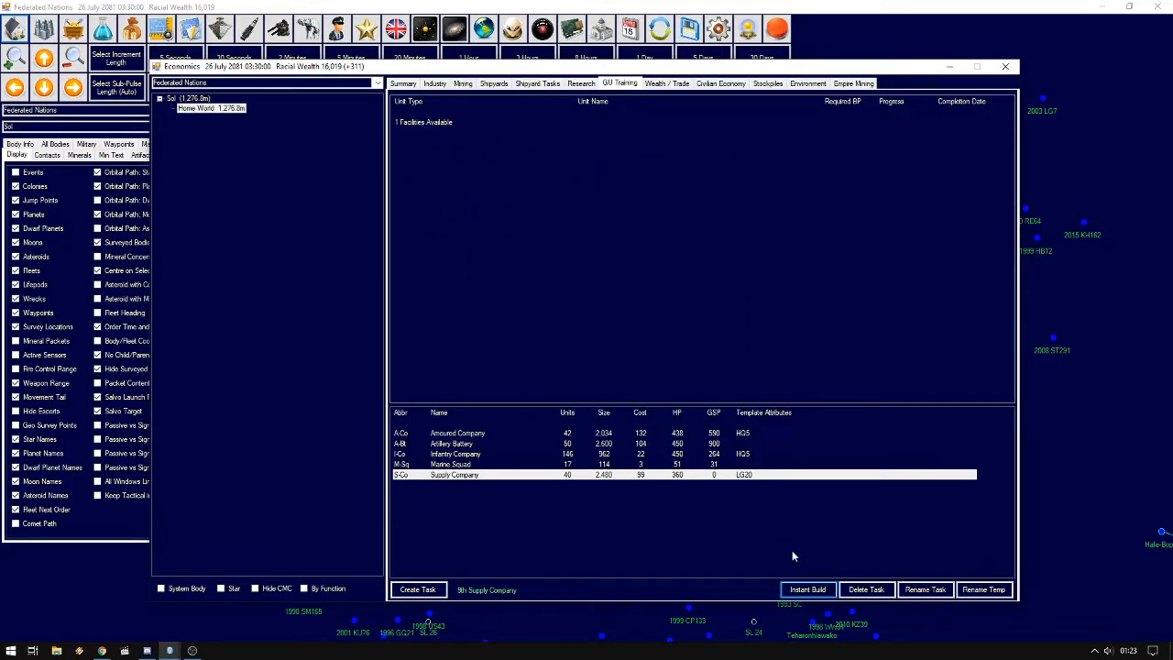
left_click(1004, 66)
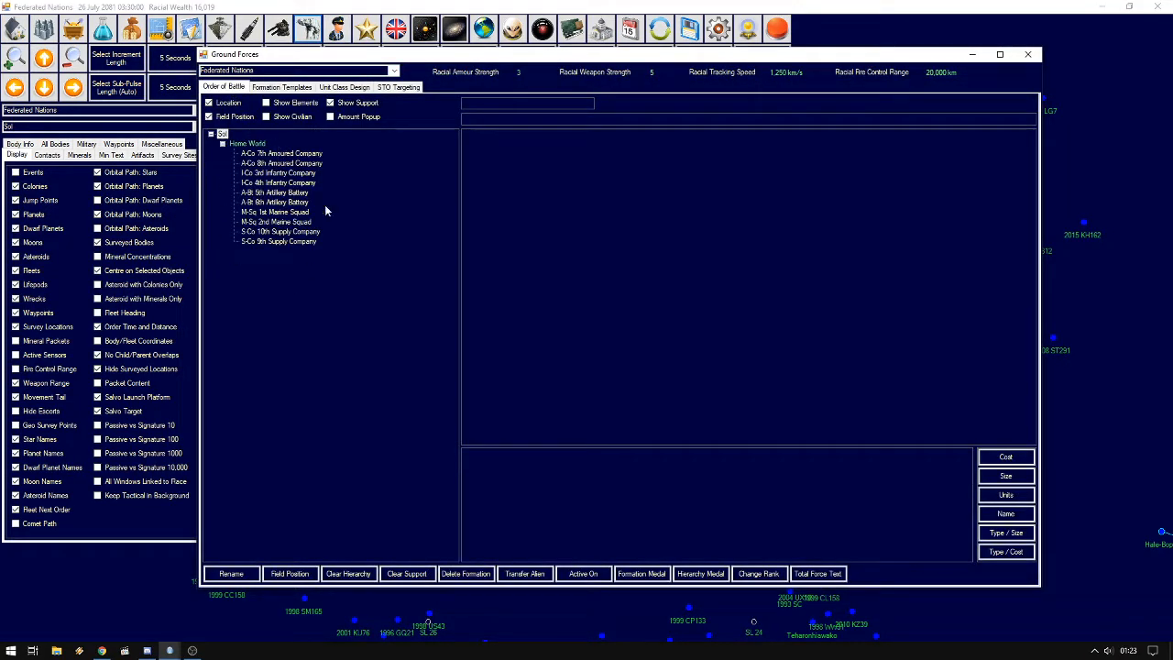
mouse_move(339, 200)
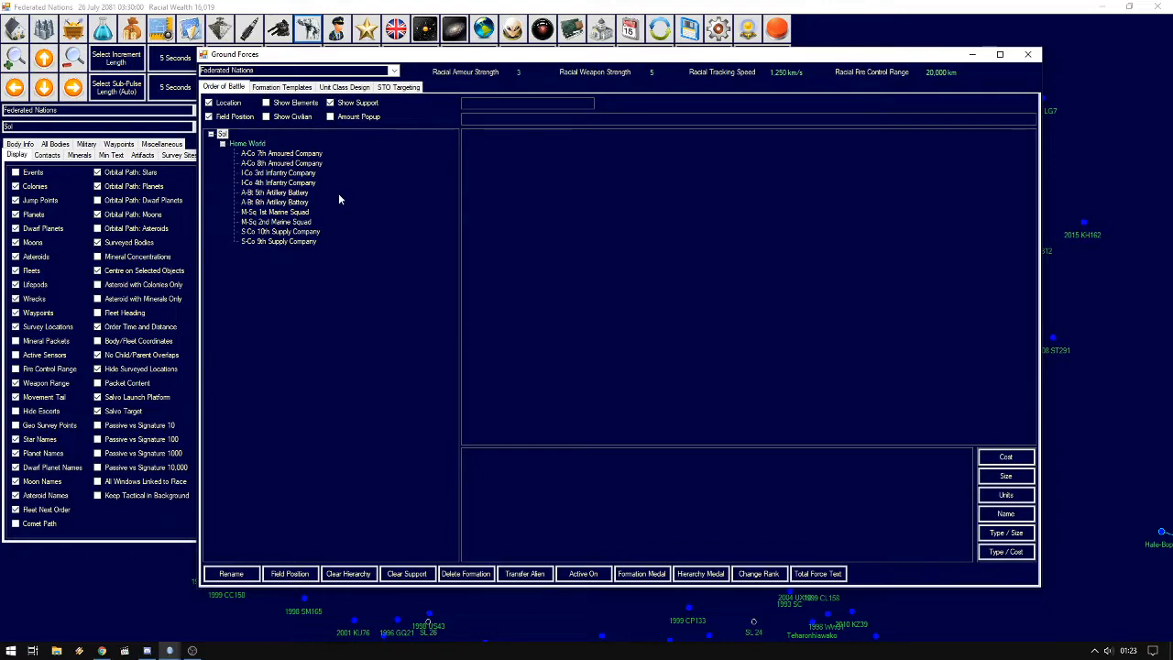
mouse_move(308, 234)
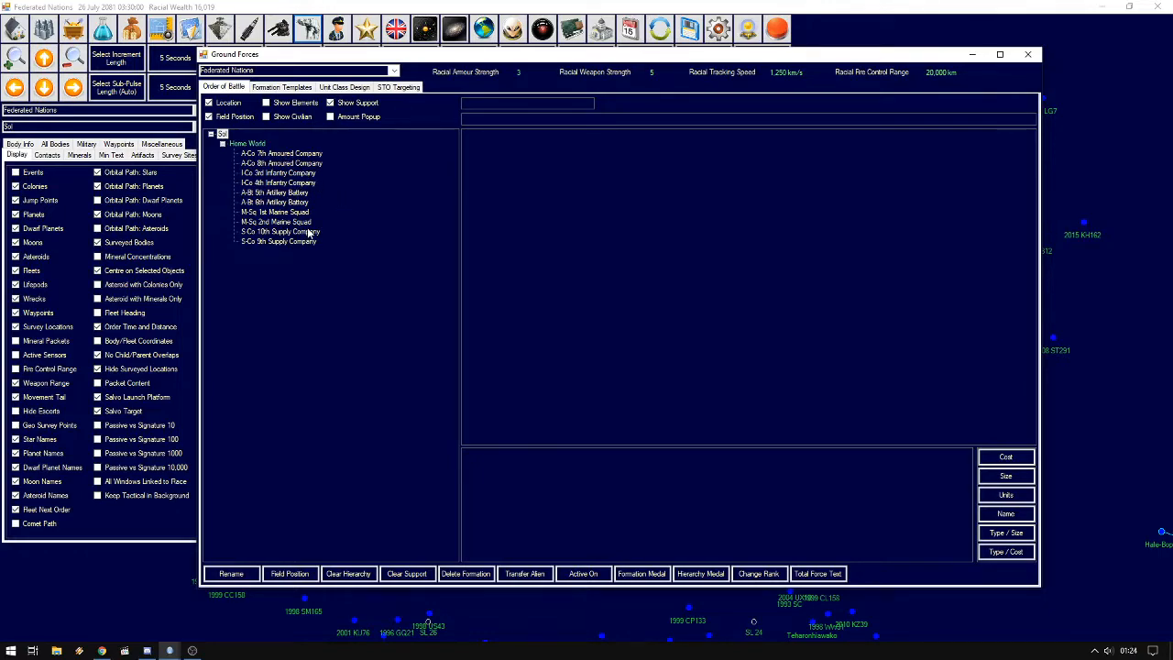
mouse_move(320, 230)
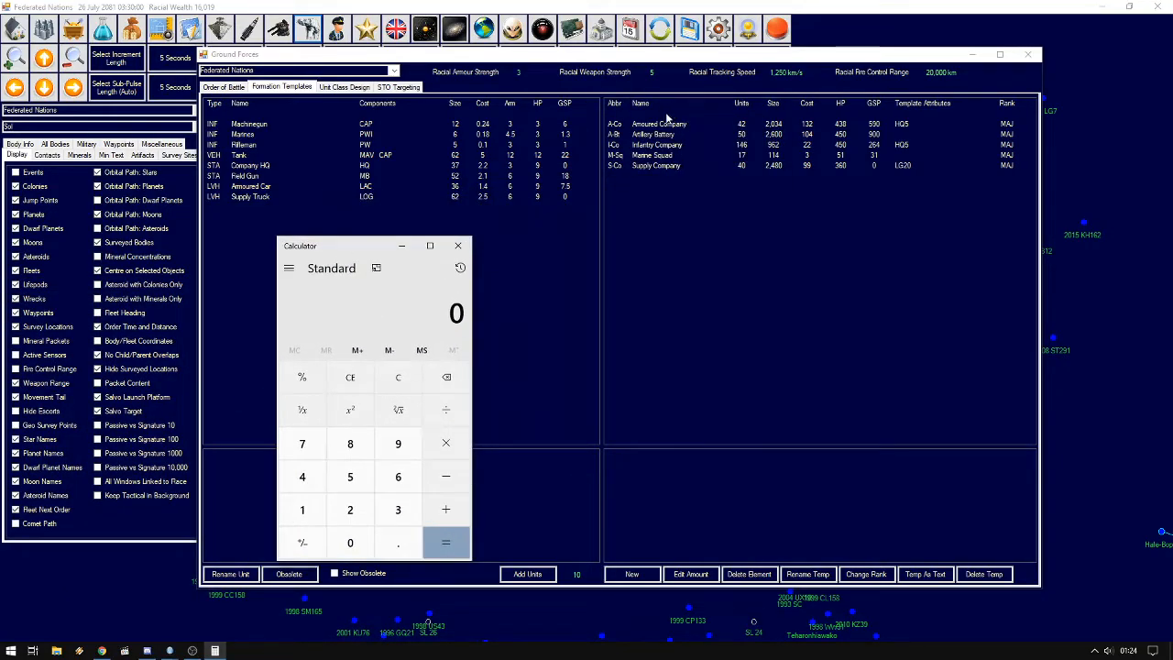
mouse_move(687, 150)
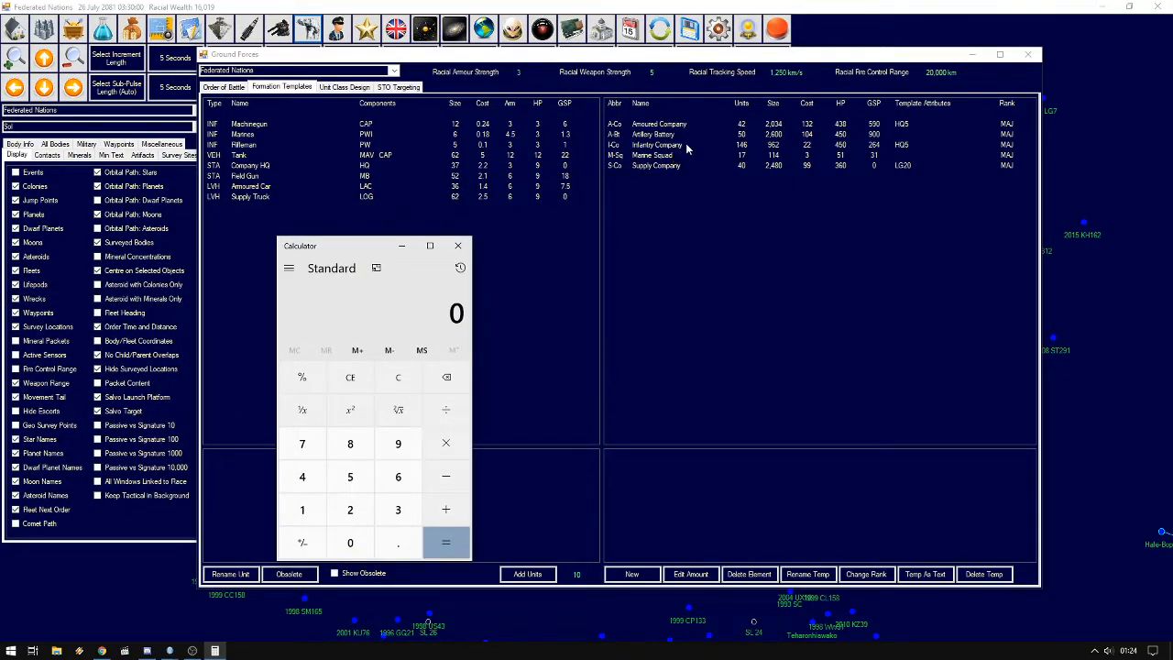
mouse_move(649, 176)
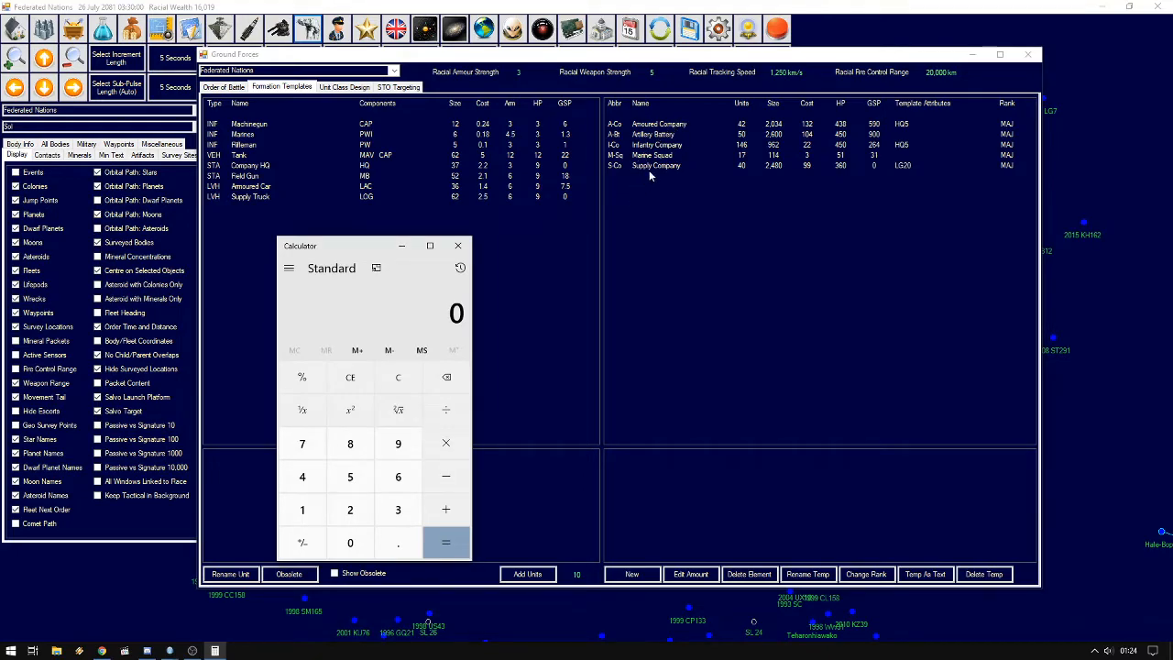
mouse_move(762, 282)
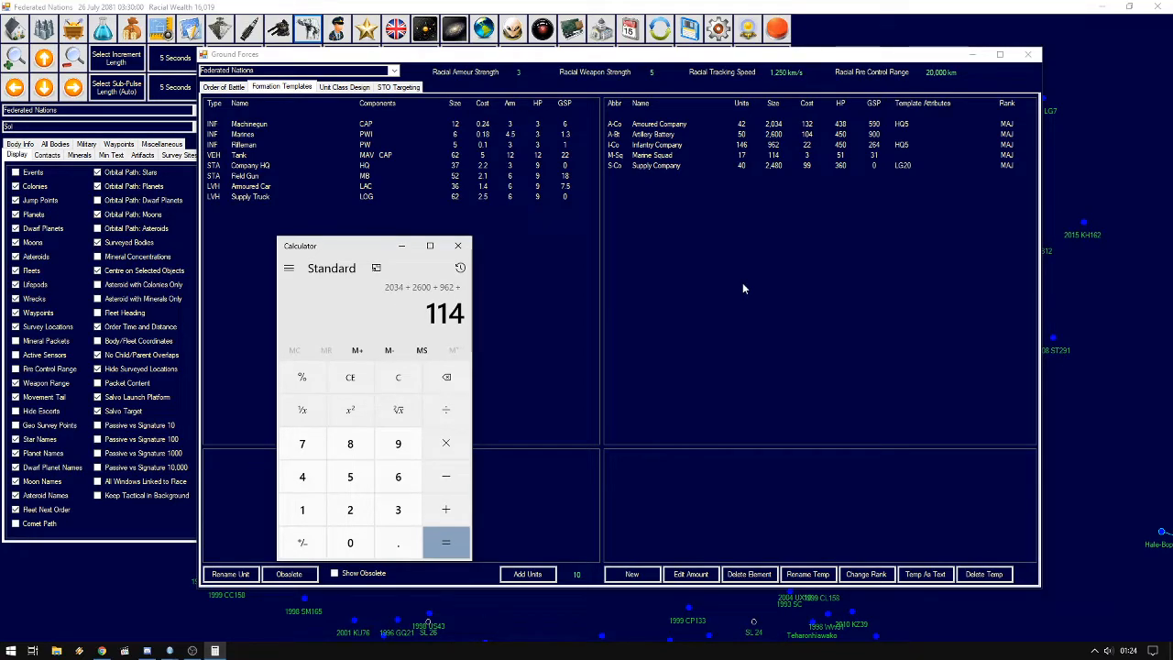
Total the formation sizes 2034, 2600, 962, 114 and 2480 to 8,190 in Calculator
left_click(445, 543)
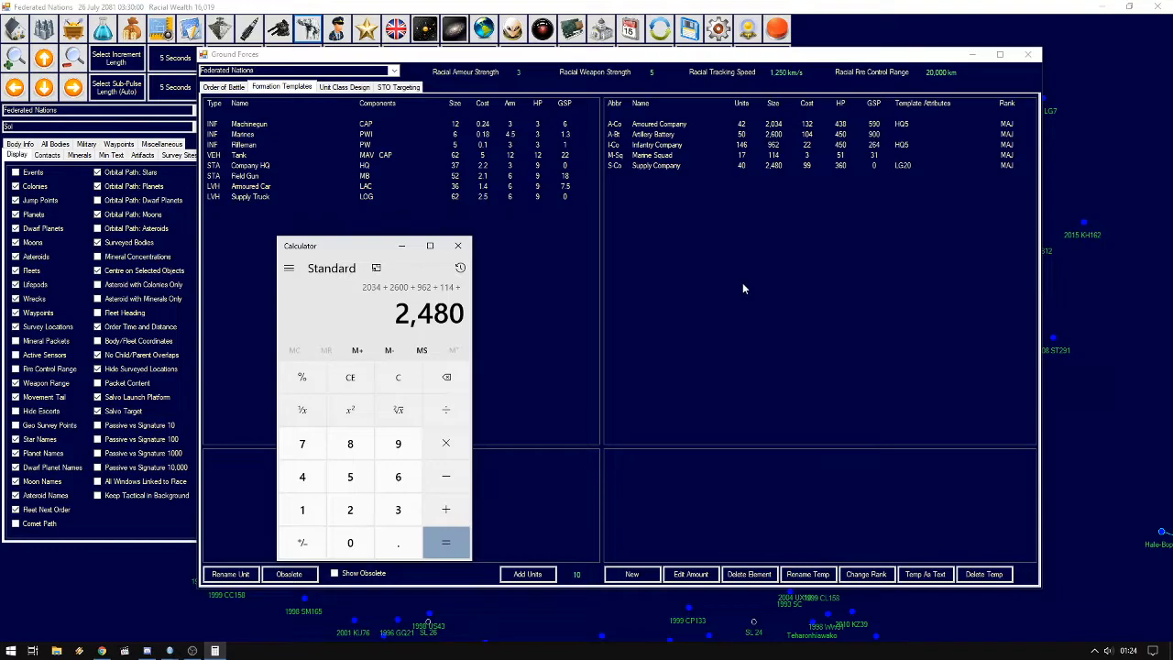
left_click(446, 542)
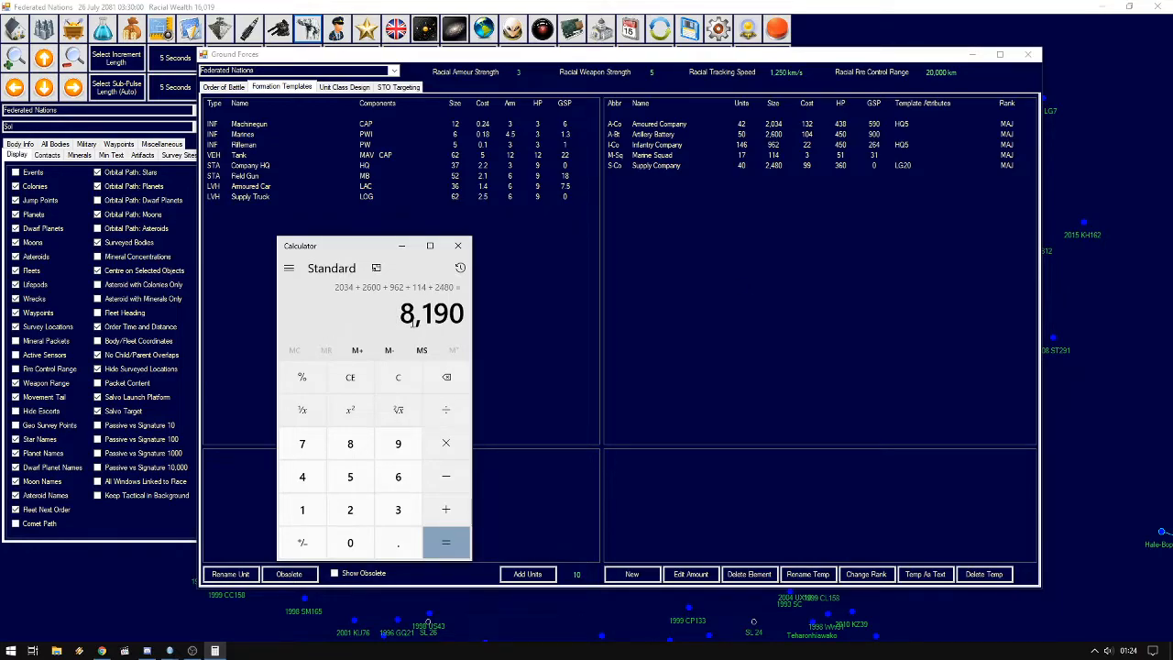
mouse_move(478, 319)
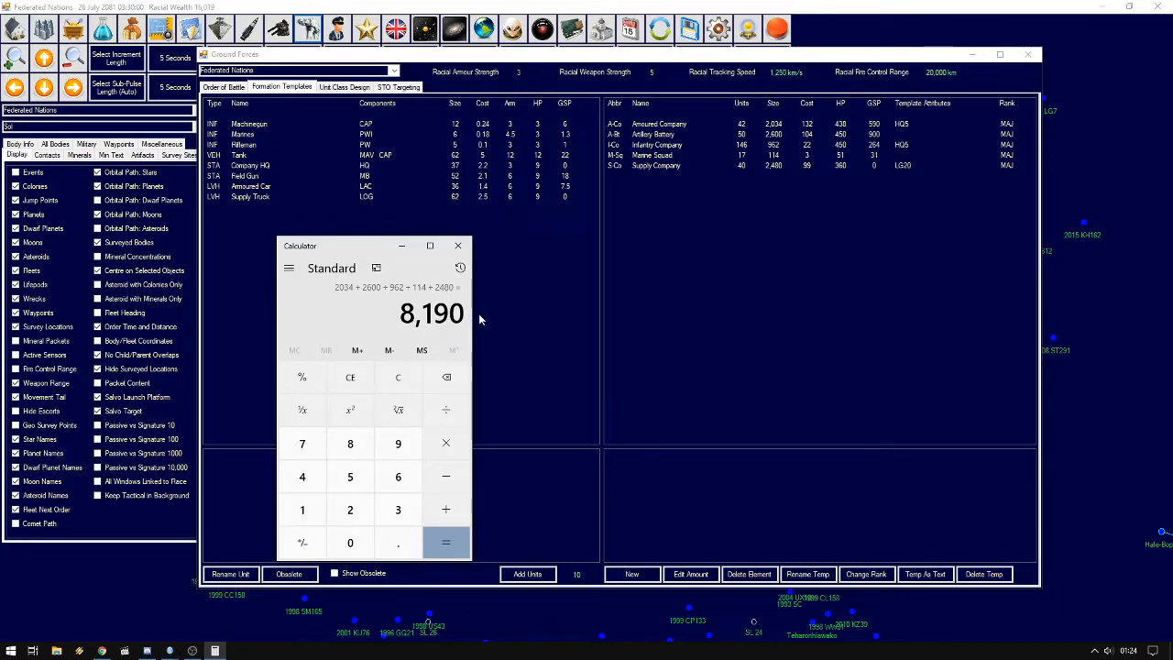
left_click(345, 86)
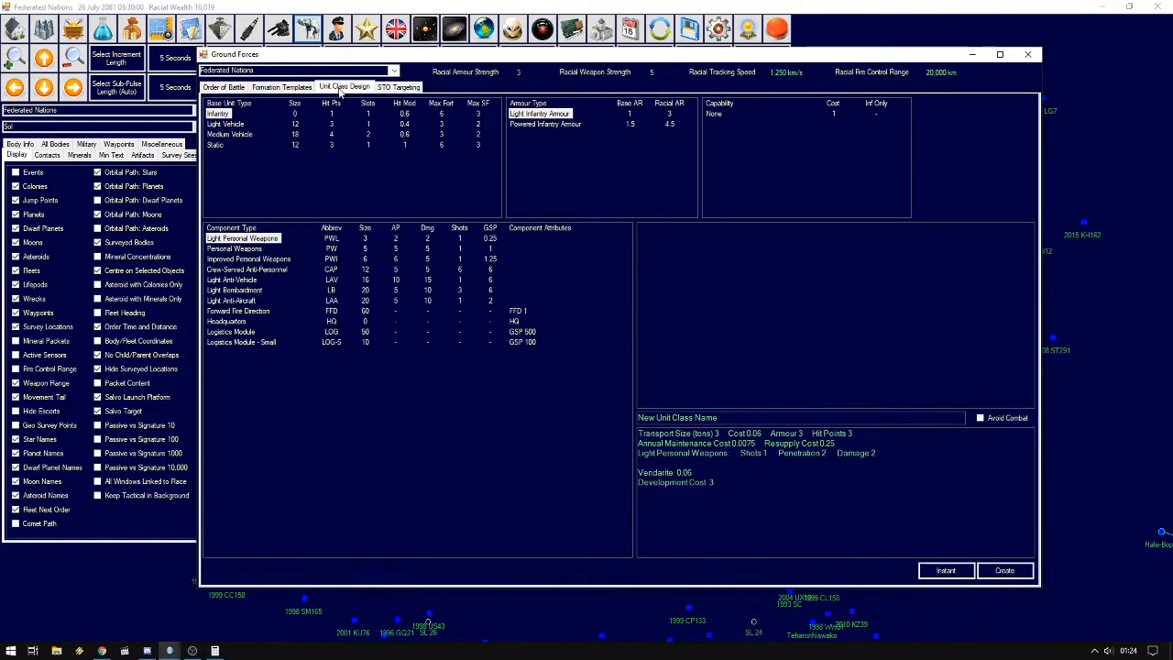
Design a static unit with a Headquarters component sized for 8,250 capacity, checking the total in Calculator
left_click(216, 145)
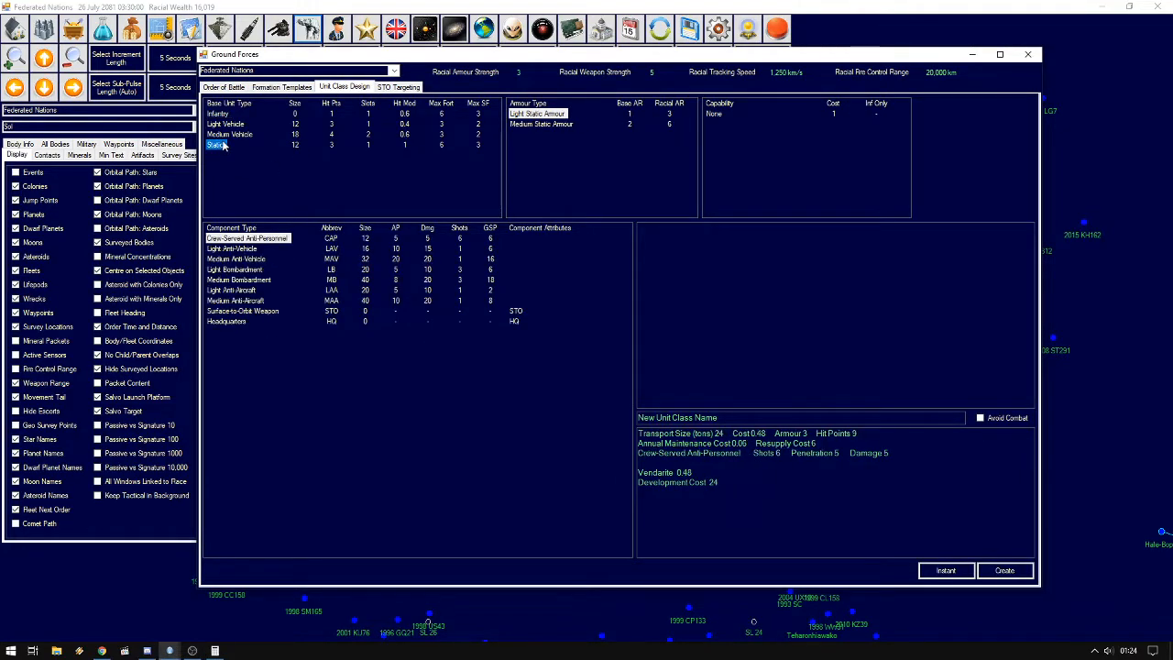
left_click(227, 321)
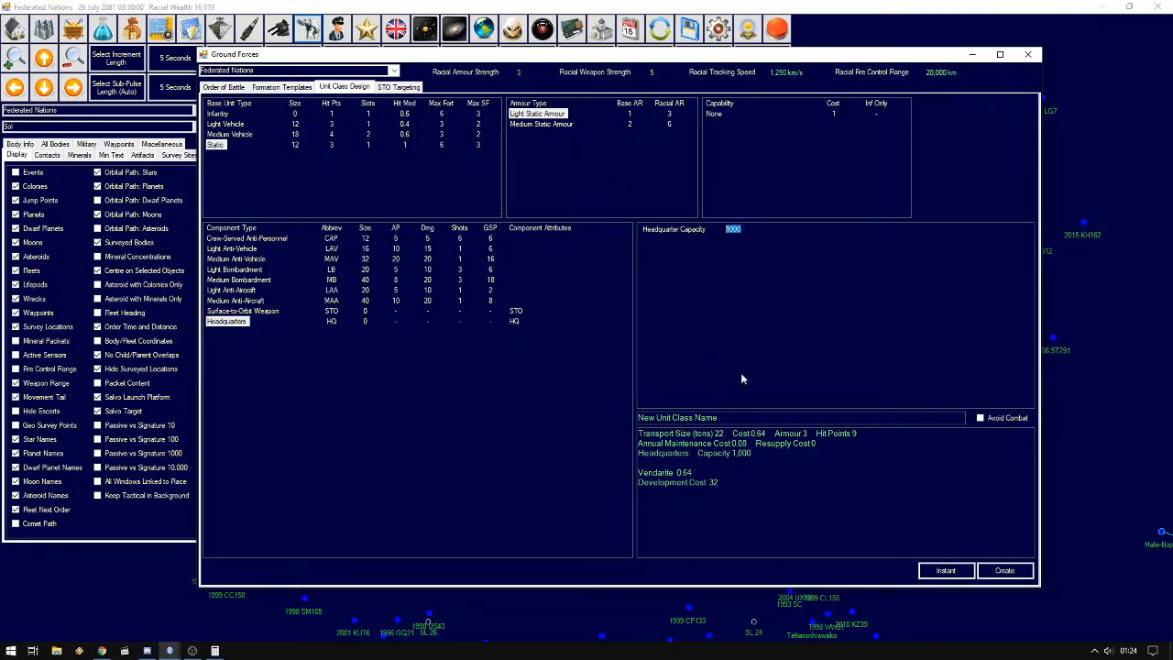
type("82")
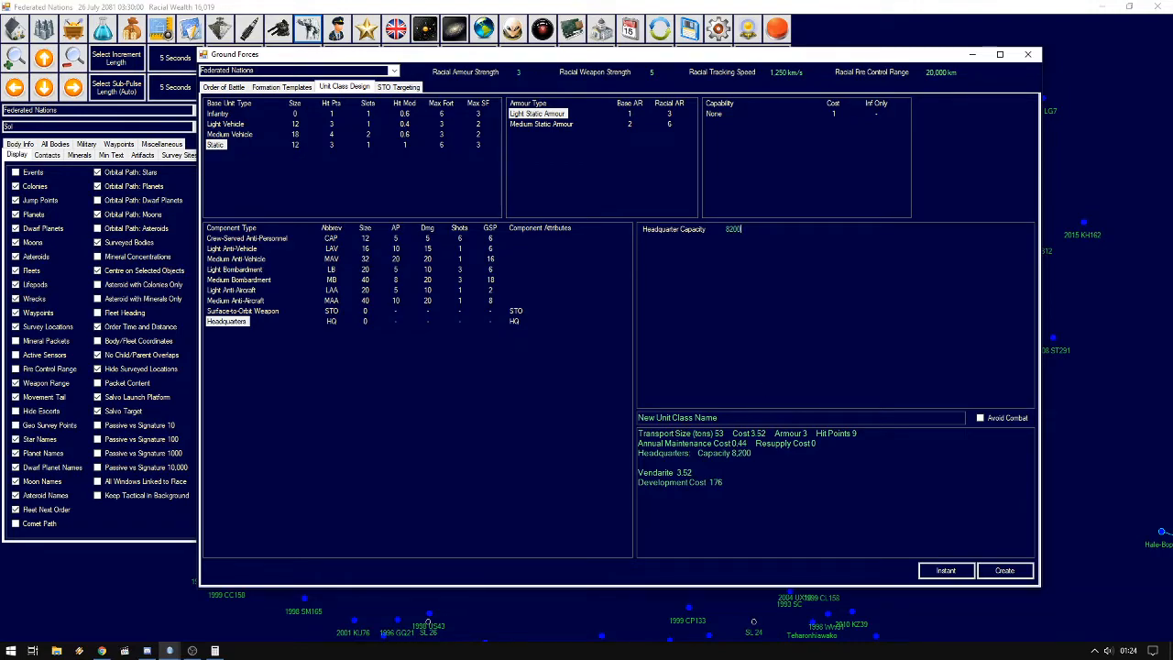
mouse_move(228, 644)
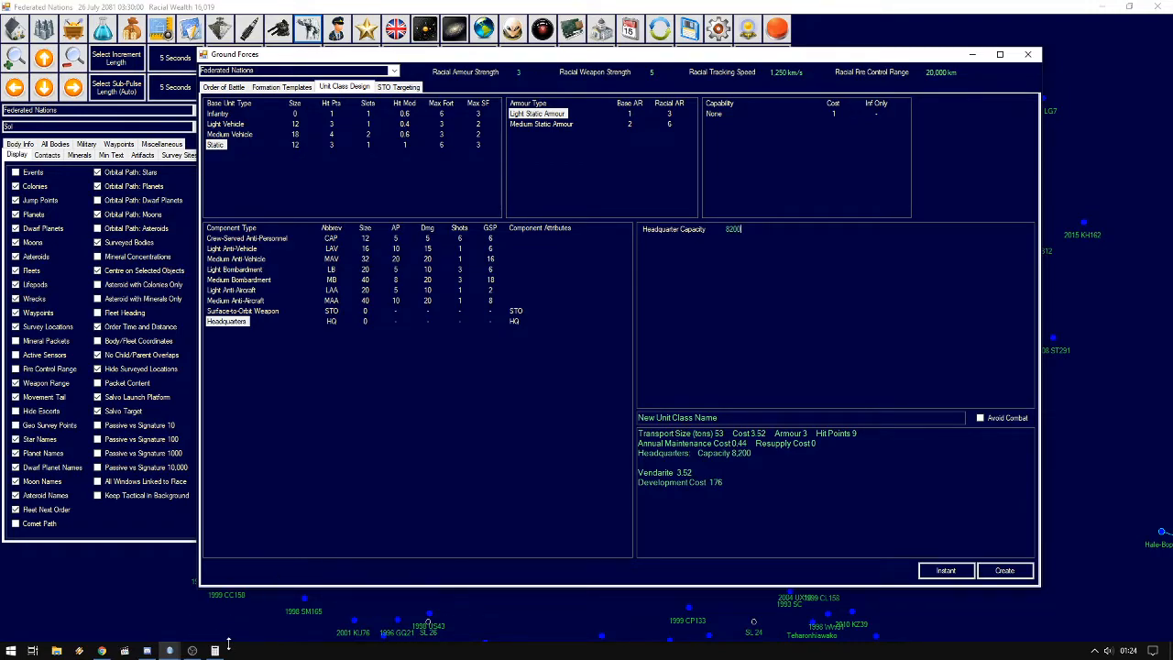
left_click(214, 651)
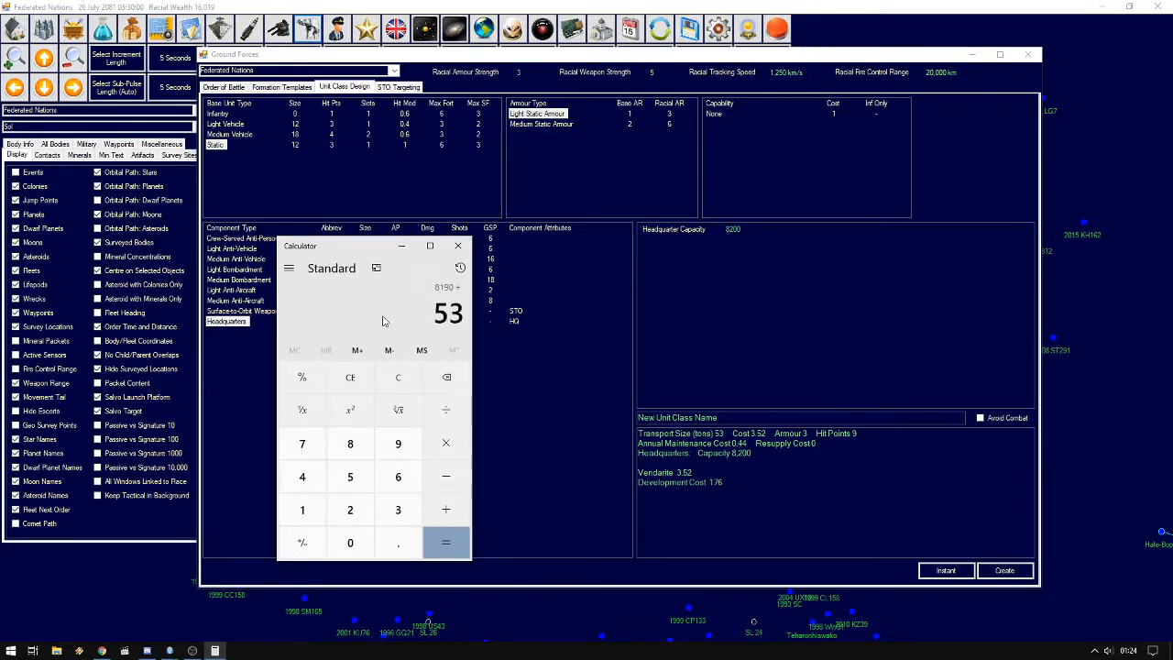
left_click(445, 542)
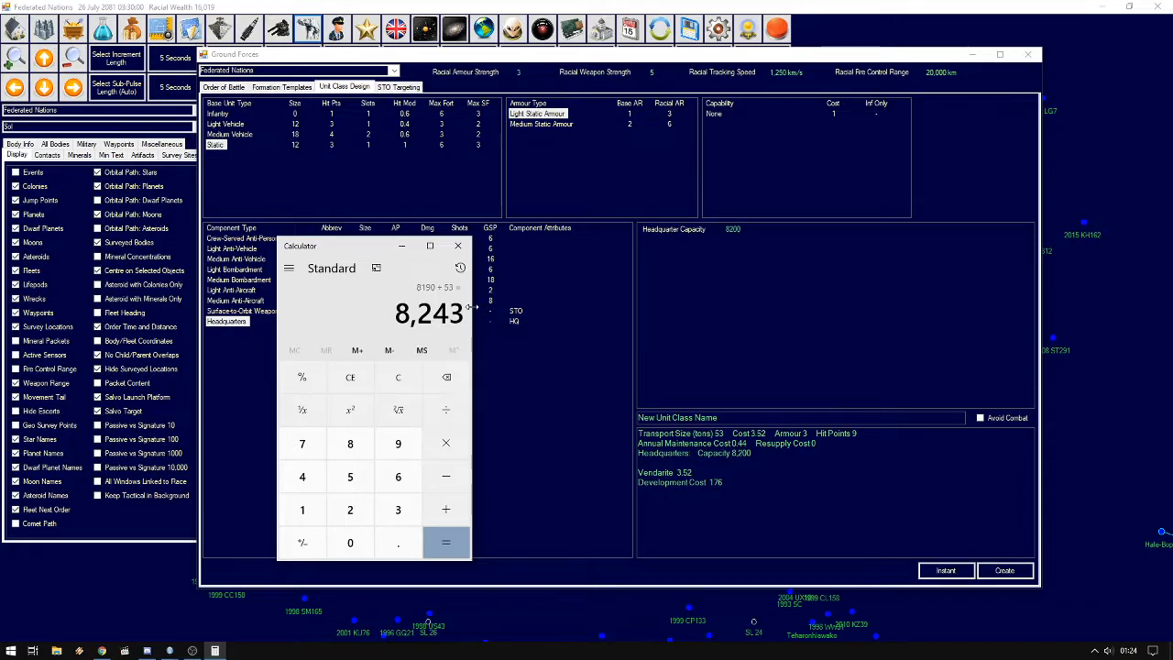
left_click(458, 246)
type("8250")
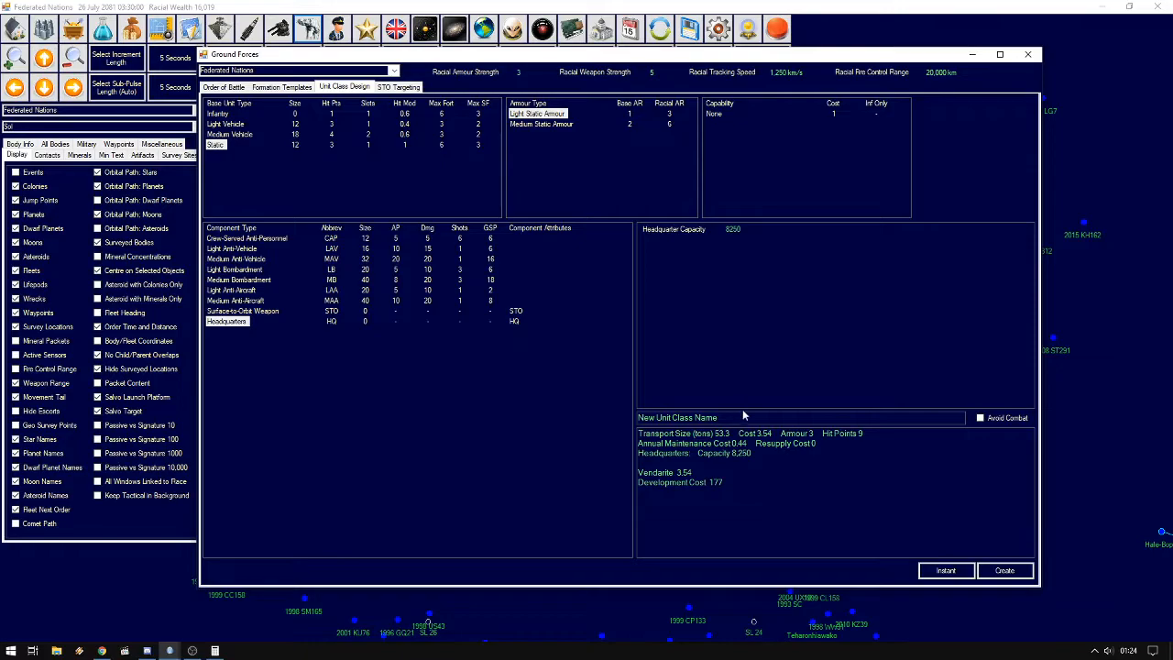
Name the new unit class 'Battalion HQ' and create it
triple_click(676, 418)
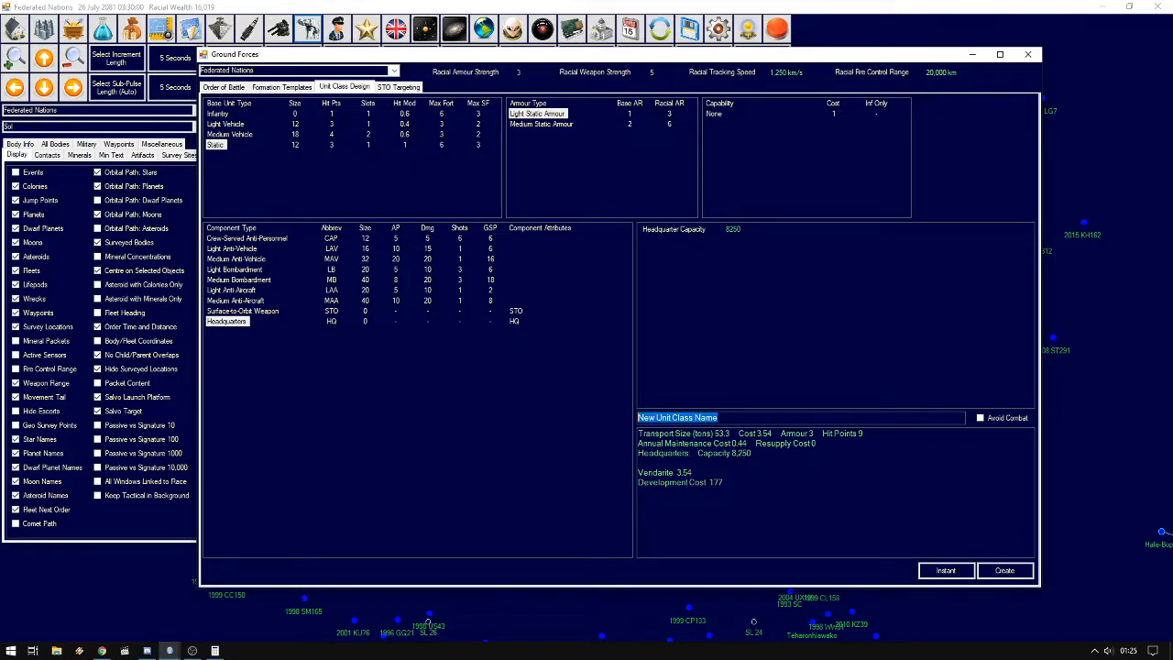
mouse_move(598, 422)
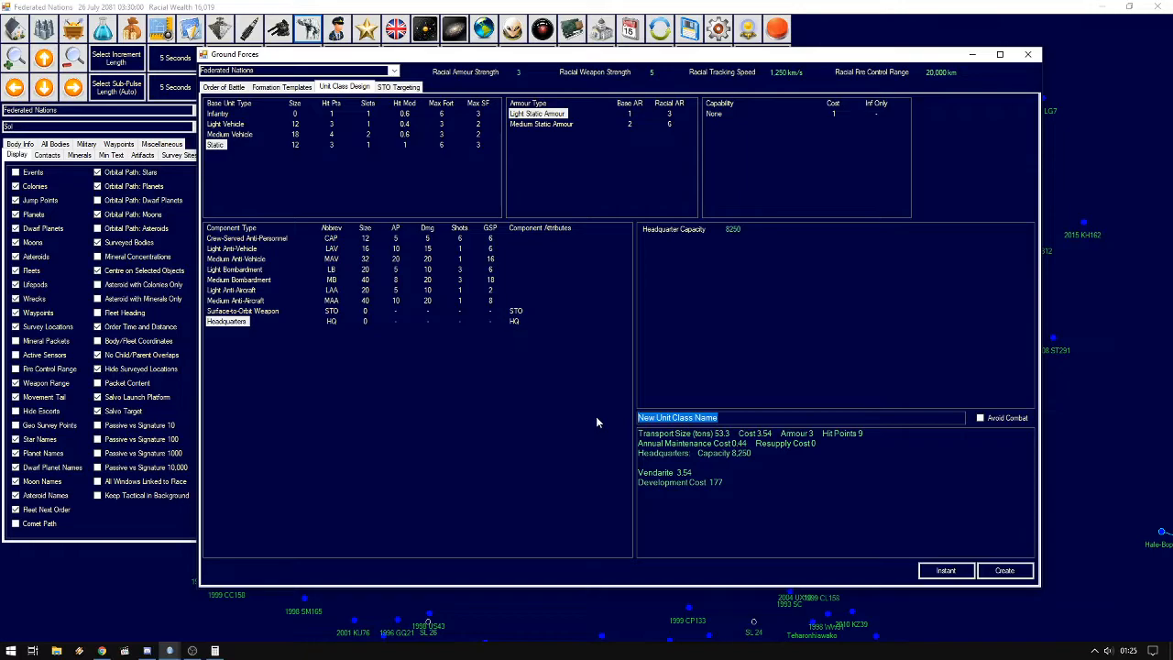
type("Battalion HQ")
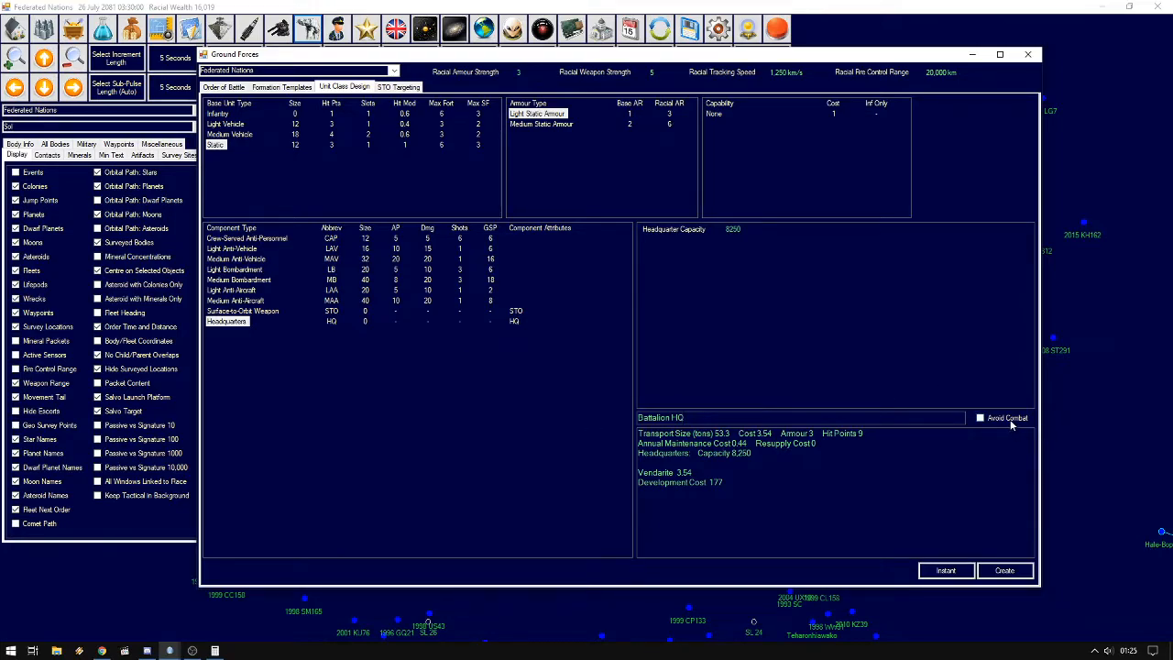
left_click(978, 418)
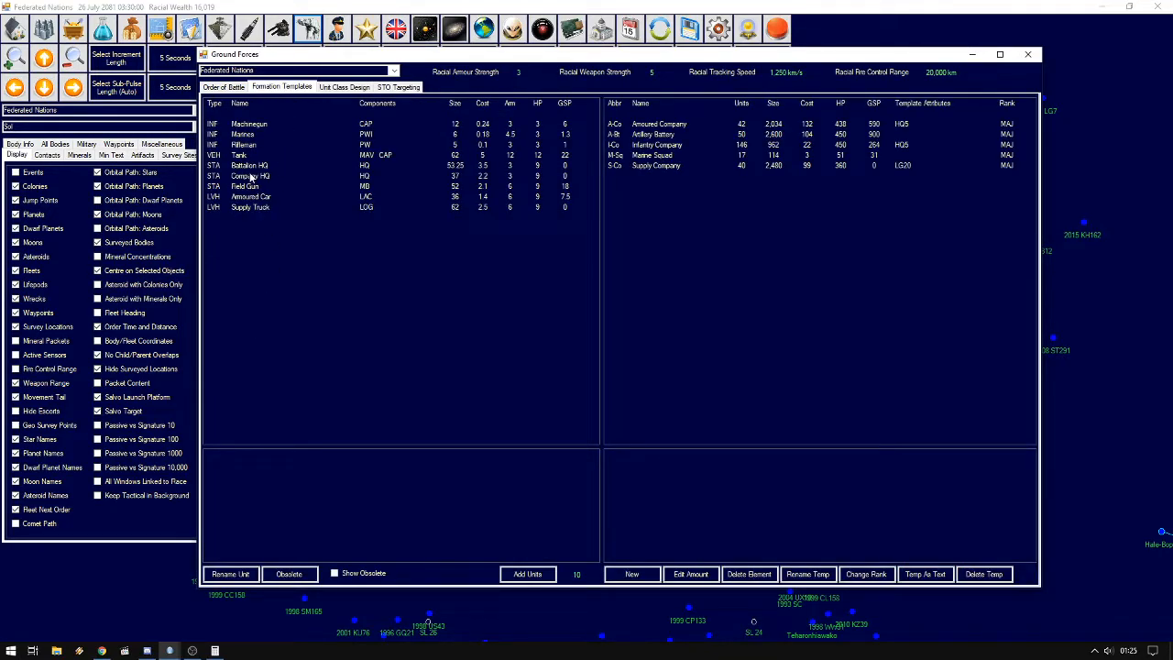
Compare the Battalion HQ and Company HQ units, then start a new formation template
left_click(247, 165)
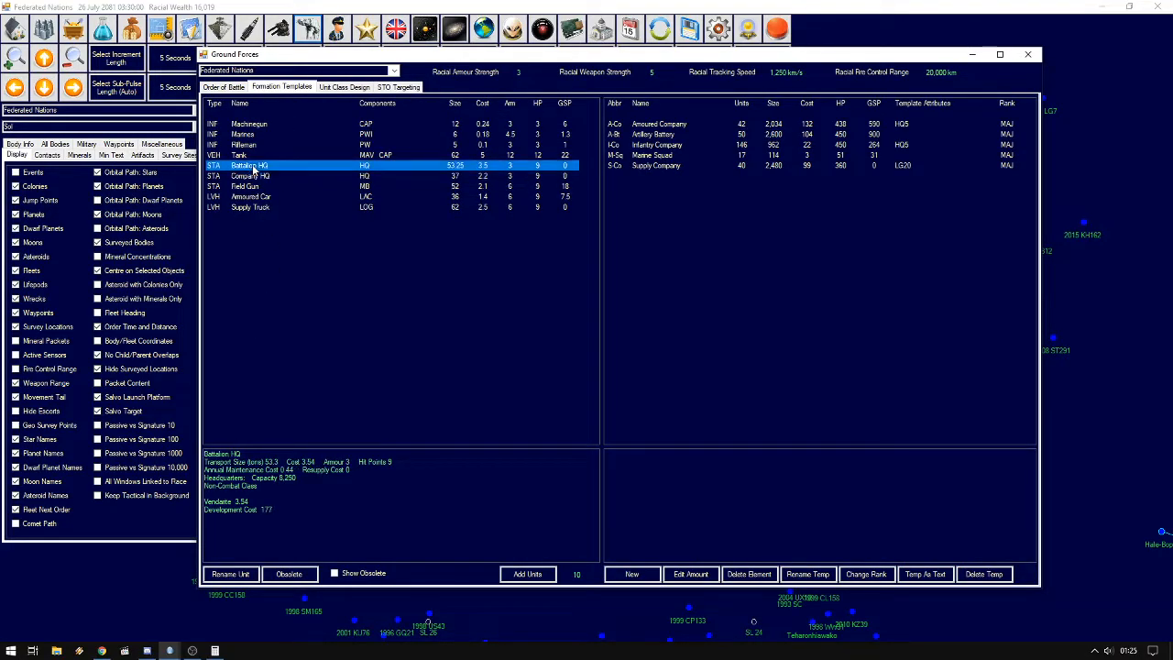
left_click(275, 176)
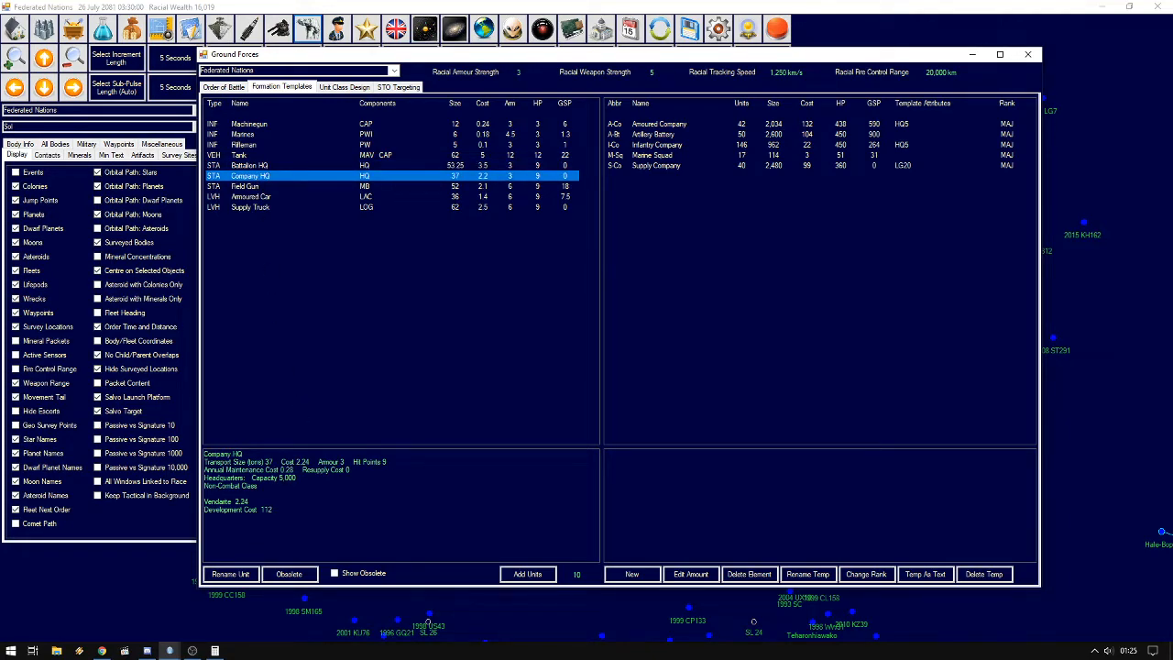
left_click(266, 165)
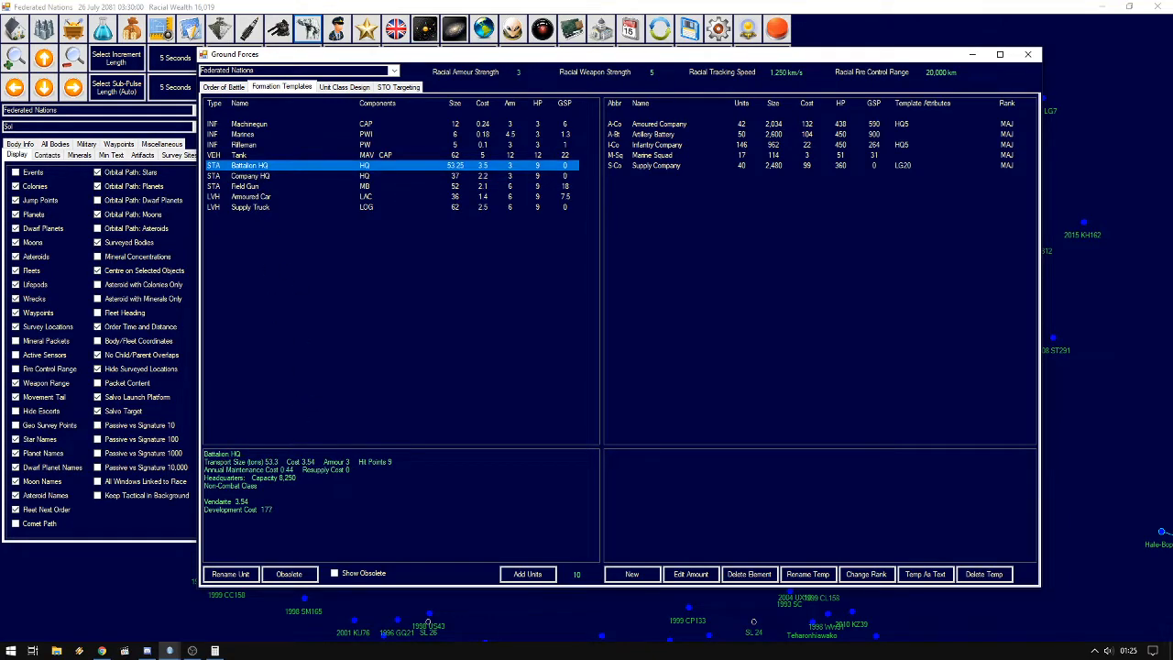
mouse_move(328, 411)
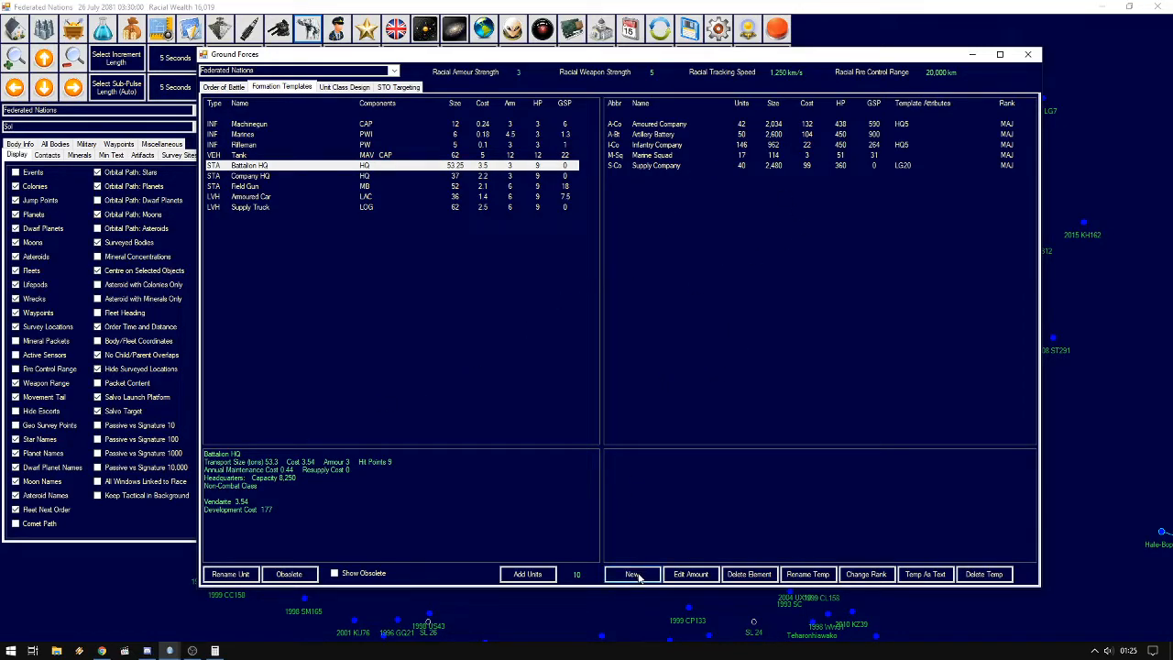
left_click(631, 573)
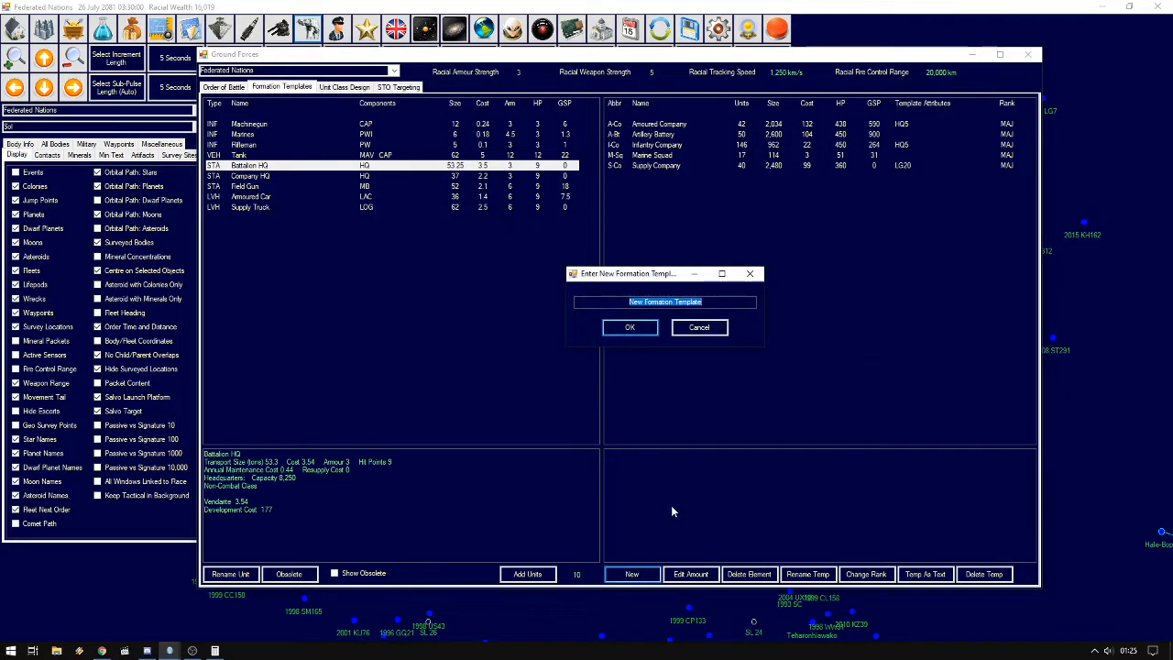
Create a Battalion template holding one Battalion HQ and close the Ground Forces window
type("Battalion")
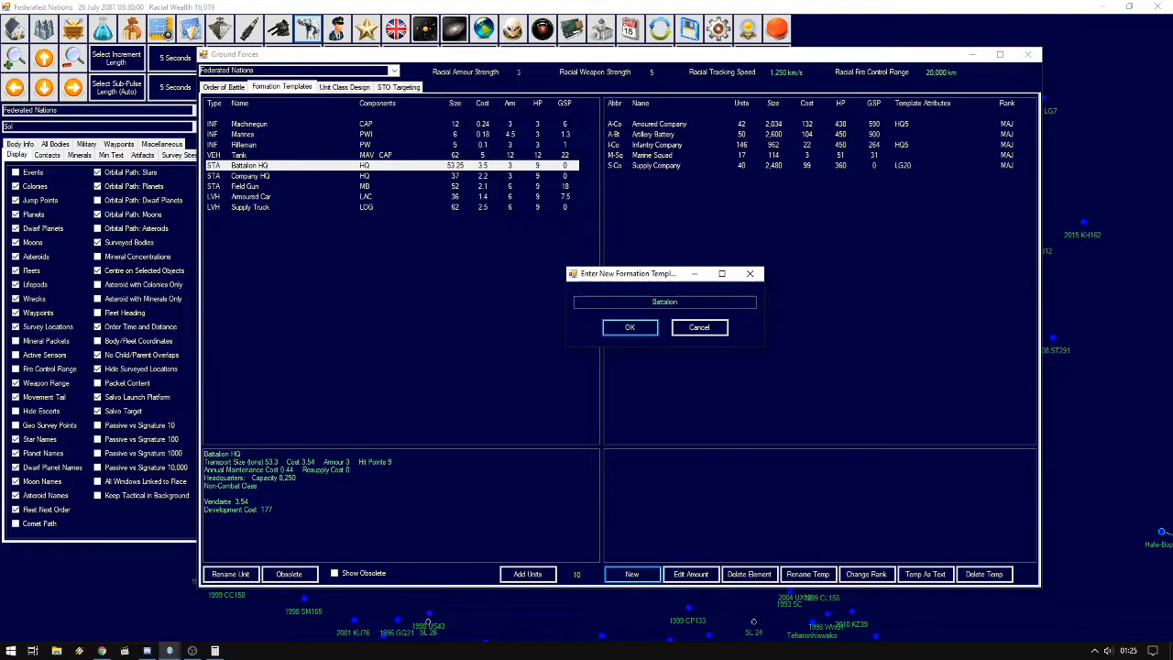
left_click(631, 326)
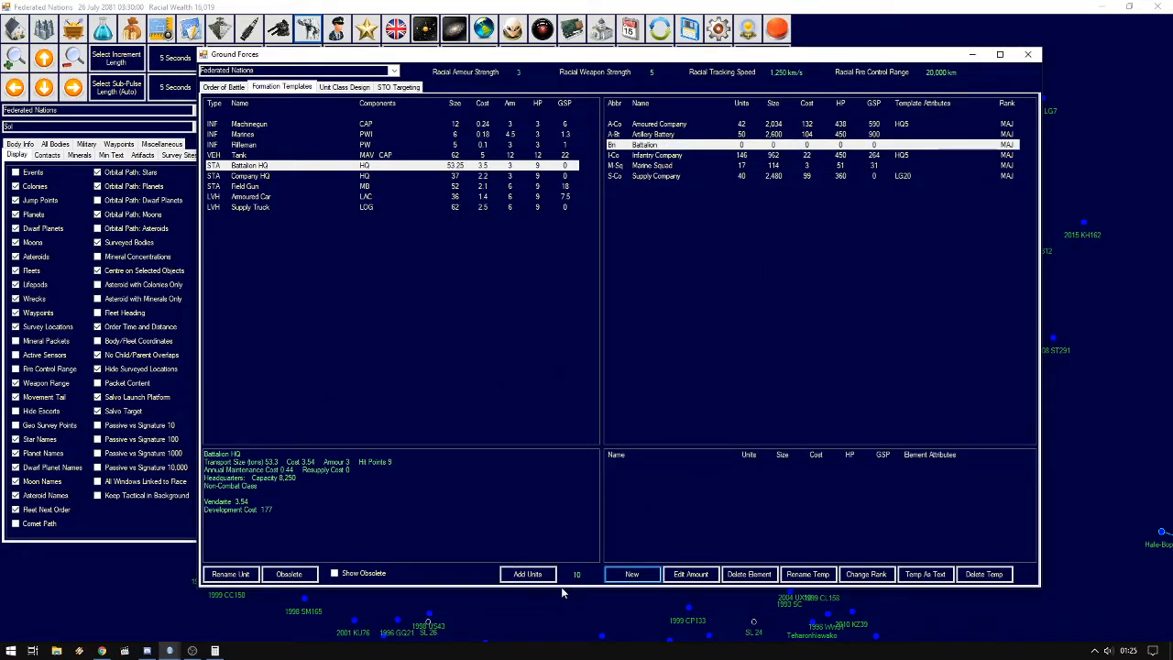
left_click(527, 574)
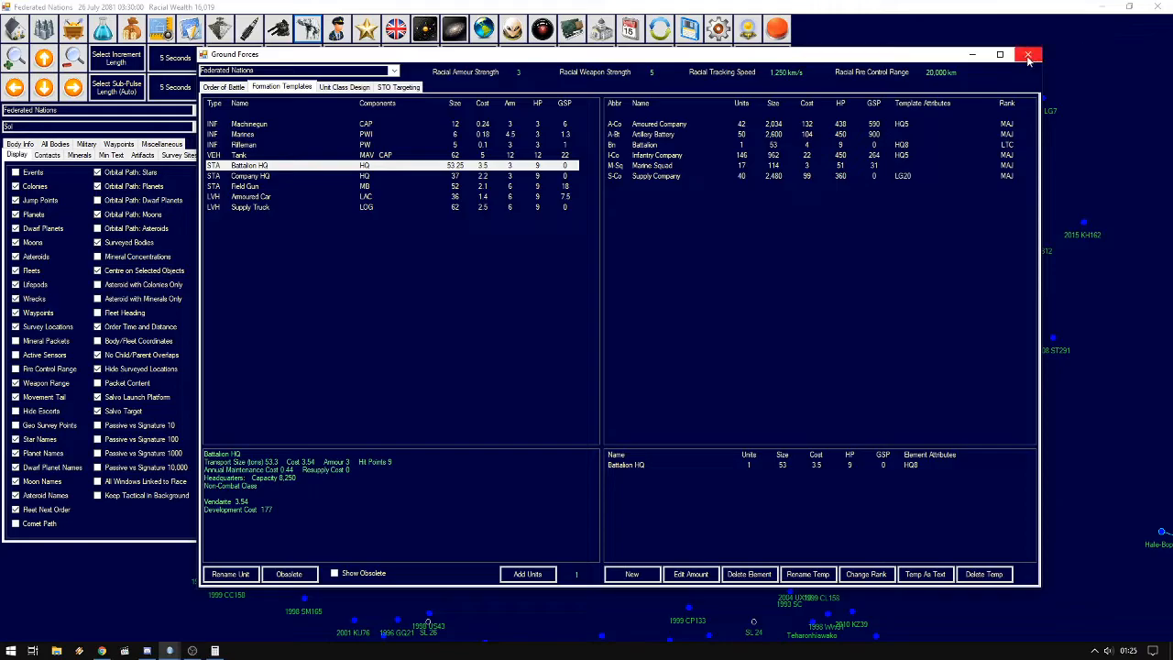
left_click(1026, 55)
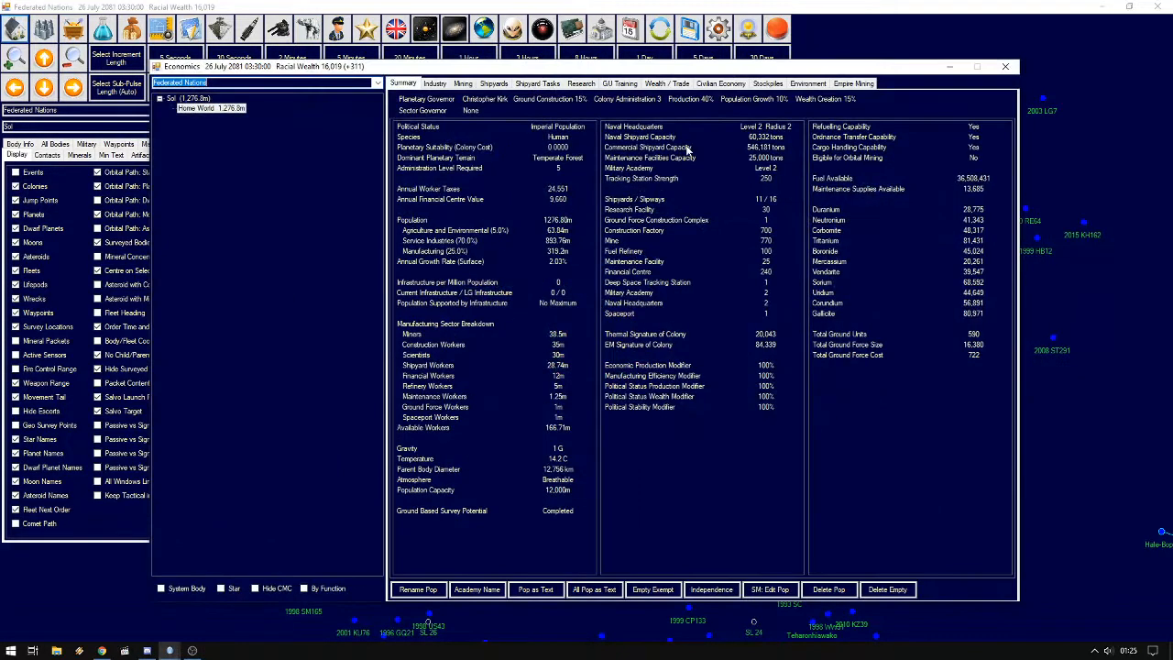
Instantly build 2 Battalion formations from GU Training and view them in the order of battle
left_click(619, 85)
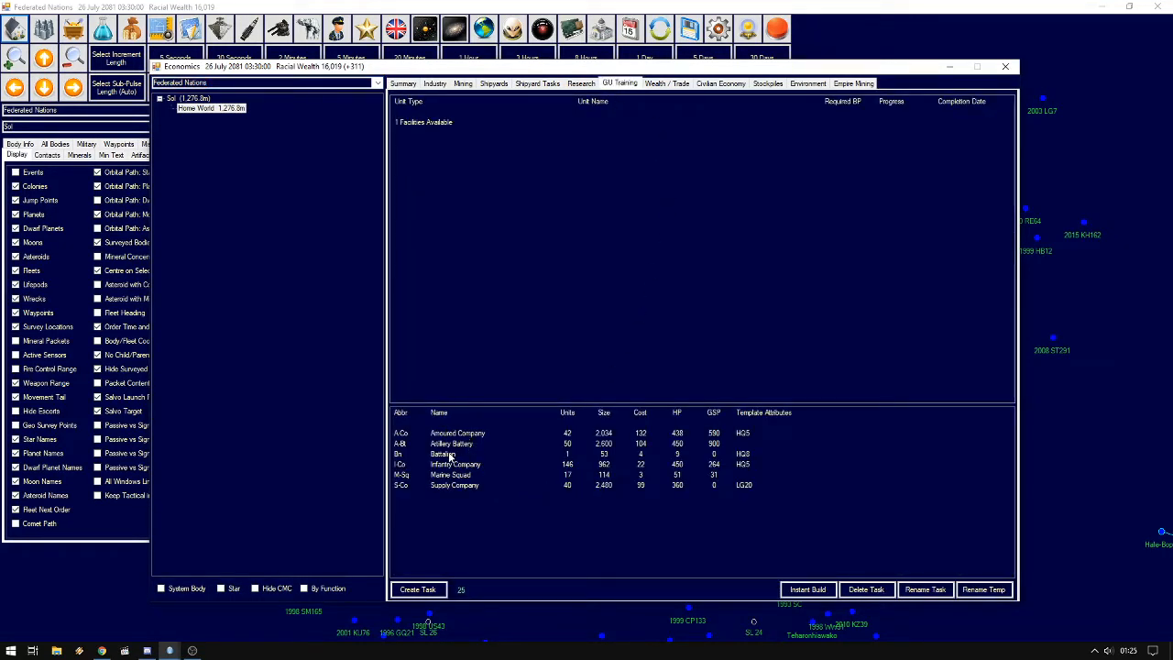
left_click(444, 454)
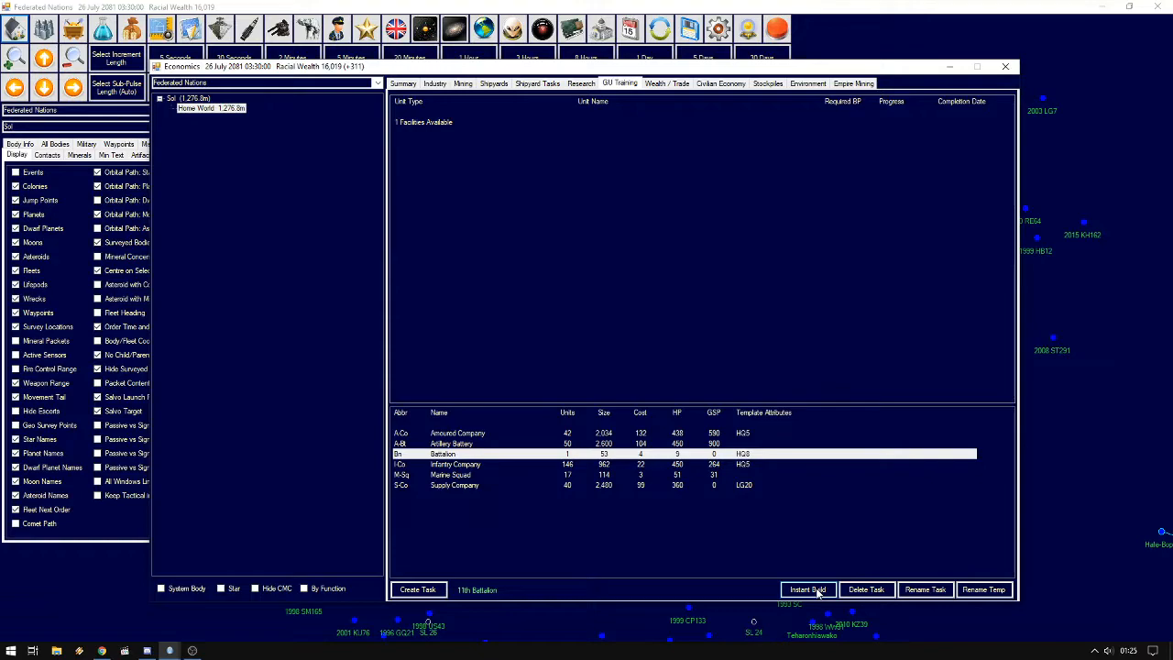
left_click(806, 590)
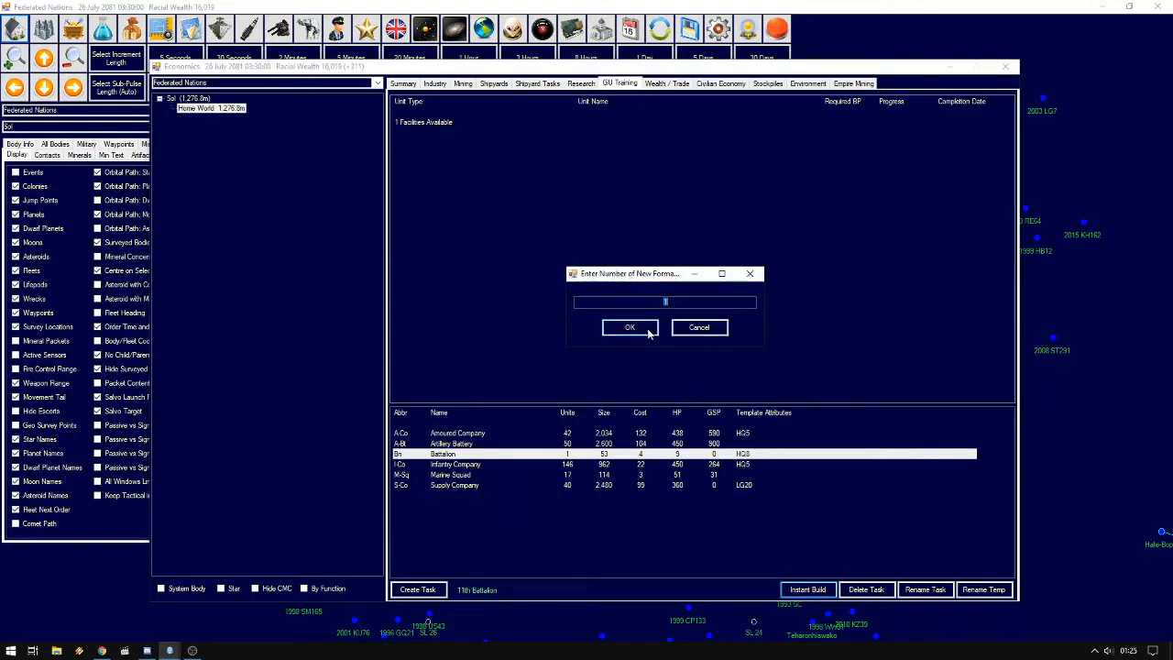
type("2")
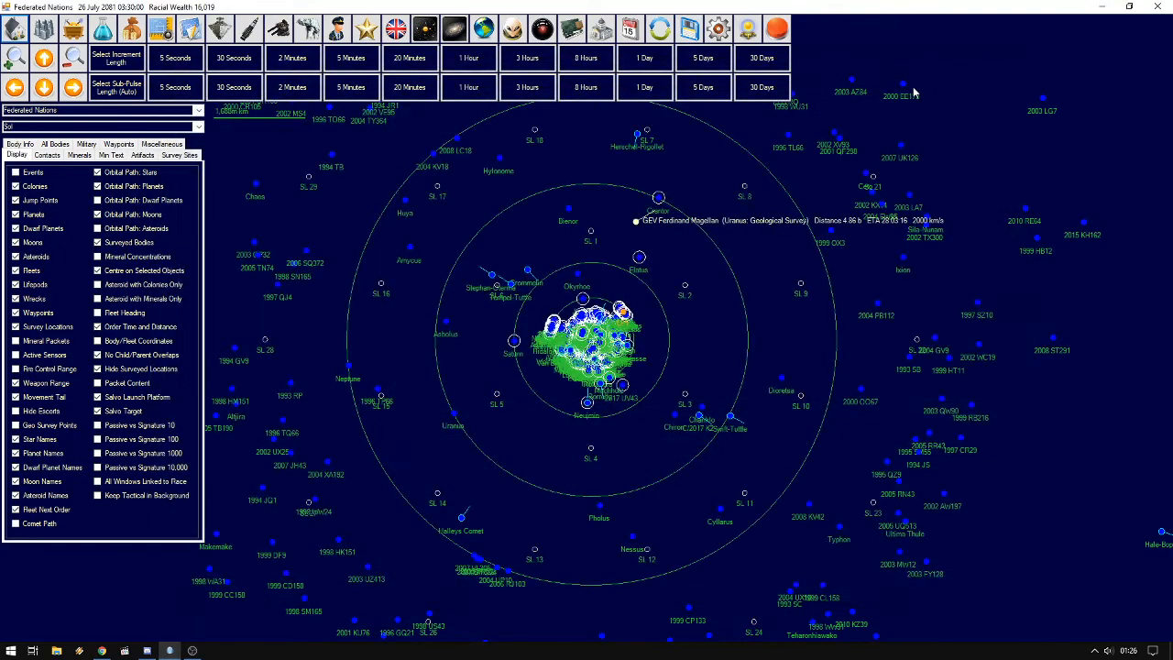
left_click(307, 30)
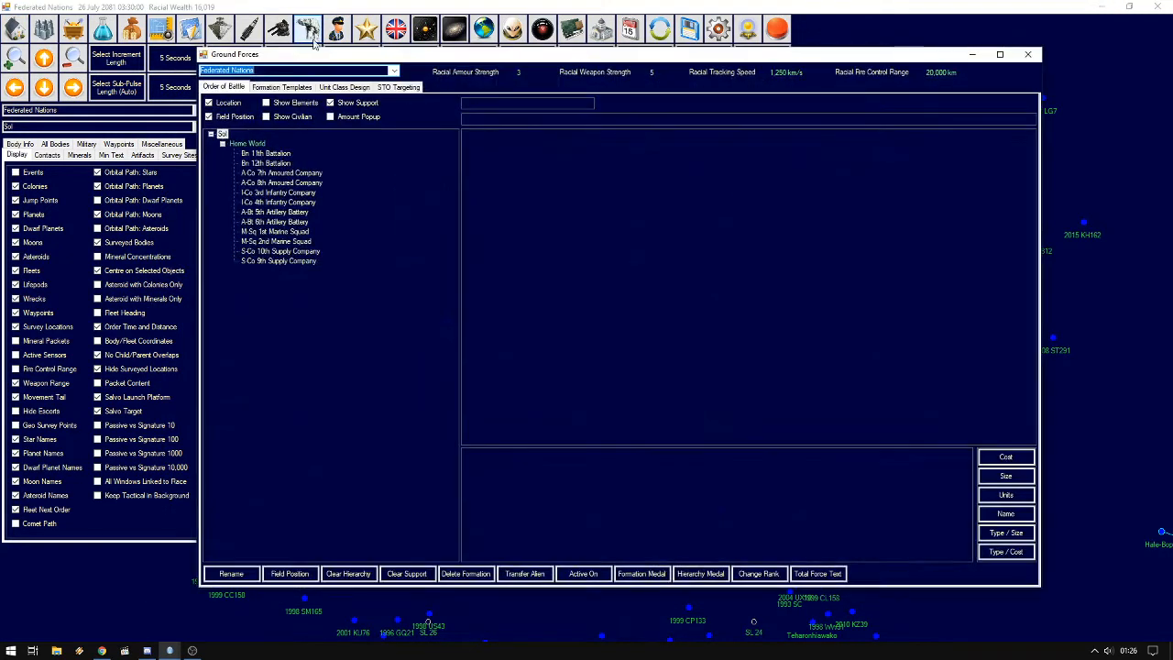
Attach the marine squads, supply companies and other companies to the 11th and 12th Battalions
left_click(266, 154)
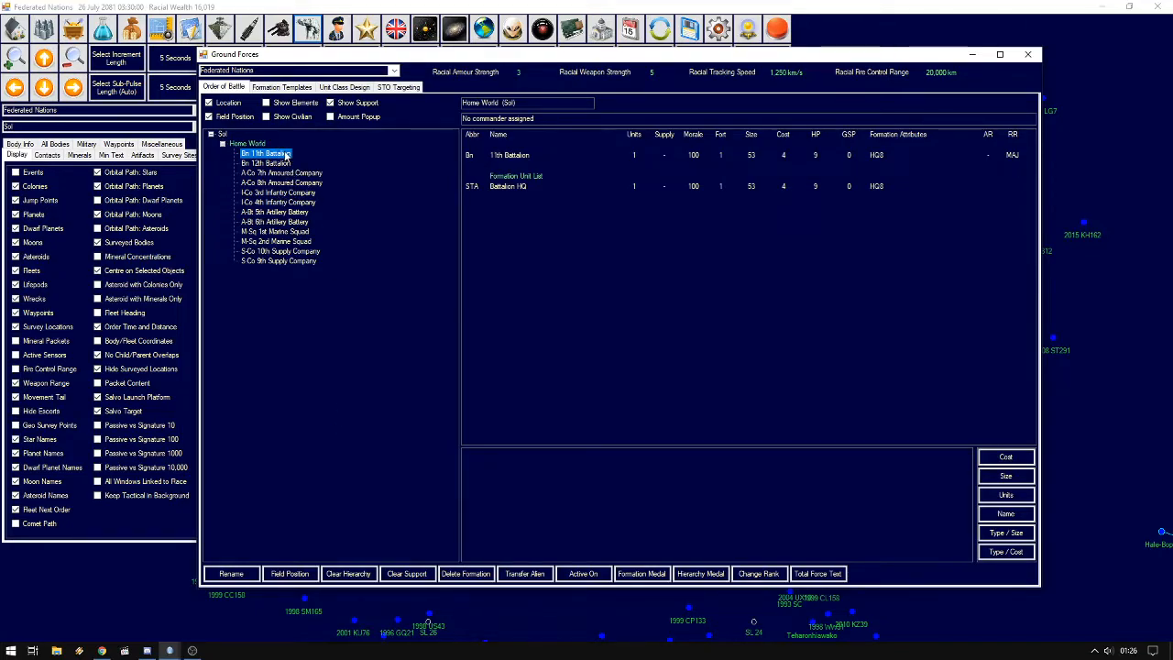
mouse_move(308, 176)
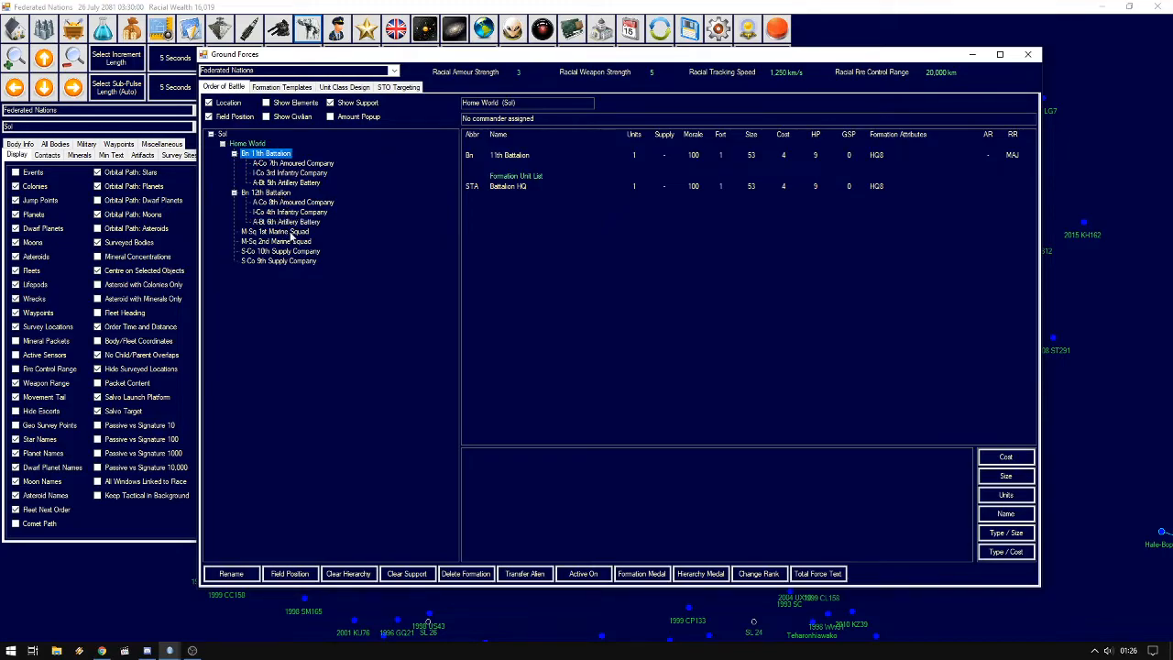
left_click(279, 242)
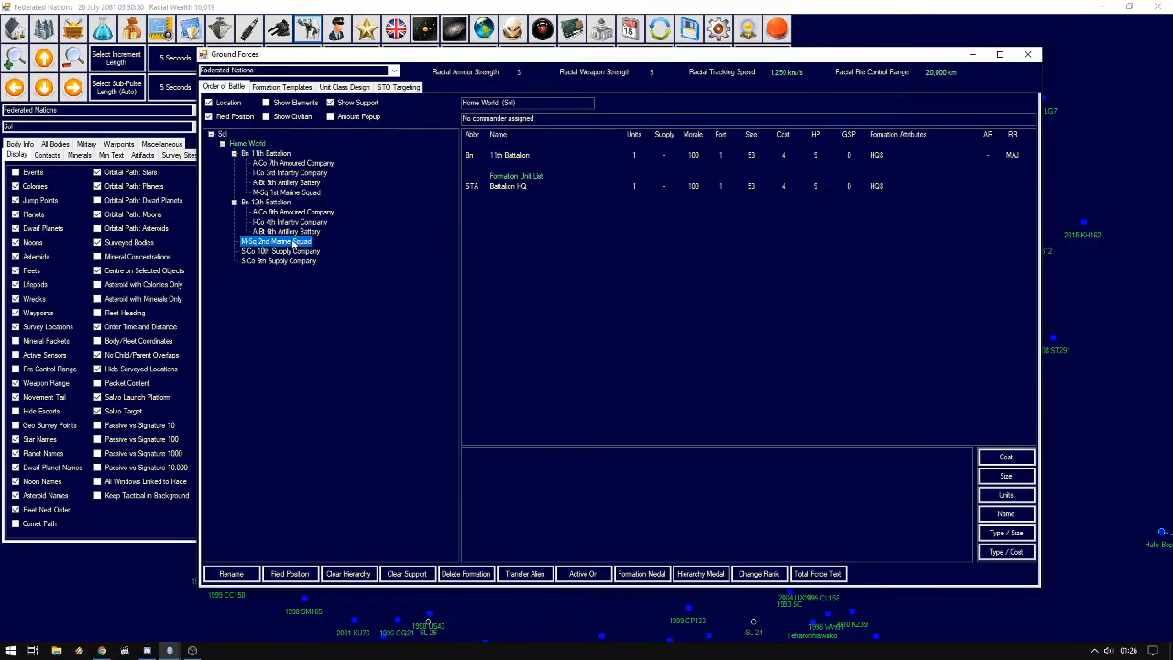
left_click(266, 154)
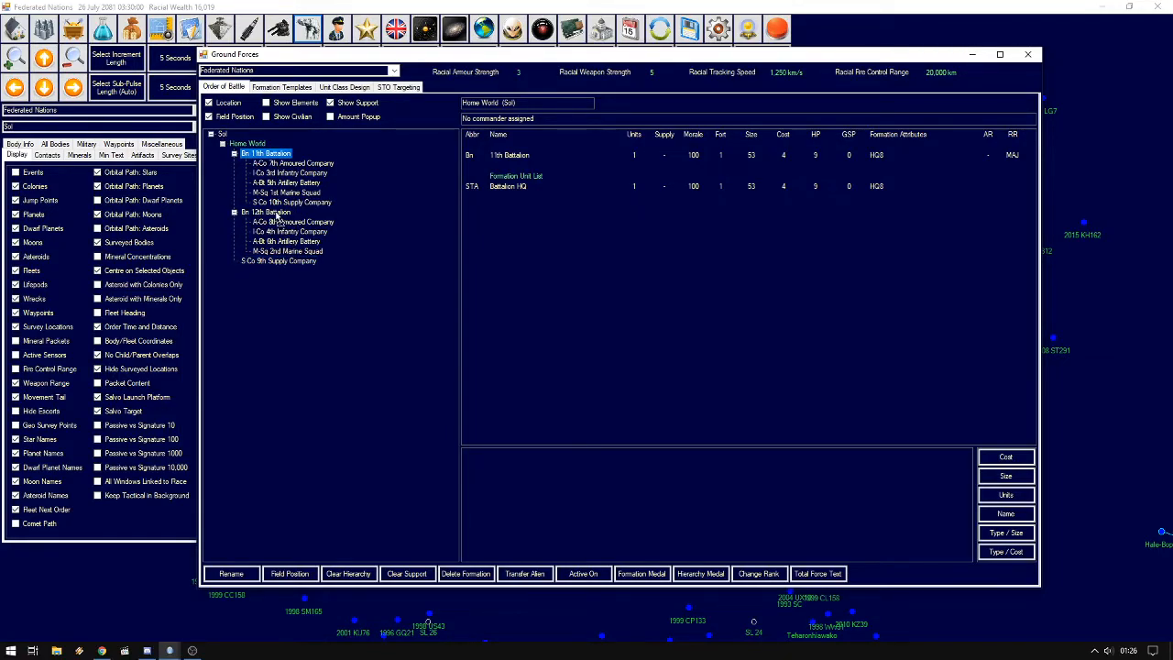
left_click(265, 212)
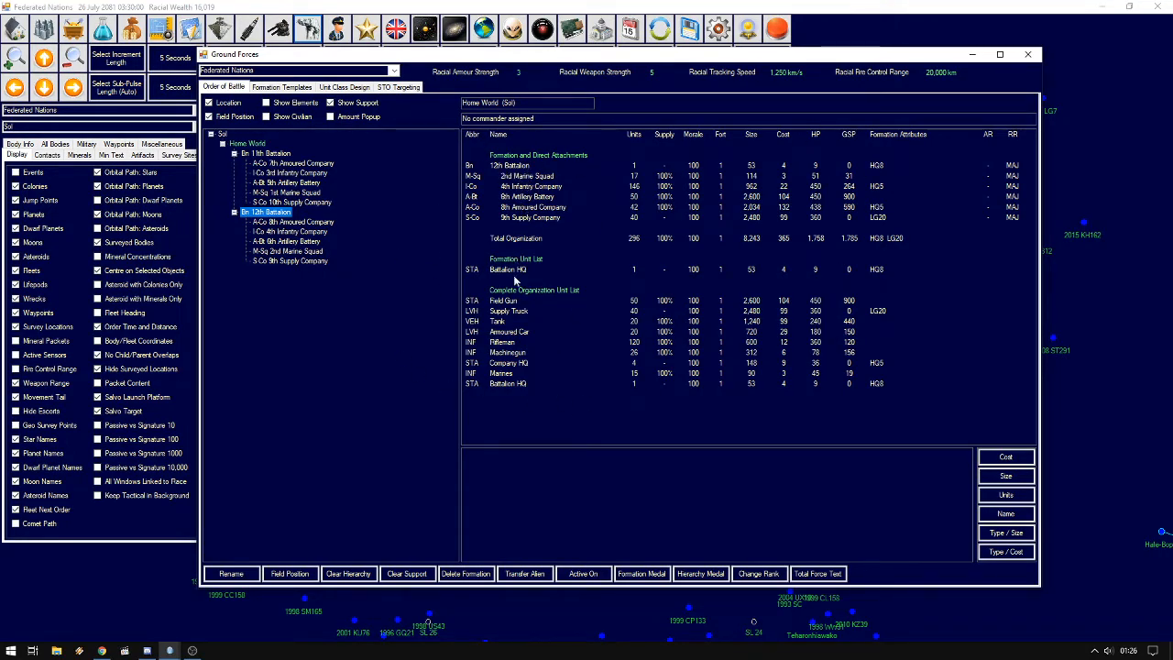
mouse_move(535, 341)
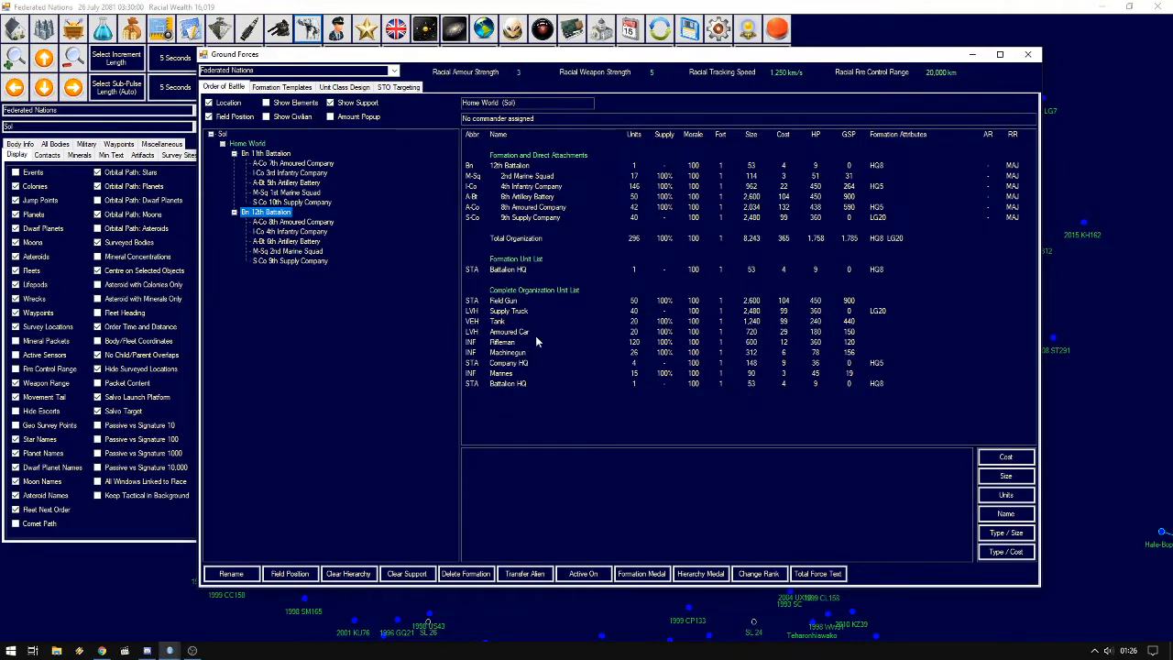
mouse_move(271, 161)
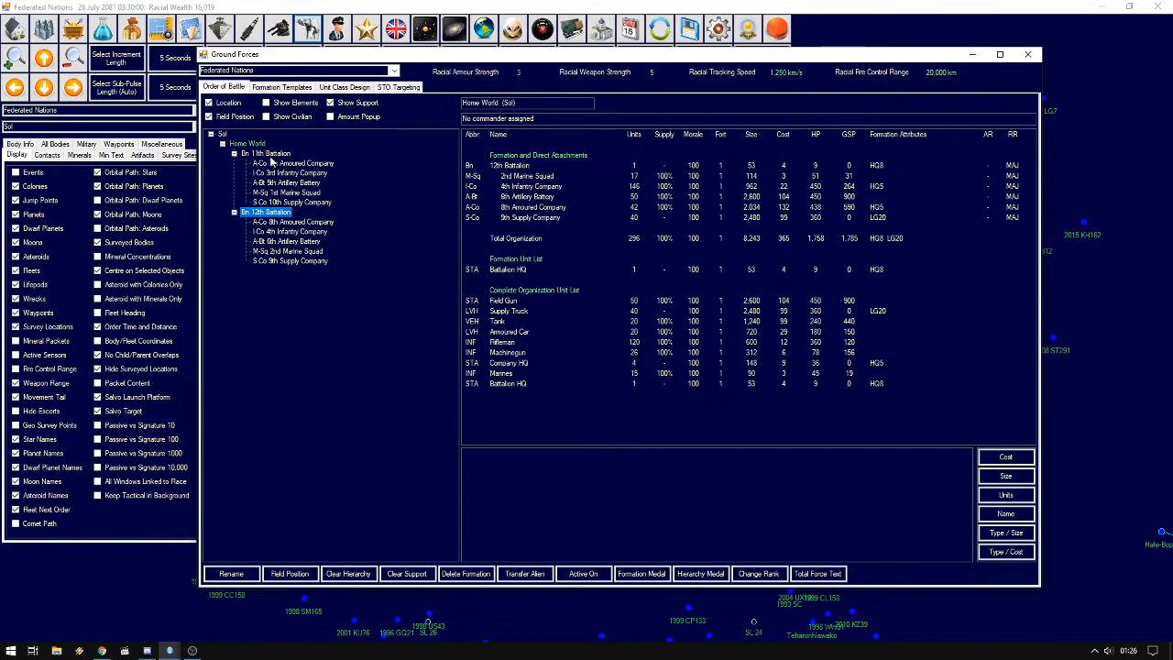
left_click(266, 154)
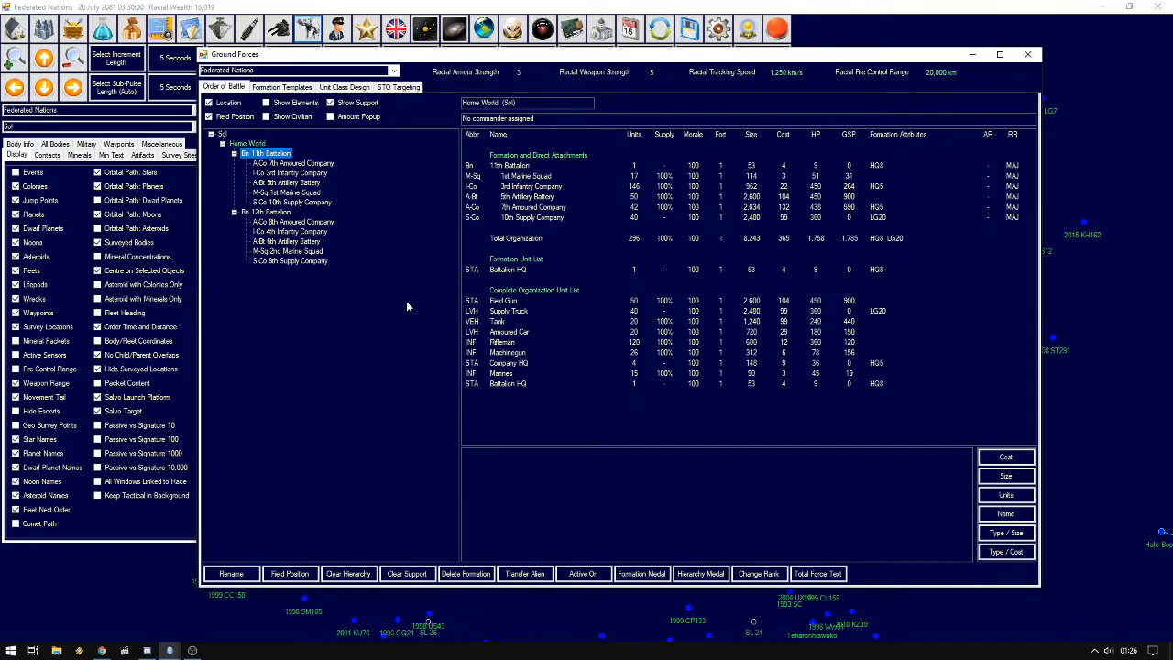
mouse_move(444, 315)
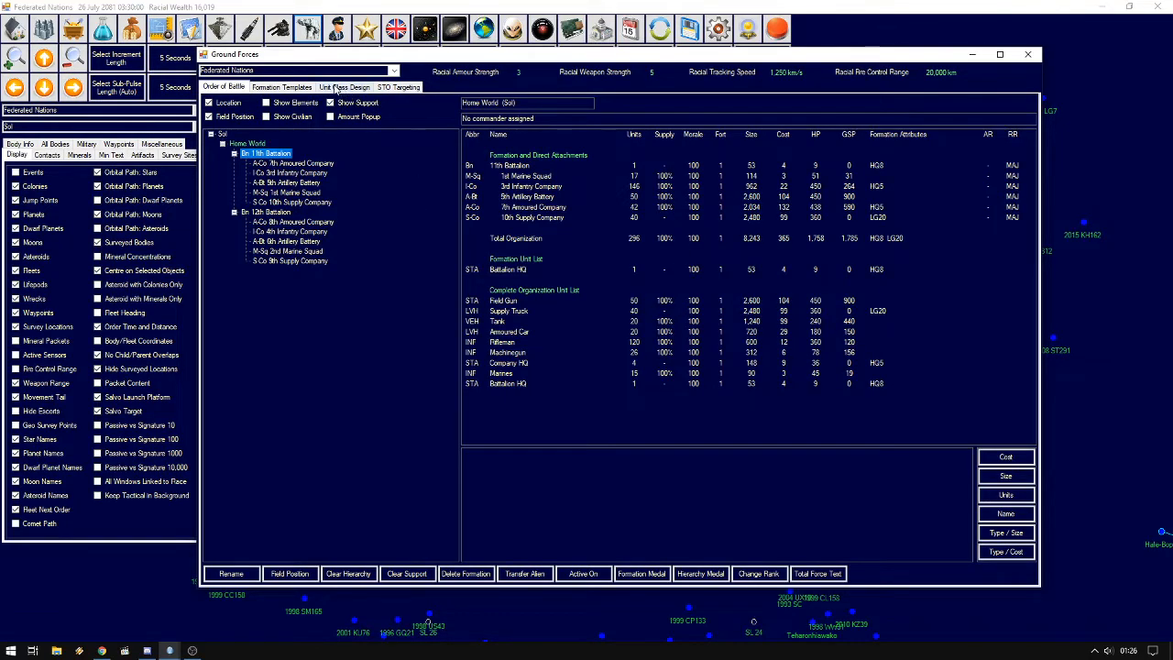
left_click(344, 86)
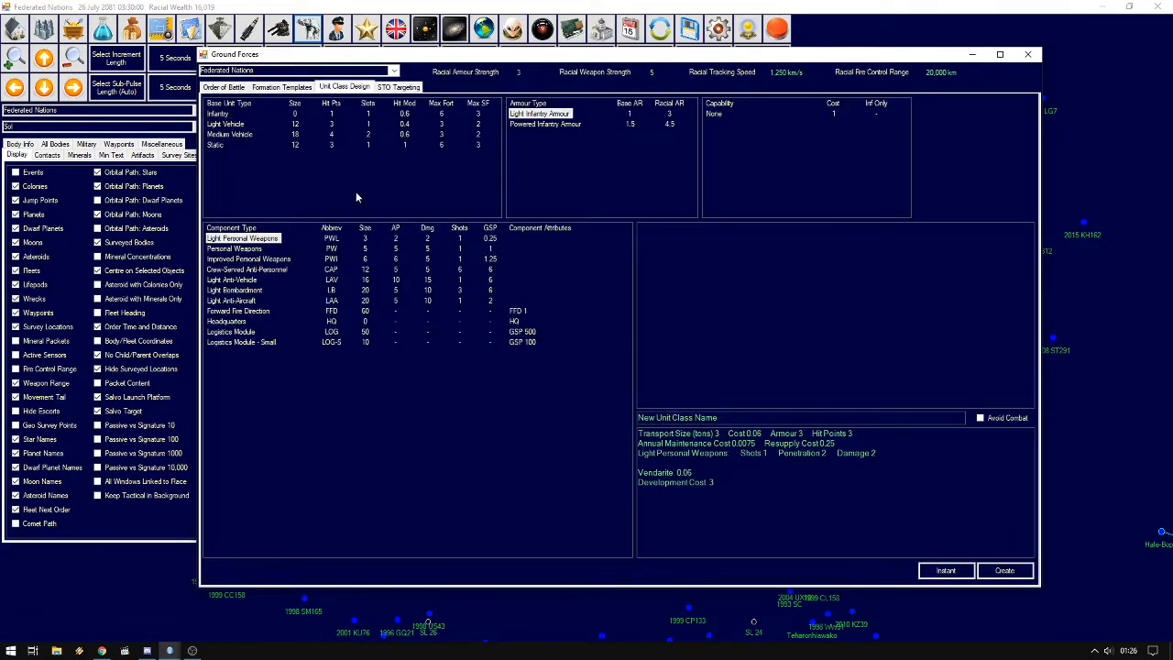
mouse_move(305, 517)
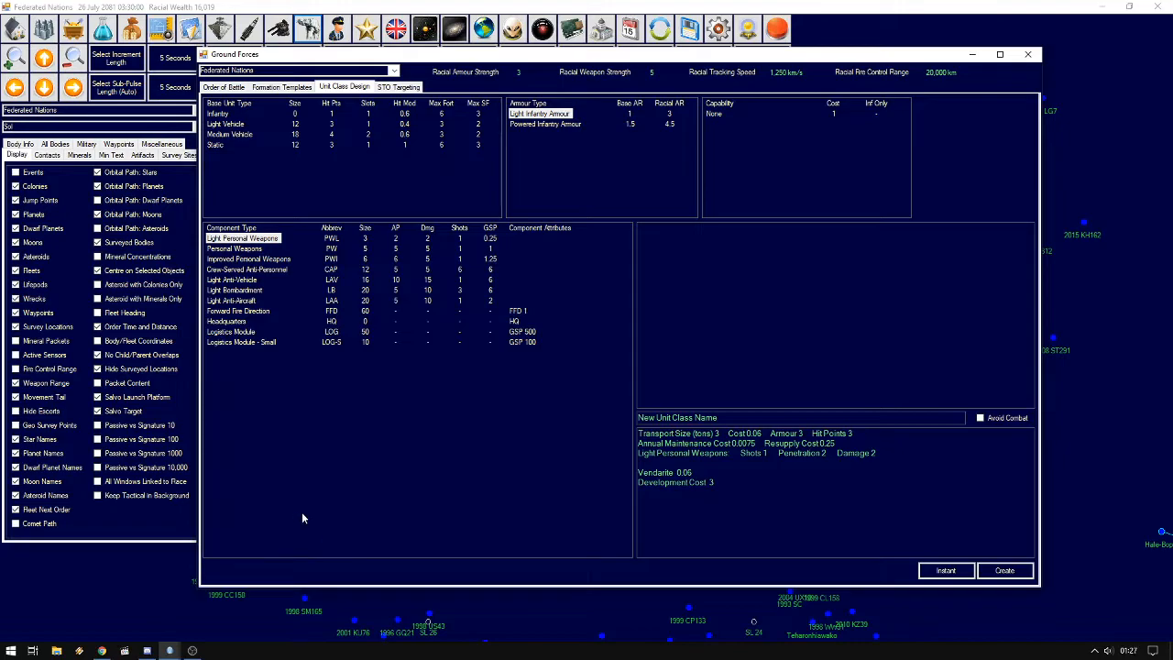
Design a static Headquarters unit with 20,000 capacity named Regiment
left_click(216, 145)
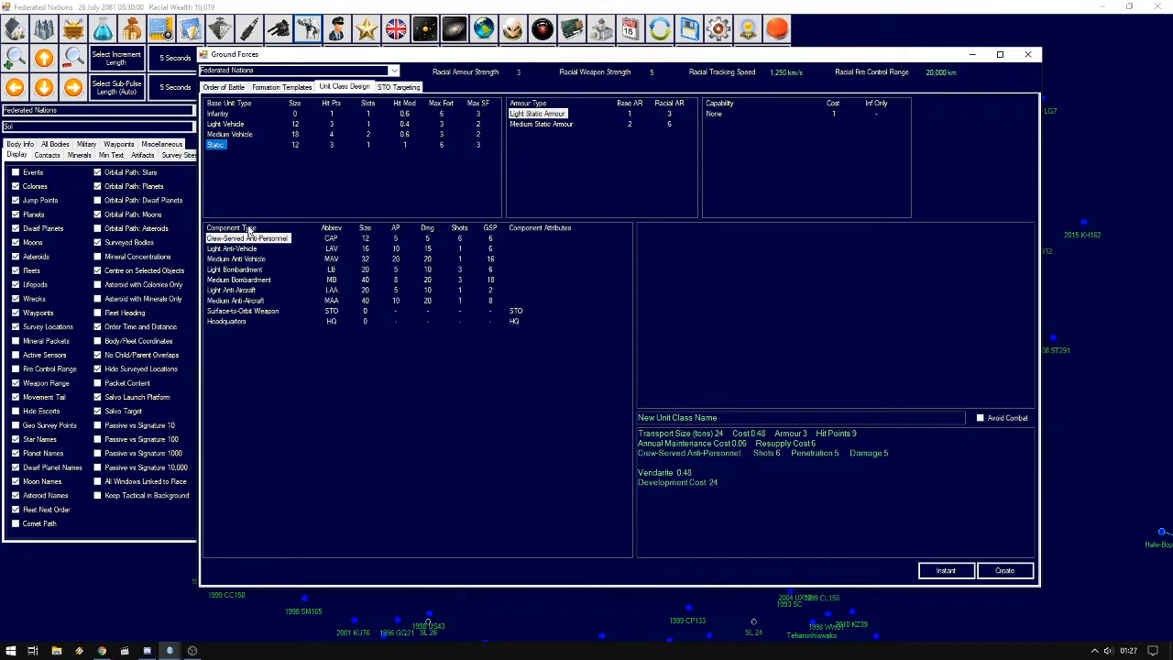
left_click(227, 323)
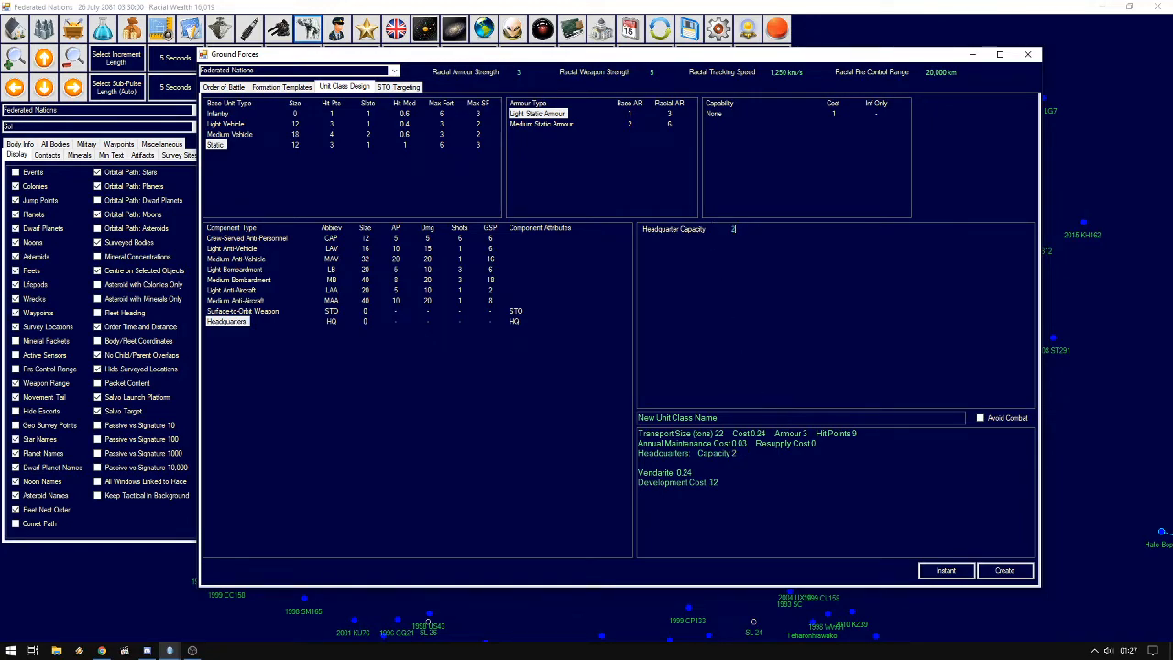
type("20000")
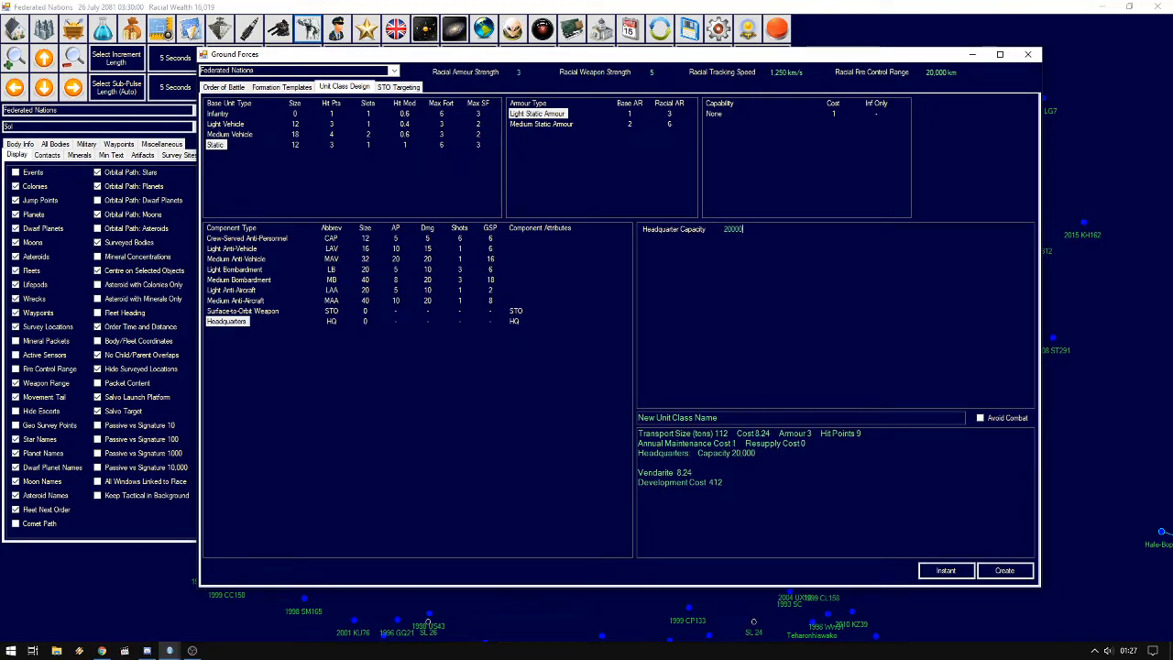
type("Regiment HQ")
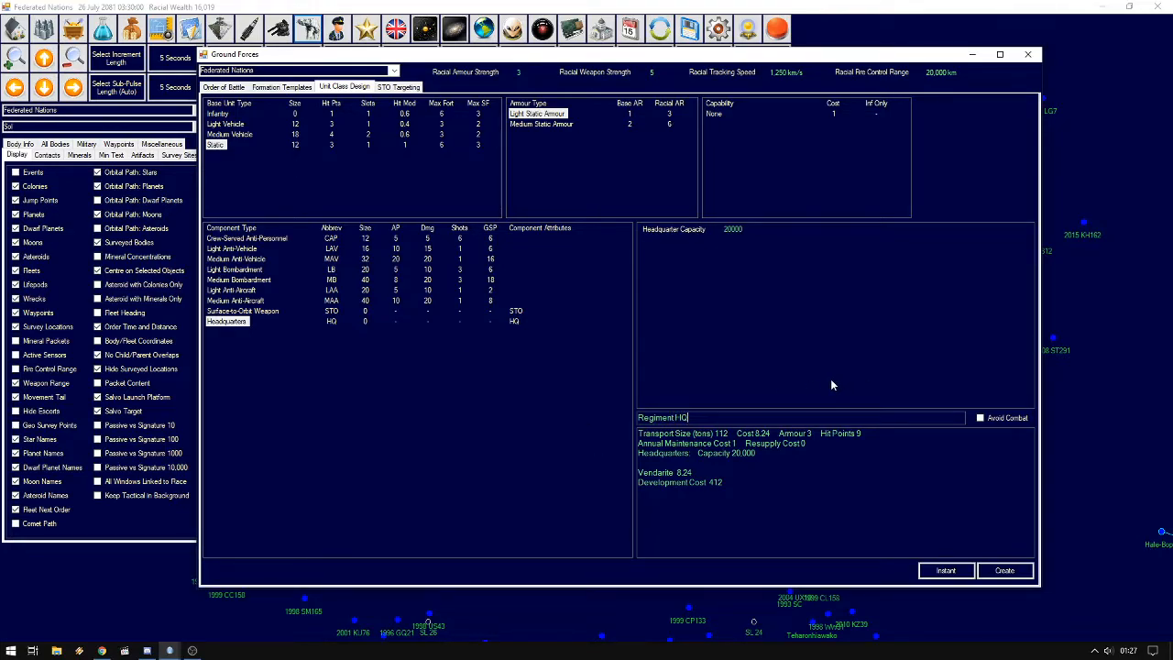
mouse_move(850, 396)
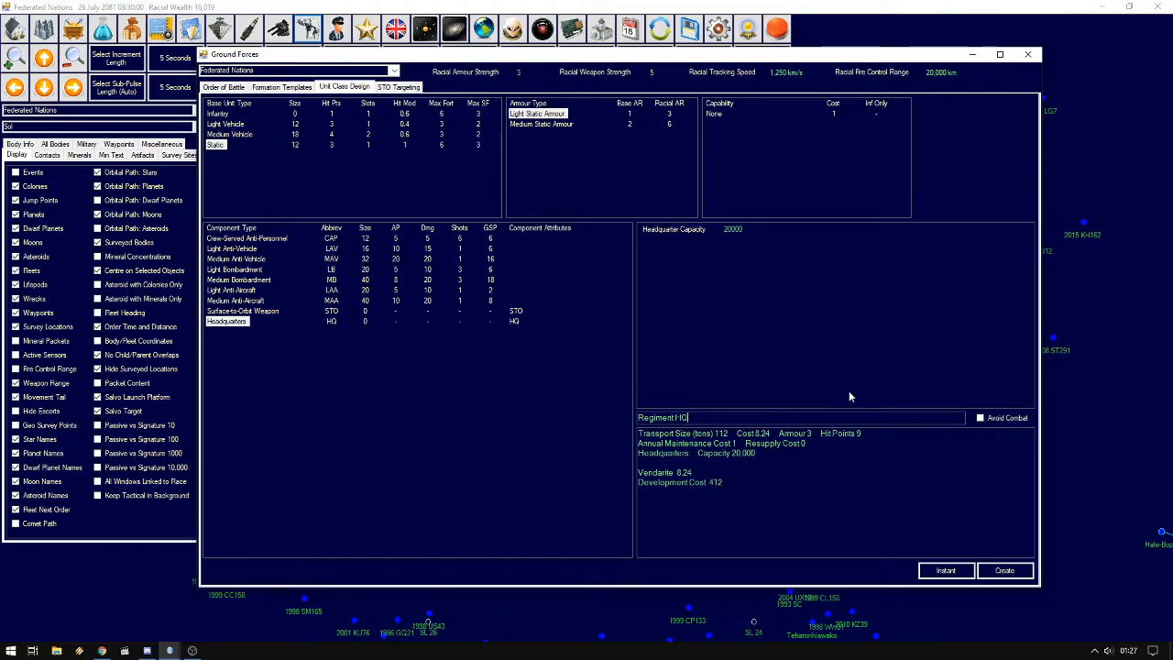
Mark the Regiment HQ as non-combat and create it with instant research
left_click(981, 418)
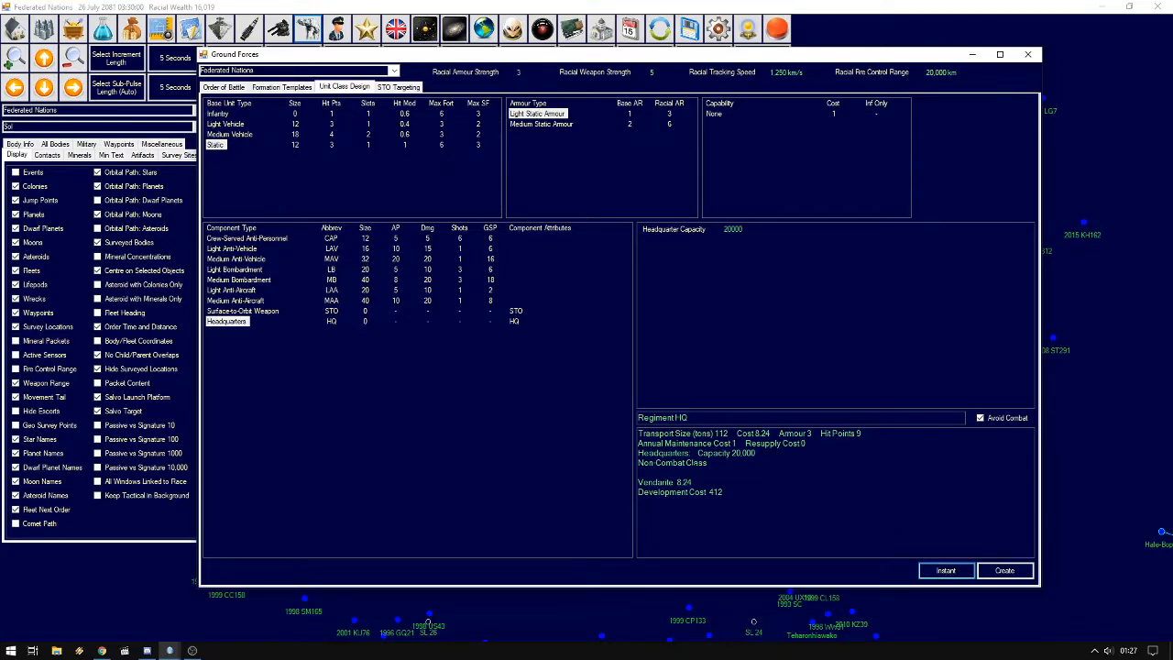
left_click(1004, 570)
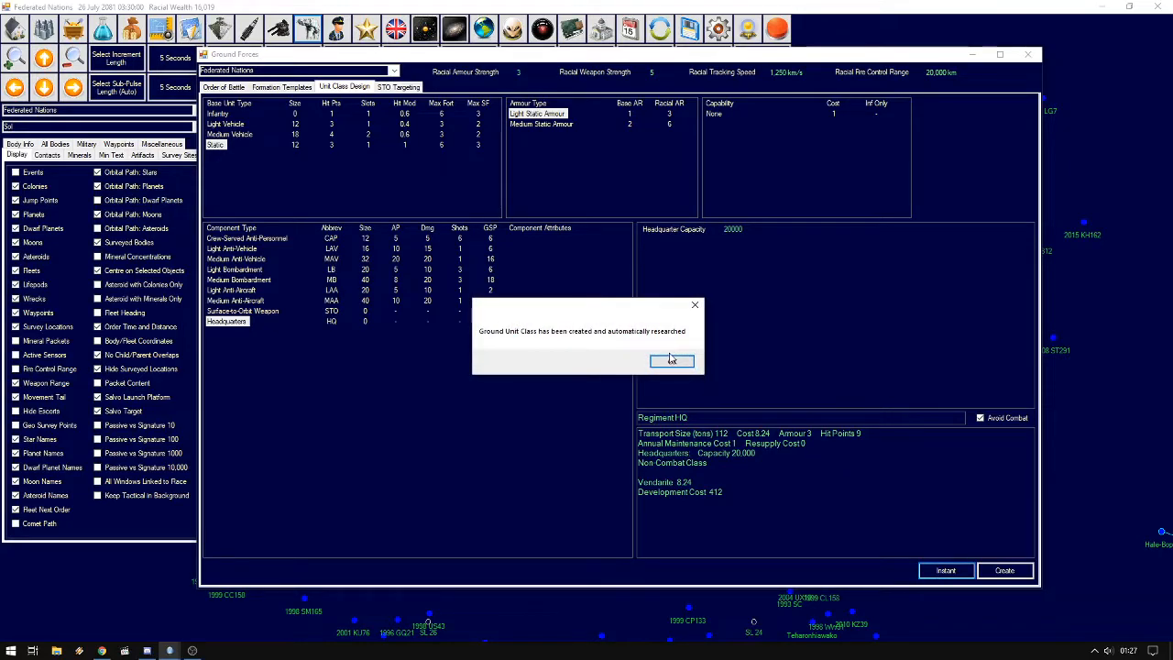
left_click(671, 359)
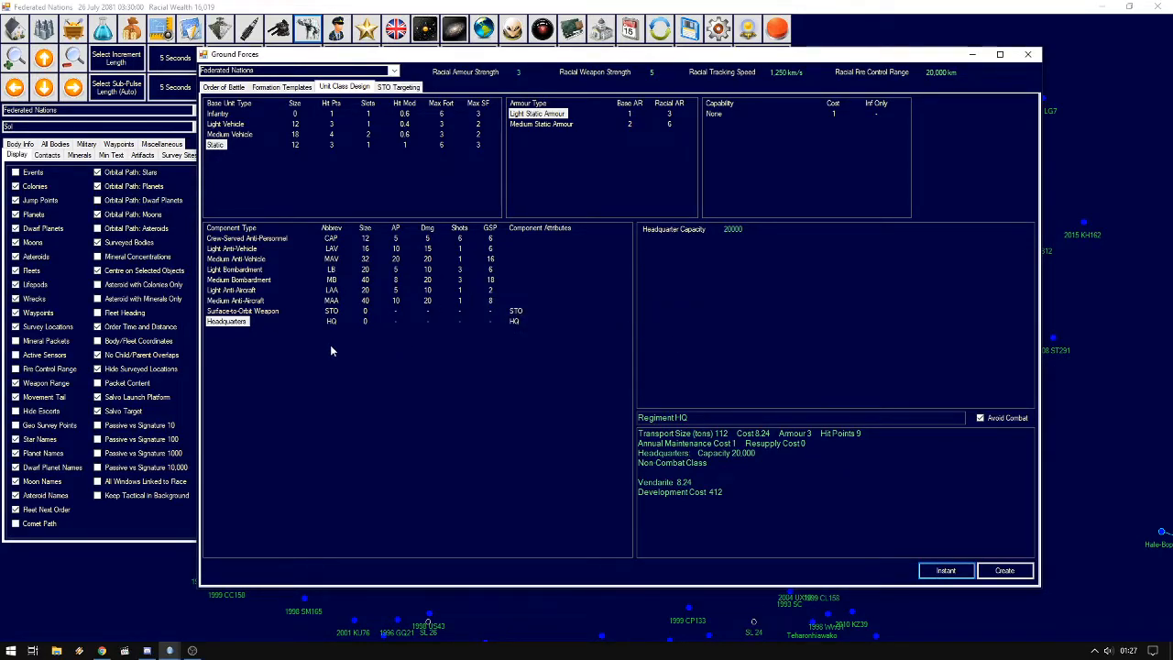
Create and instantly research a 'Flak Cannon' unit class with the medium anti-aircraft weapon component
left_click(235, 300)
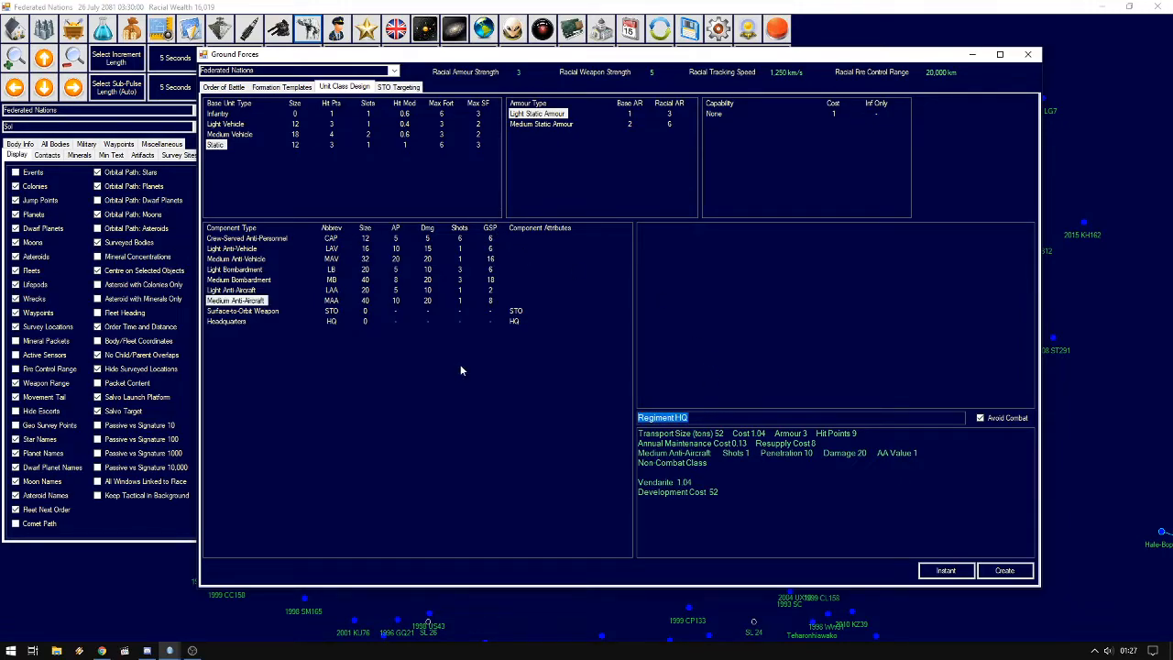
type("A")
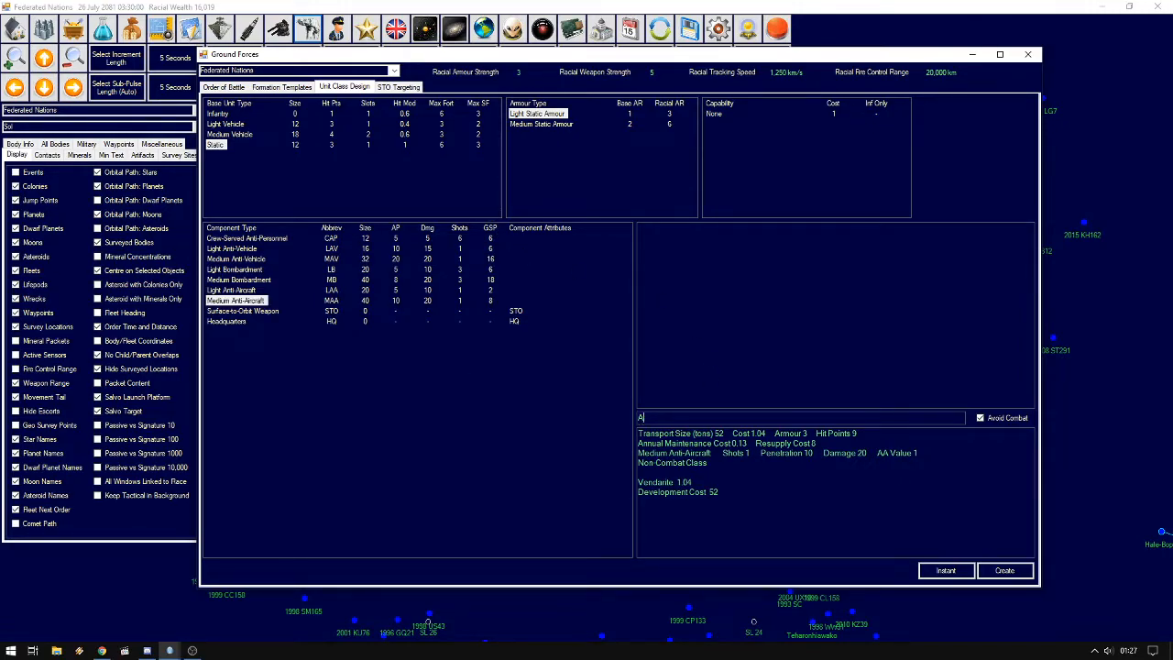
type("laK")
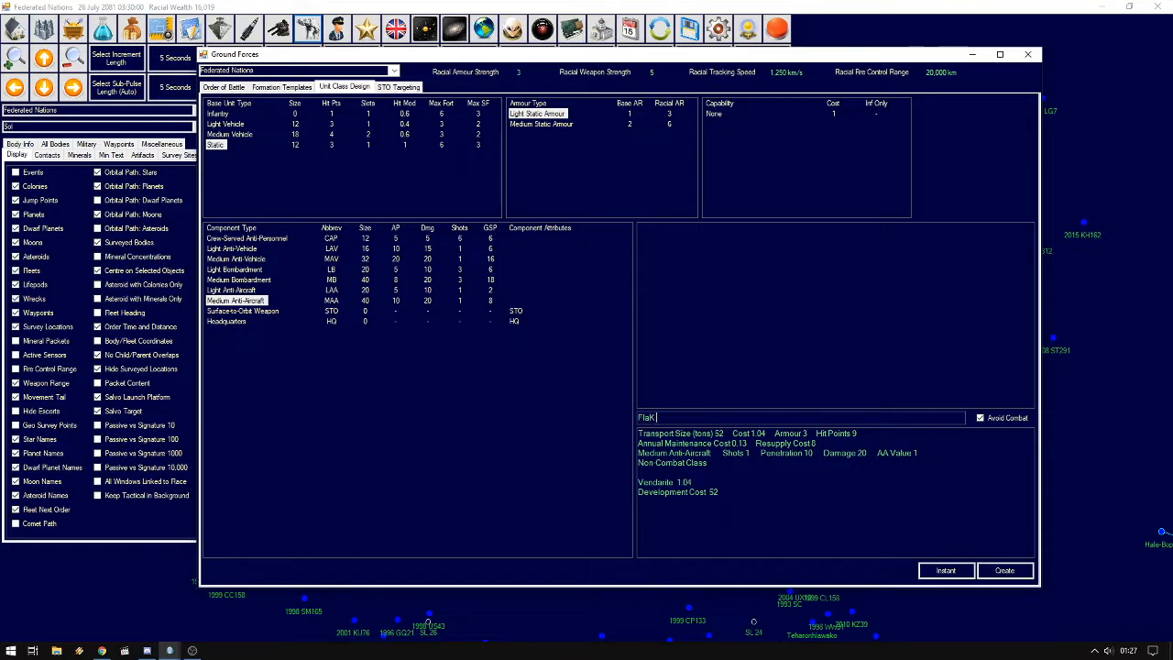
type("Cannon")
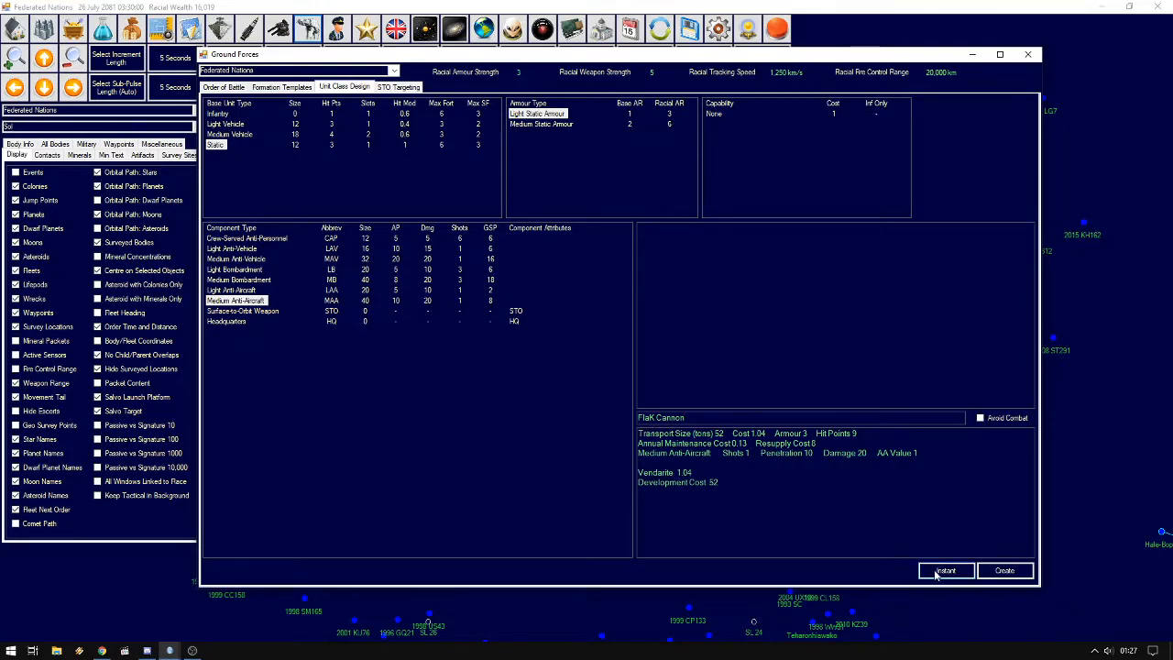
left_click(946, 570)
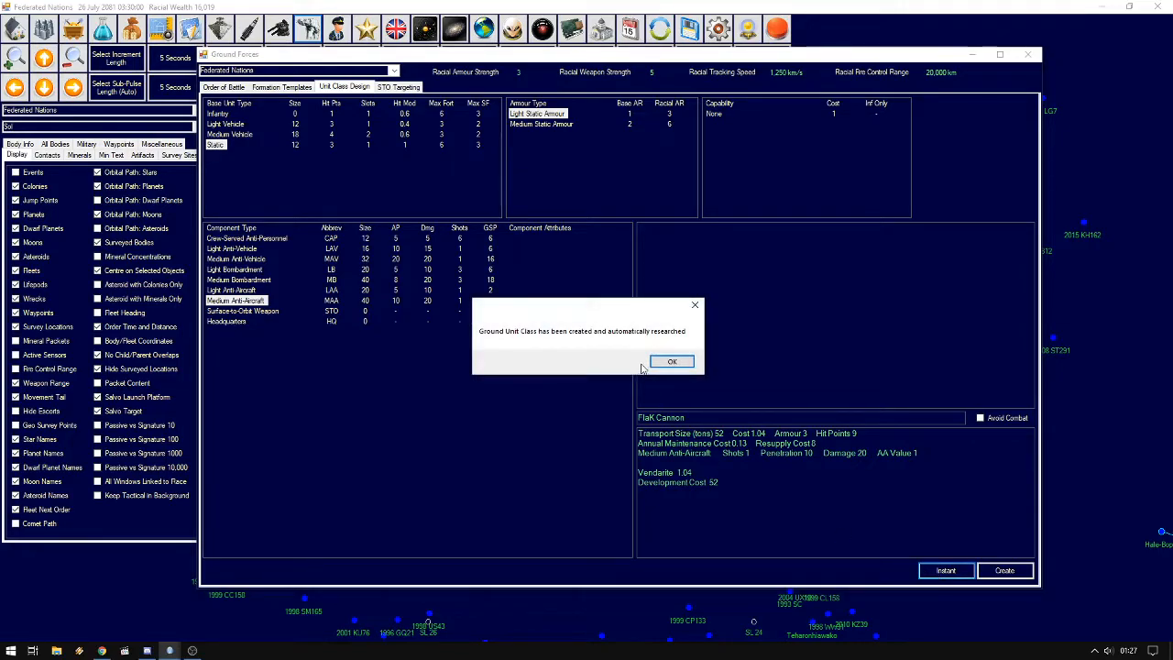
left_click(670, 361)
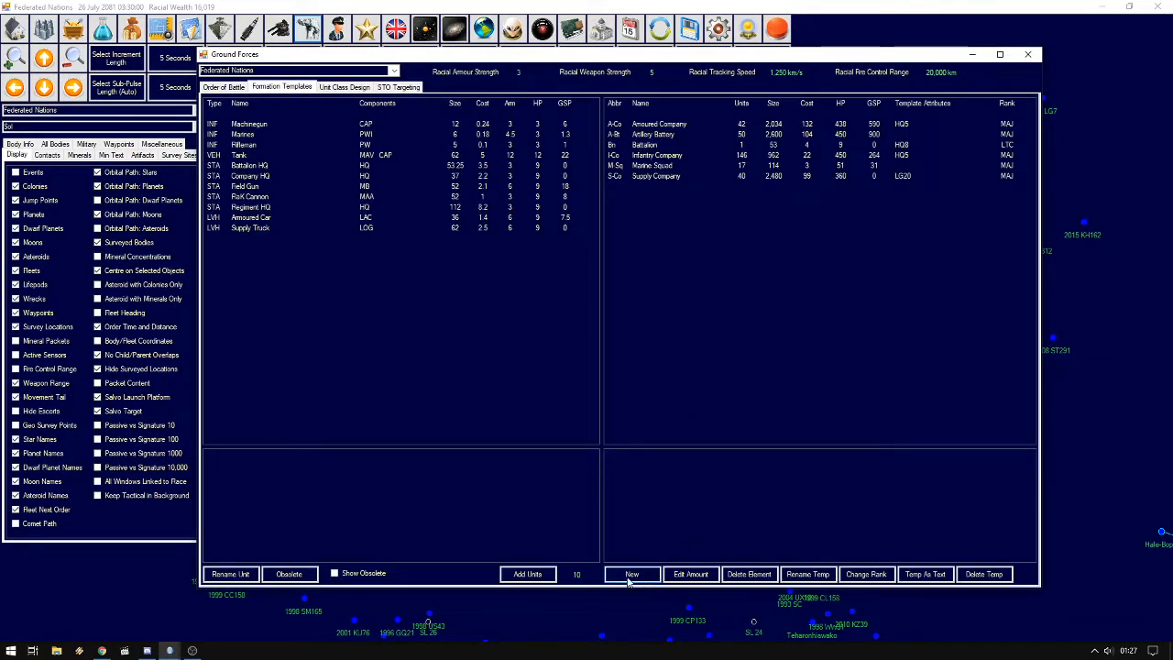
Create a new Regiment formation template containing one Regiment HQ
left_click(630, 574)
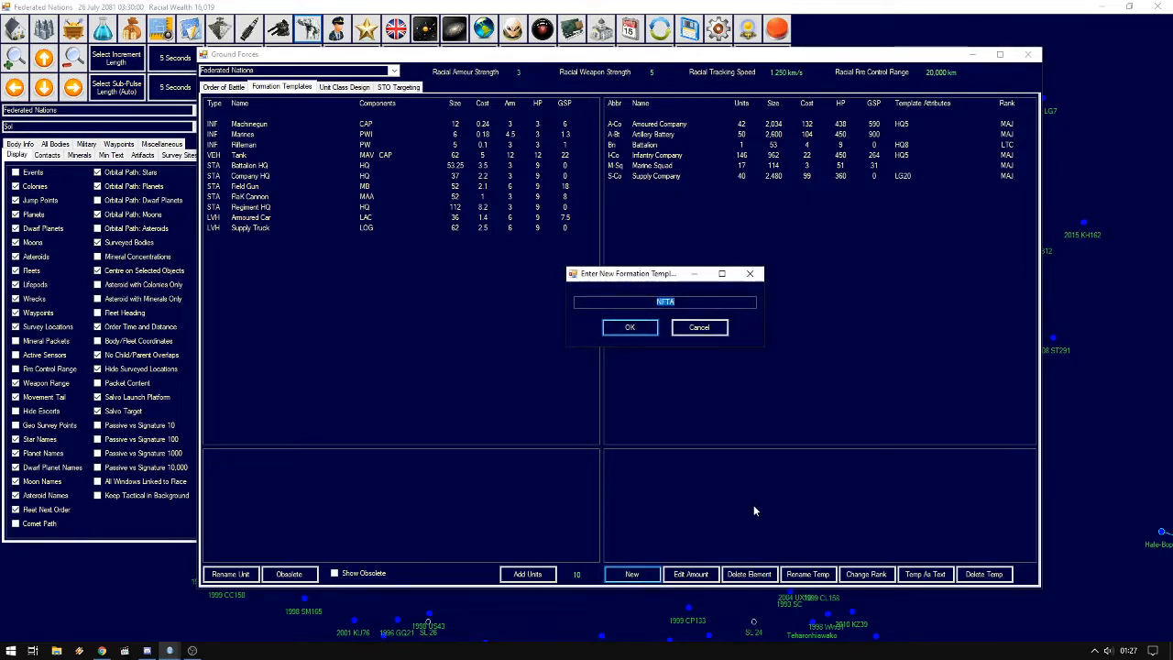
left_click(630, 326)
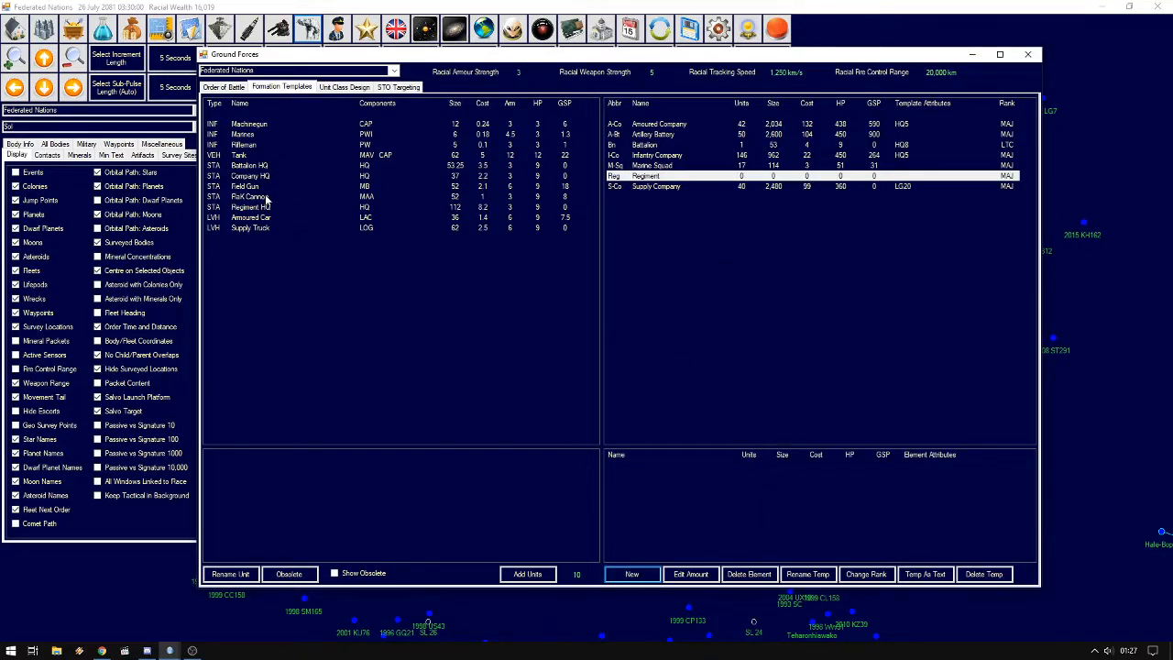
left_click(257, 205)
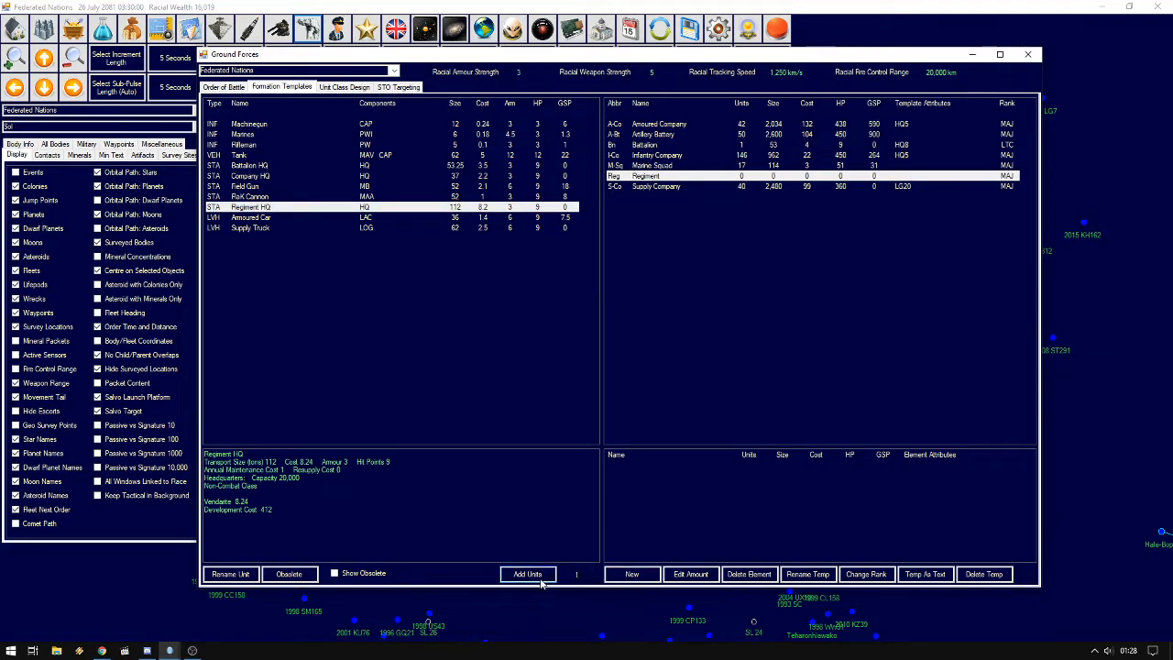
left_click(528, 574)
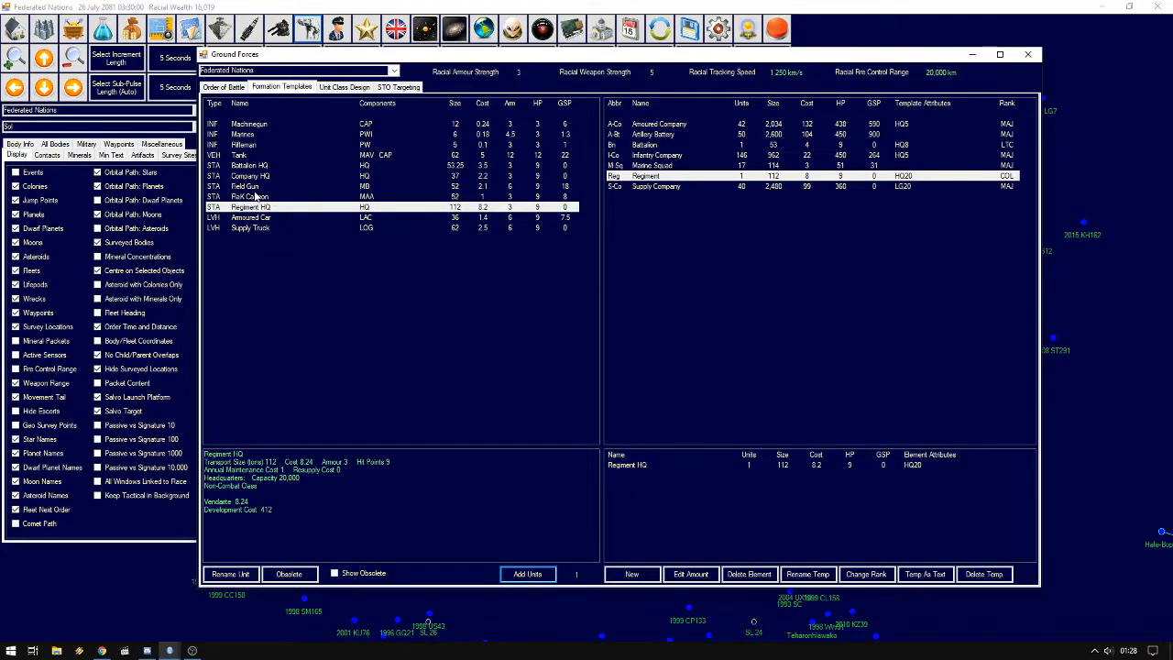
Add ten Flak Cannons to the Regiment template and close the ground forces window
left_click(257, 196)
type("0")
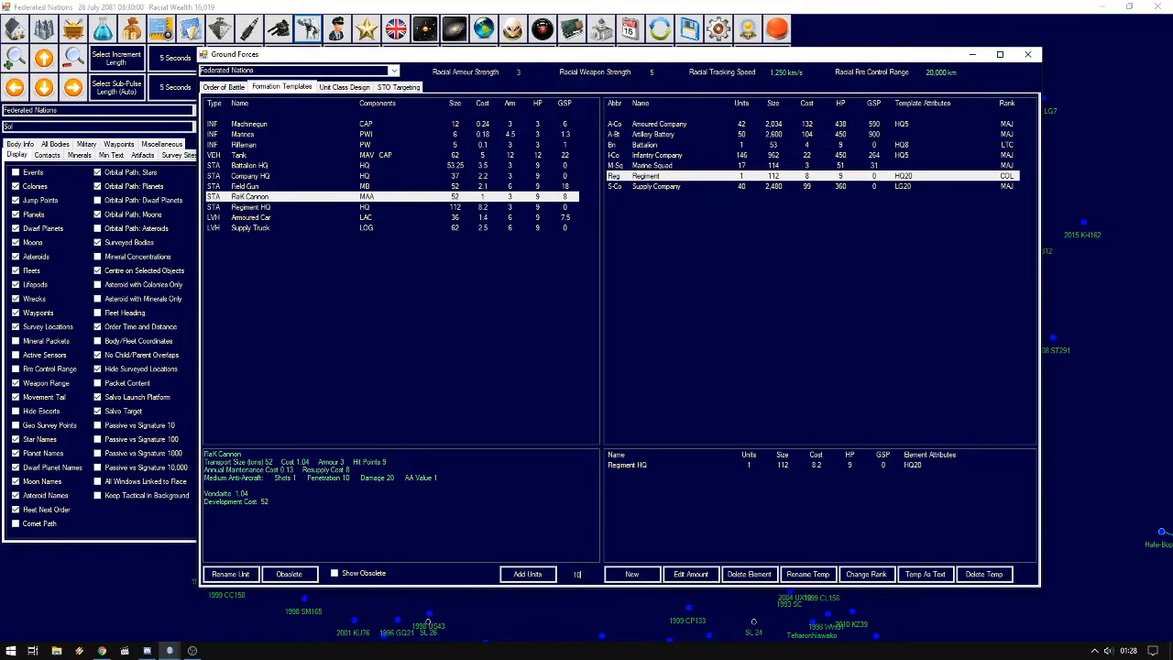
left_click(528, 573)
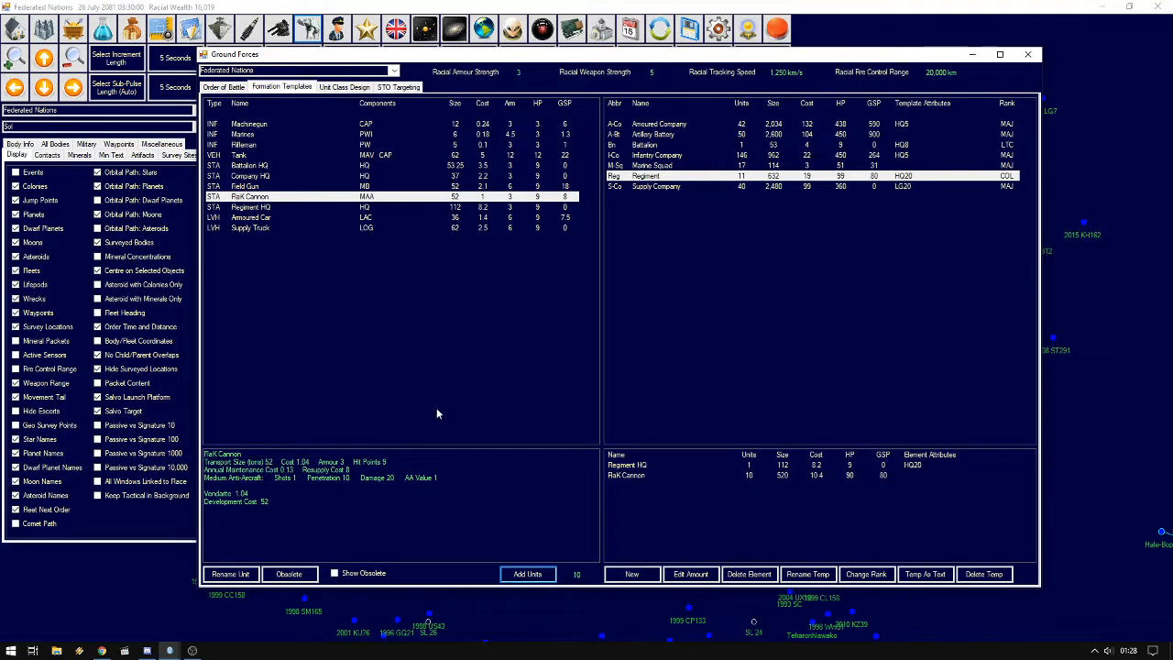
mouse_move(784, 480)
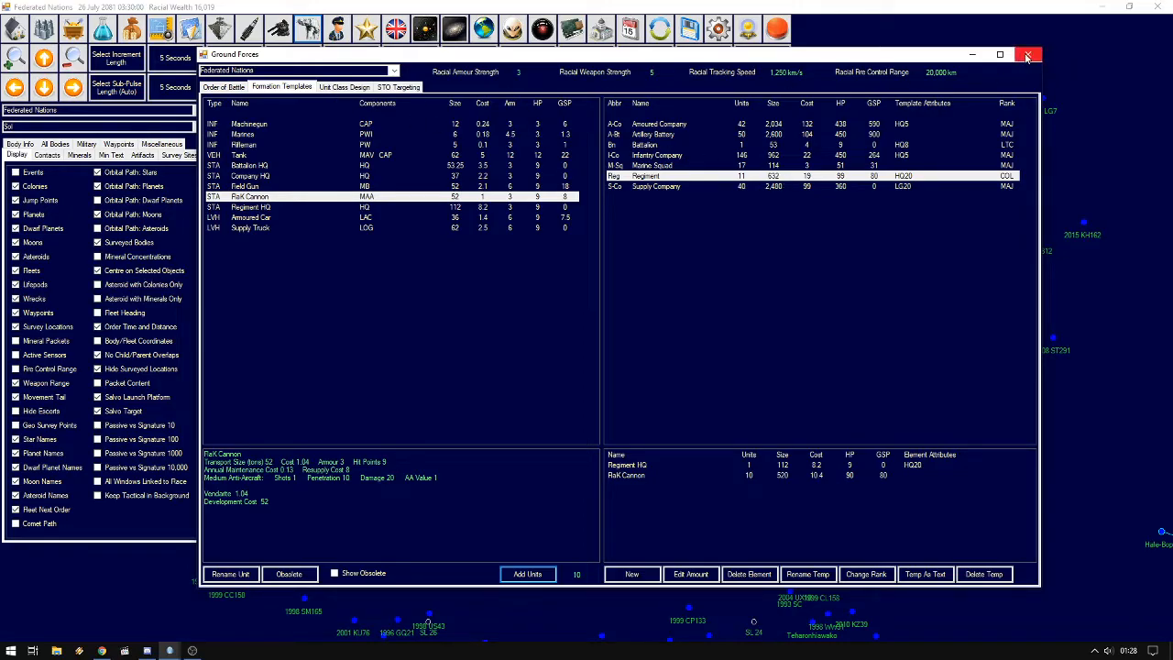
left_click(1026, 55)
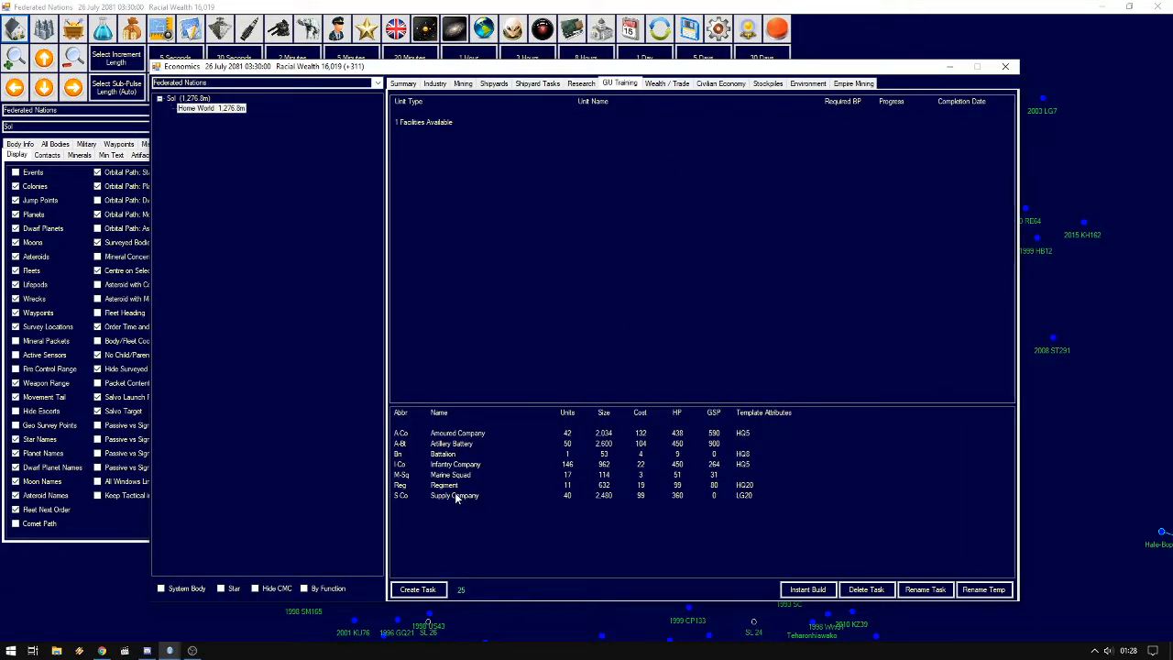
Instantly build the Regiment template, producing the 13th Regiment on Home World
left_click(444, 483)
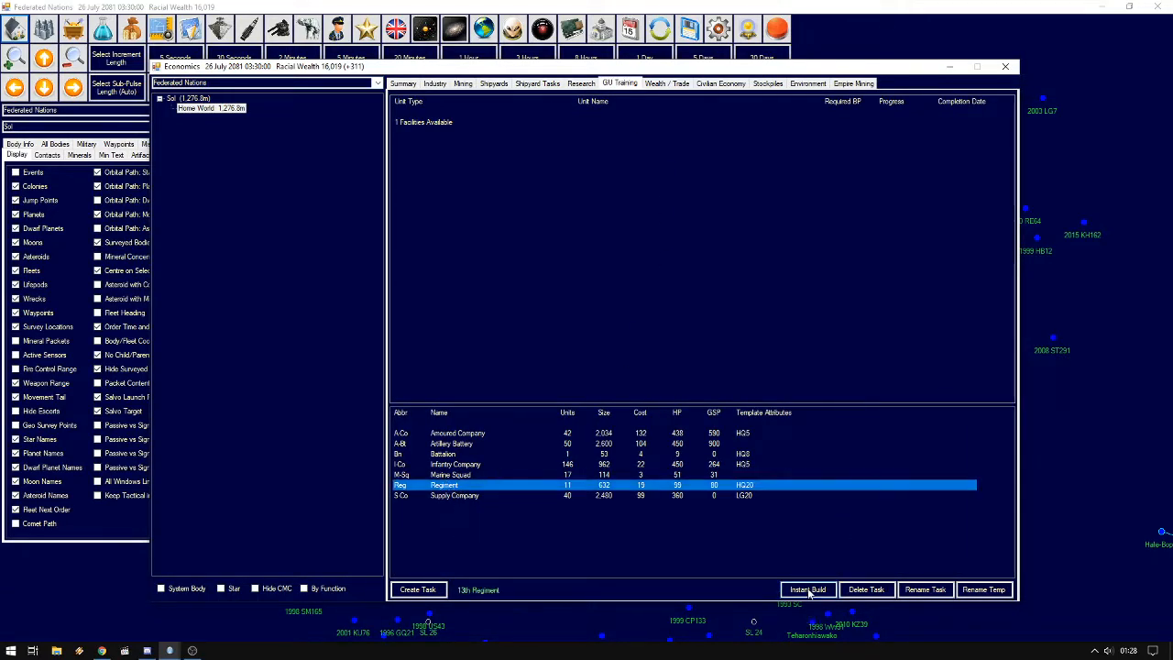
left_click(807, 590)
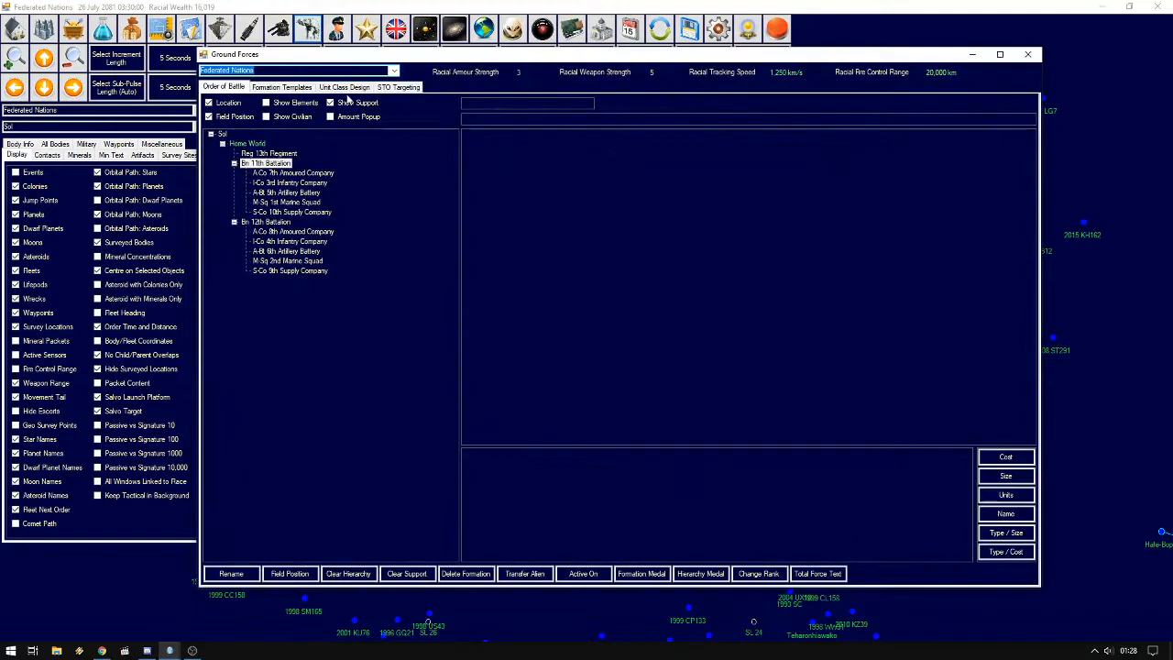
Rename the 13th Regiment to ALPHA REGIMENT (A-Rgt) and attach the 11th Battalion beneath it
left_click(266, 154)
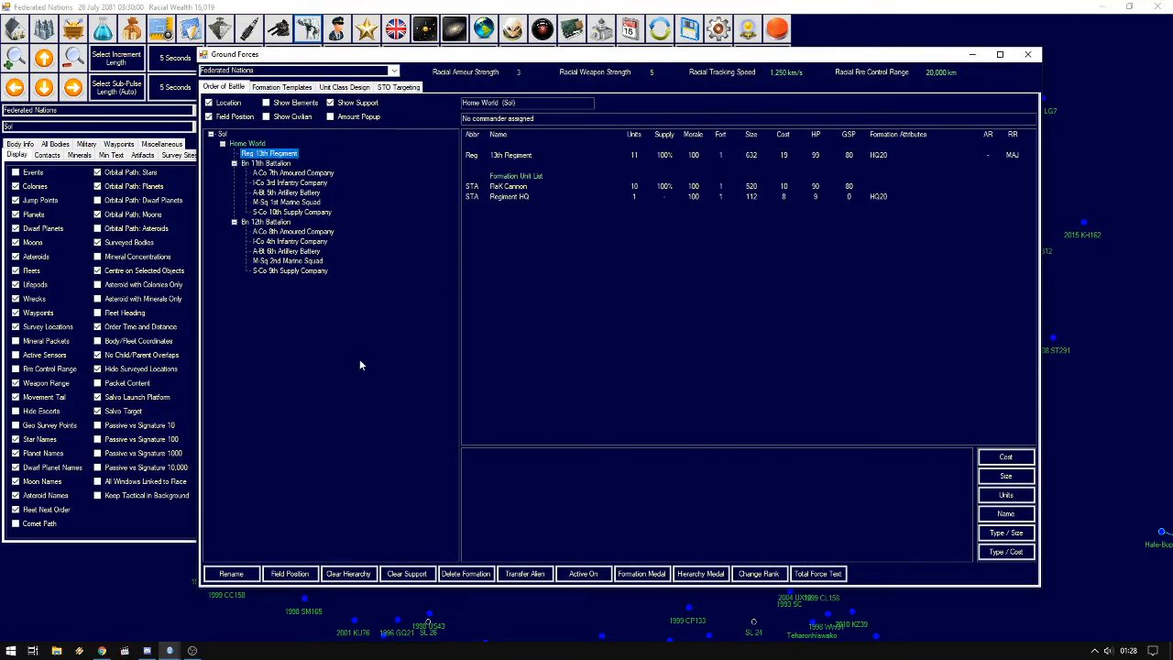
left_click(231, 571)
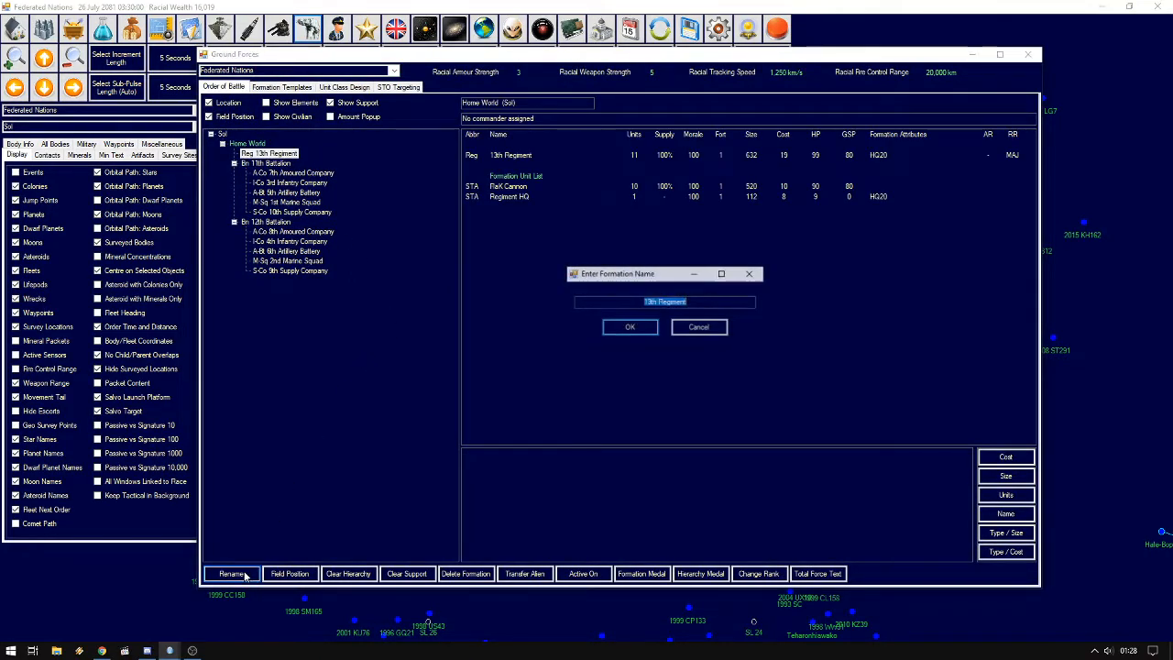
mouse_move(396, 491)
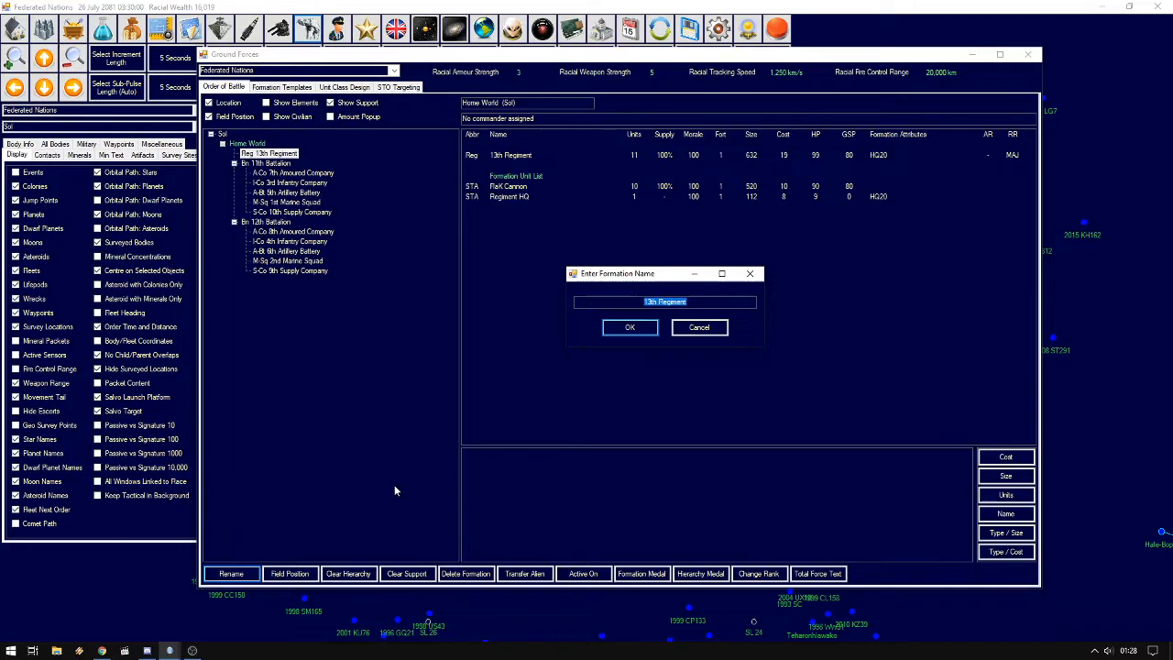
type("A")
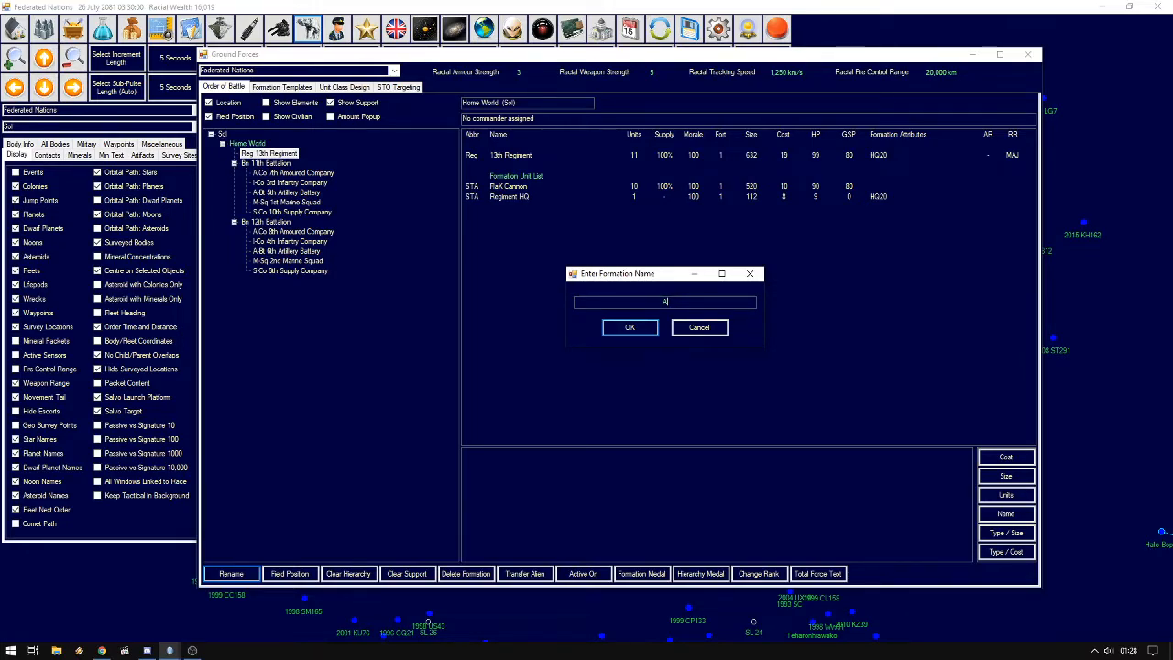
type("ALPHA REGIMENT")
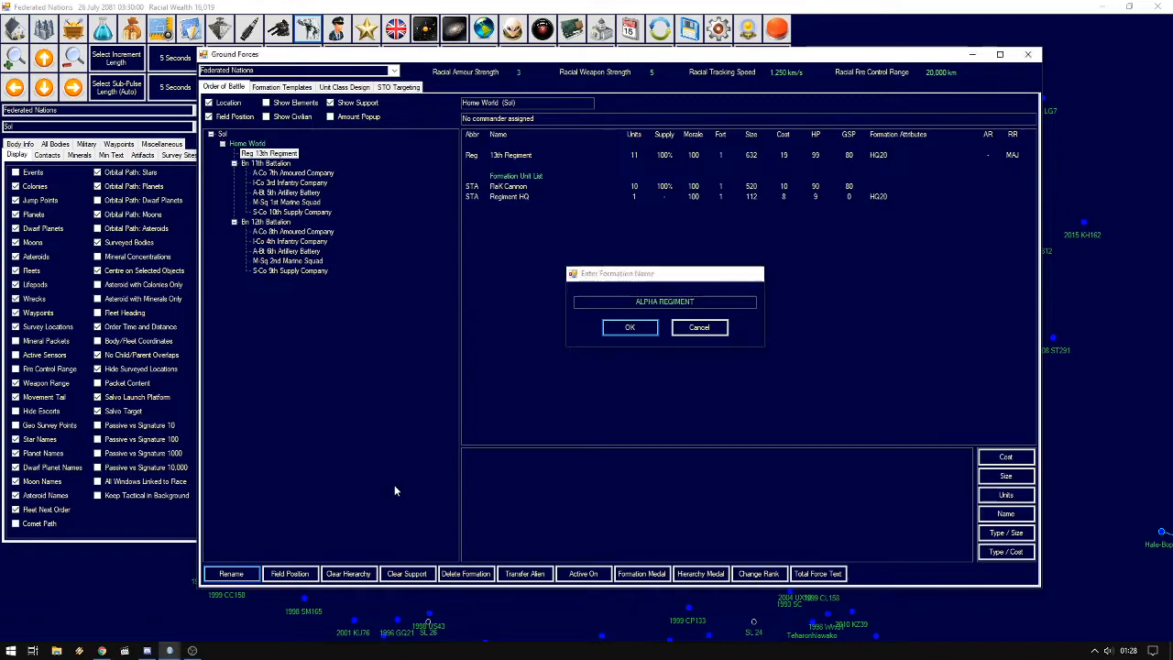
left_click(630, 326)
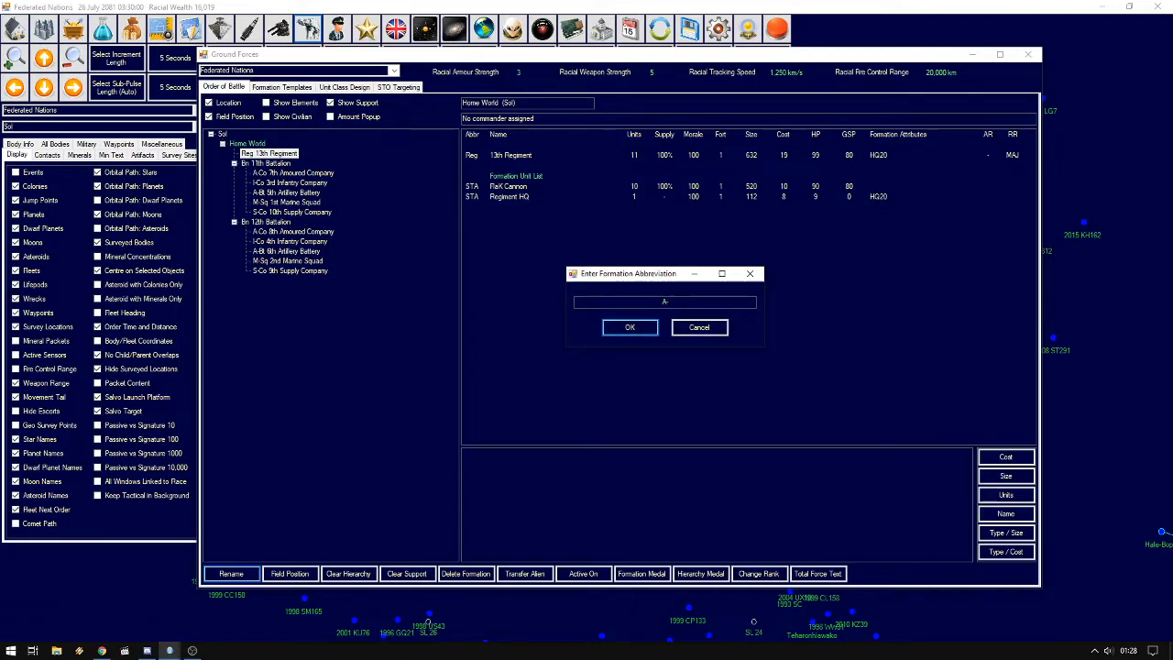
left_click(631, 326)
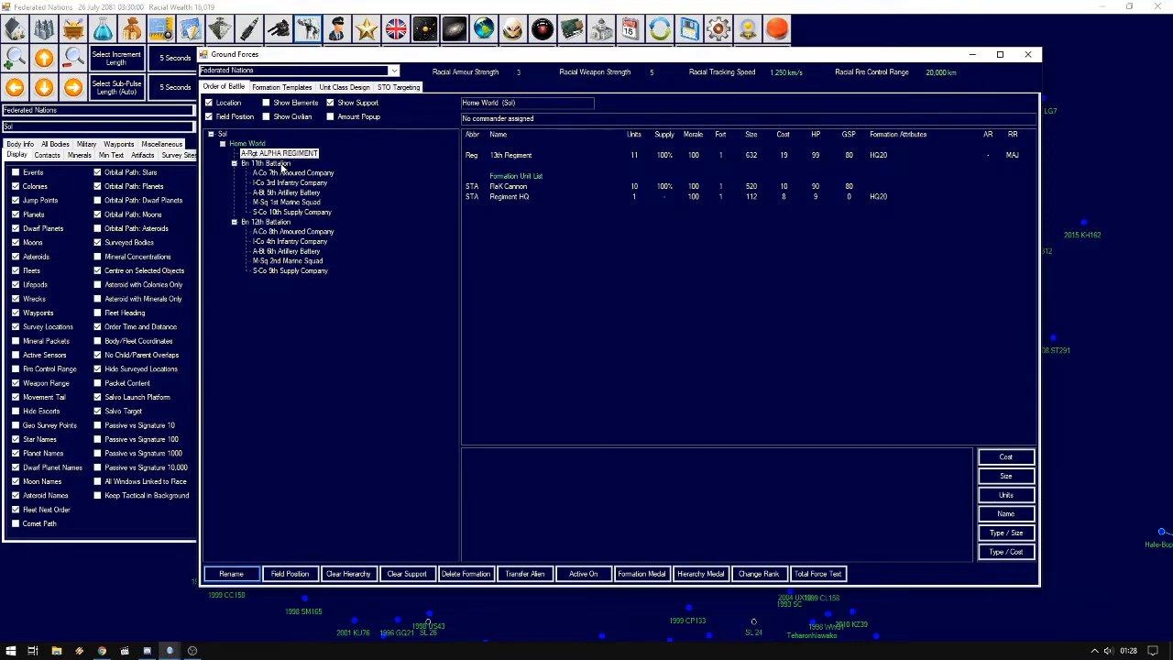
left_click(267, 222)
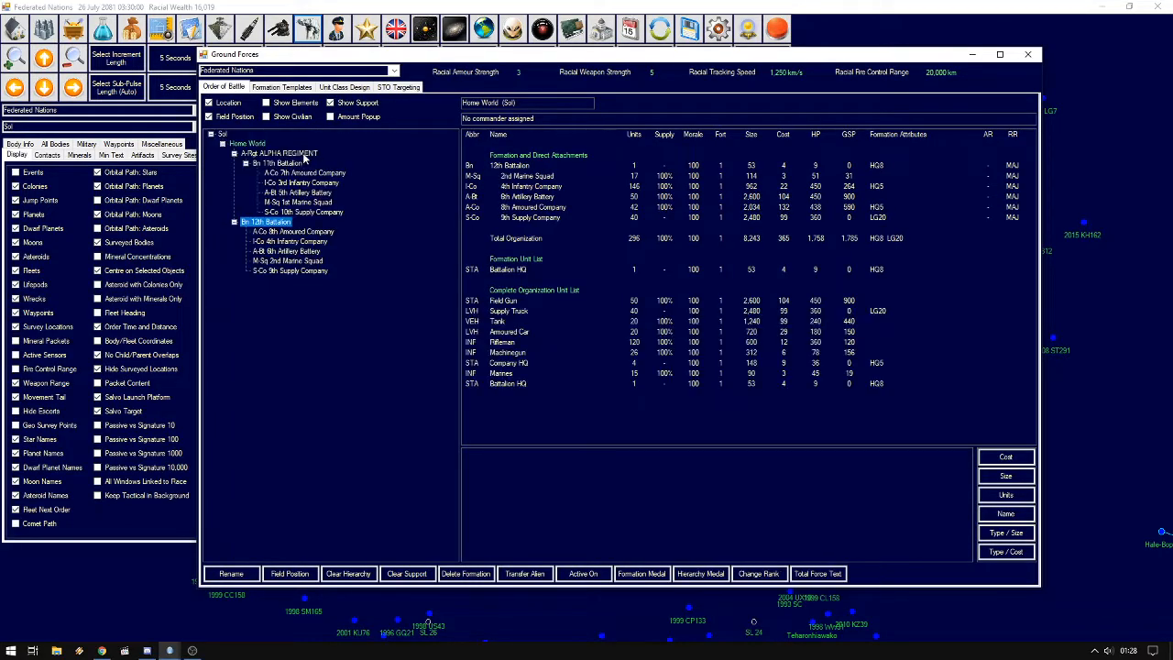
Attach the 12th Battalion to the regiment and recase its name to 'Alpha Regiment'
left_click(278, 152)
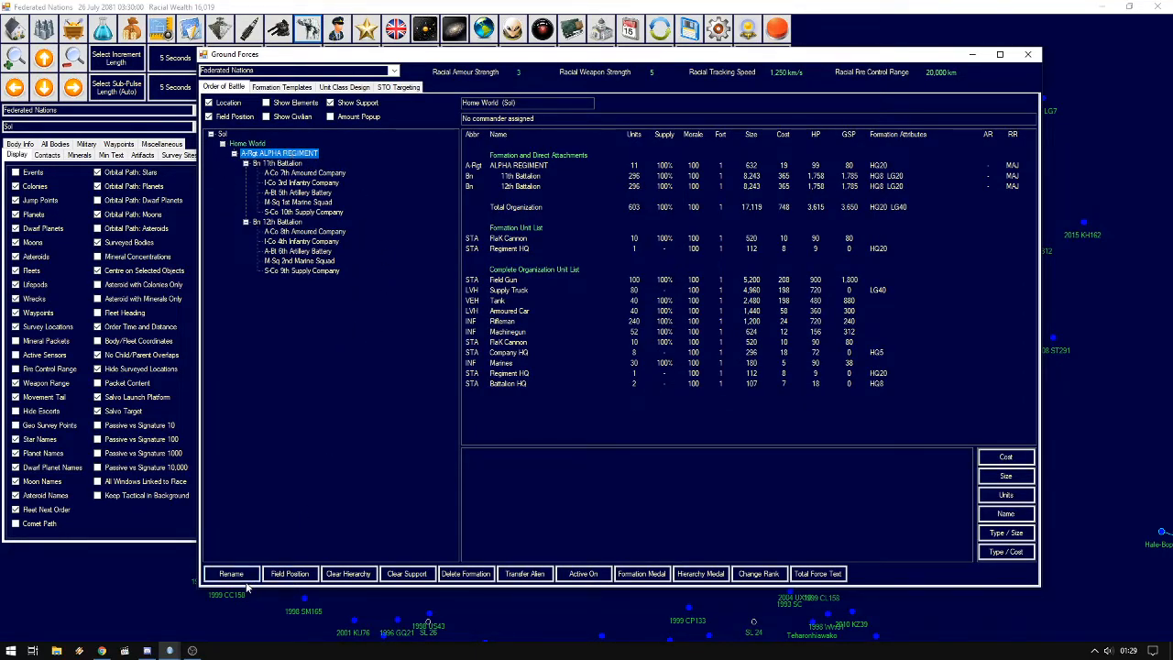
left_click(231, 572)
type("Alpha Regime")
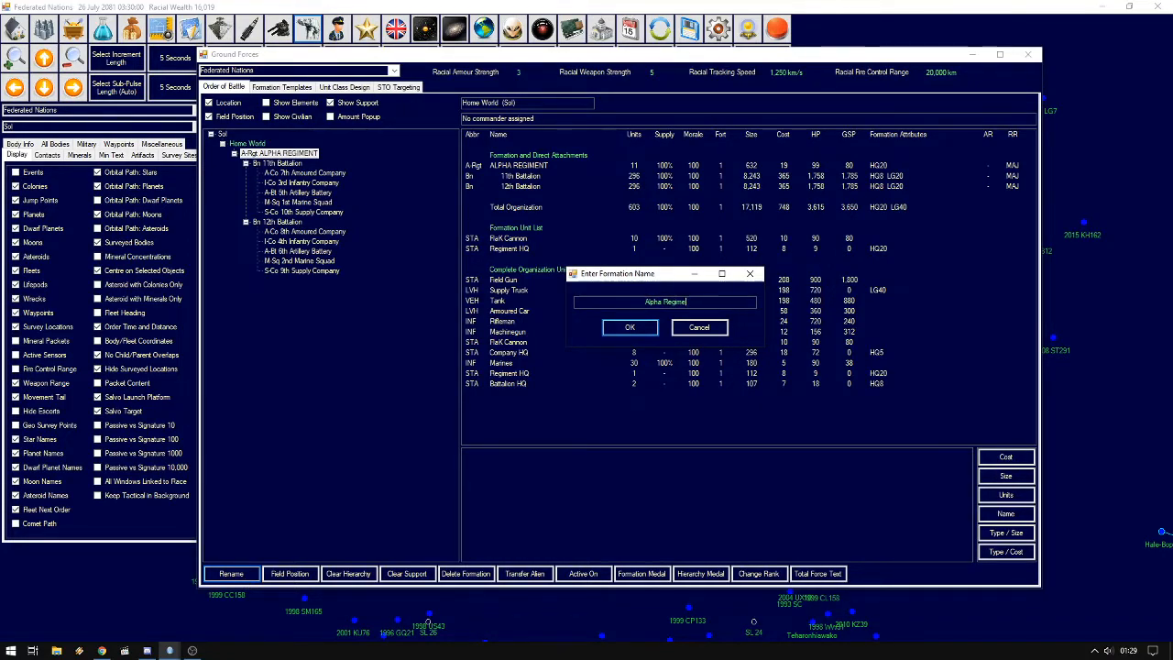
left_click(630, 326)
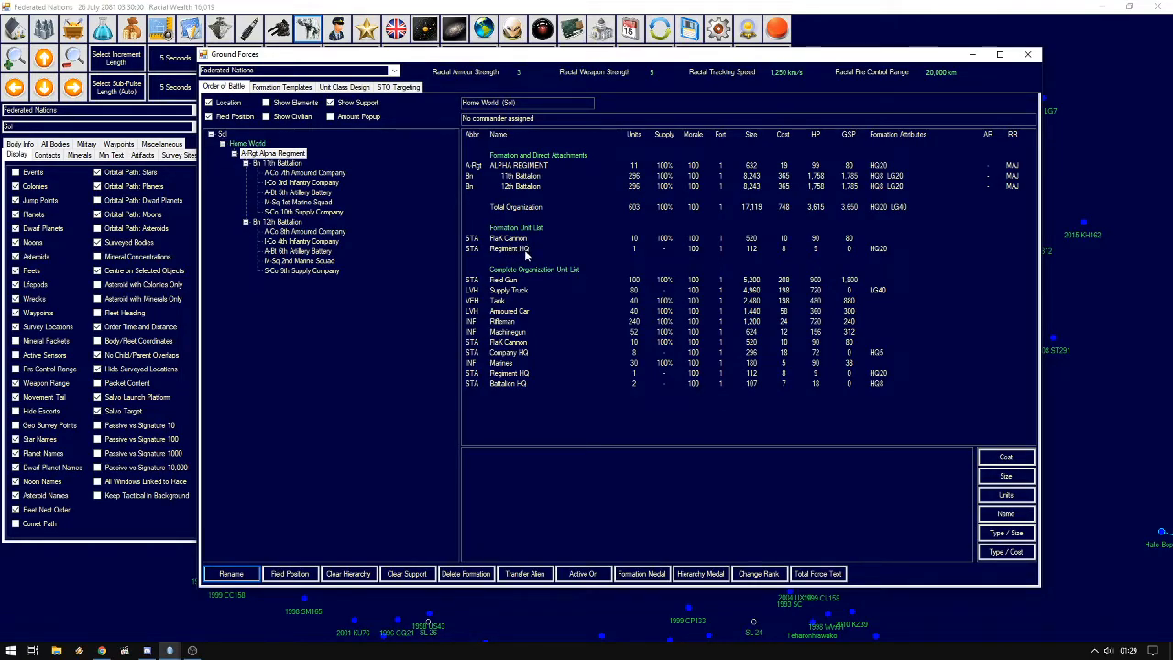
left_click(509, 249)
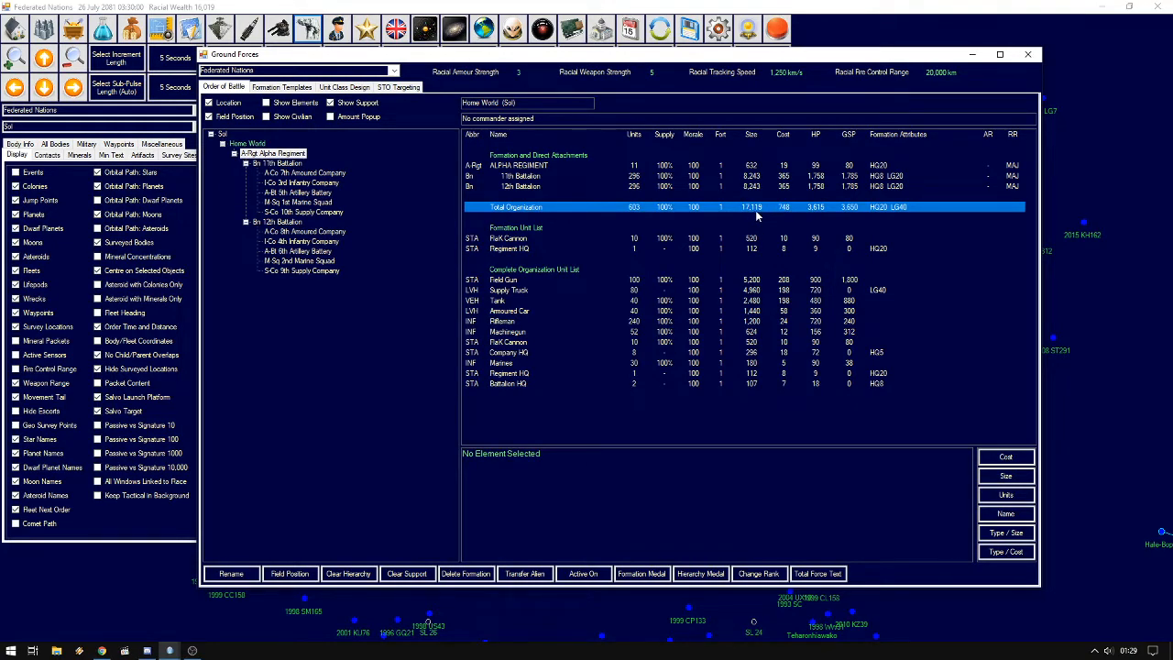
mouse_move(742, 220)
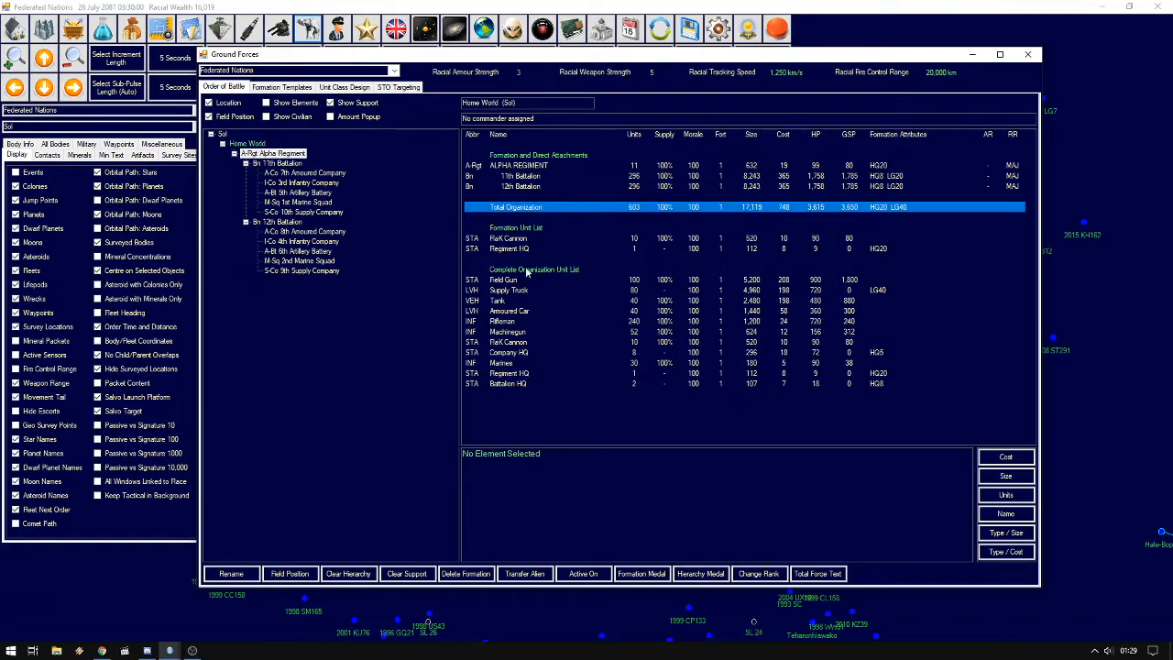
left_click(509, 249)
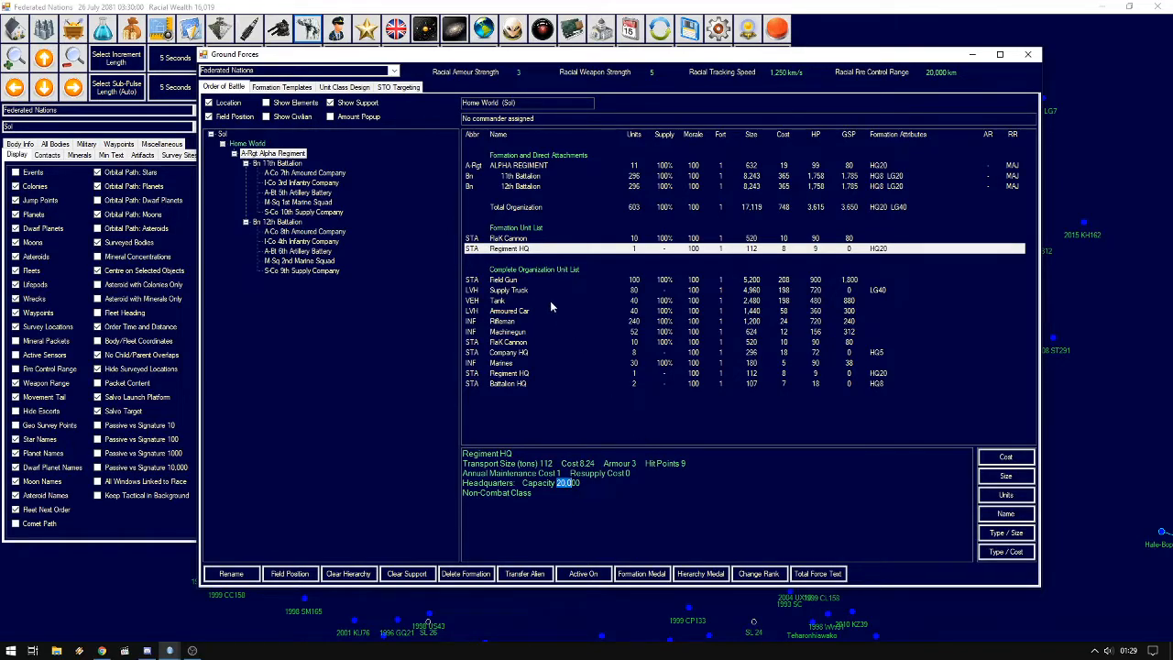
mouse_move(515, 375)
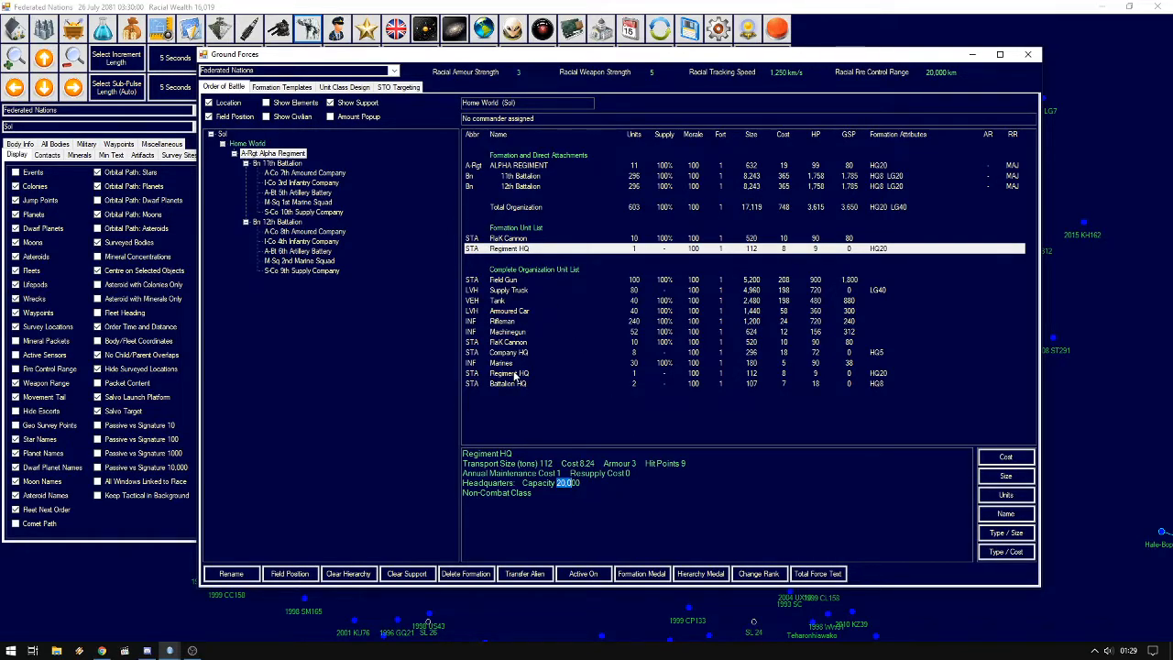
left_click(271, 165)
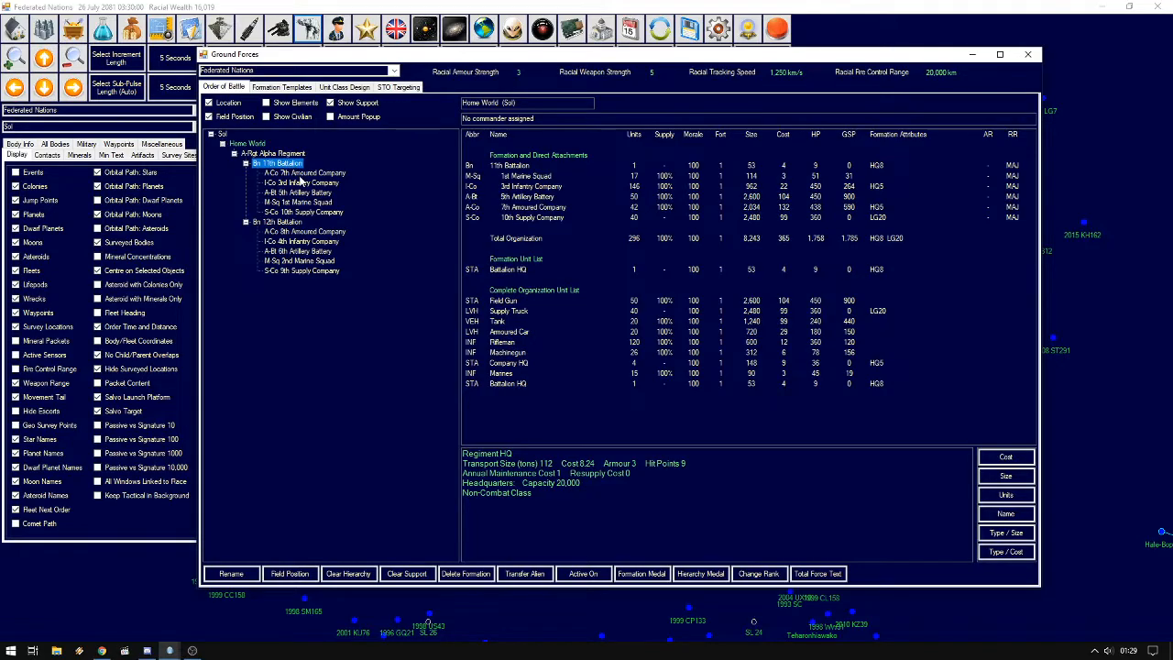
left_click(304, 172)
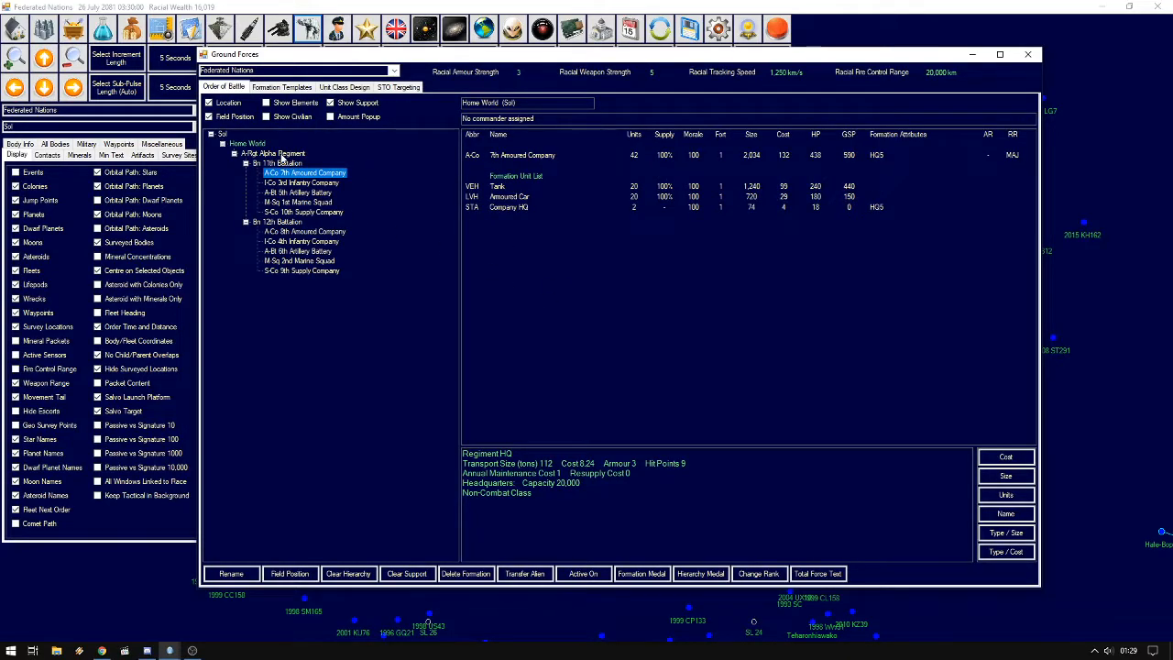
left_click(274, 153)
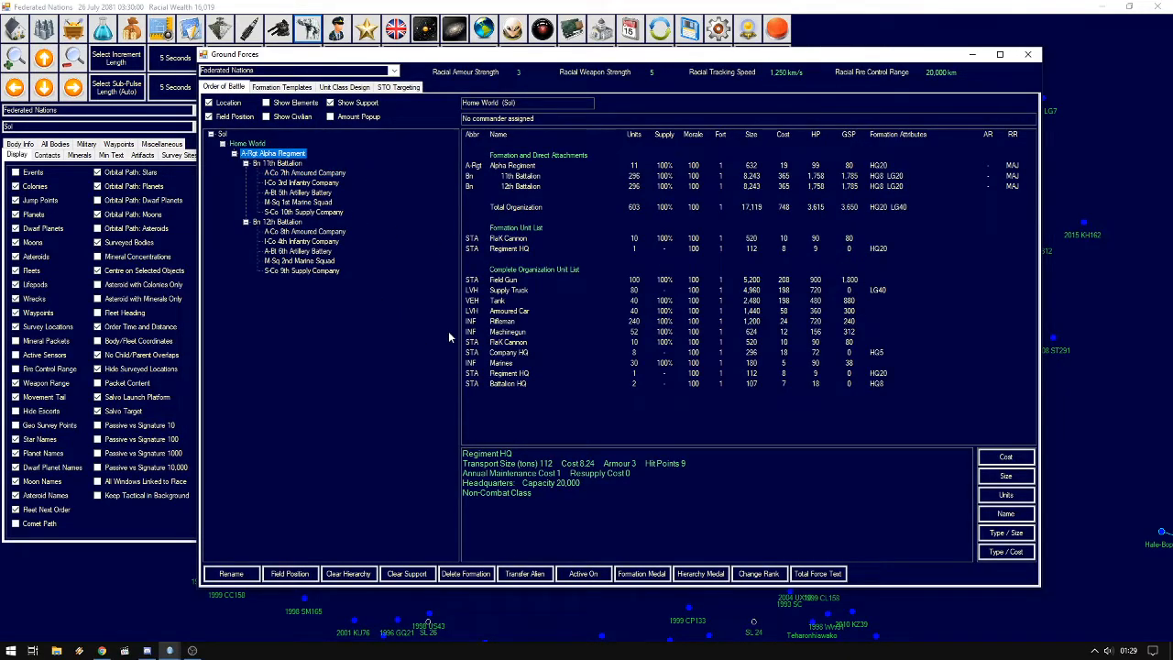
mouse_move(382, 204)
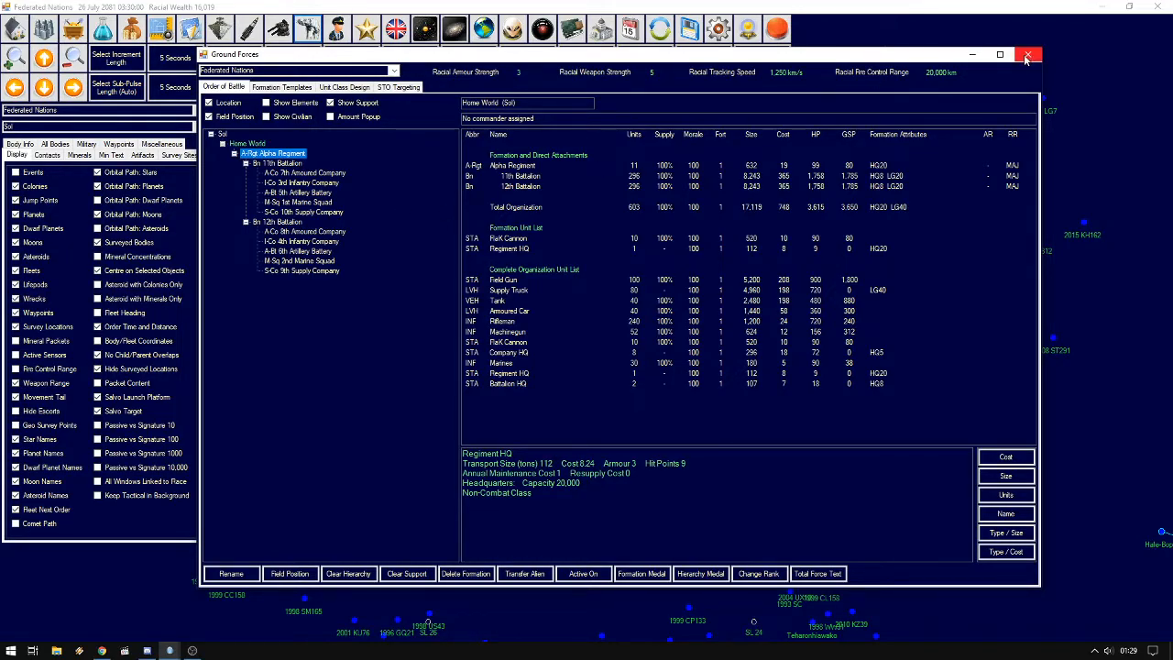
Close the ground forces window and bring up the Commanders overview
left_click(1026, 55)
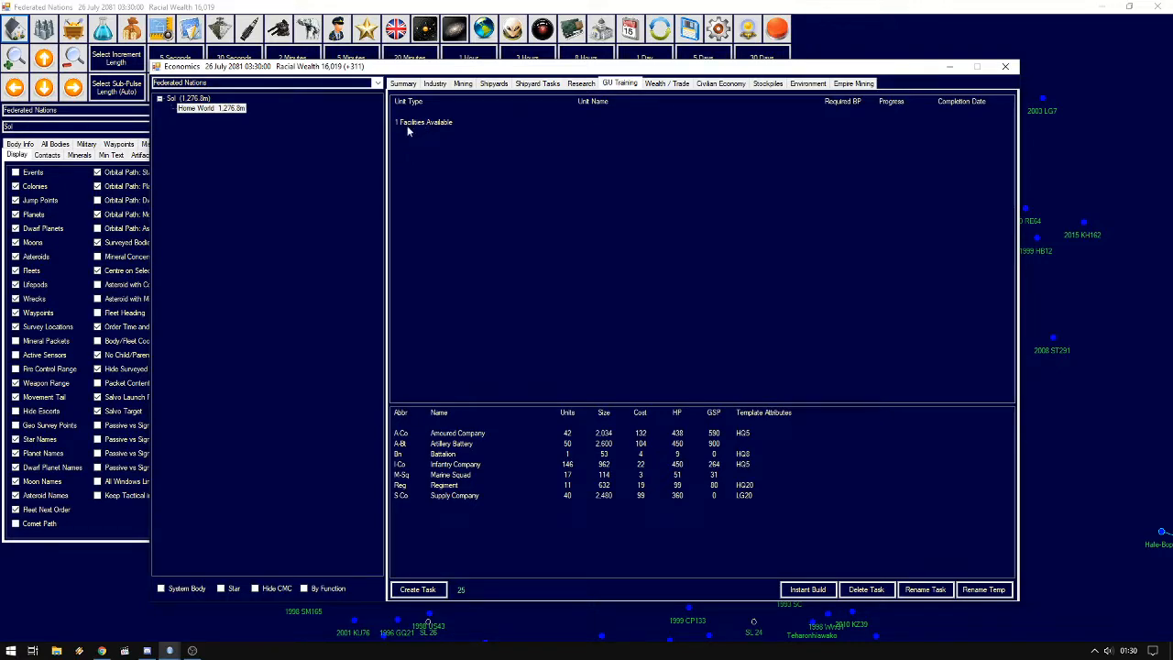
mouse_move(418, 132)
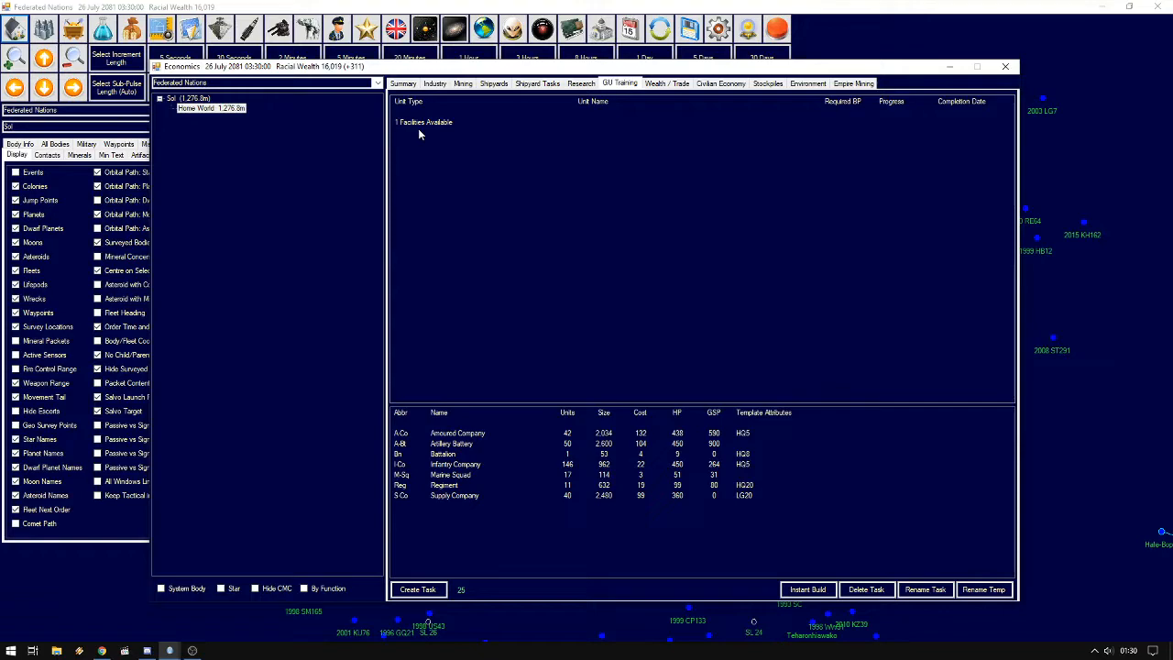
mouse_move(407, 126)
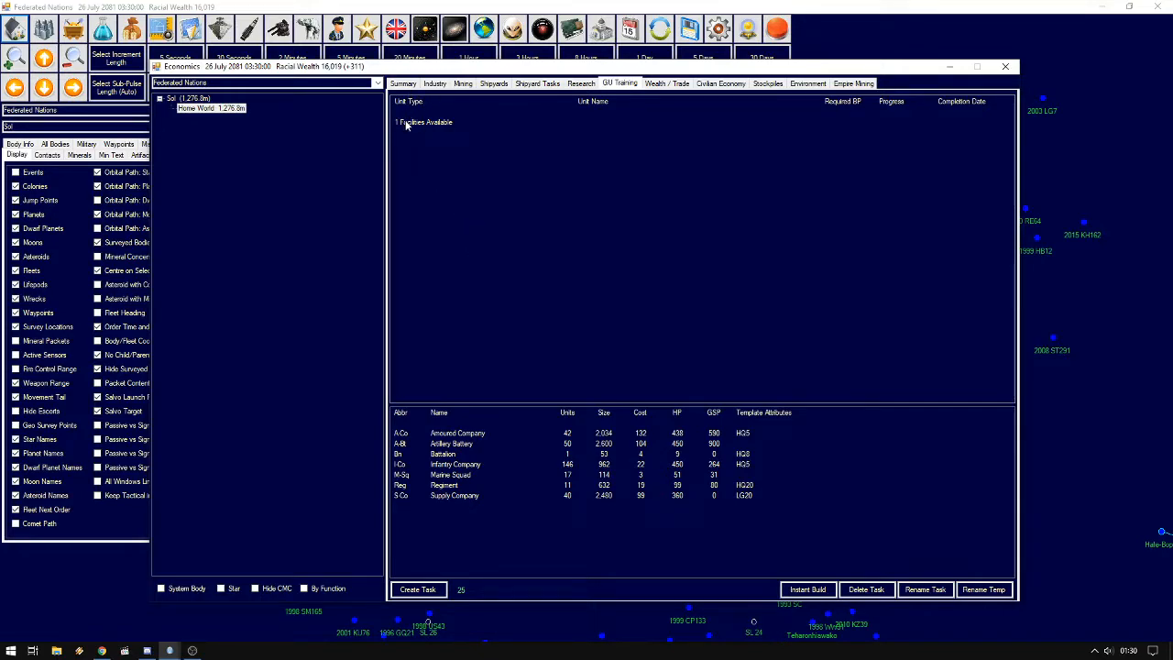
mouse_move(579, 246)
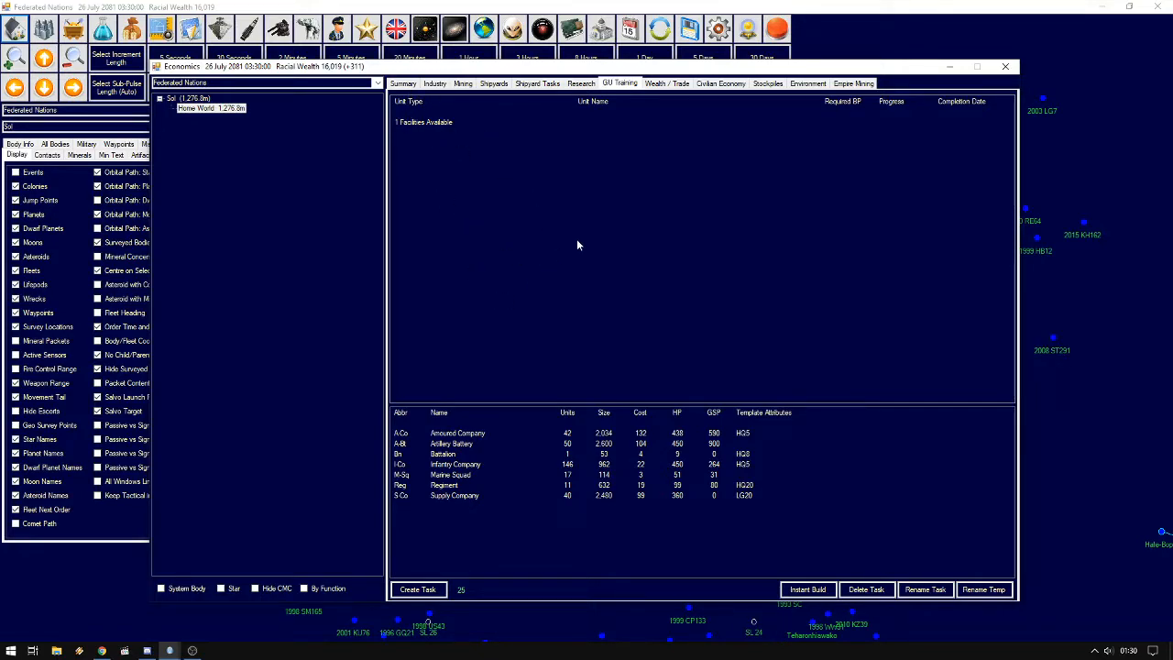
left_click(1004, 66)
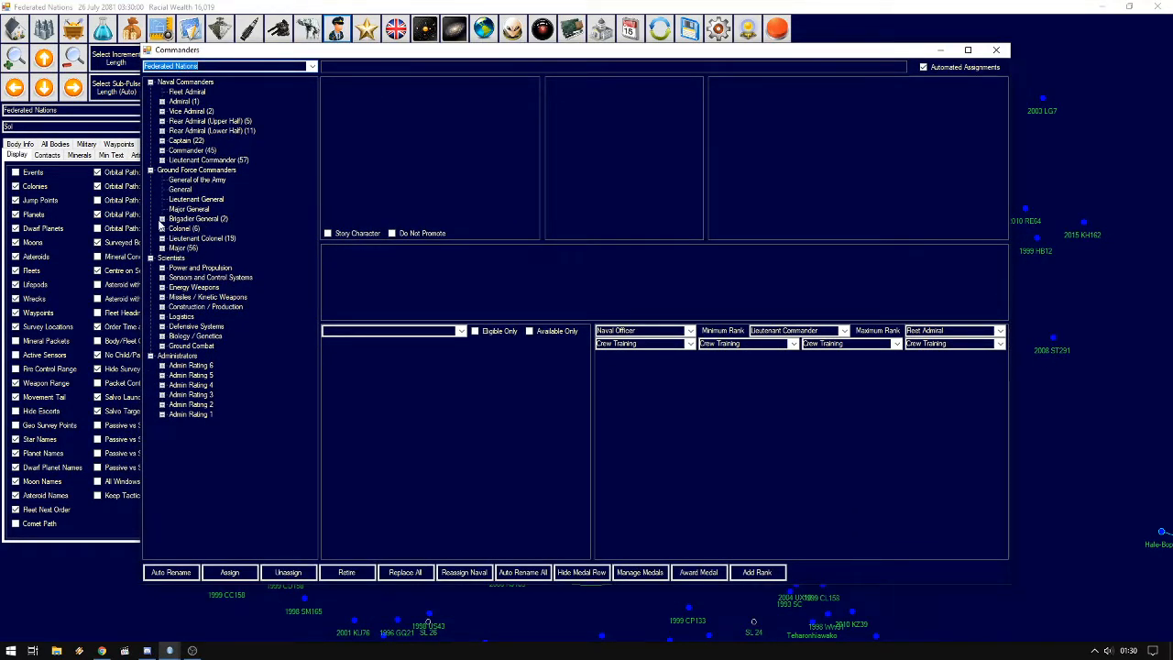
Assign the brigadier general as Commanding Officer of Alpha Regiment via the Ground Forces posting list
left_click(202, 227)
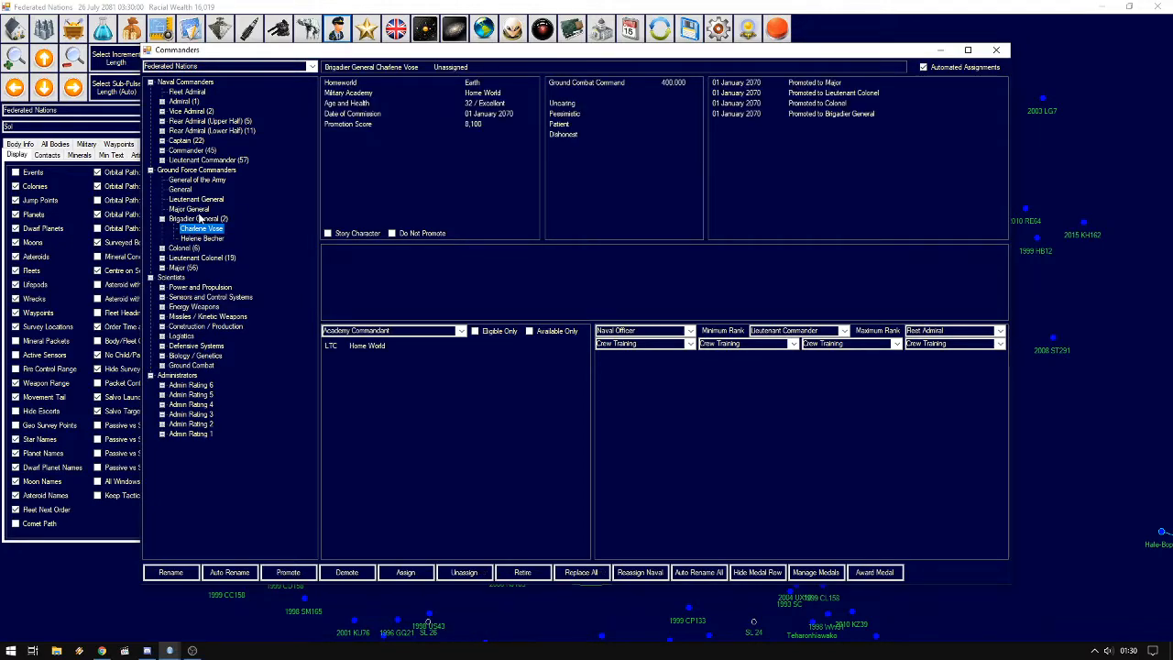
left_click(462, 329)
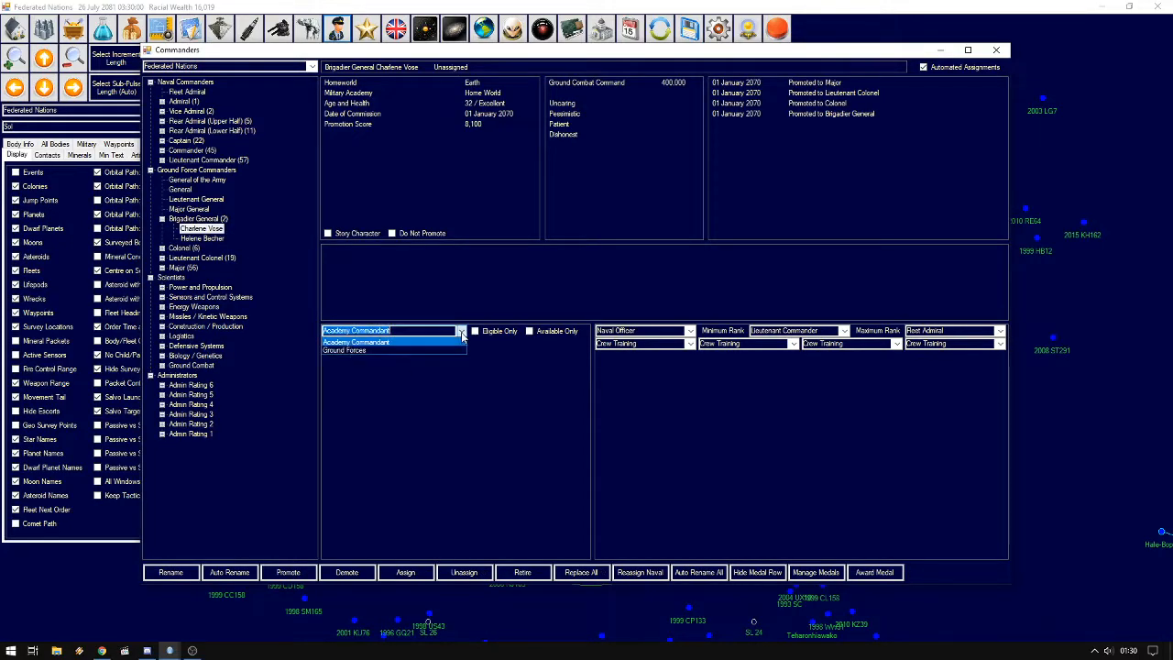
left_click(344, 350)
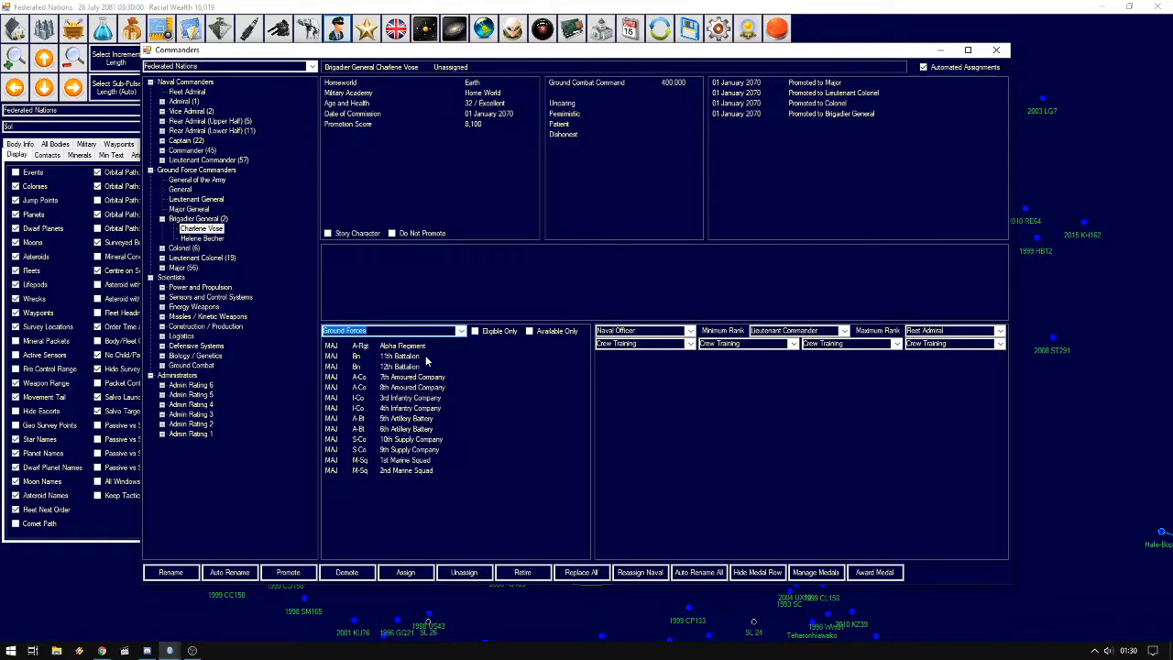
left_click(403, 344)
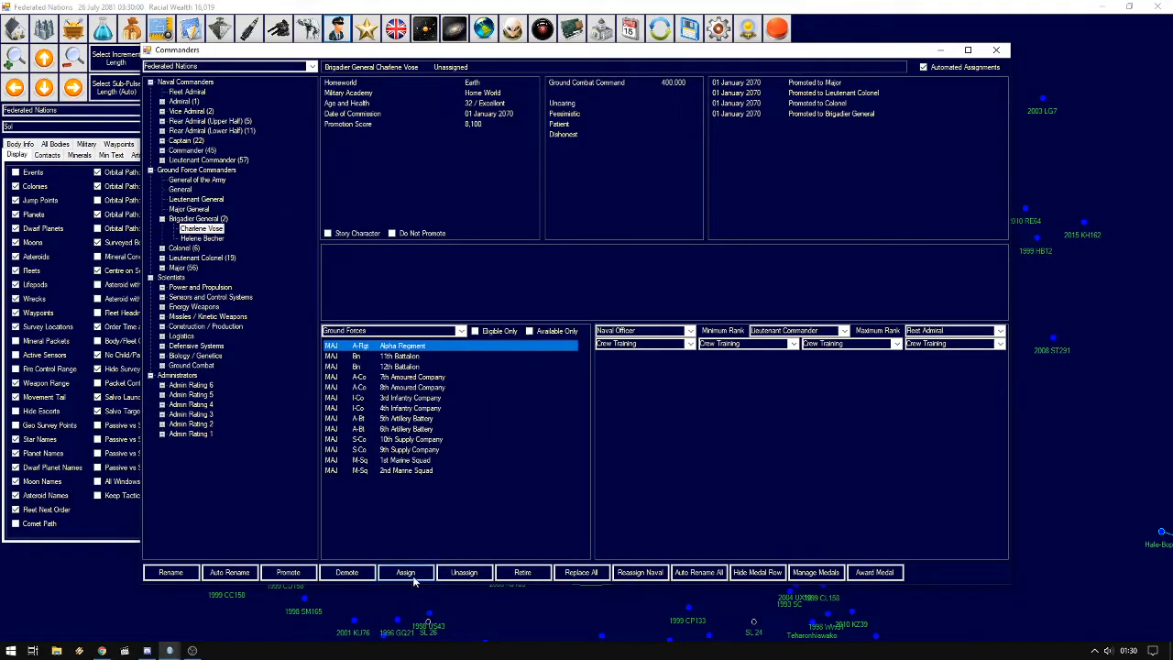
left_click(621, 82)
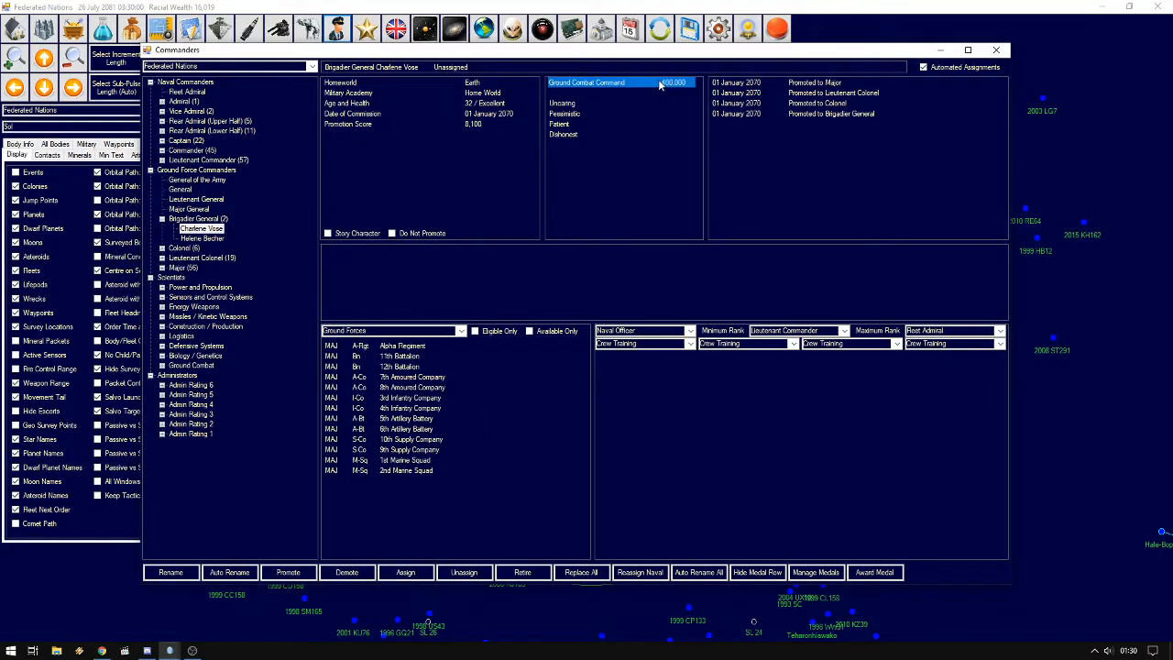
left_click(403, 346)
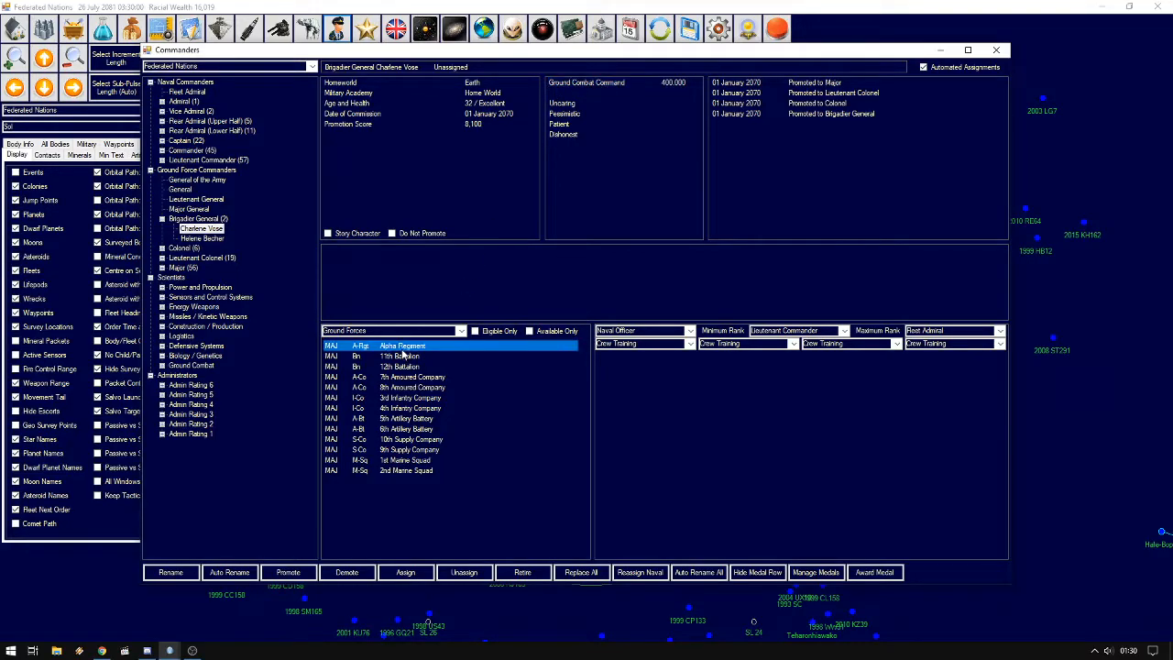
left_click(405, 571)
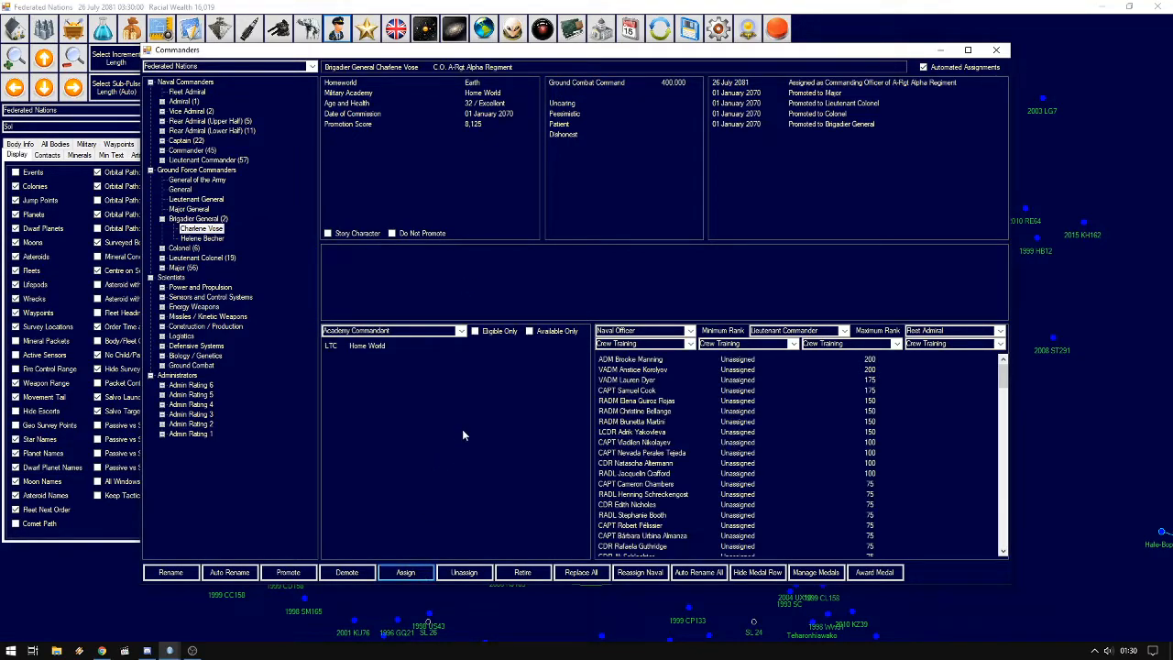
mouse_move(858, 95)
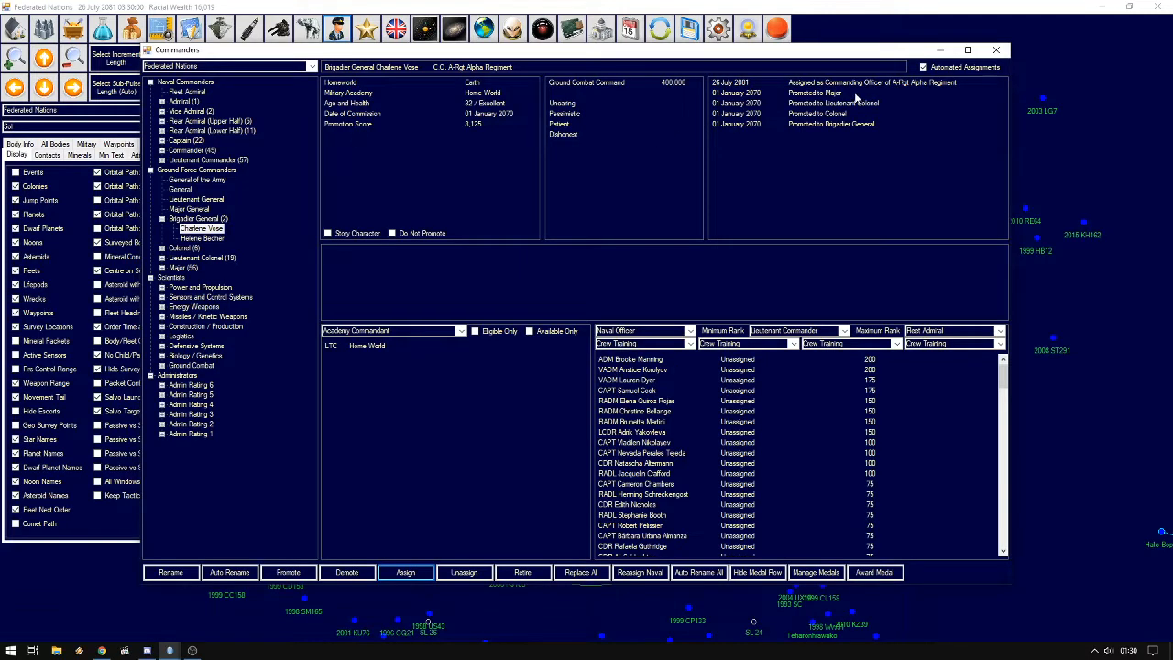
mouse_move(883, 88)
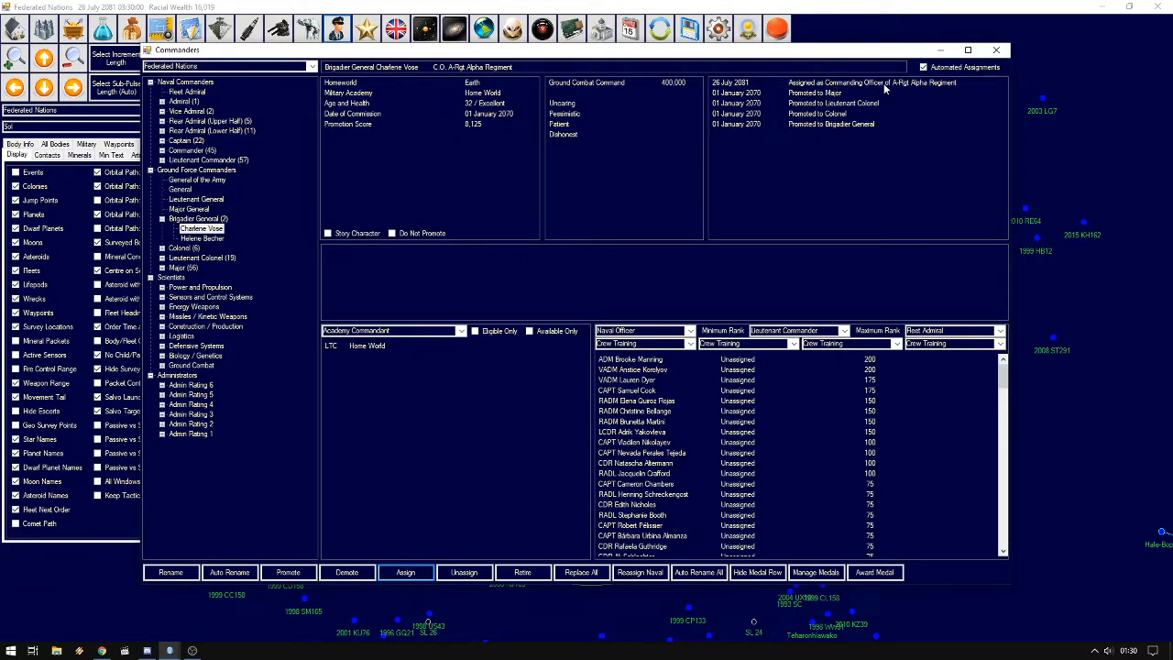